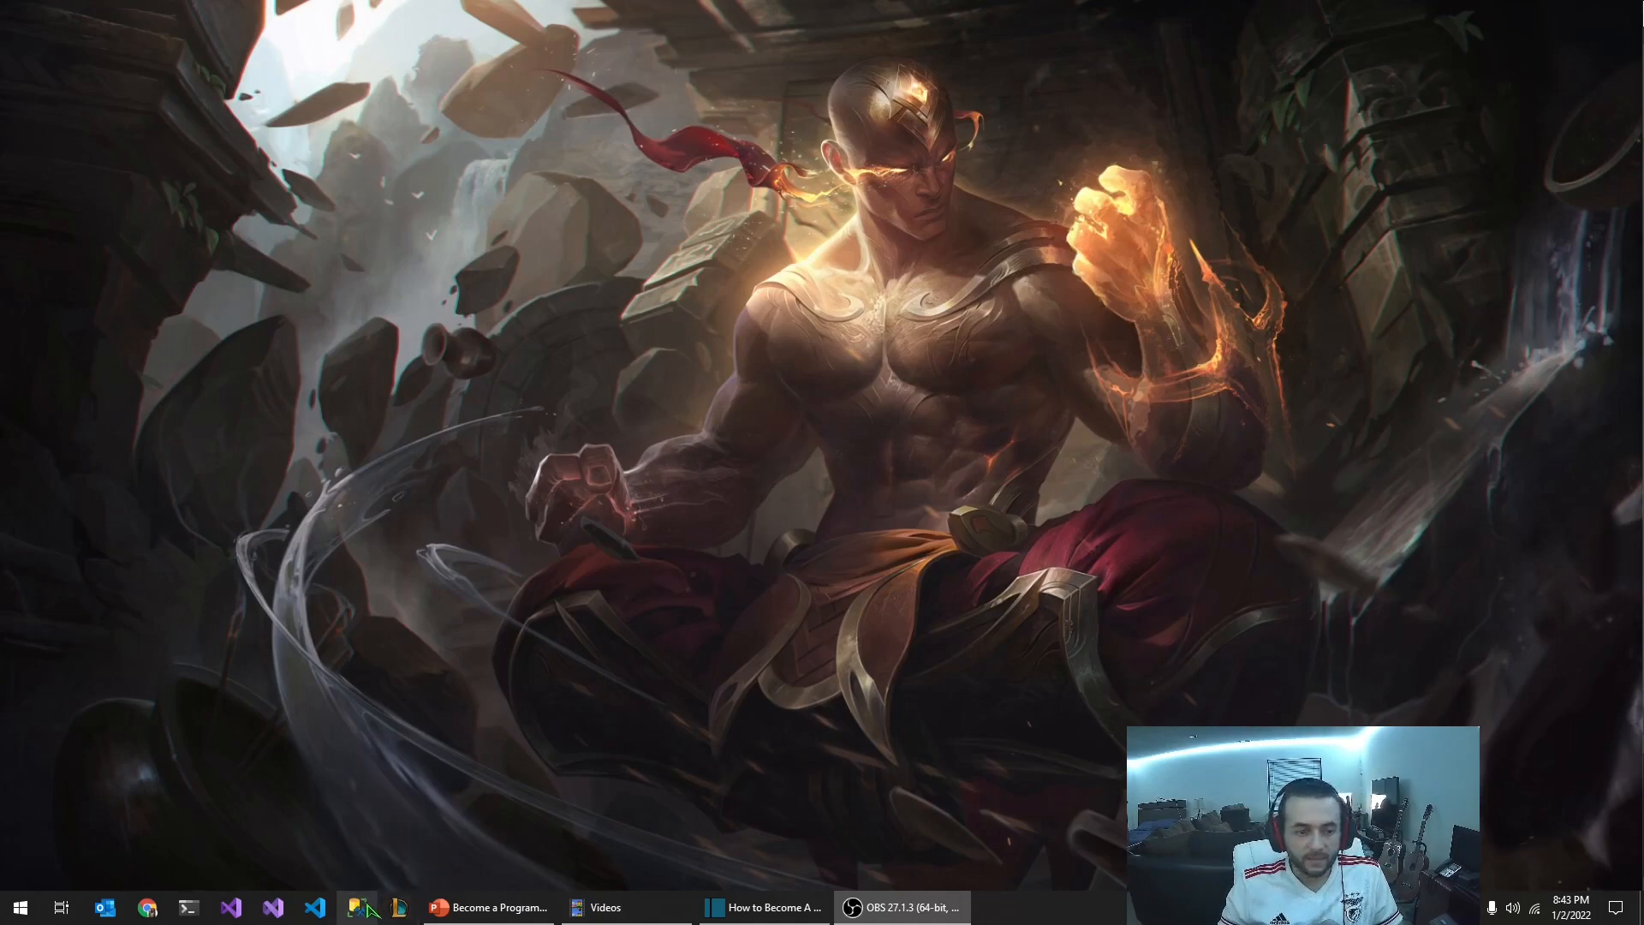
Step: Launch SSMS and connect to .\SQLExpress with Windows Authentication
left_click(356, 908)
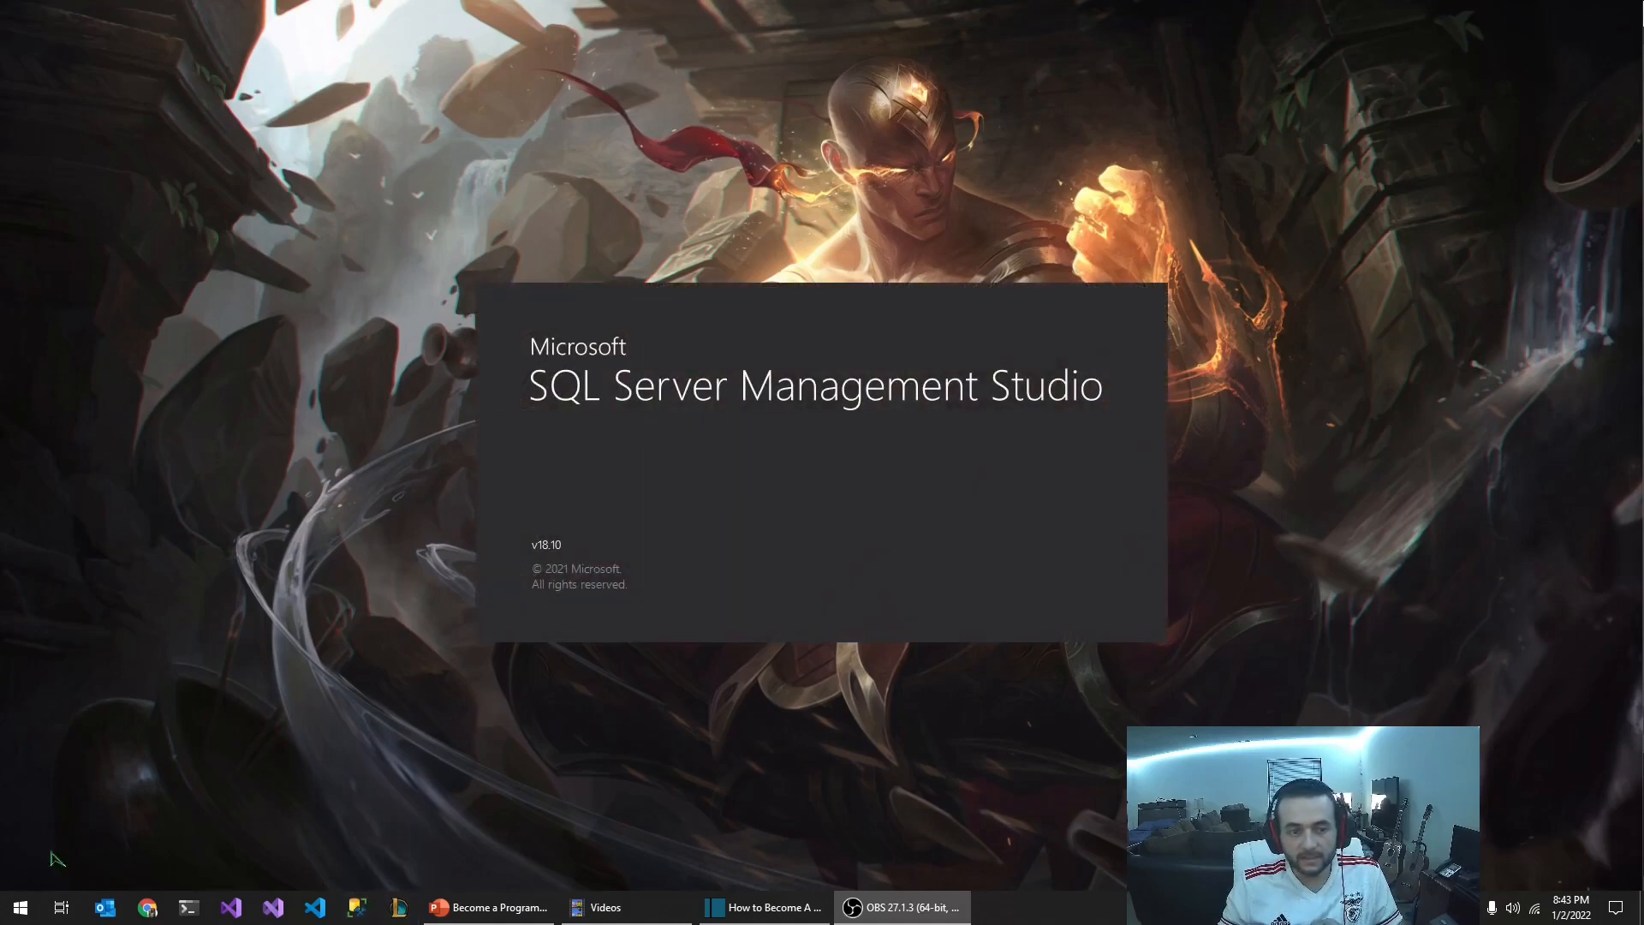
mouse_move(1291, 560)
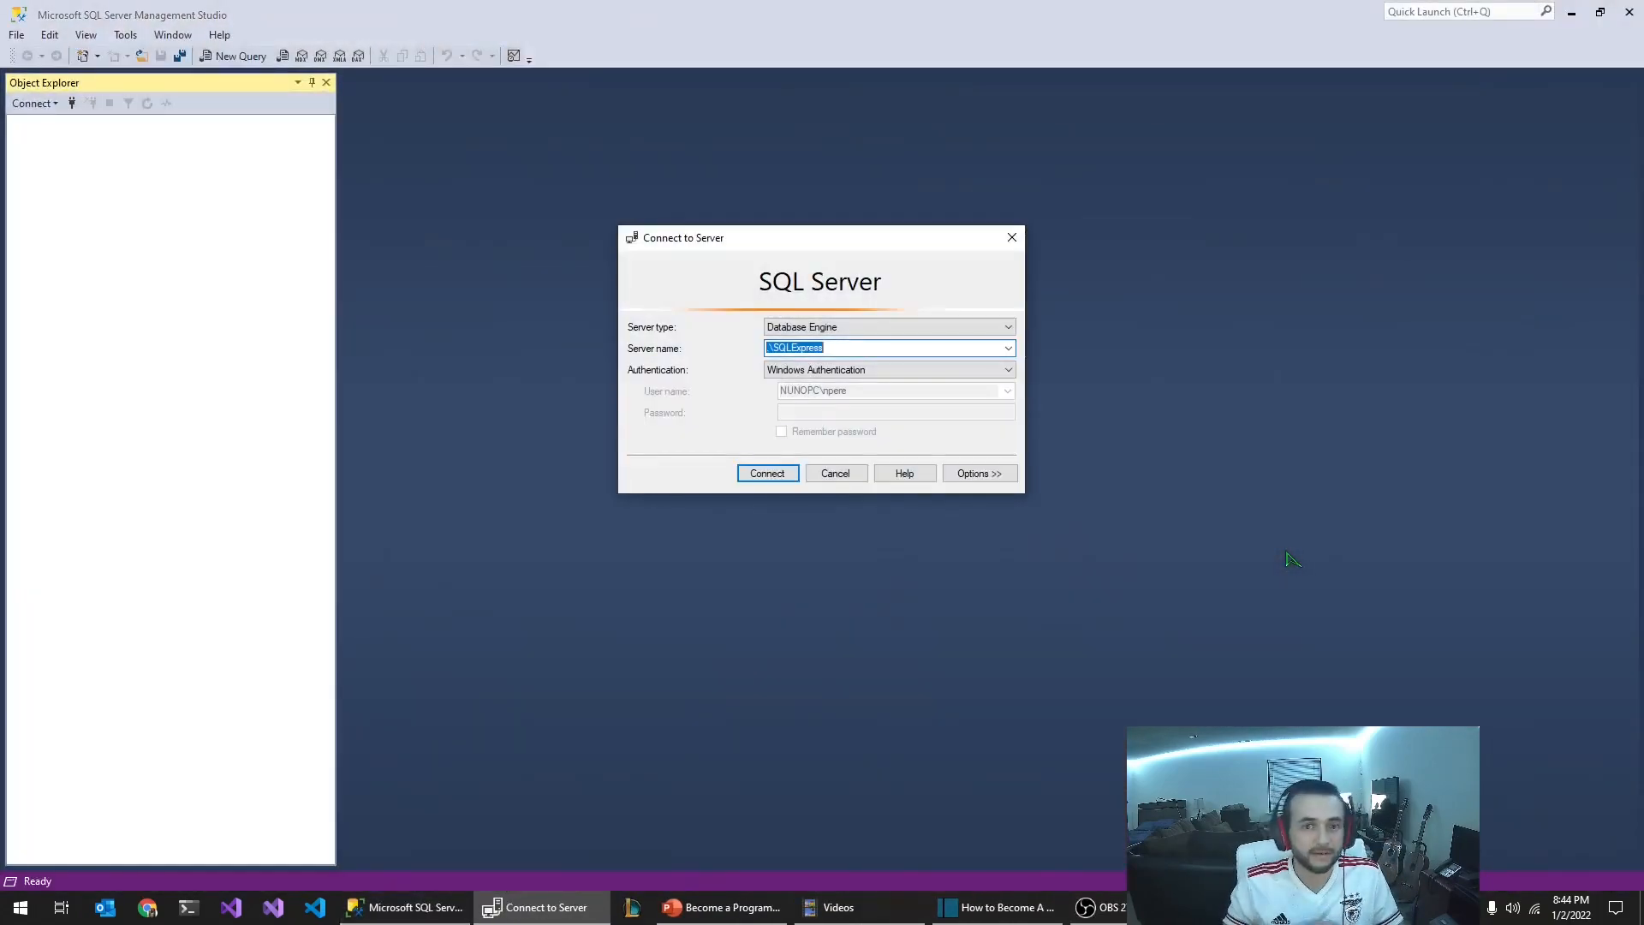
mouse_move(870, 414)
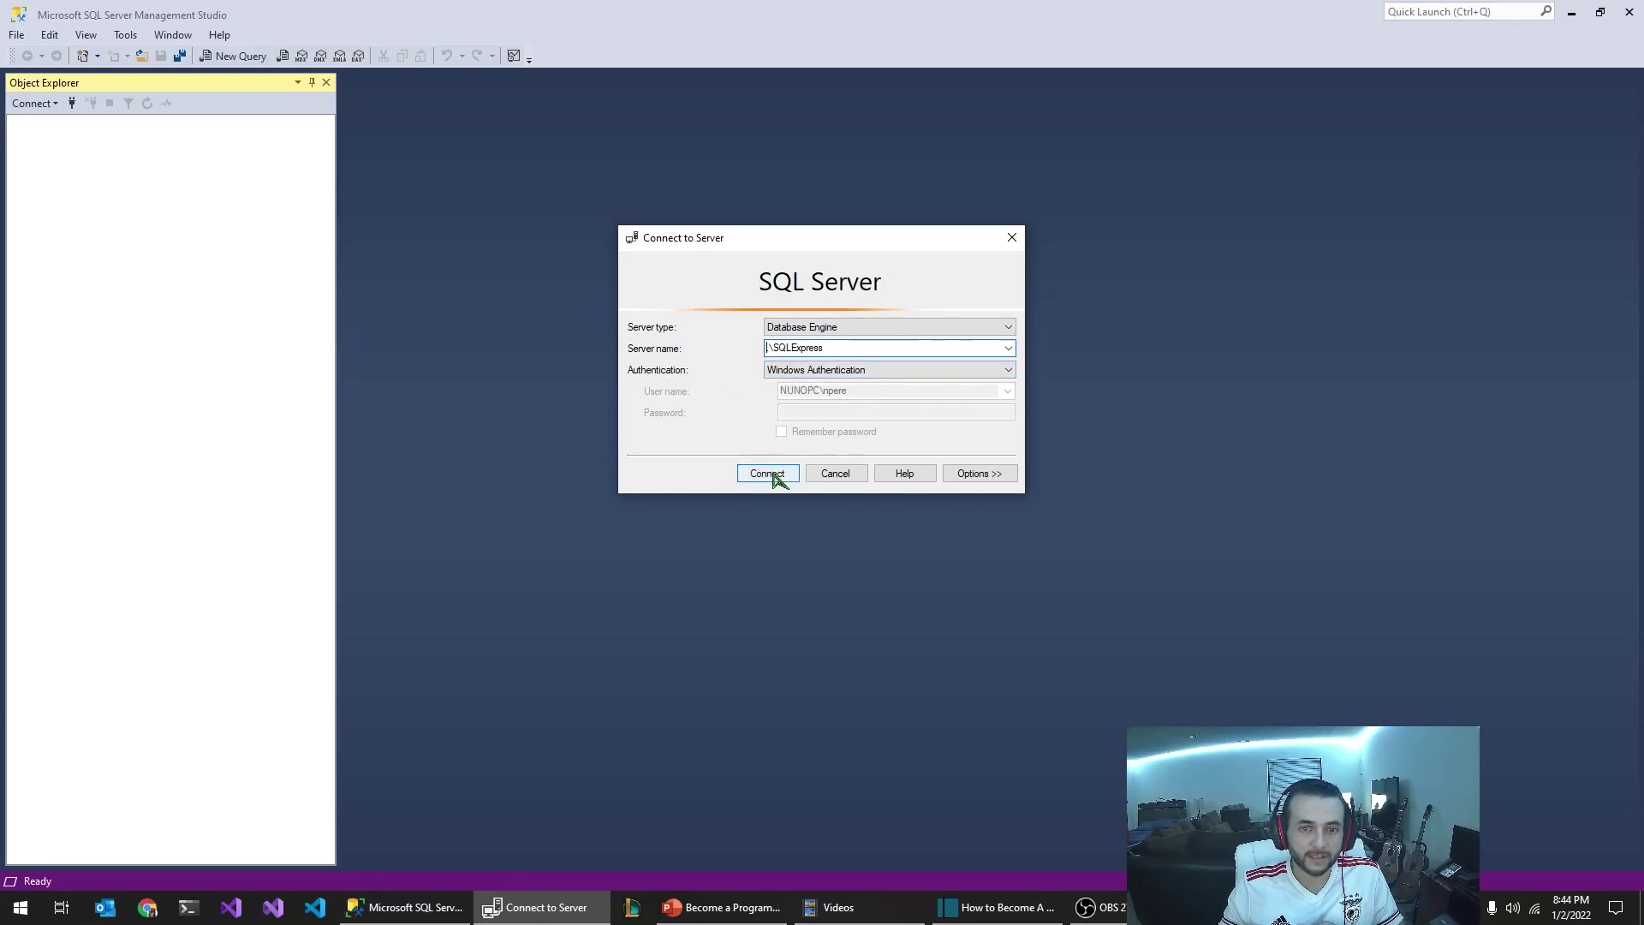
left_click(767, 473)
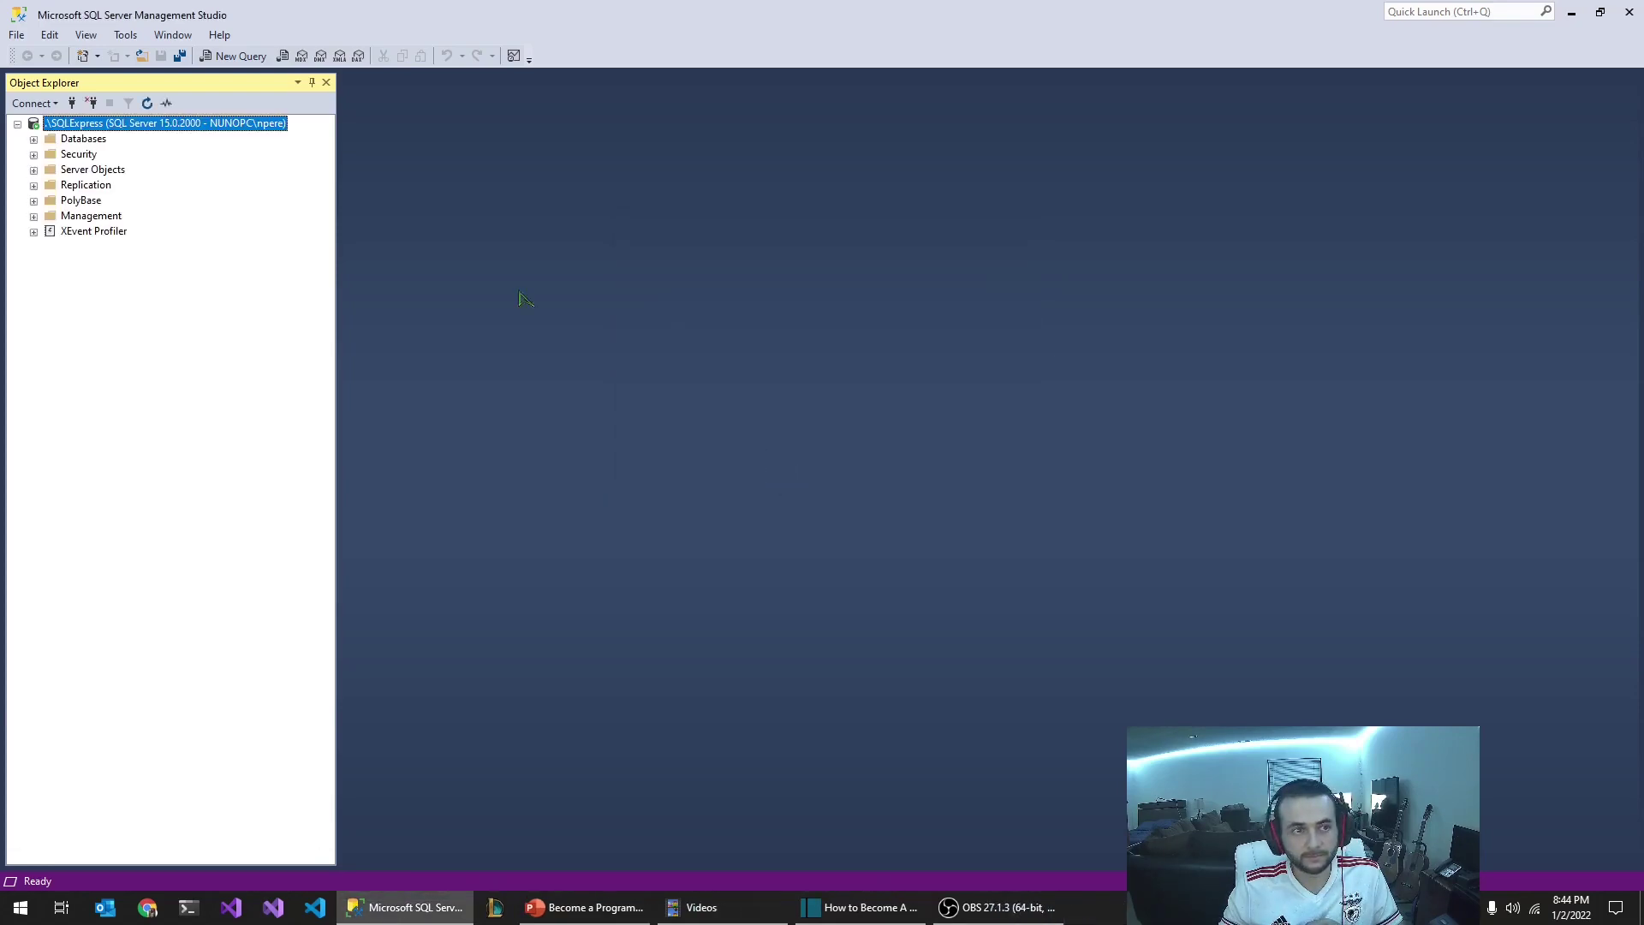
Step: Expand and select the Databases node in Object Explorer
left_click(35, 139)
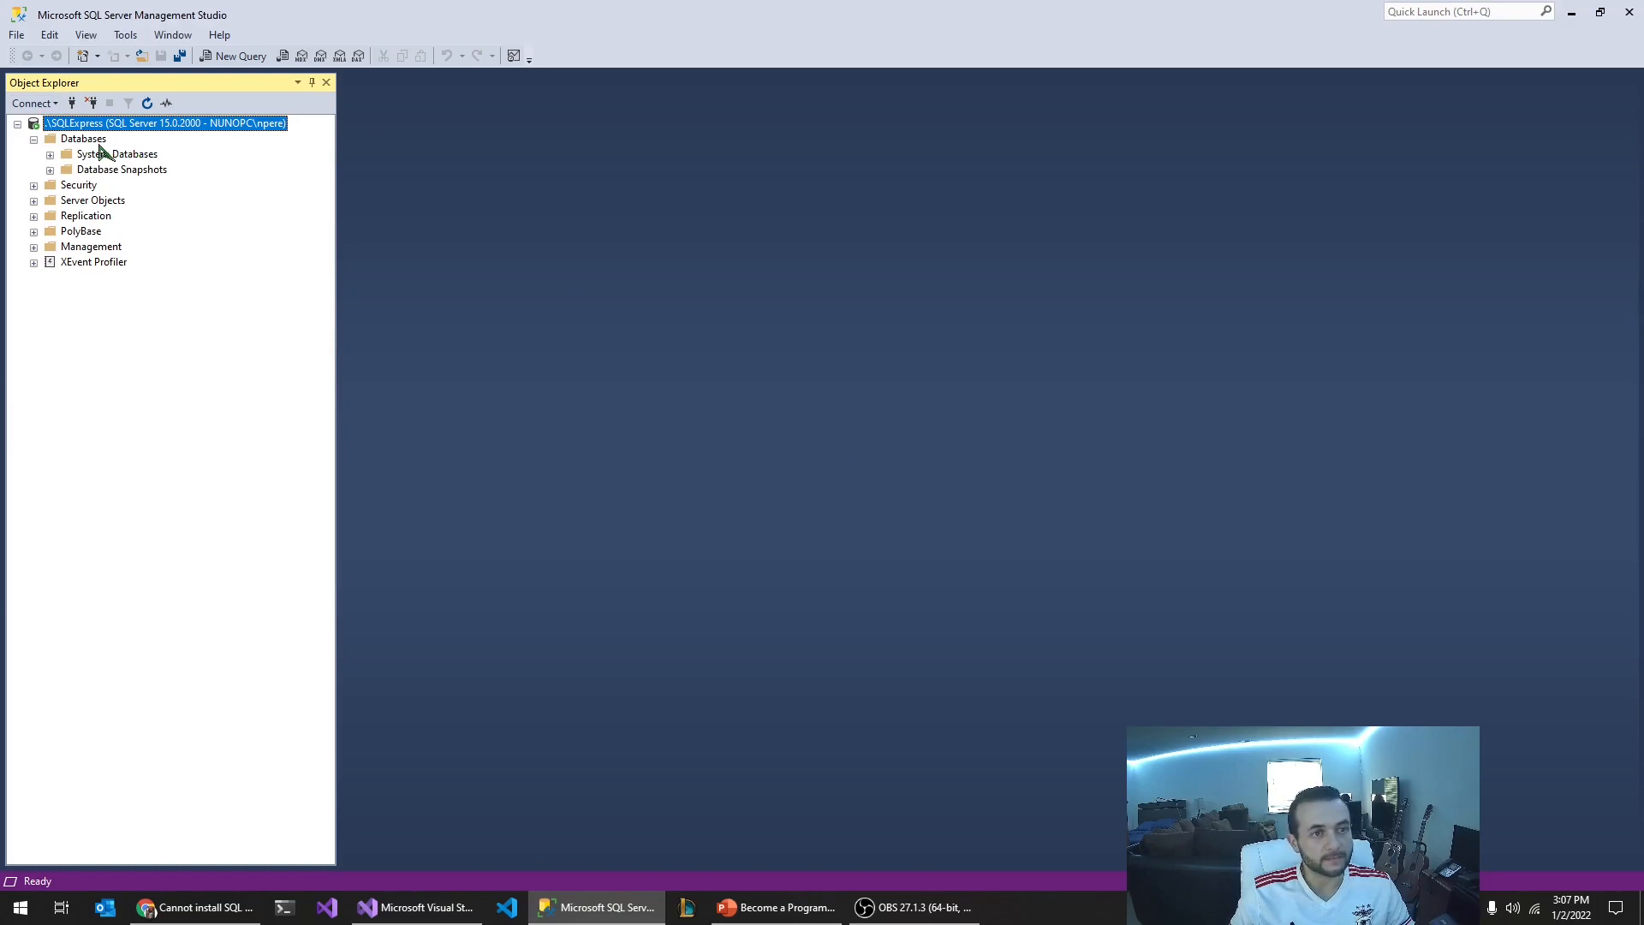
mouse_move(207, 178)
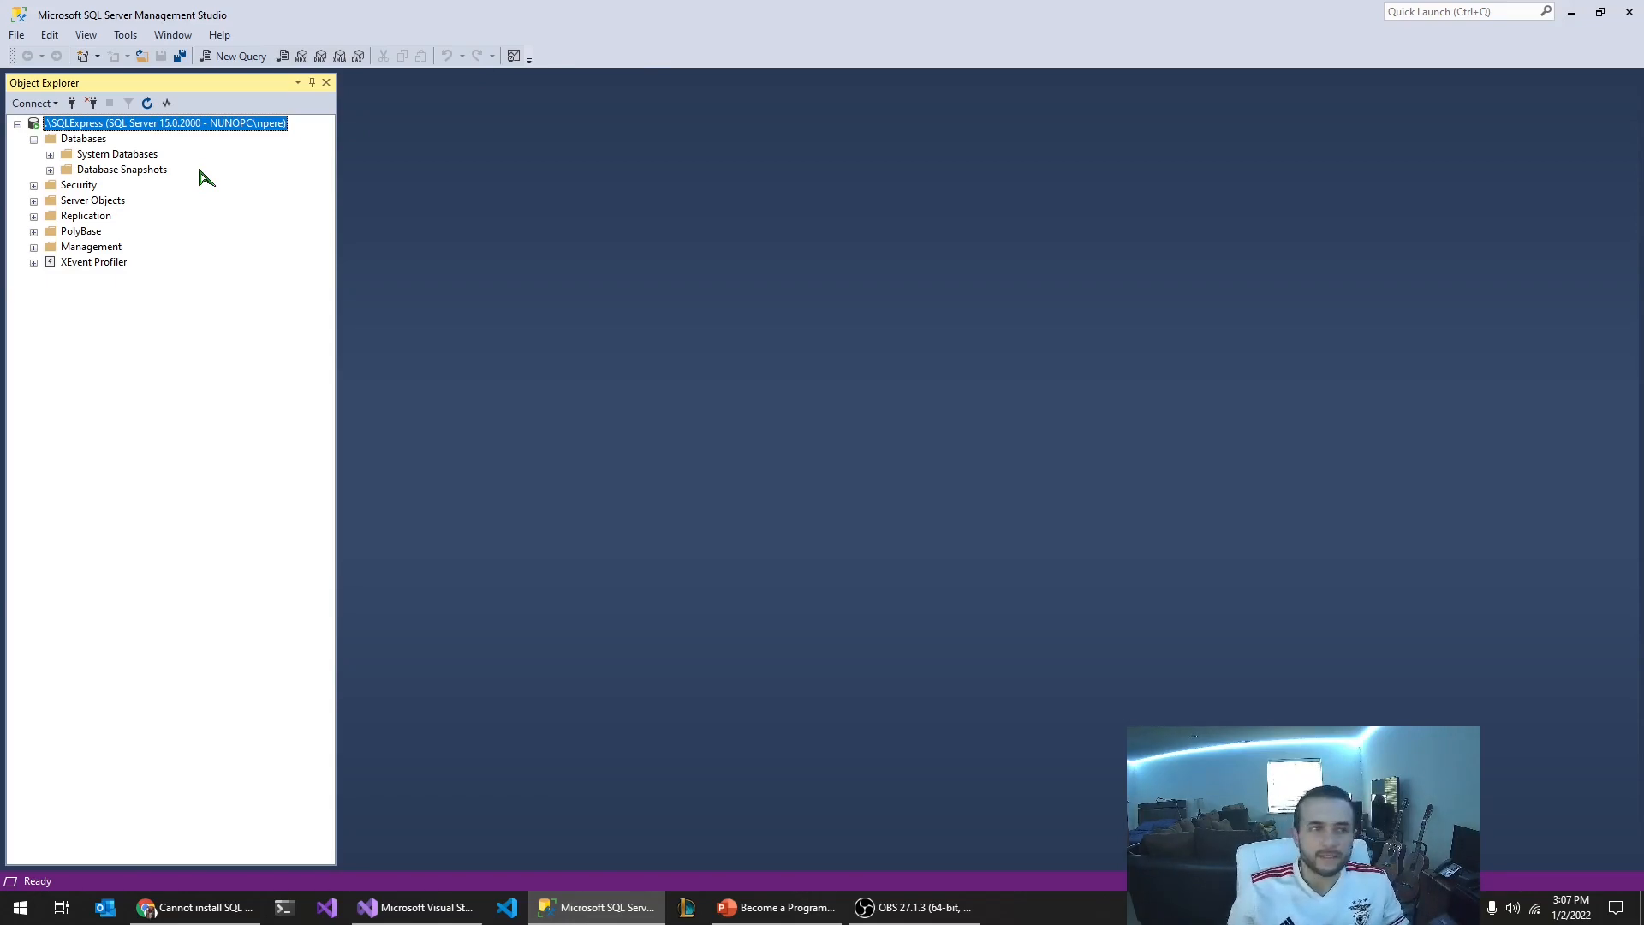
right_click(82, 137)
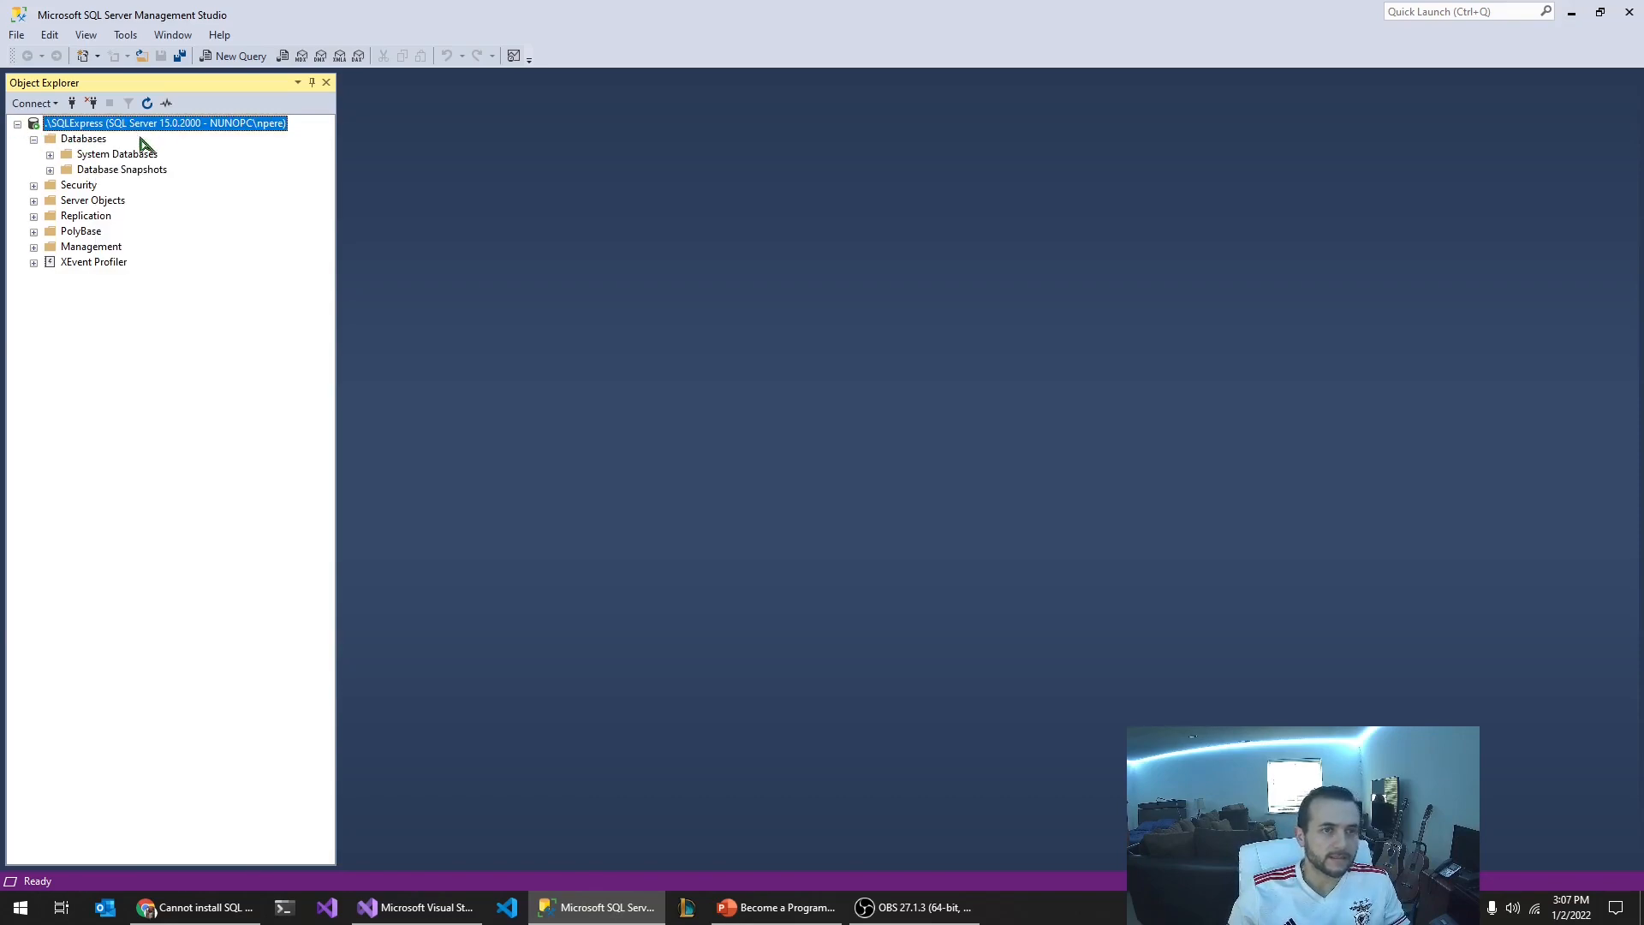
left_click(82, 138)
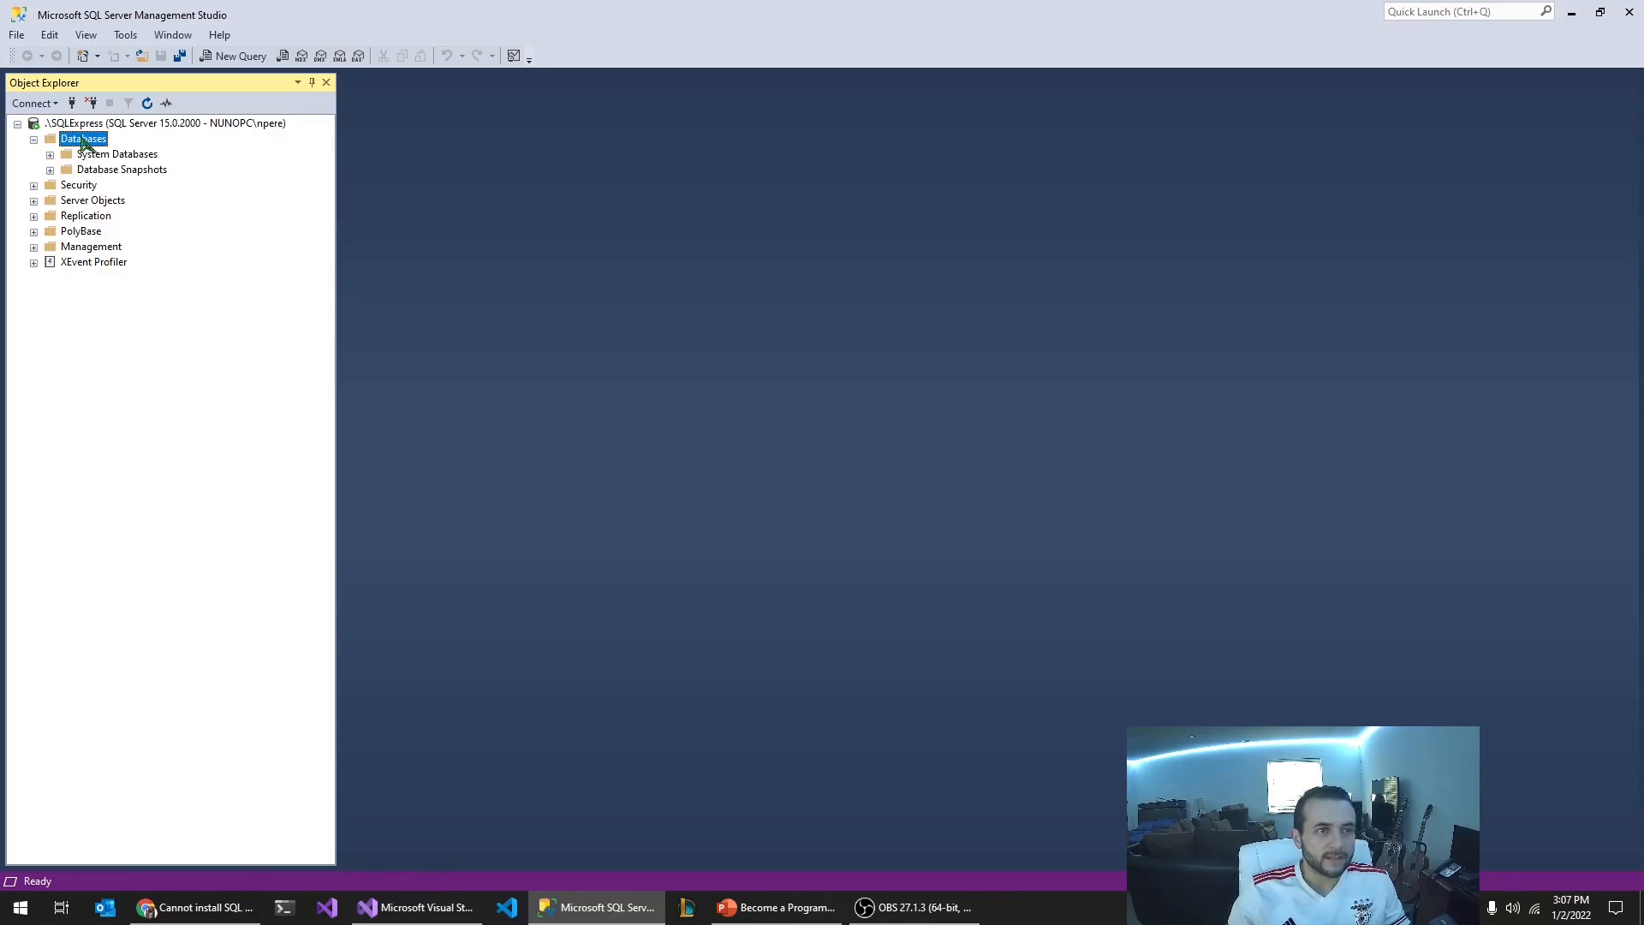
Step: Create a new database named NunoSolutions and expand its node
right_click(82, 137)
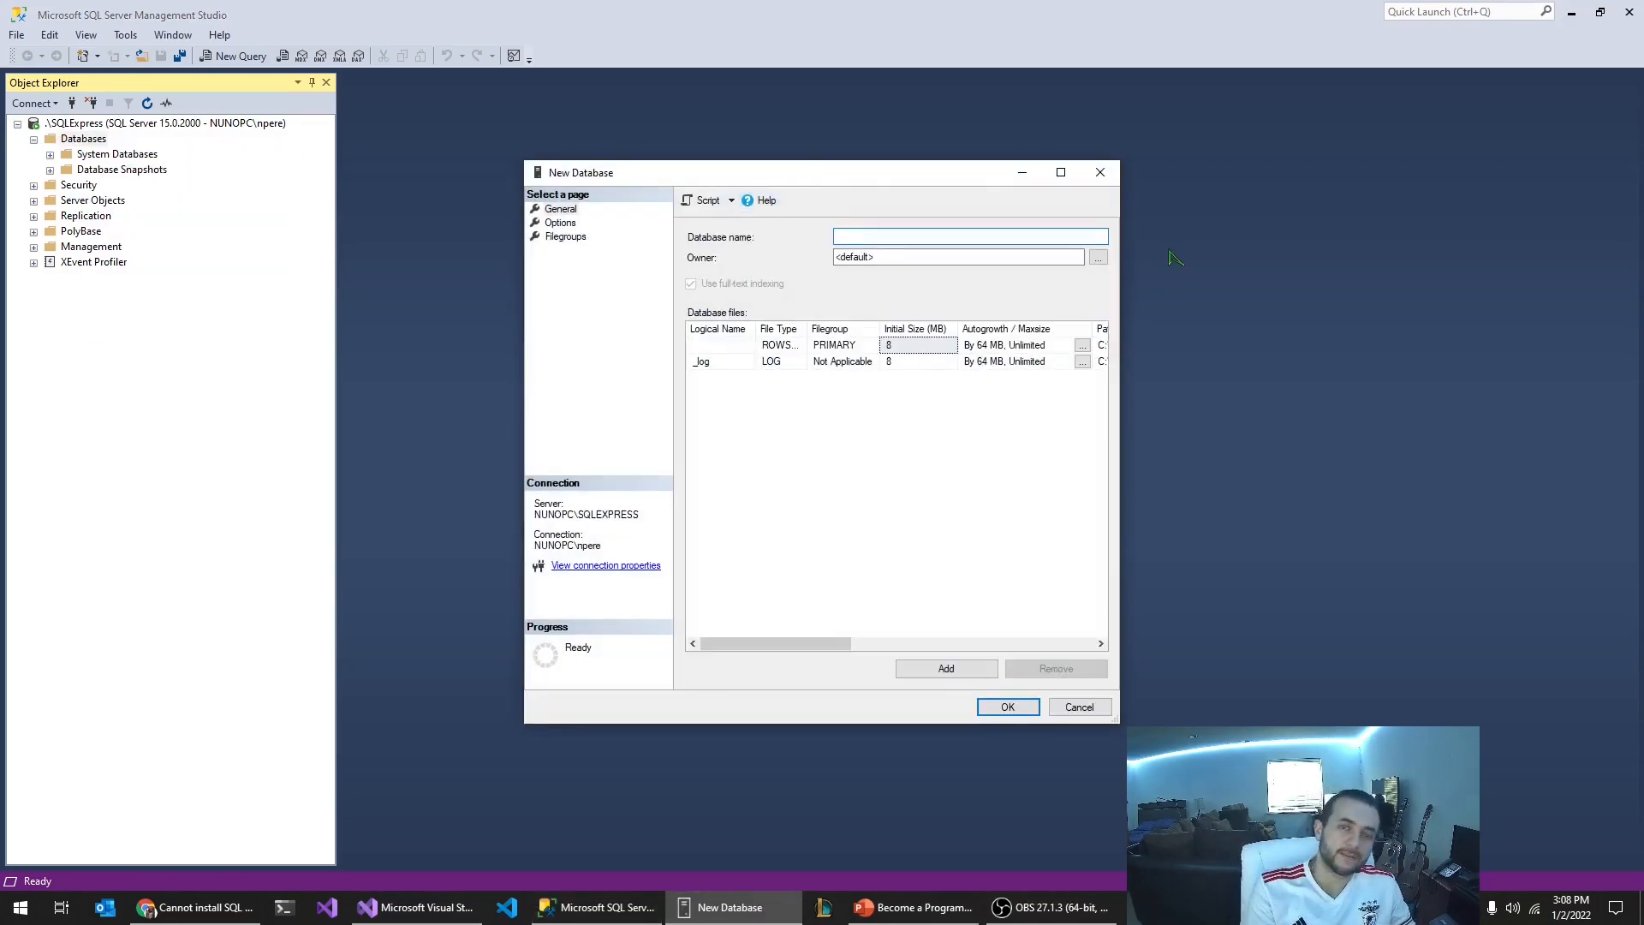
type("Nuno")
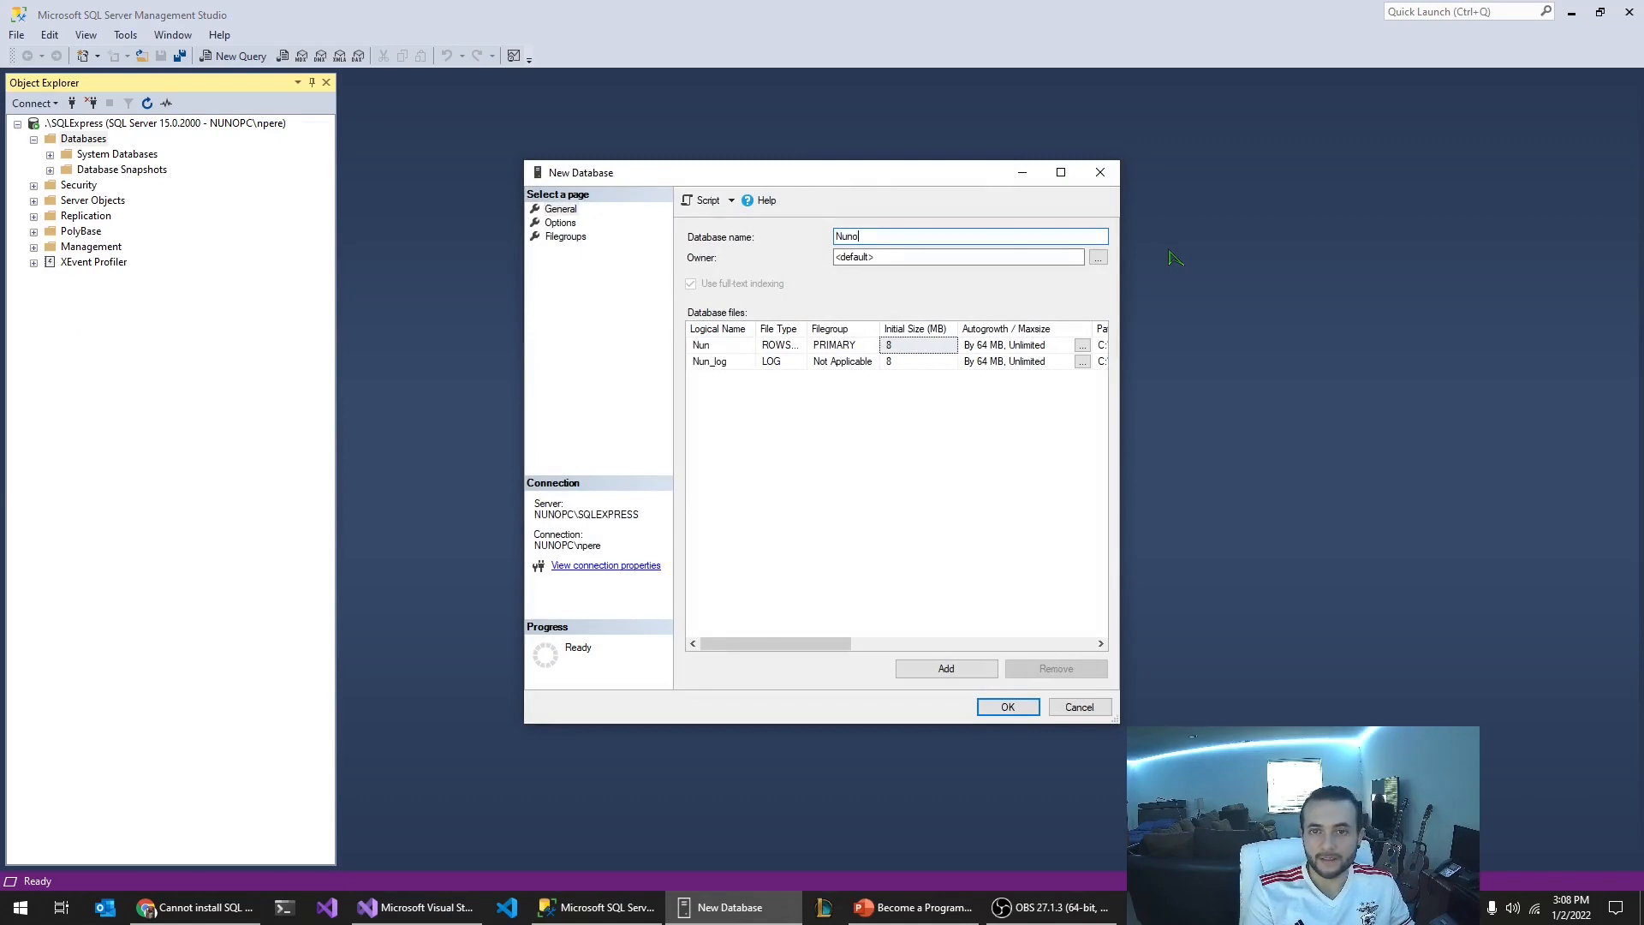
type("Solutions")
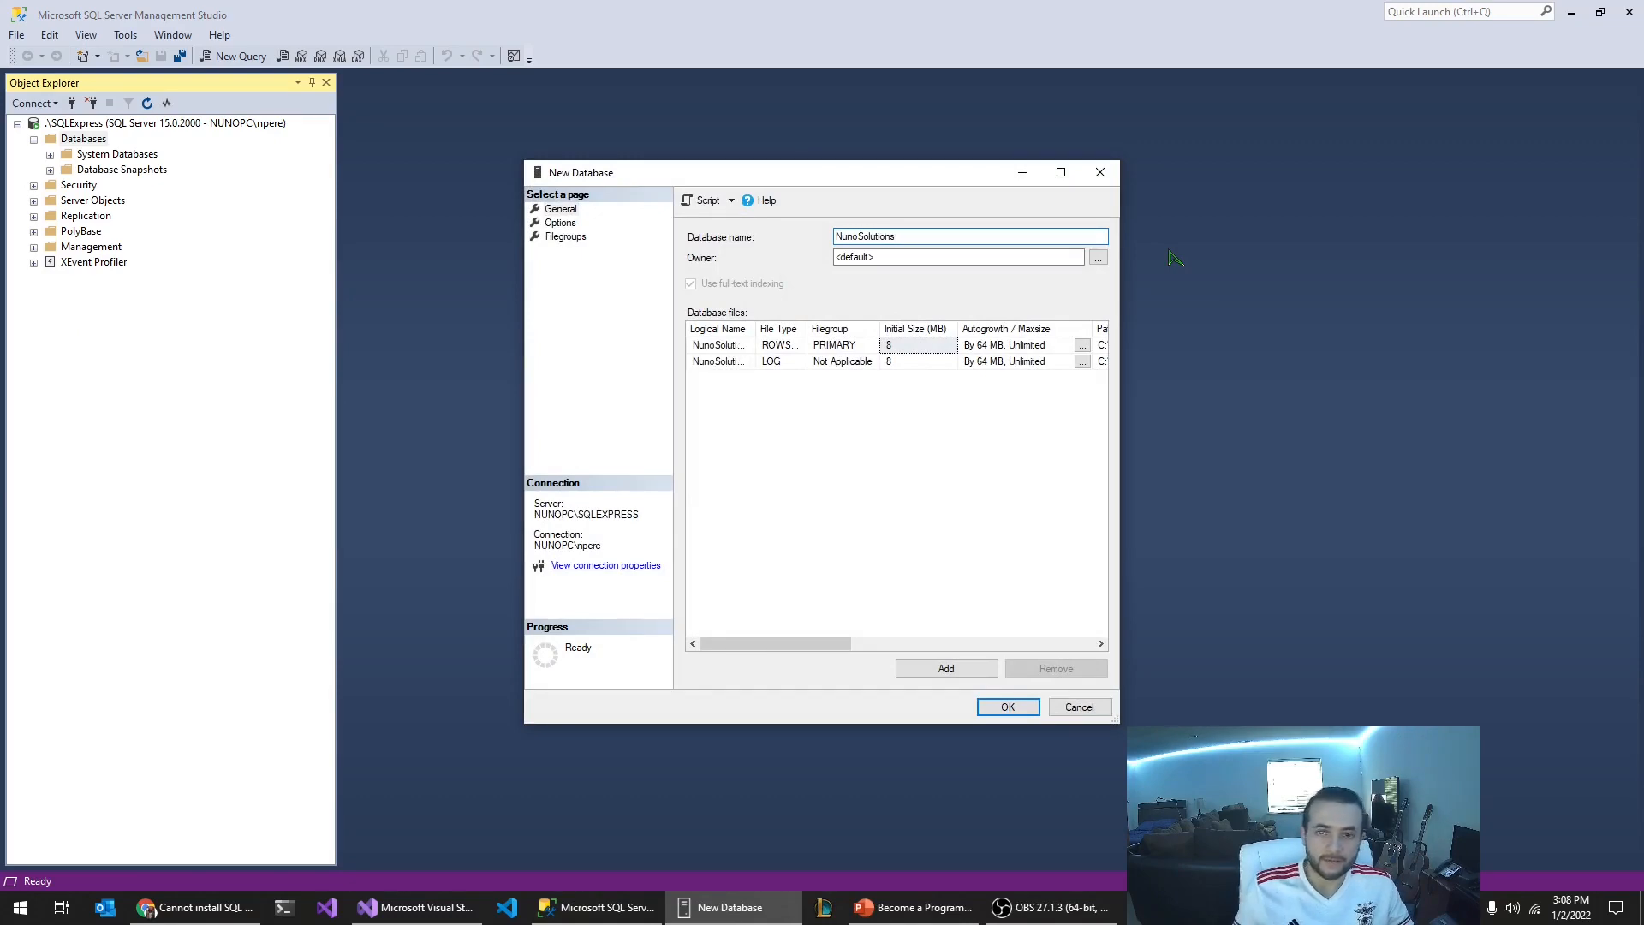
left_click(1005, 706)
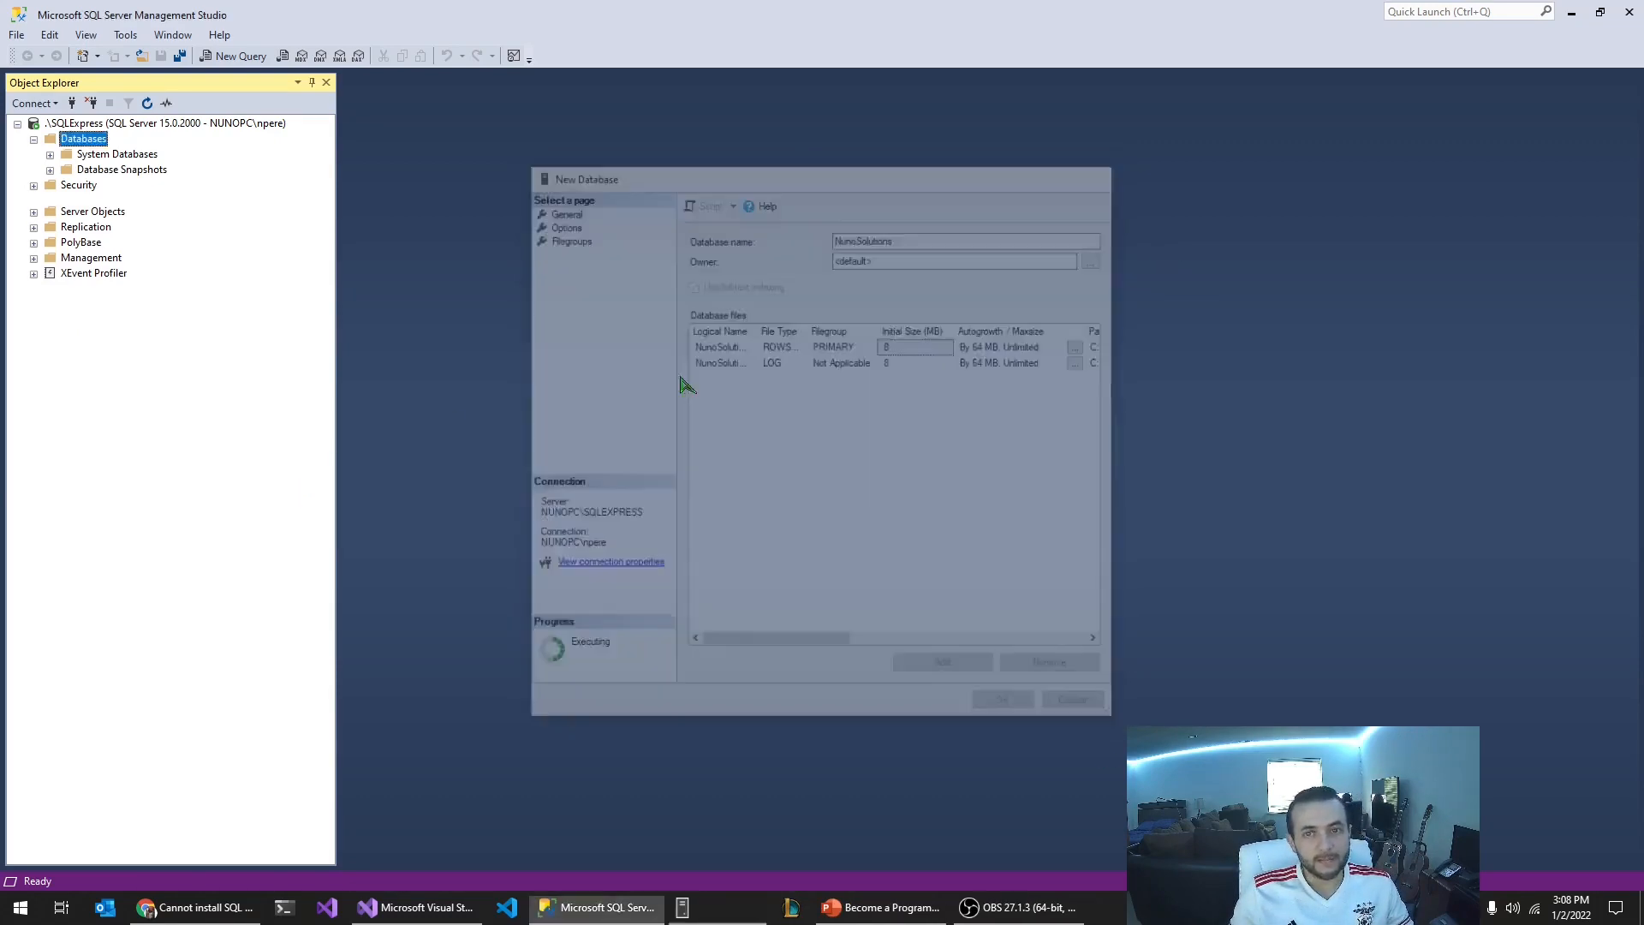
left_click(1000, 699)
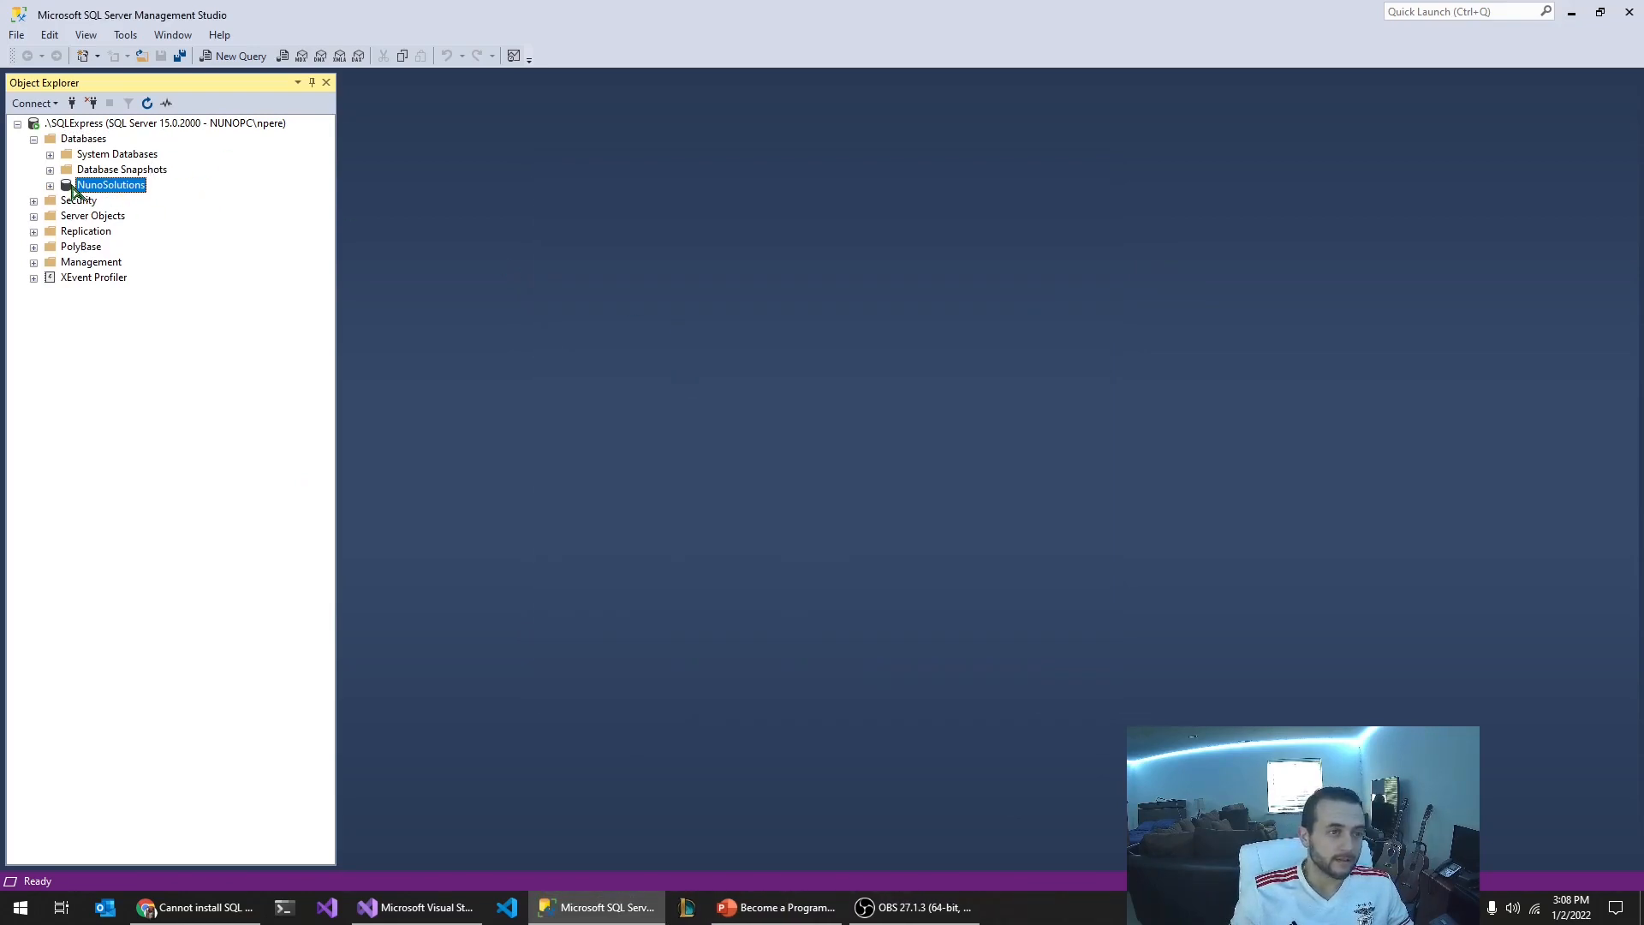
mouse_move(124, 209)
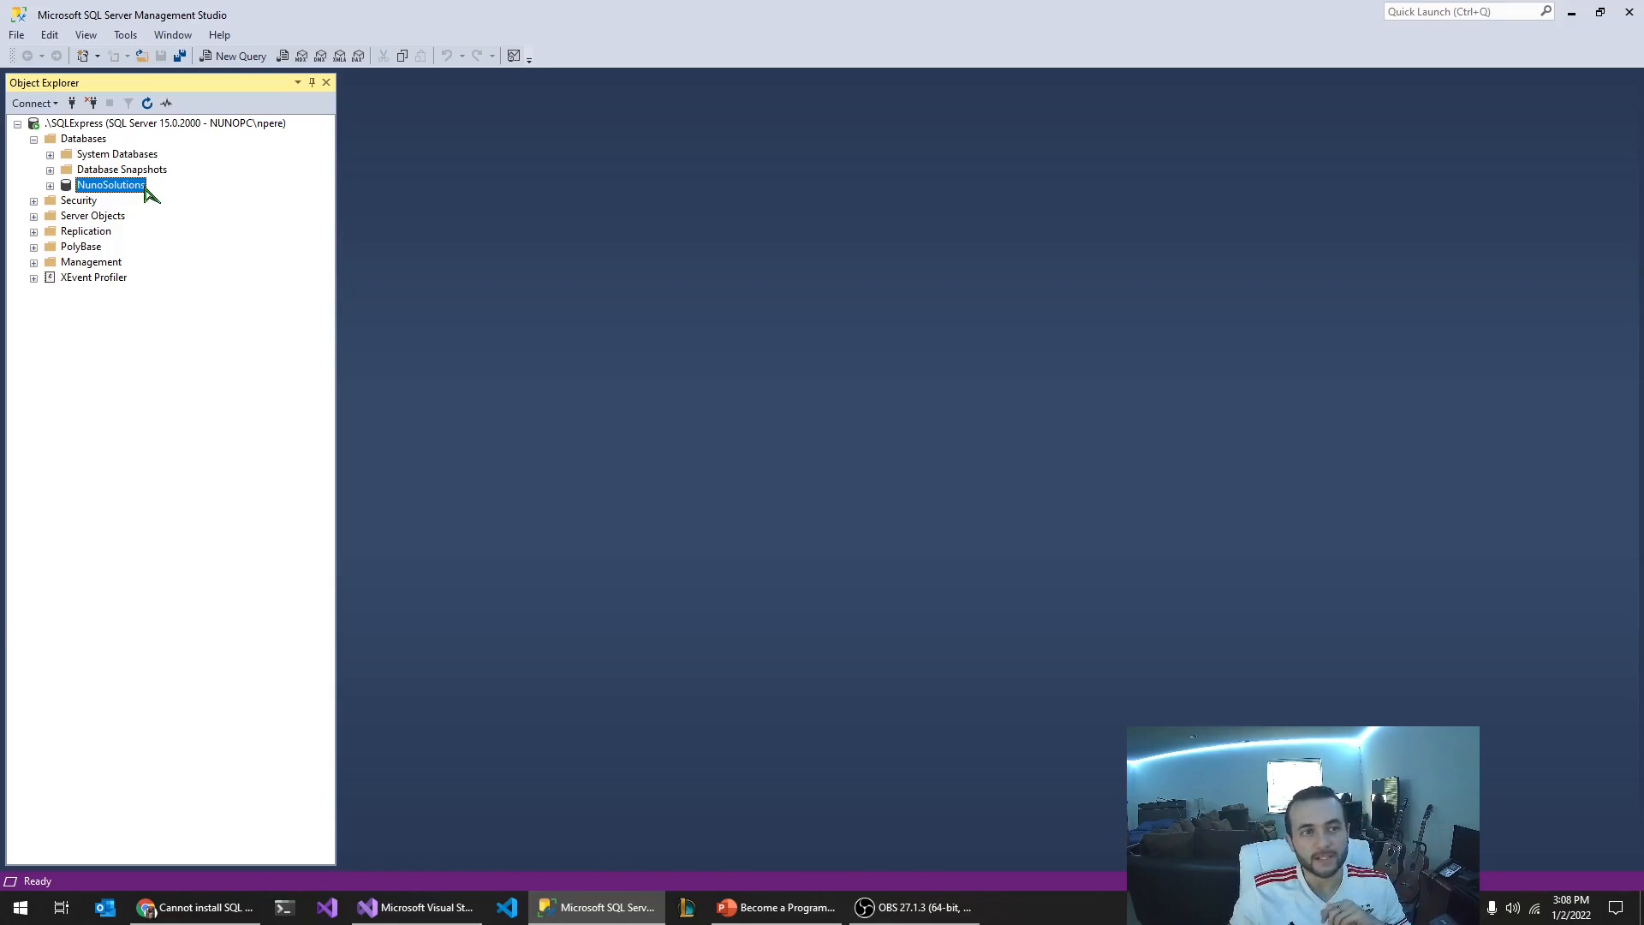
left_click(50, 185)
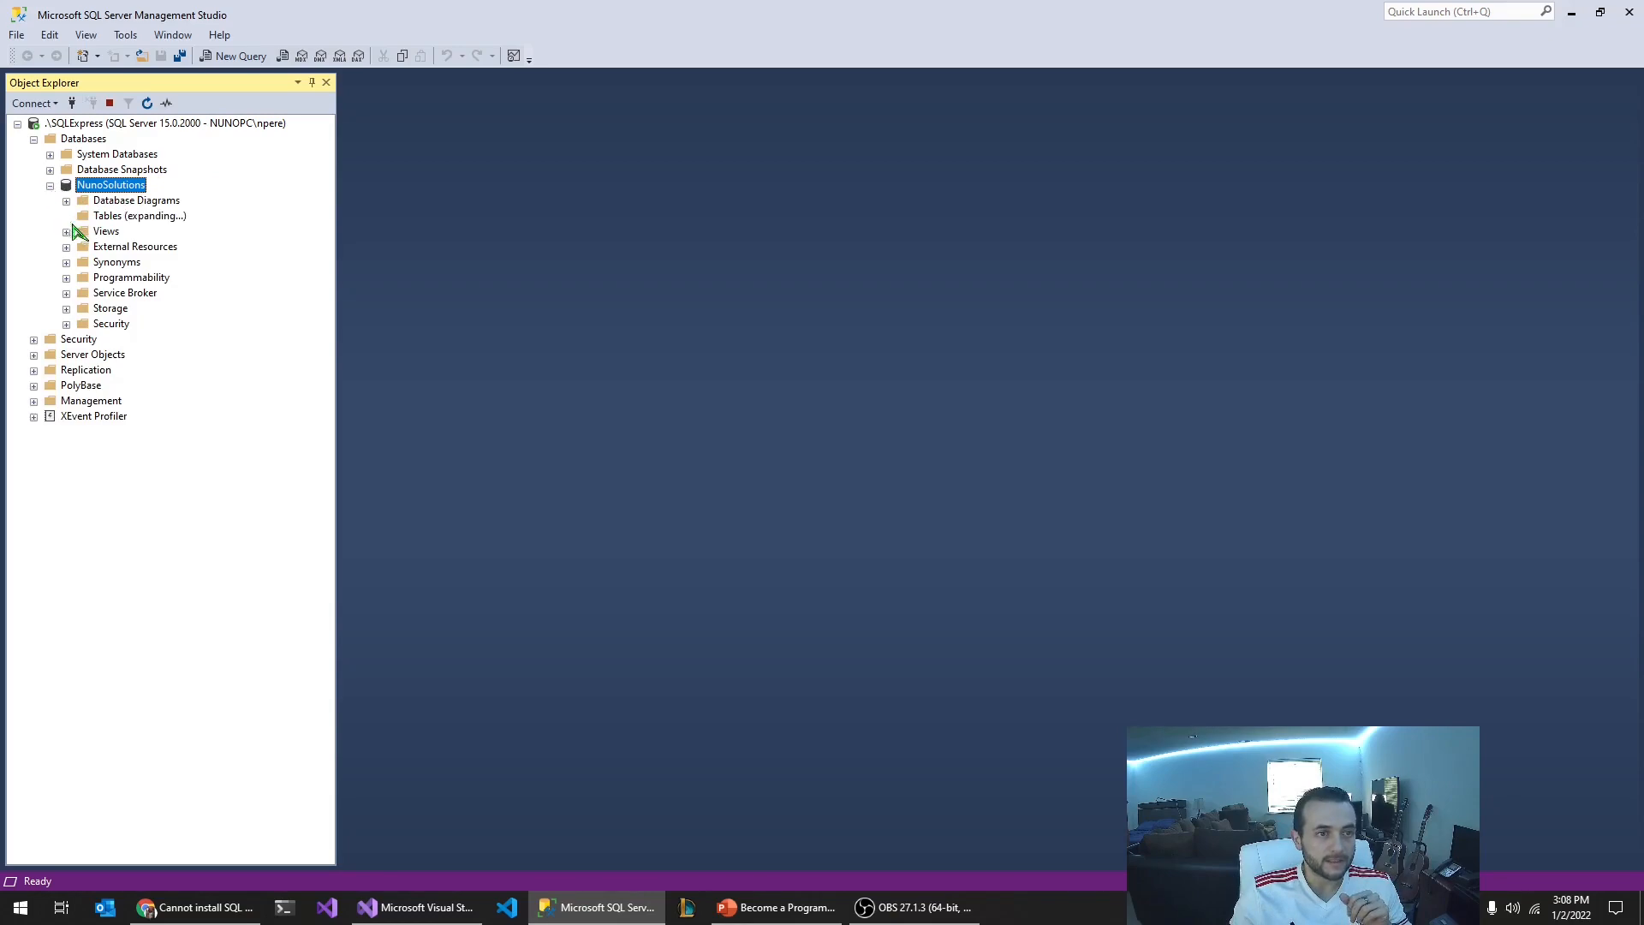
Step: Start a new table from the Tables folder under NunoSolutions
left_click(67, 215)
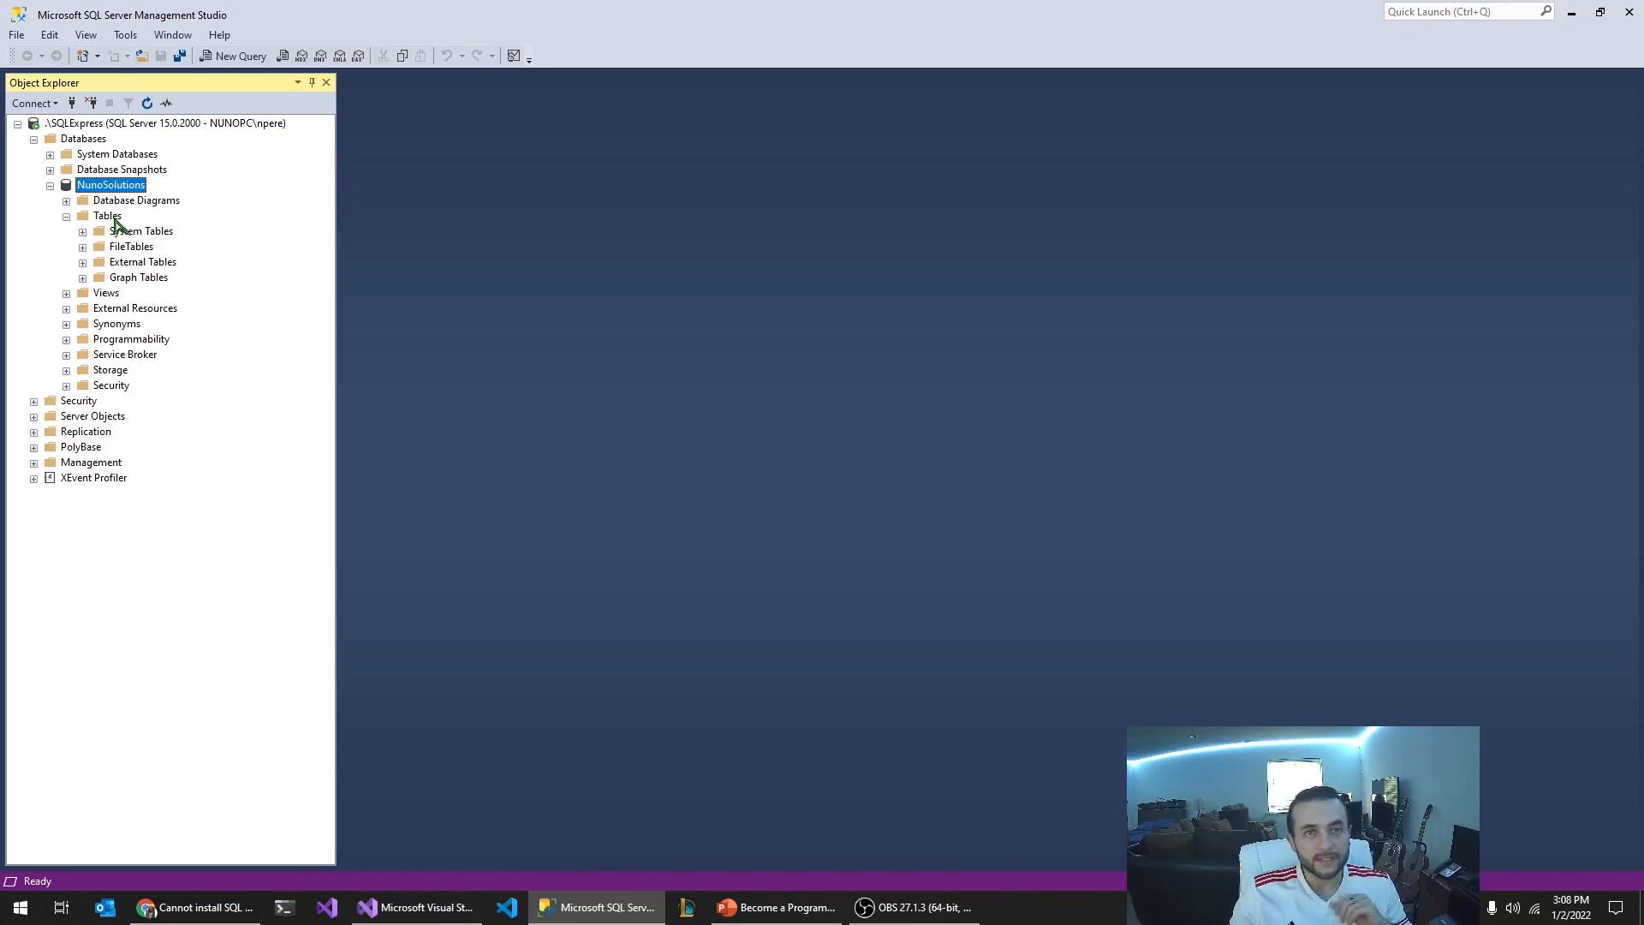
right_click(106, 215)
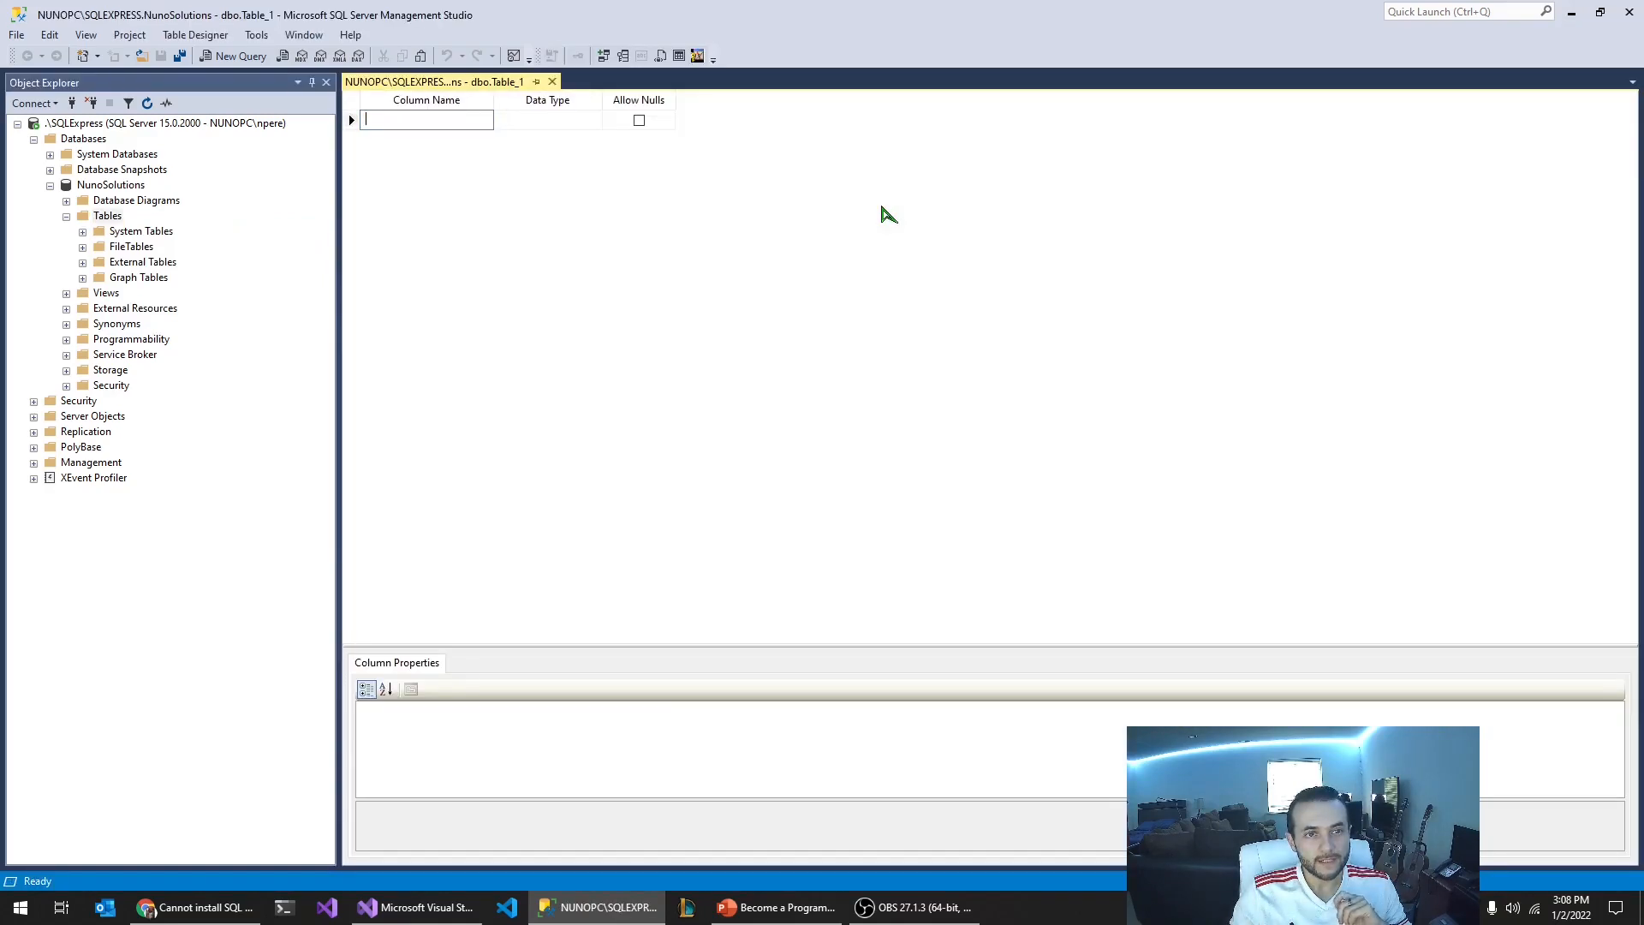
mouse_move(690, 205)
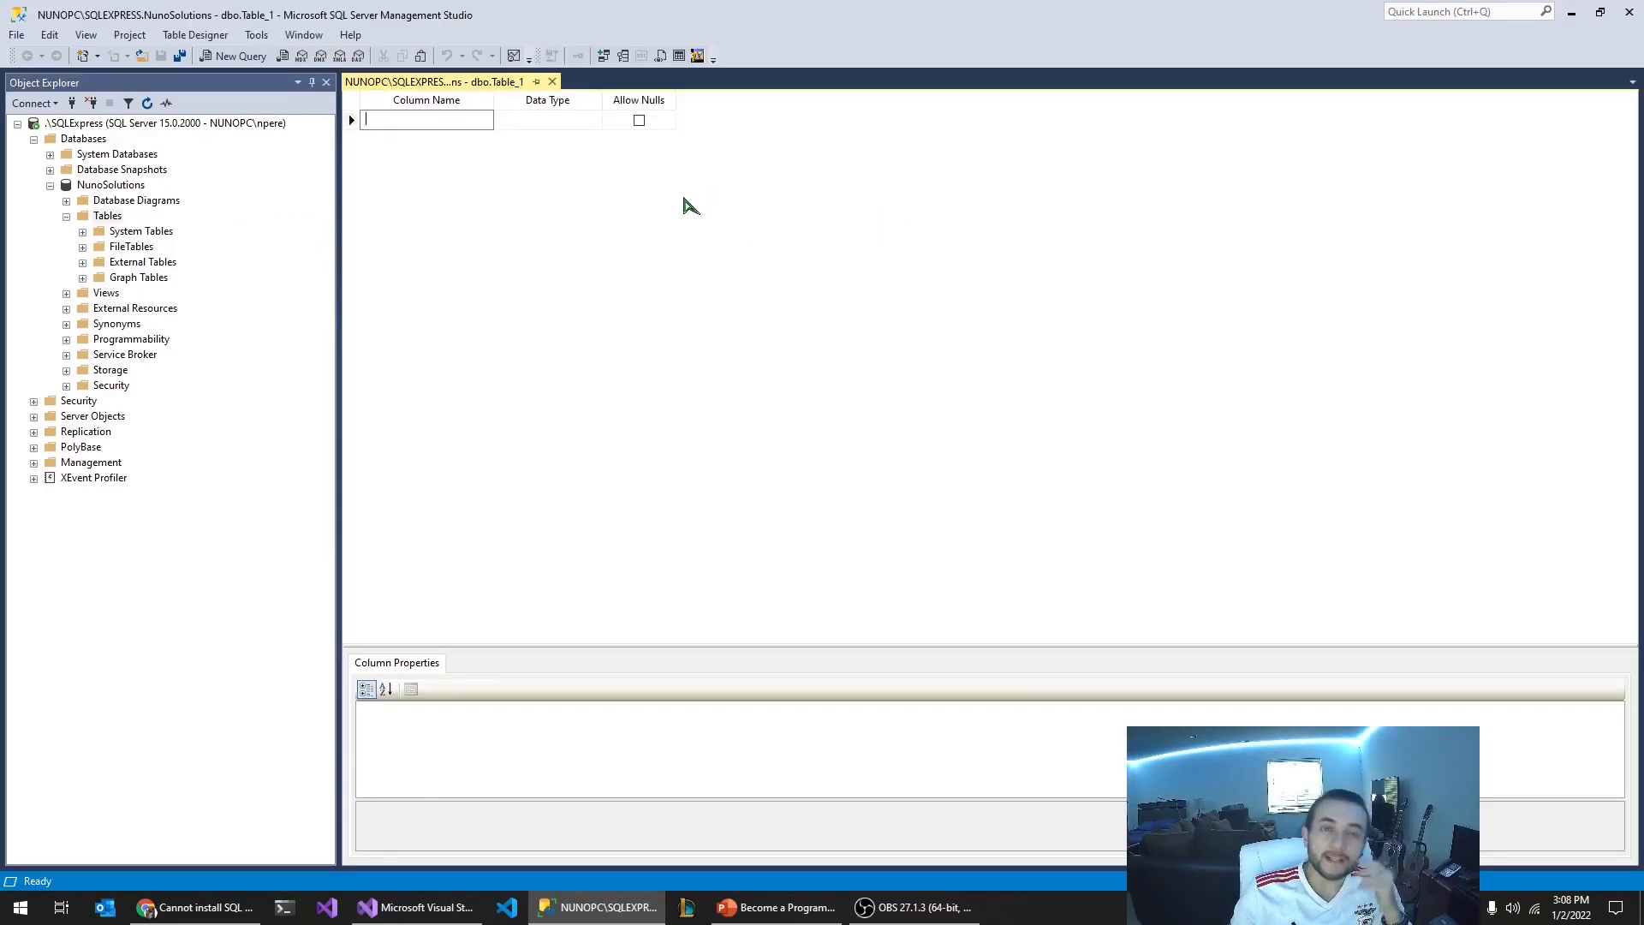
mouse_move(764, 221)
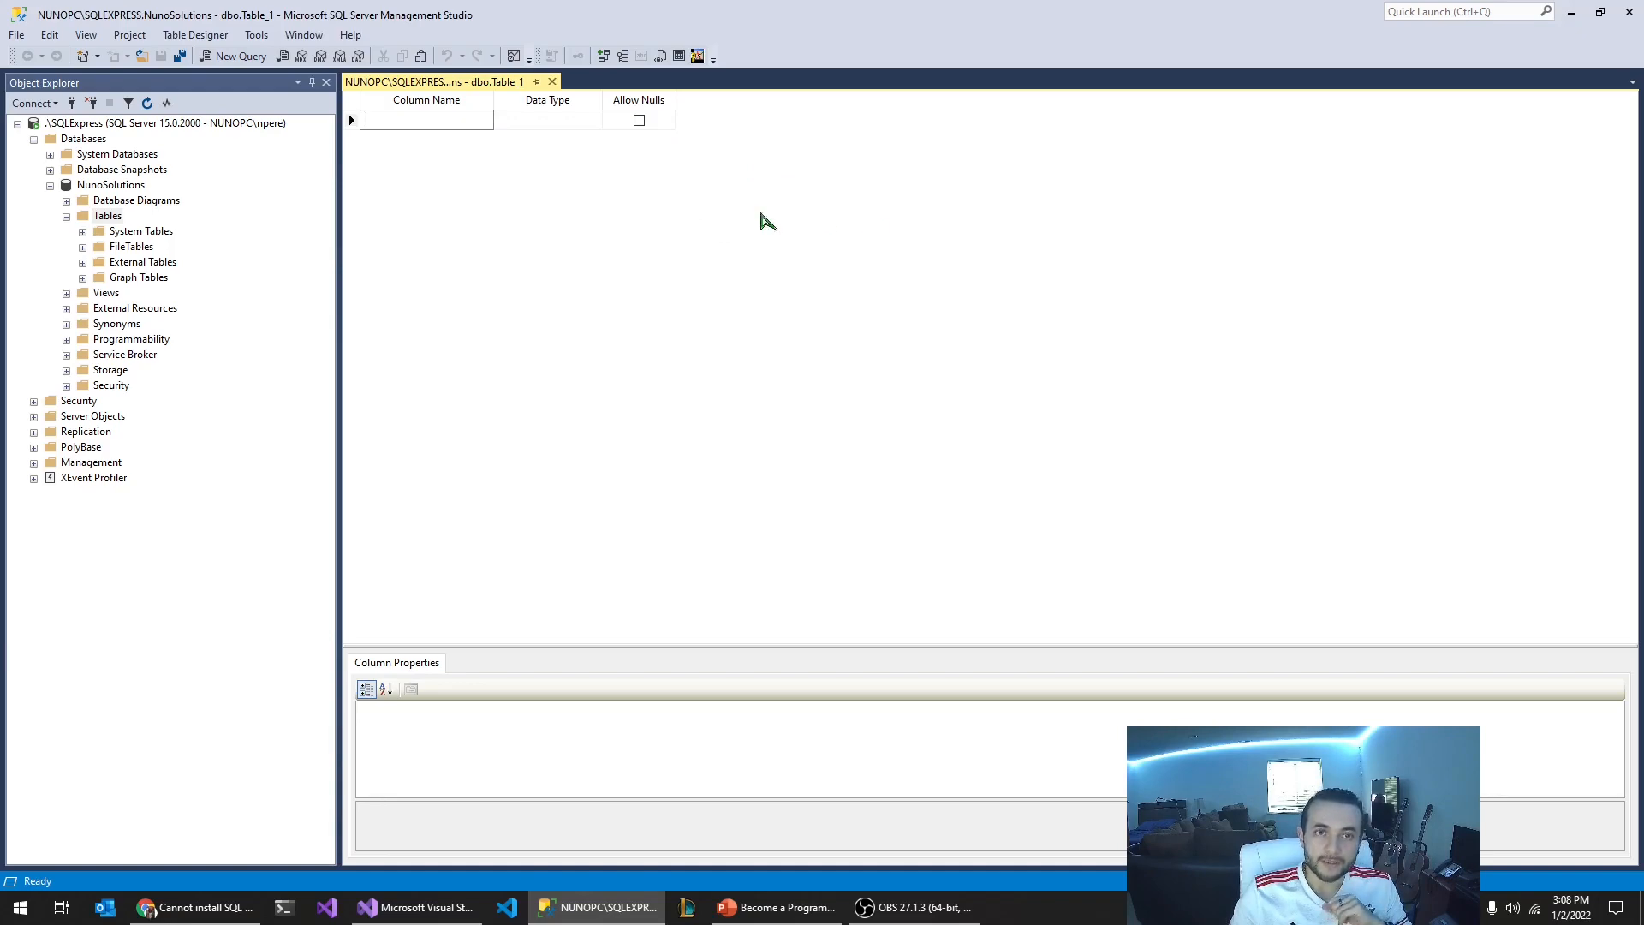
mouse_move(456, 178)
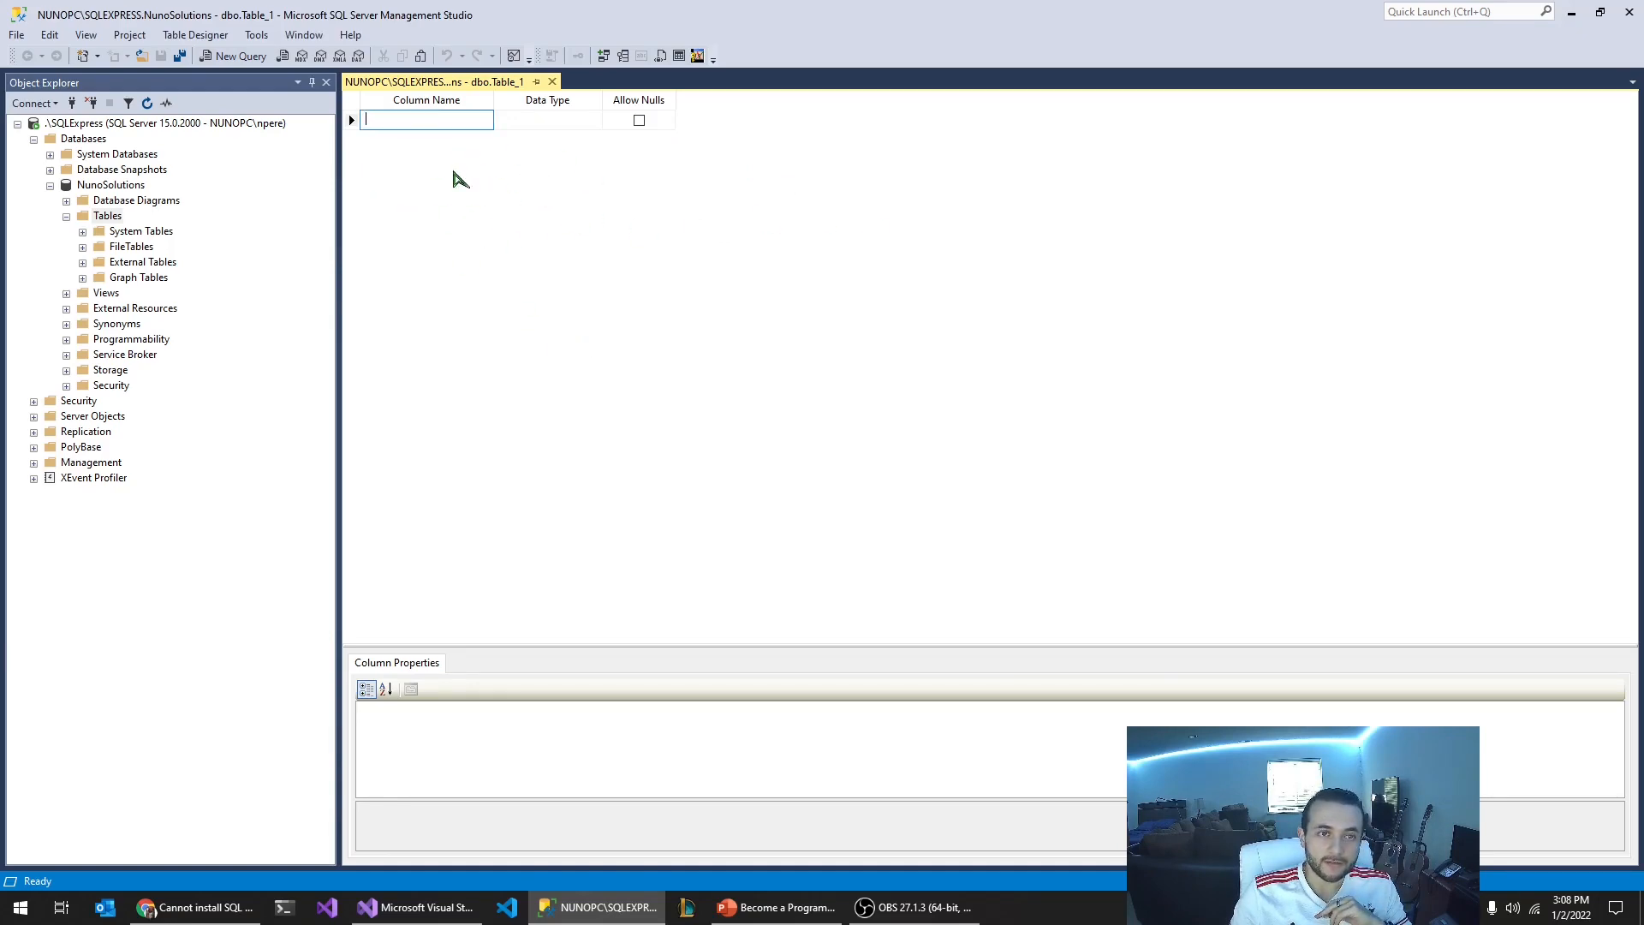
mouse_move(538, 147)
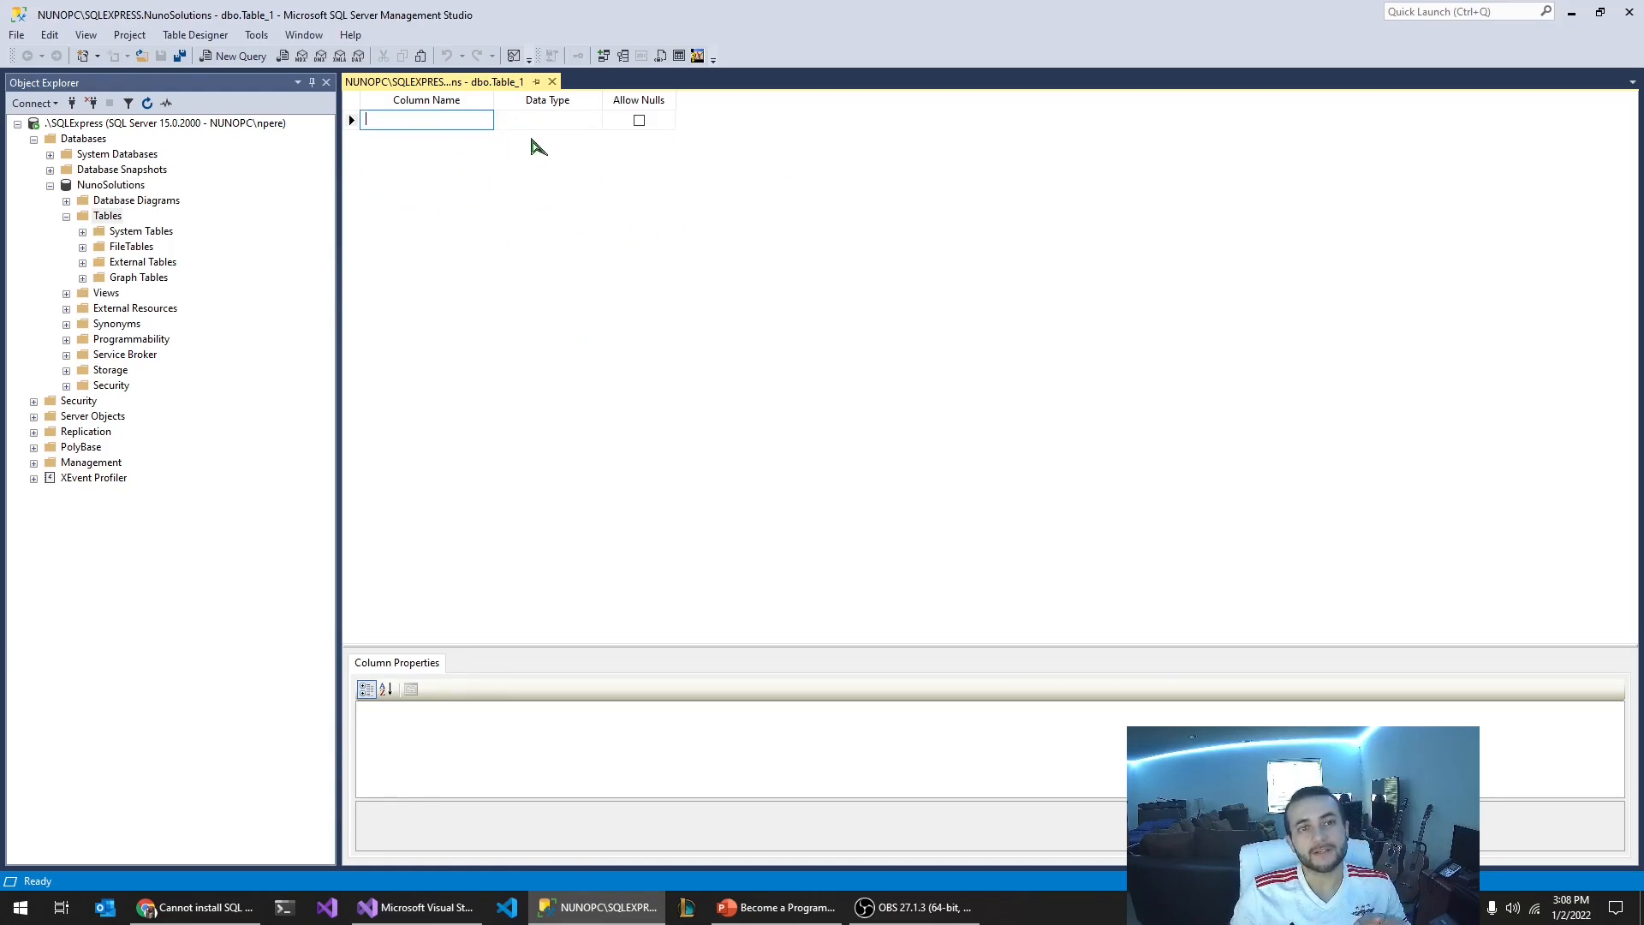
mouse_move(543, 166)
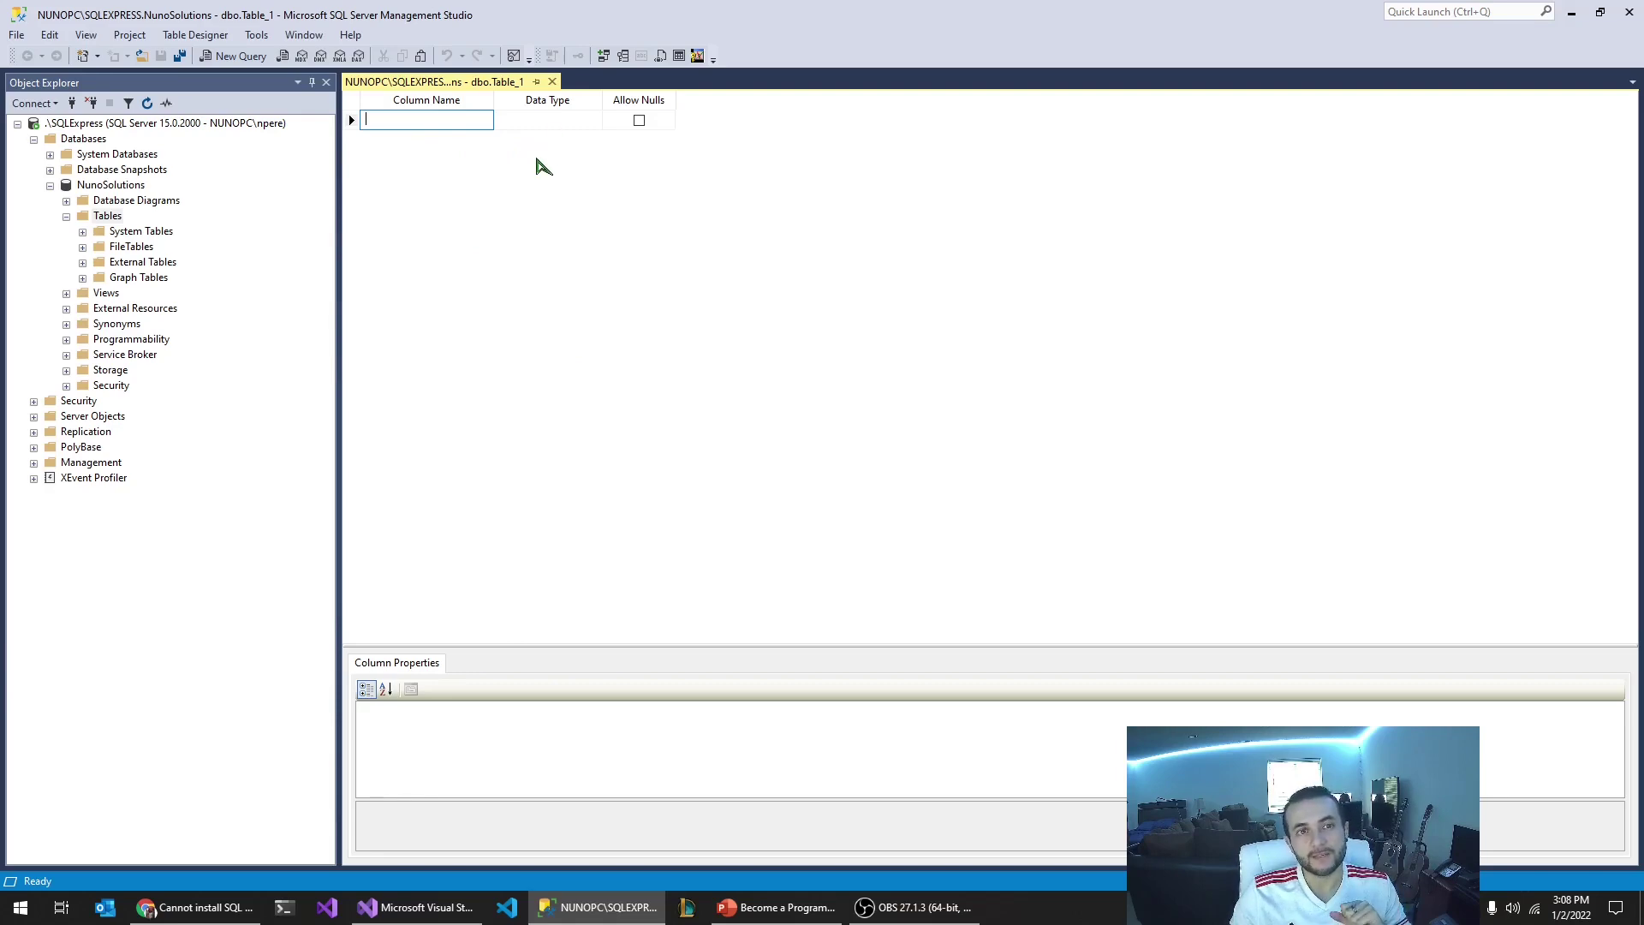
mouse_move(795, 256)
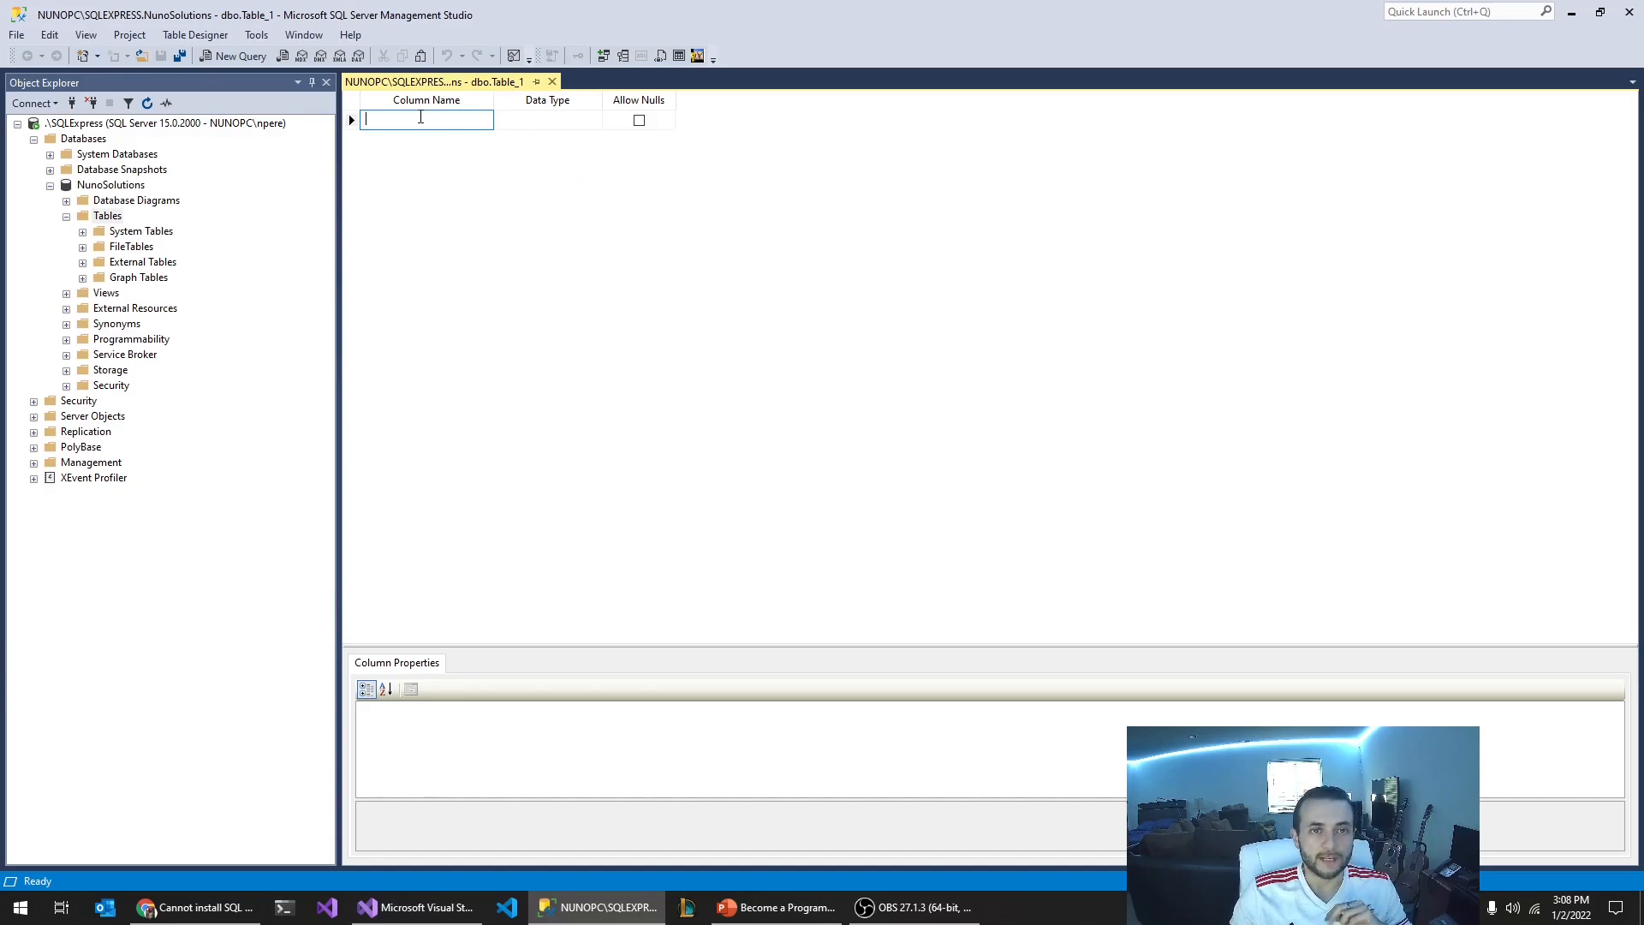
mouse_move(711, 356)
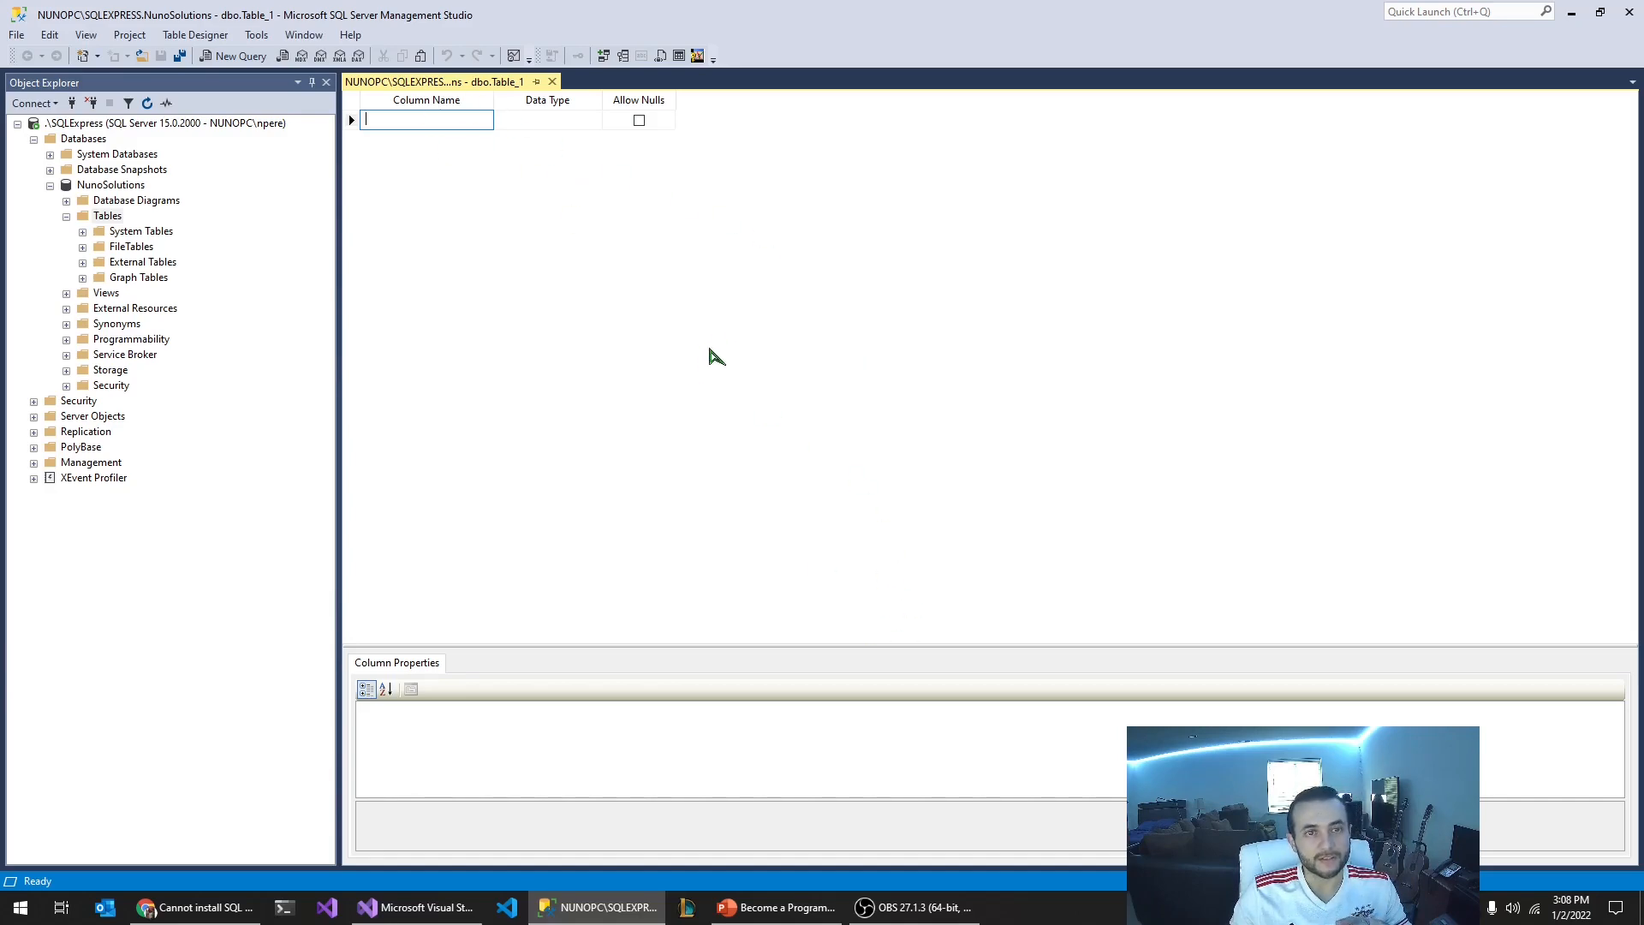
mouse_move(722, 342)
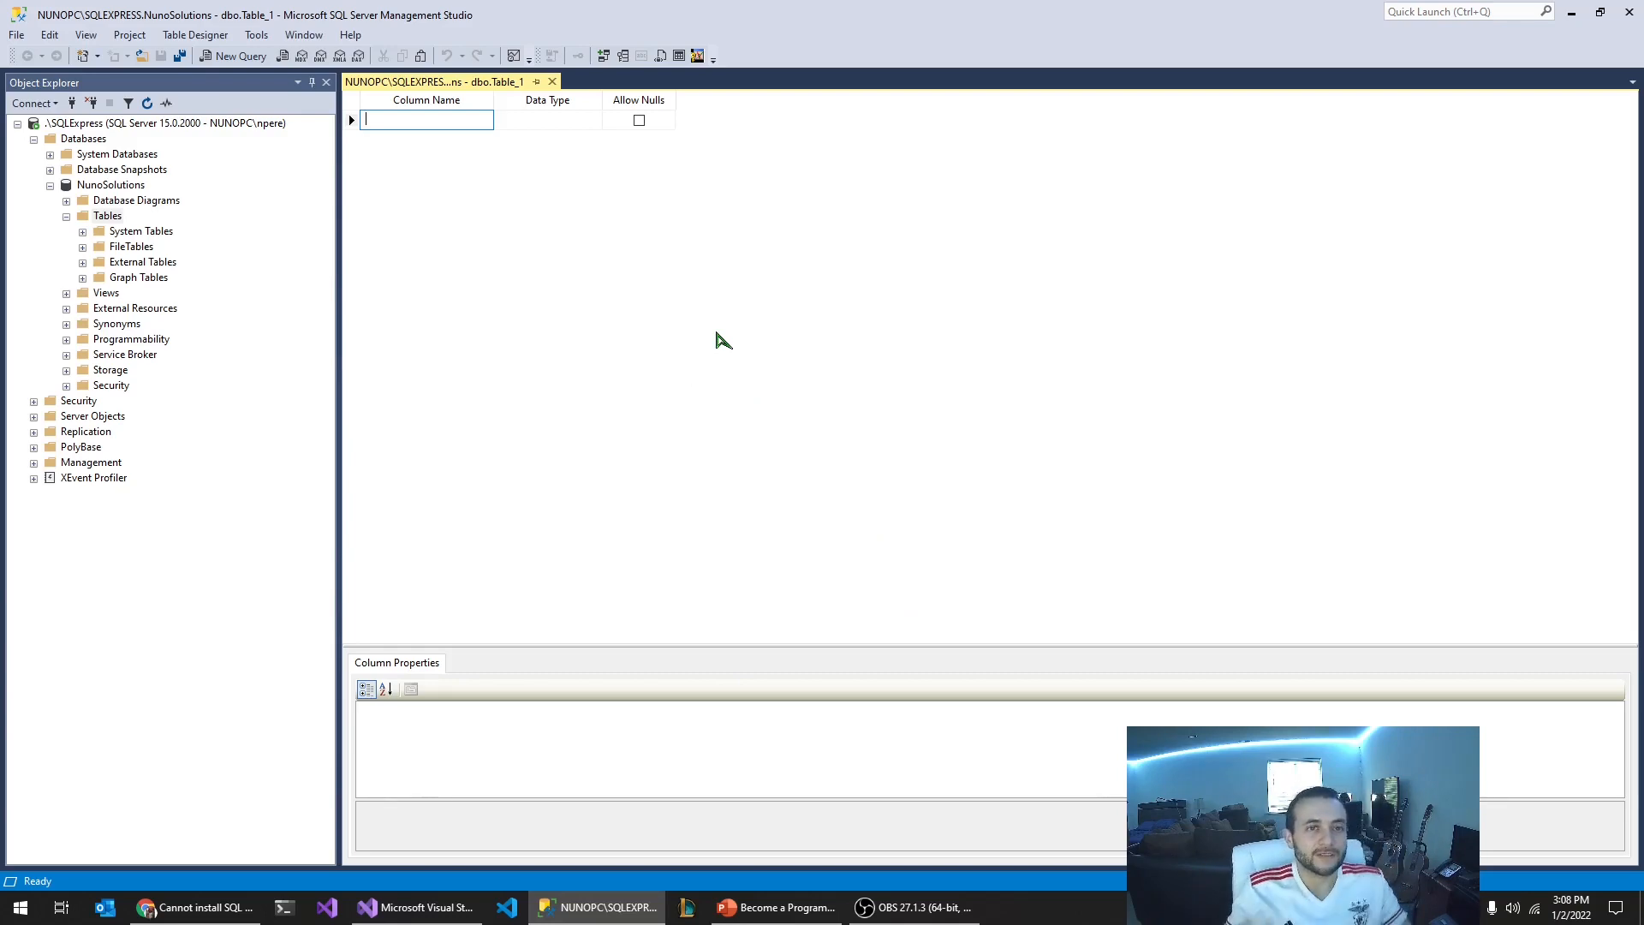
mouse_move(812, 890)
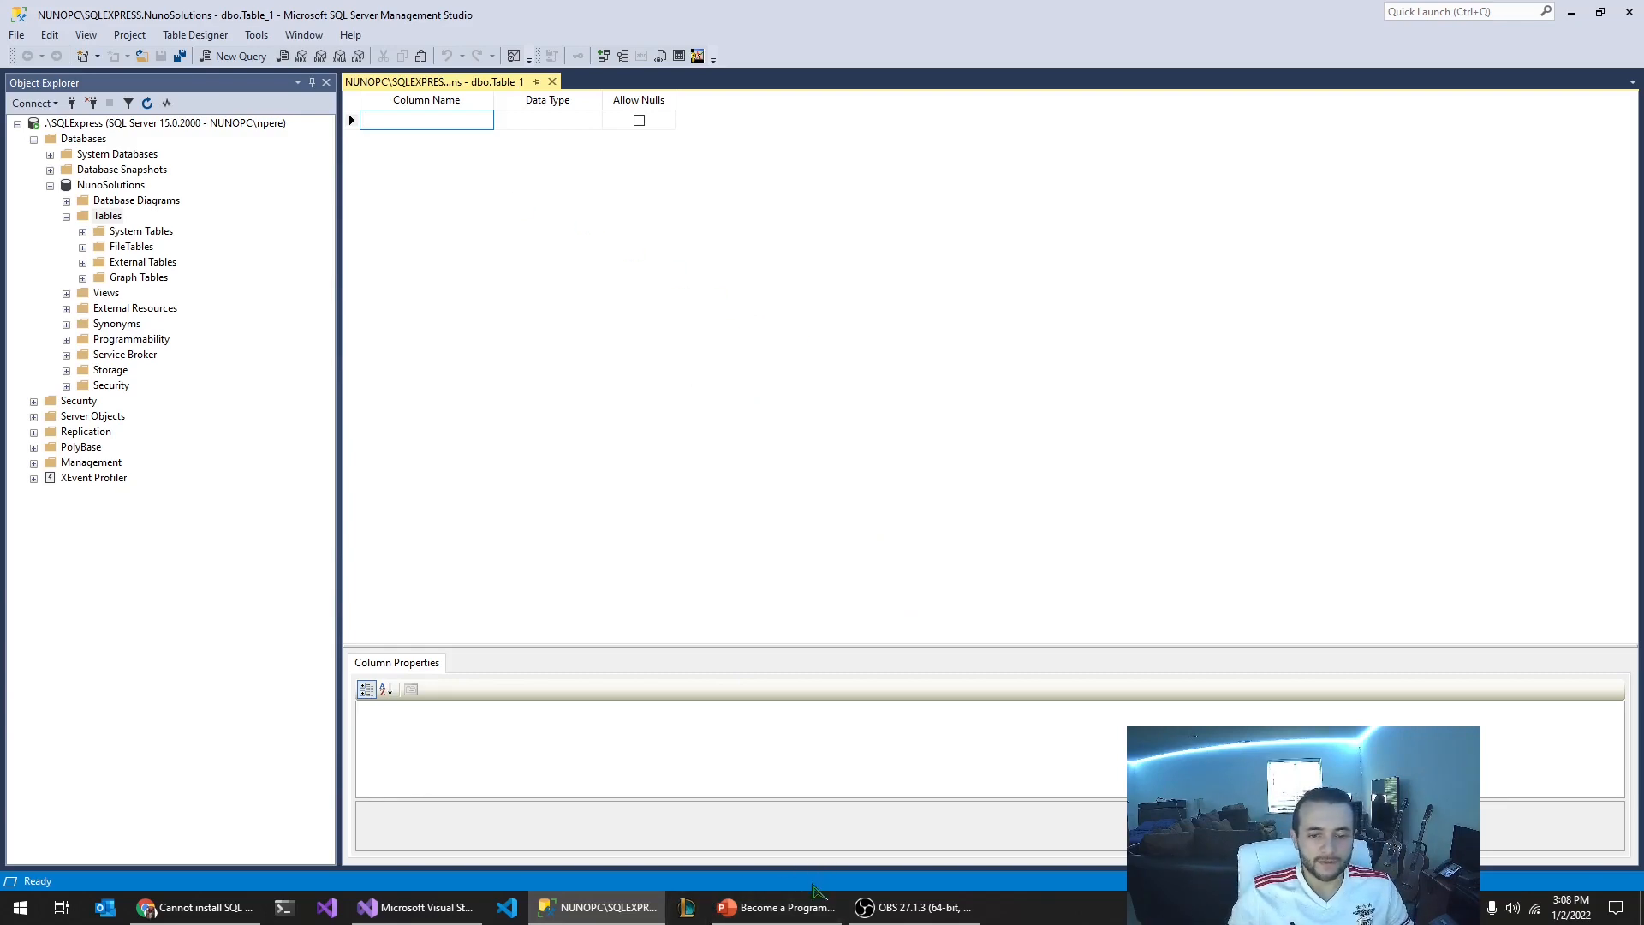
Step: Check the PowerPoint slide with the Employees column plan, then return to SSMS
left_click(775, 908)
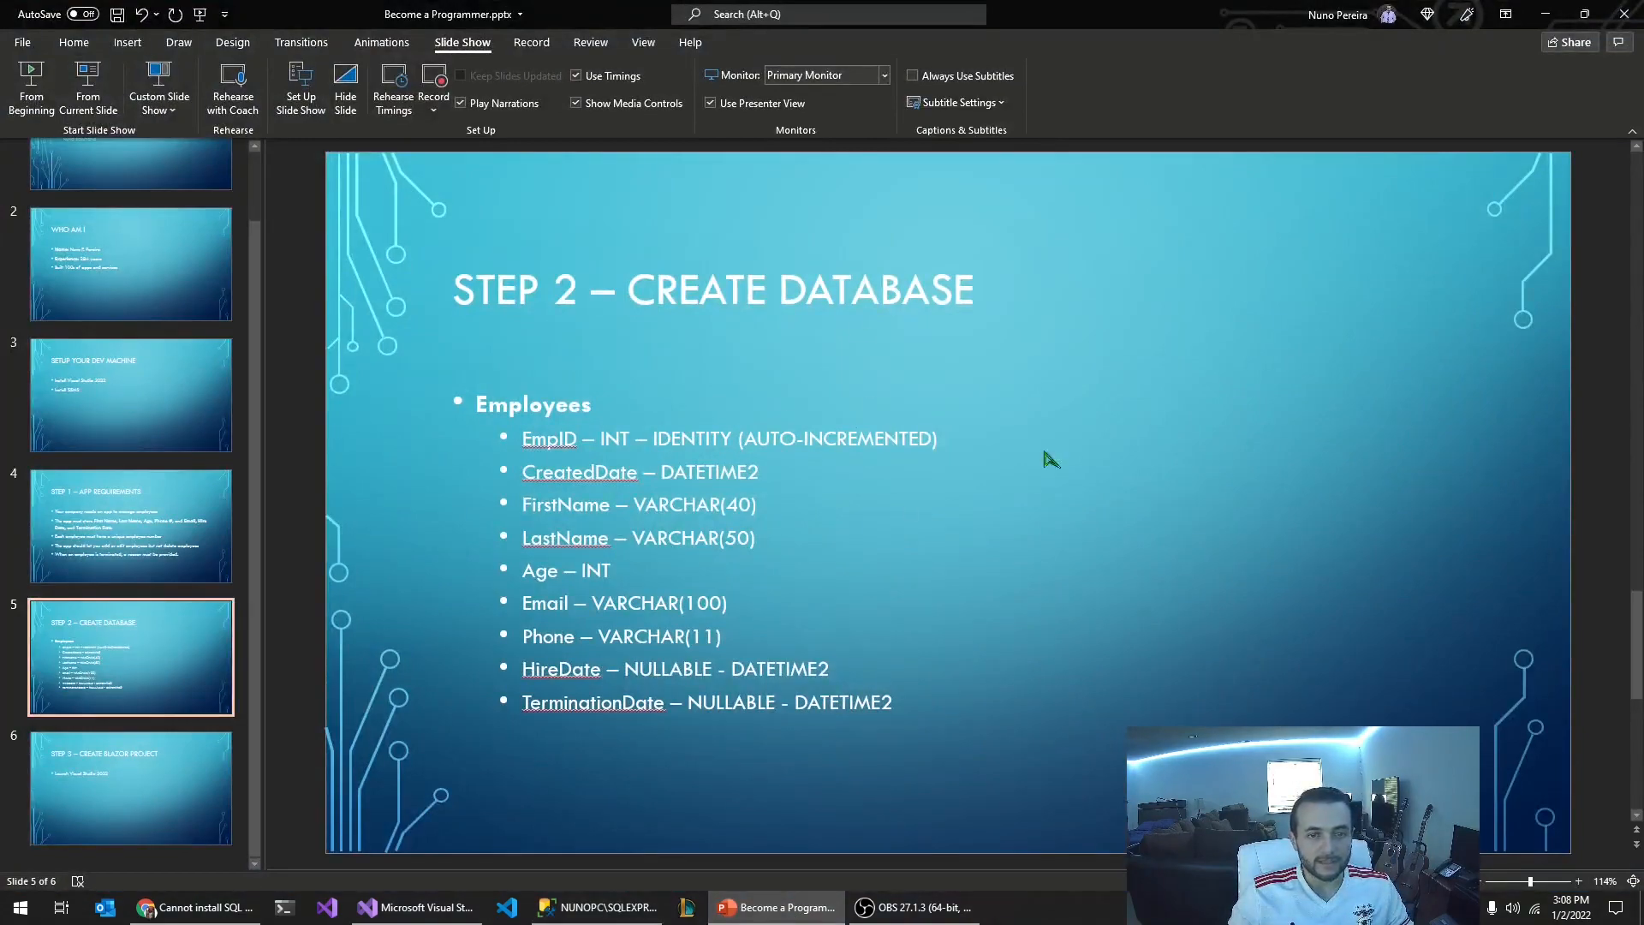
mouse_move(610, 457)
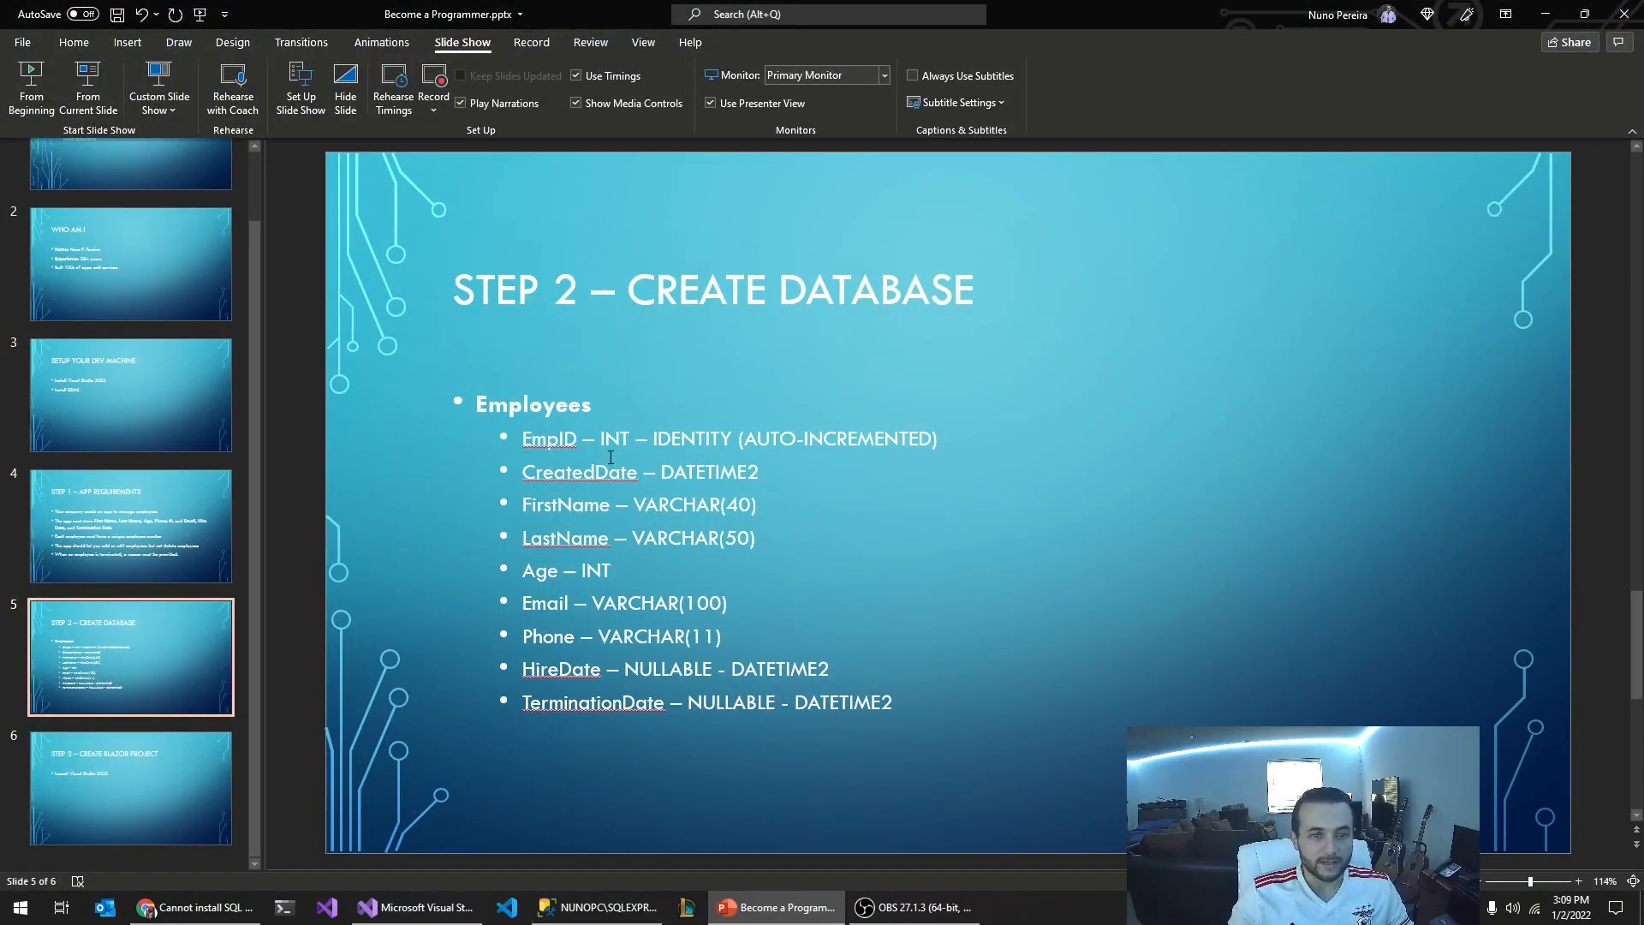
left_click(596, 907)
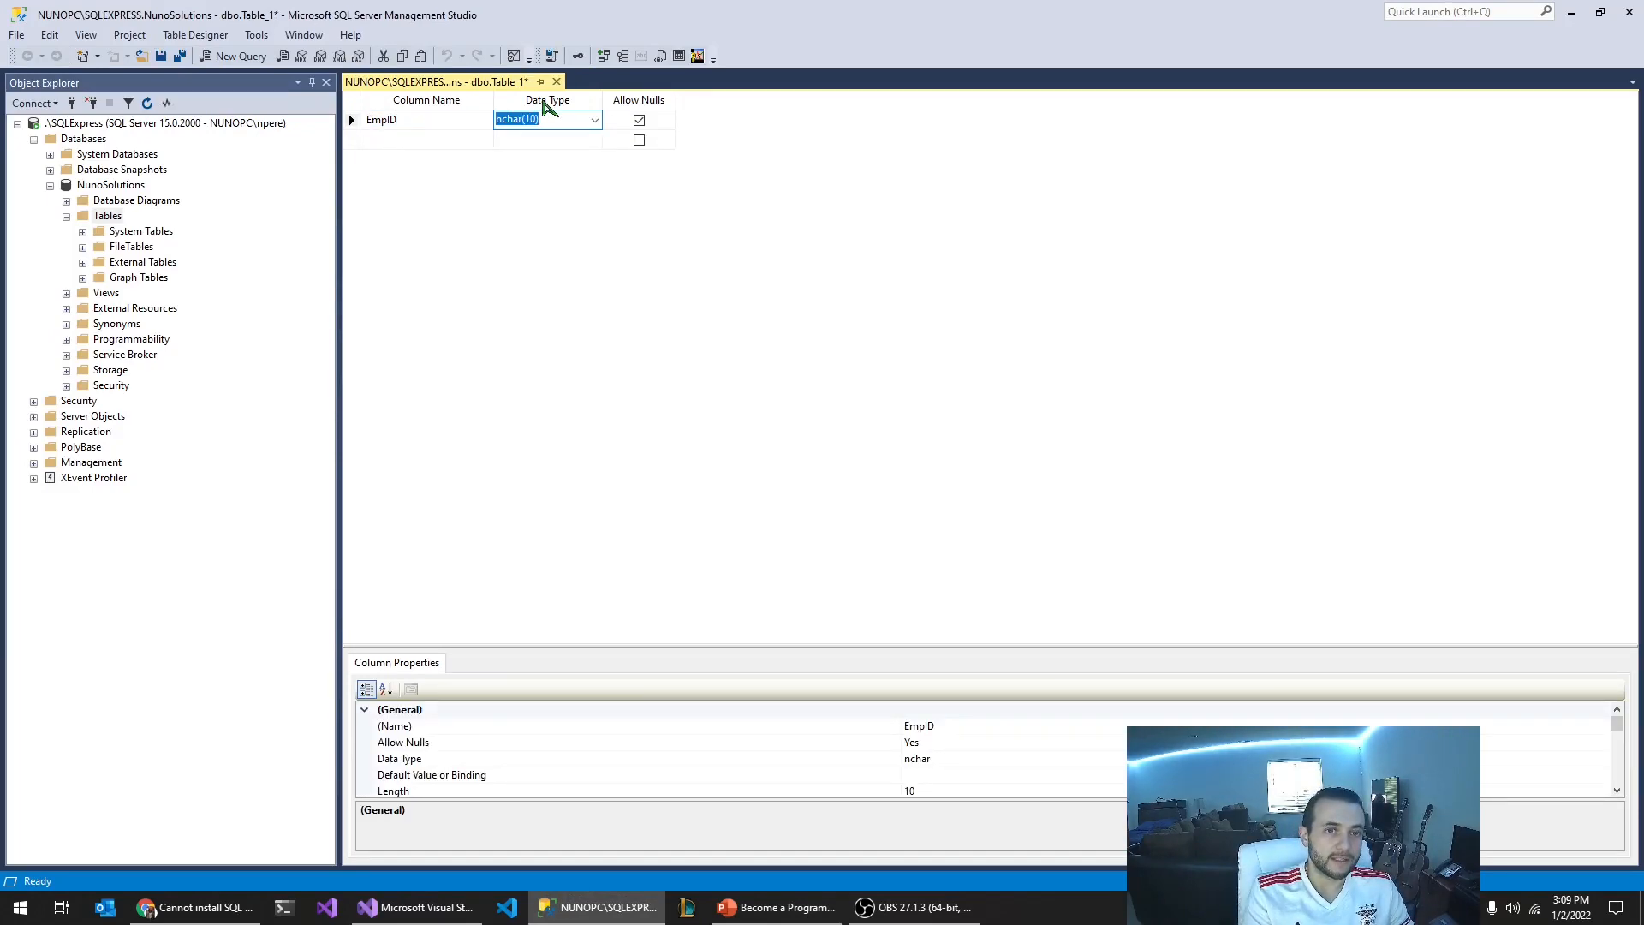
Step: Set the EmpID column's data type to int
left_click(594, 120)
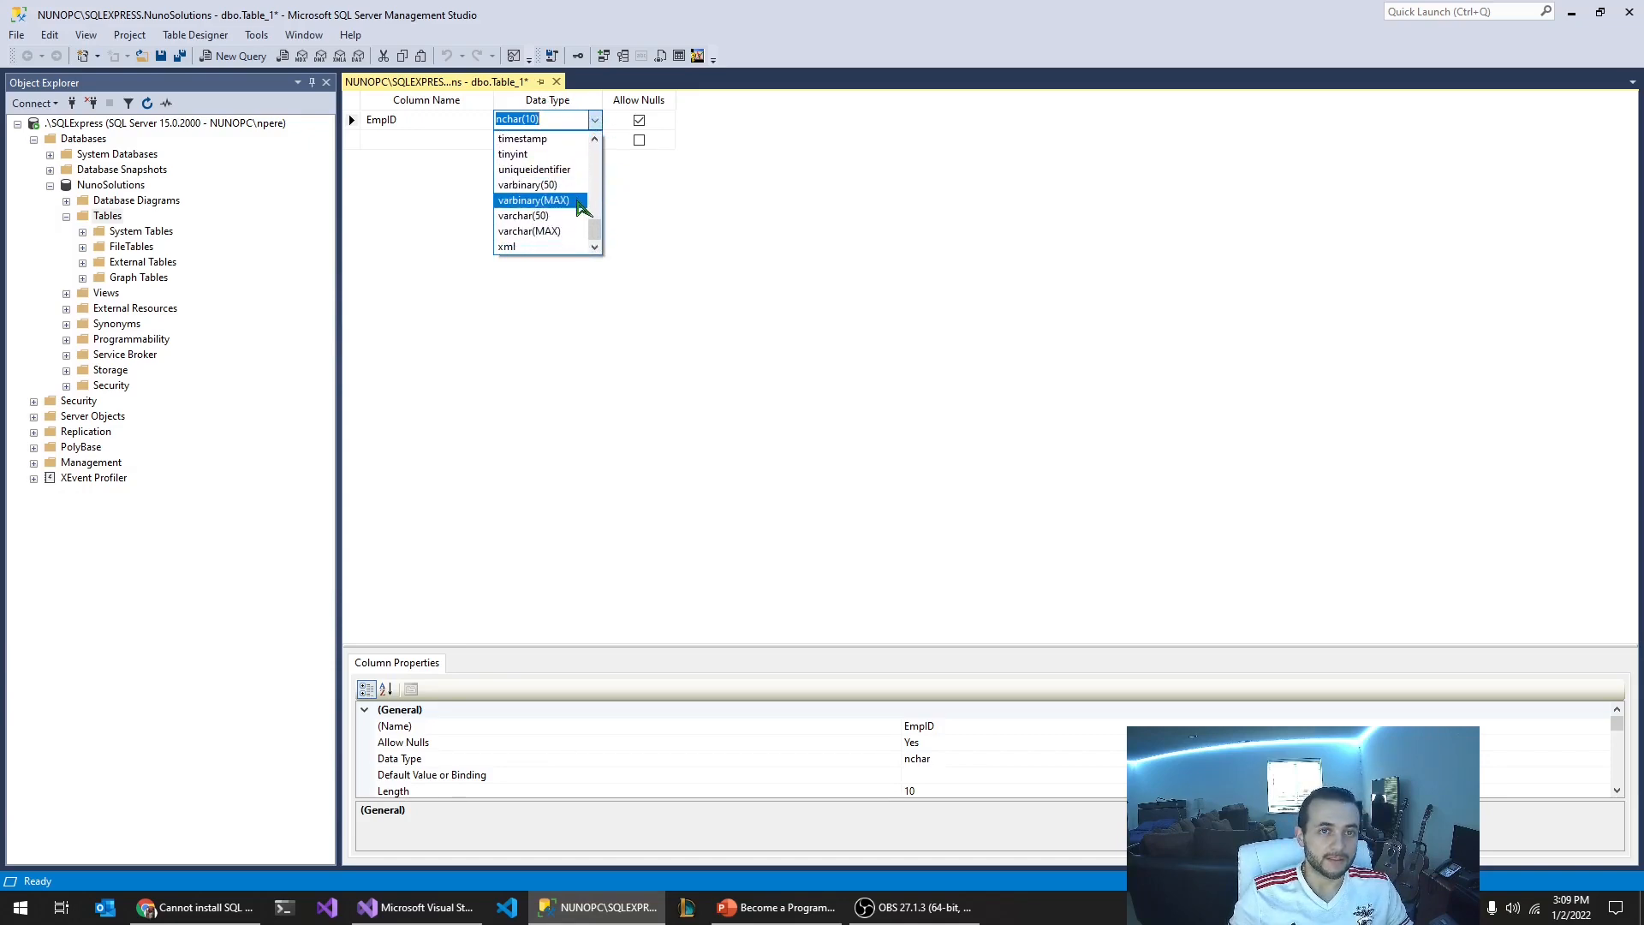
scroll("up", 3)
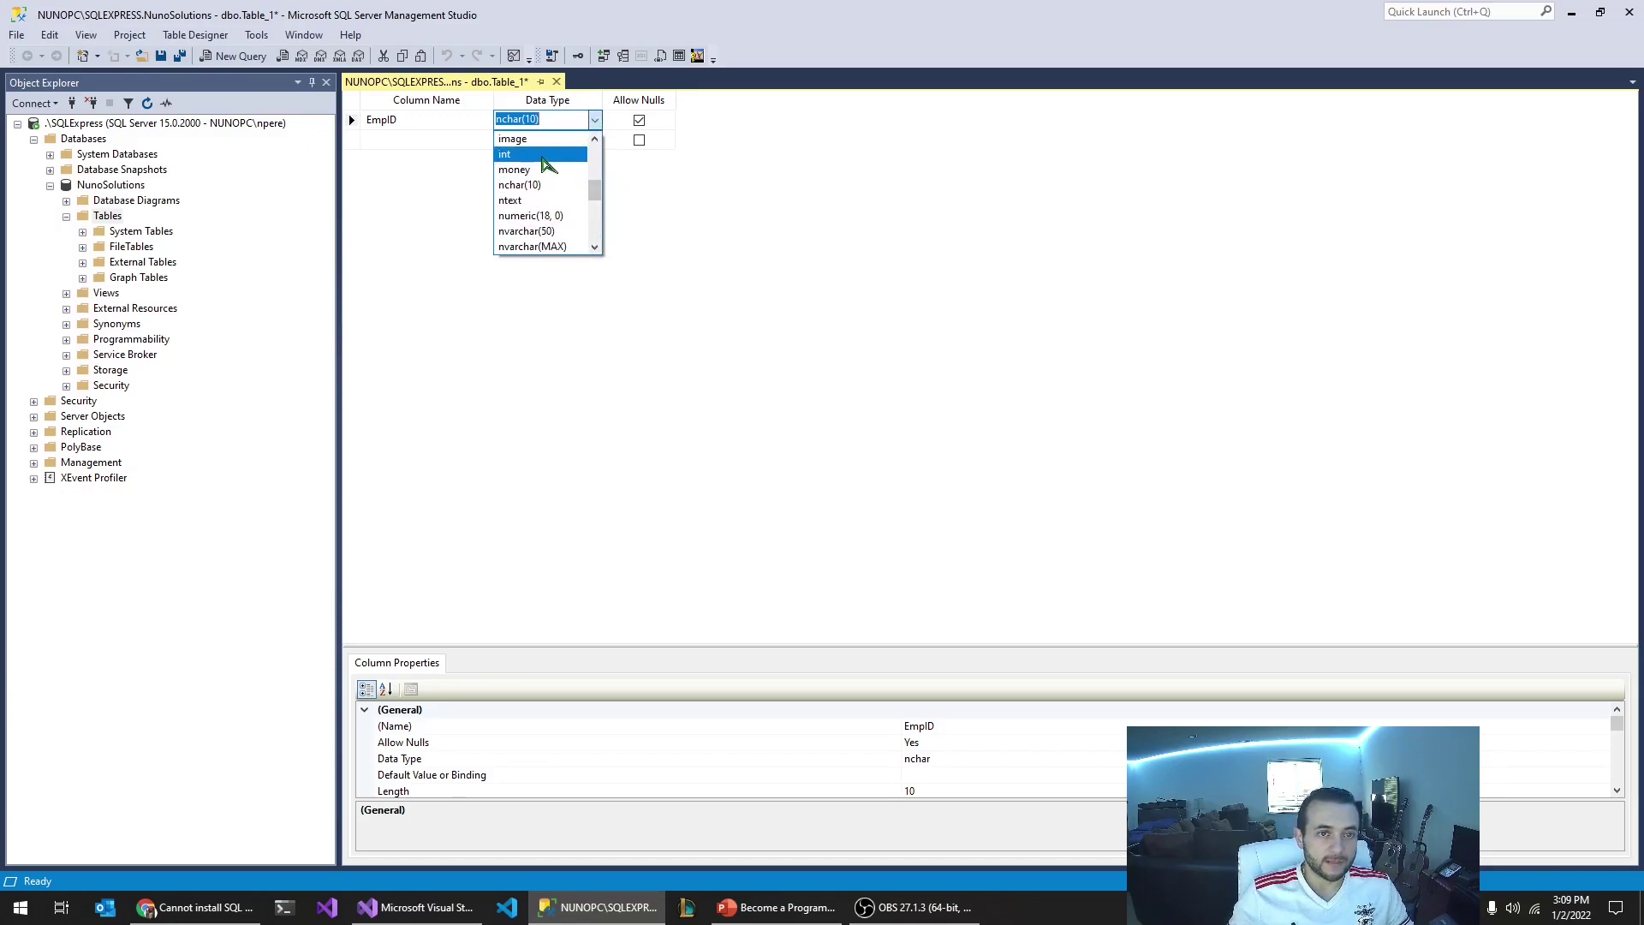
left_click(504, 154)
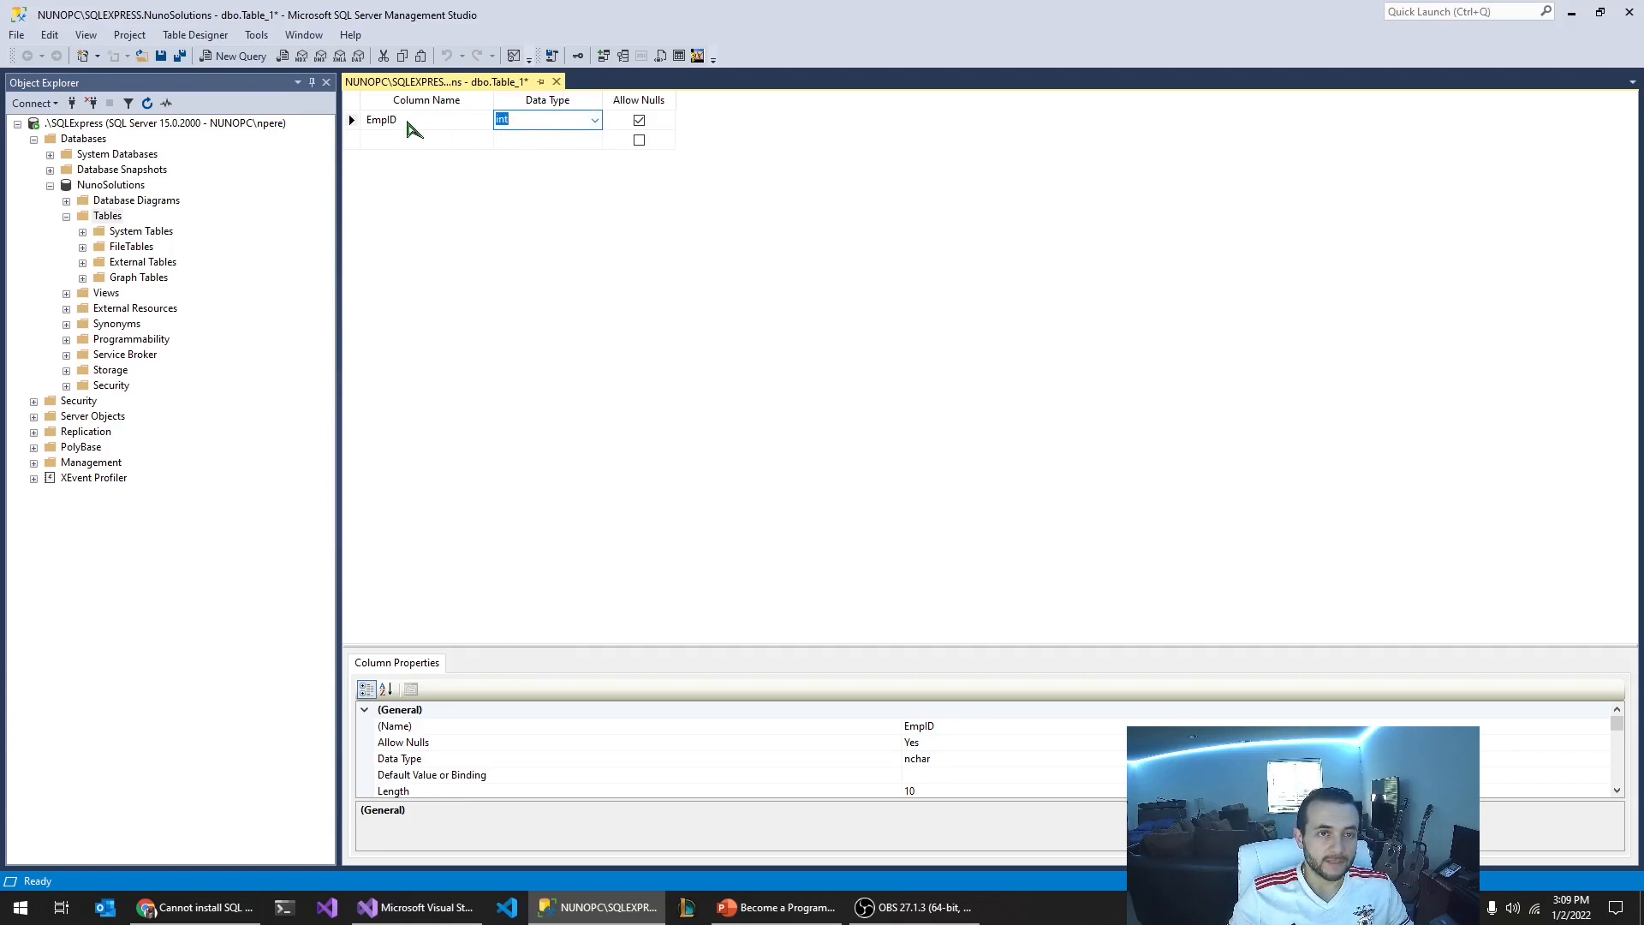
mouse_move(582, 118)
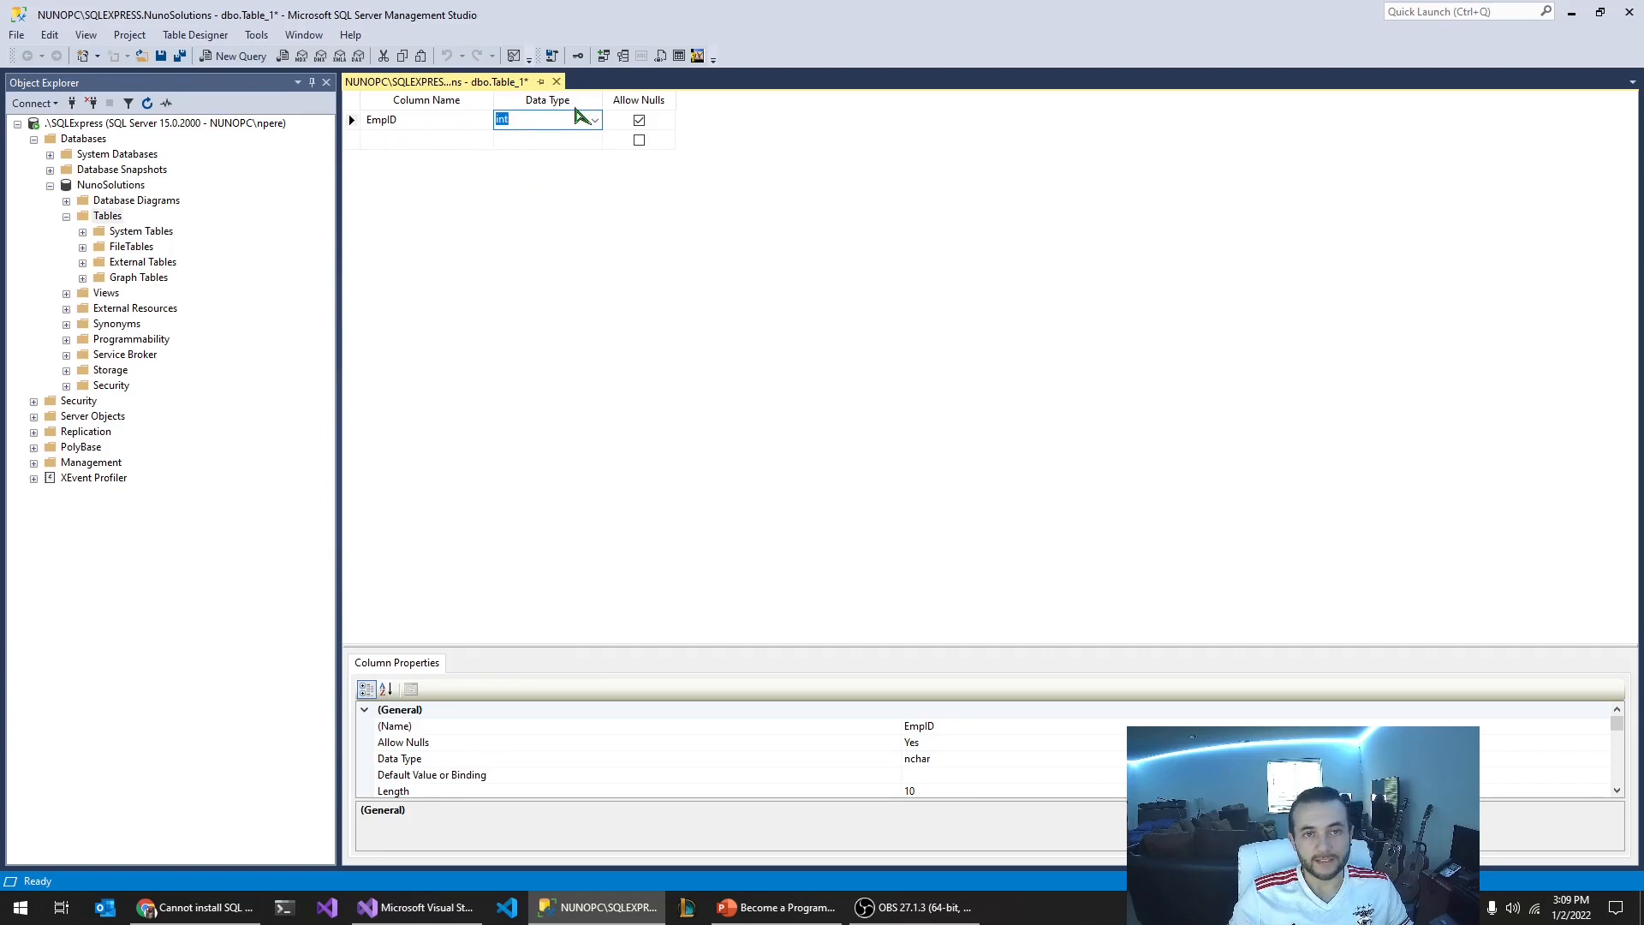
mouse_move(596, 125)
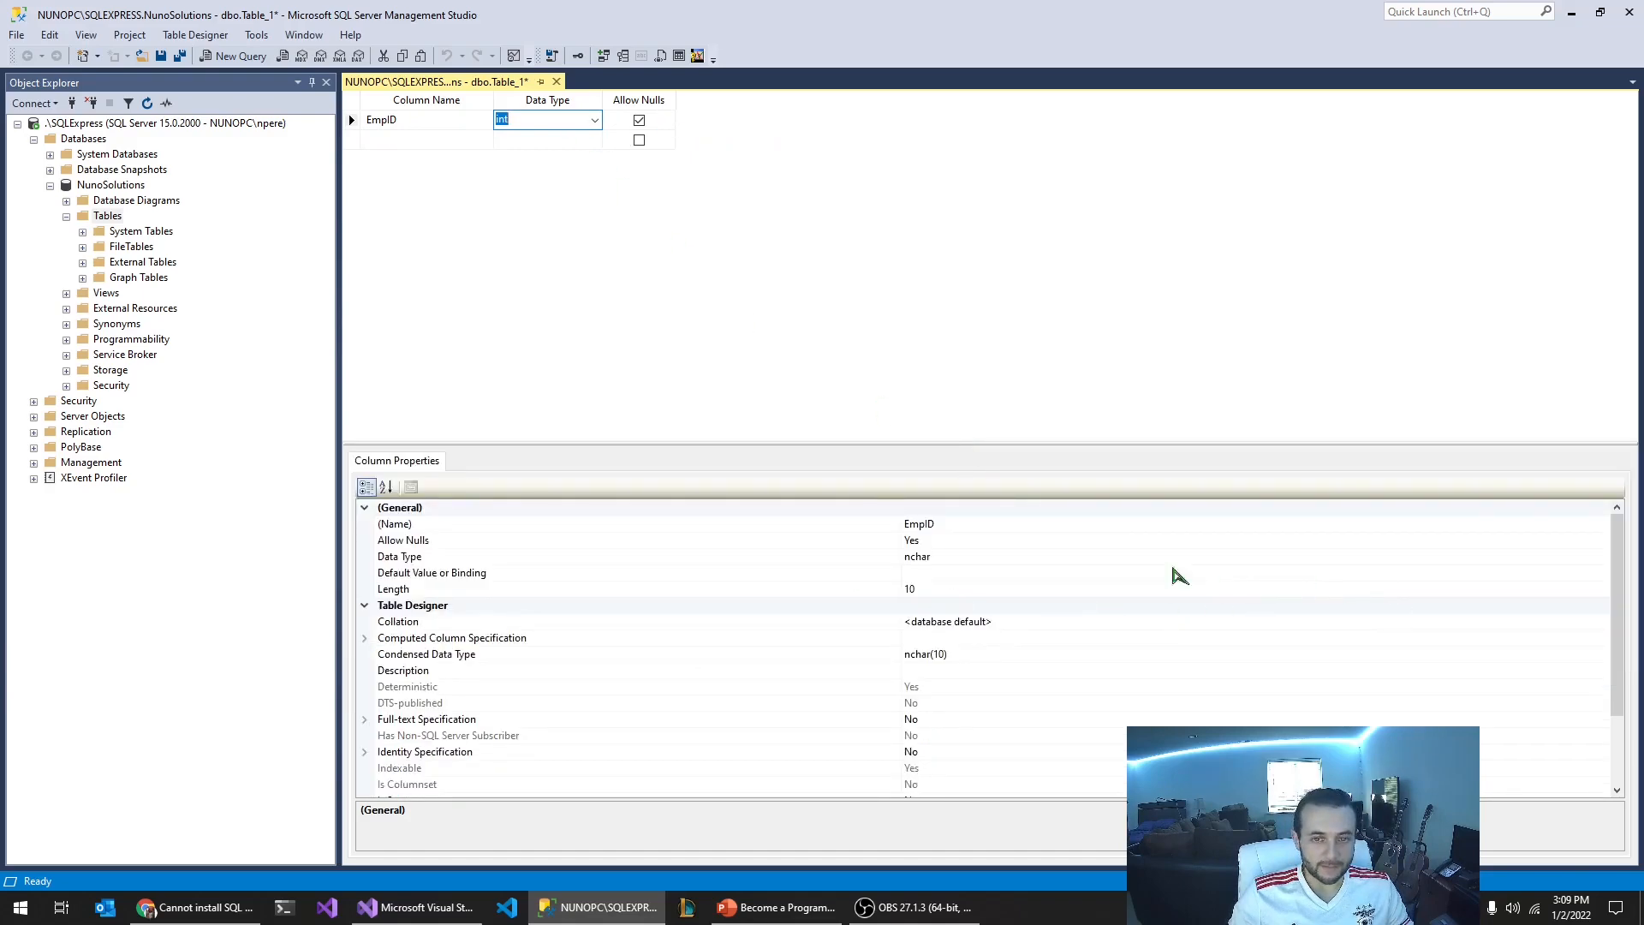
mouse_move(366, 759)
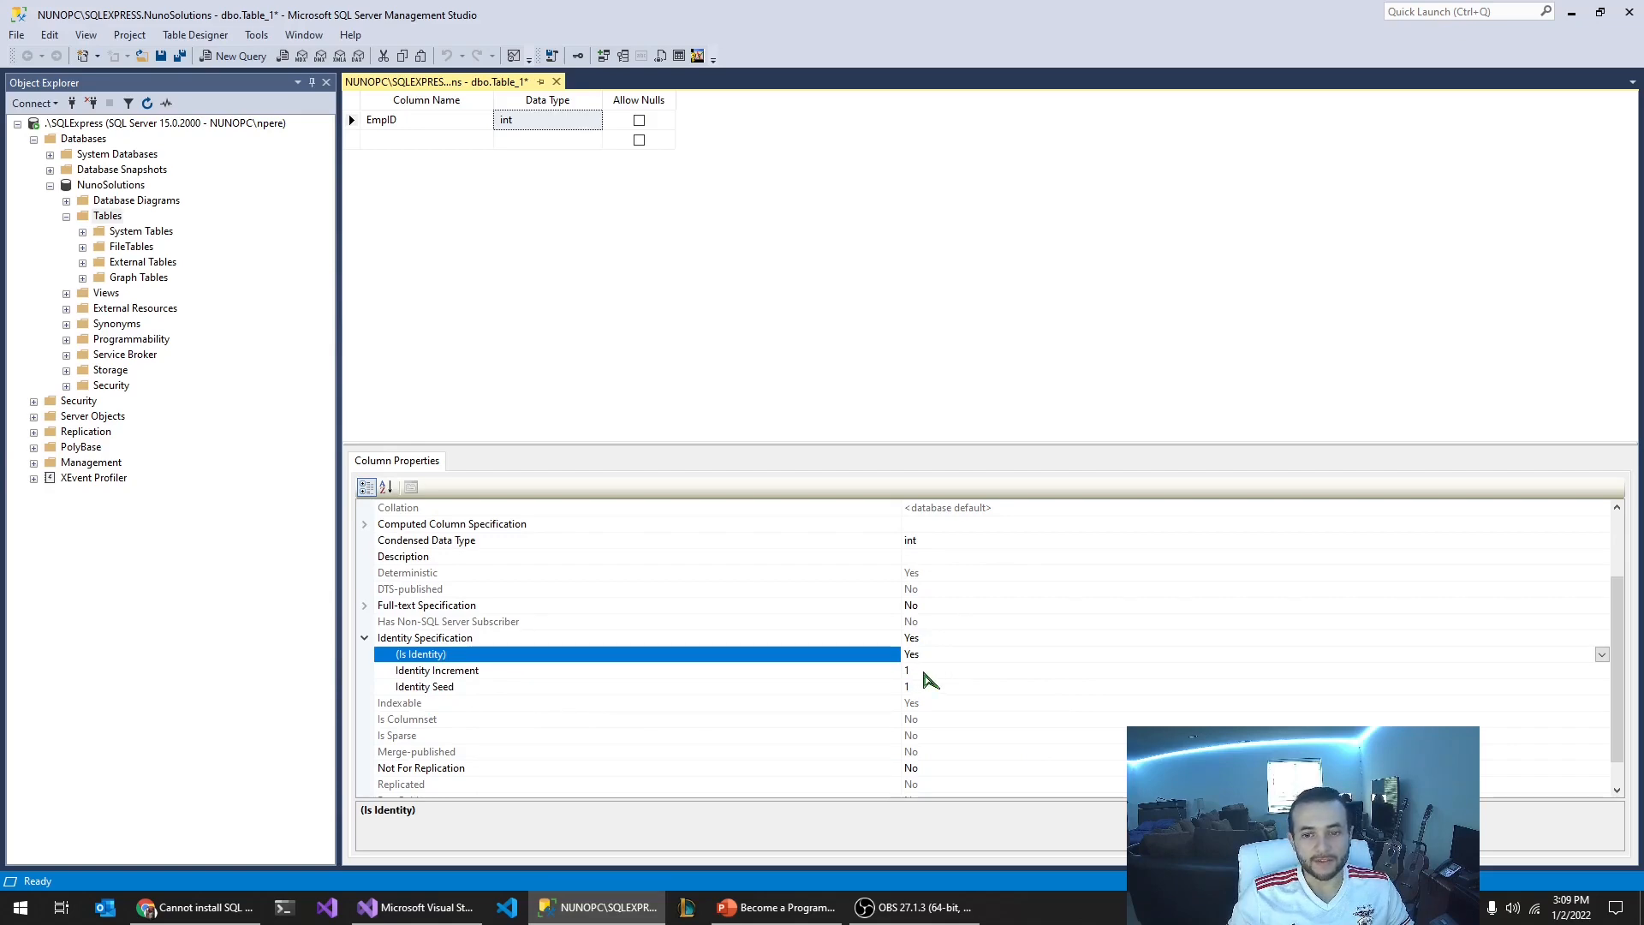
mouse_move(529, 163)
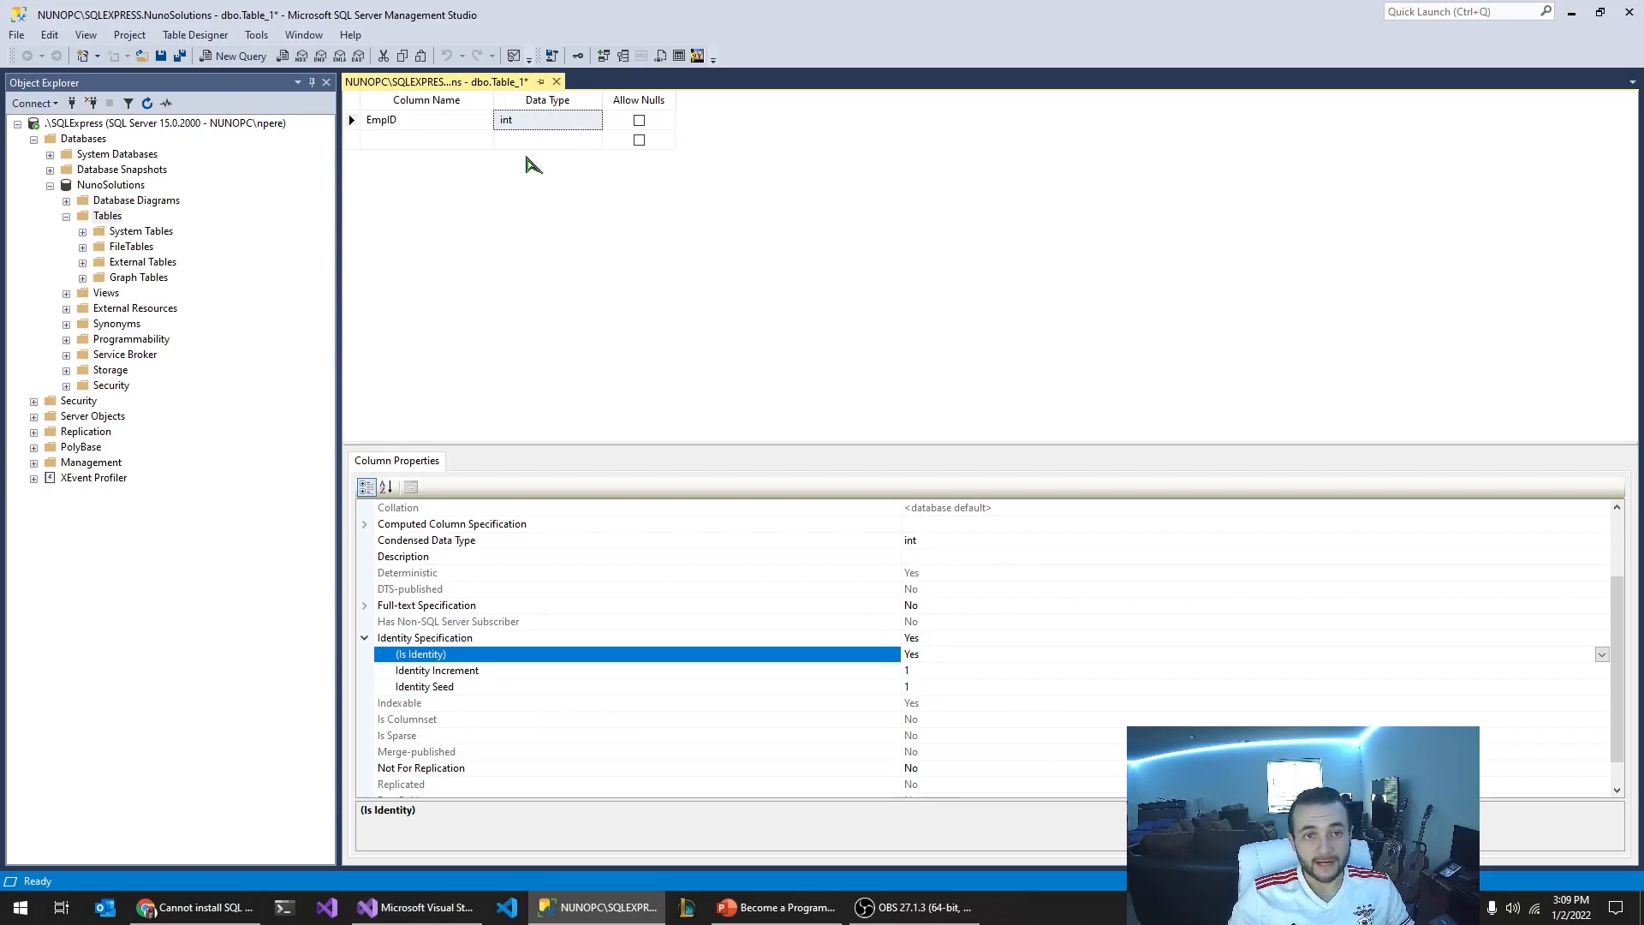
mouse_move(532, 129)
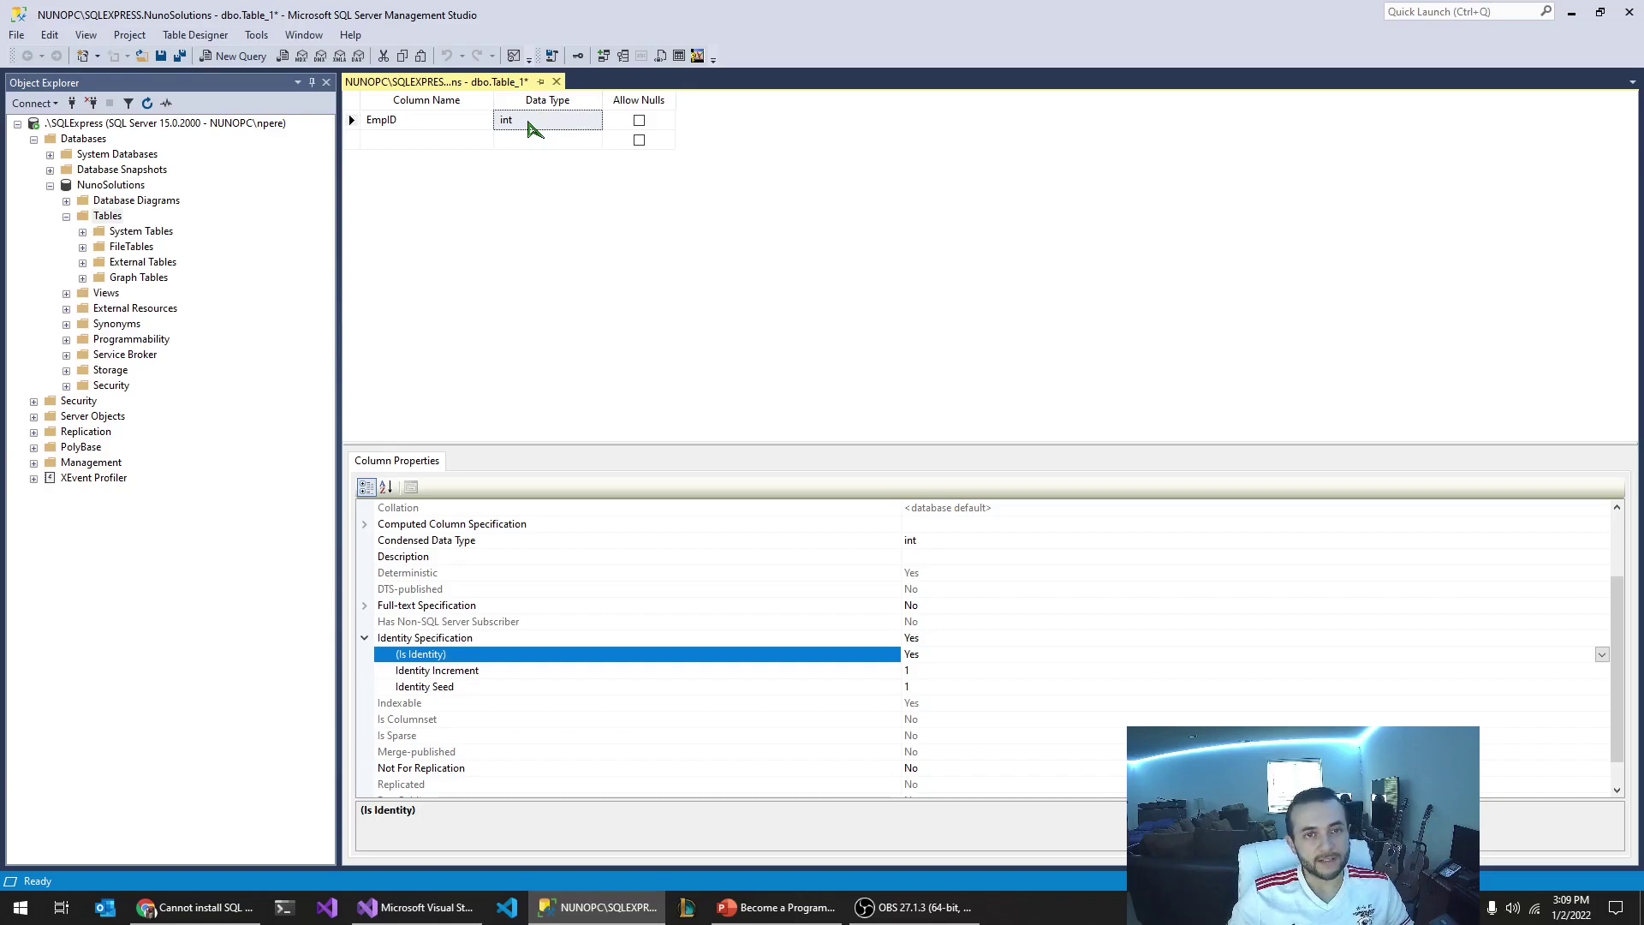
mouse_move(923, 681)
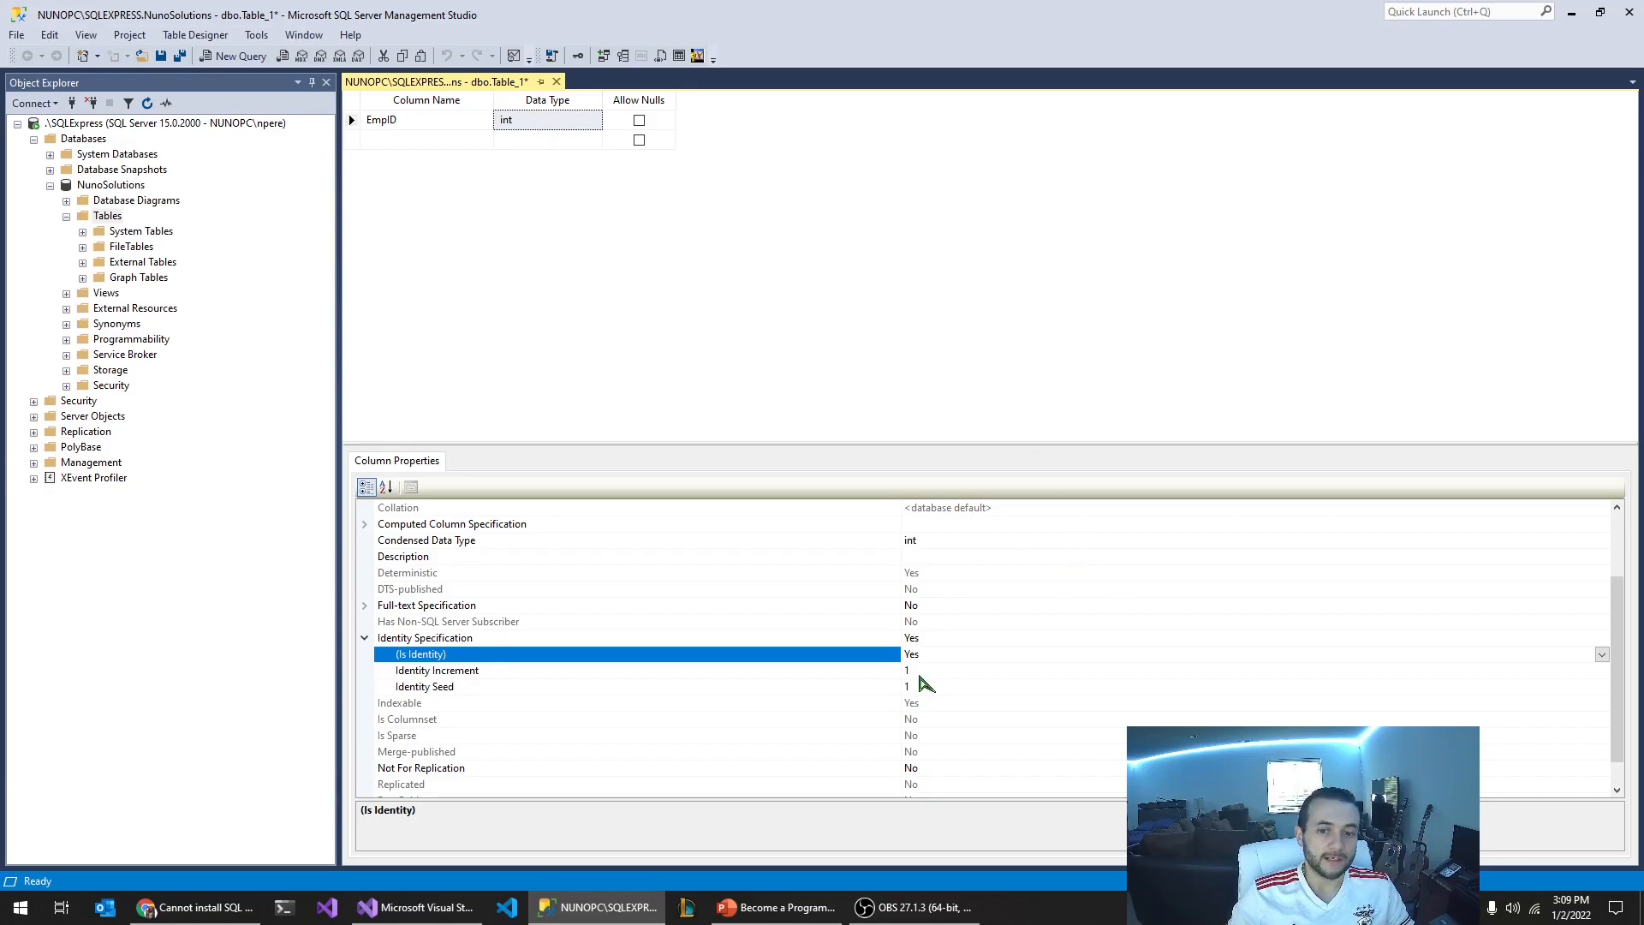
mouse_move(923, 697)
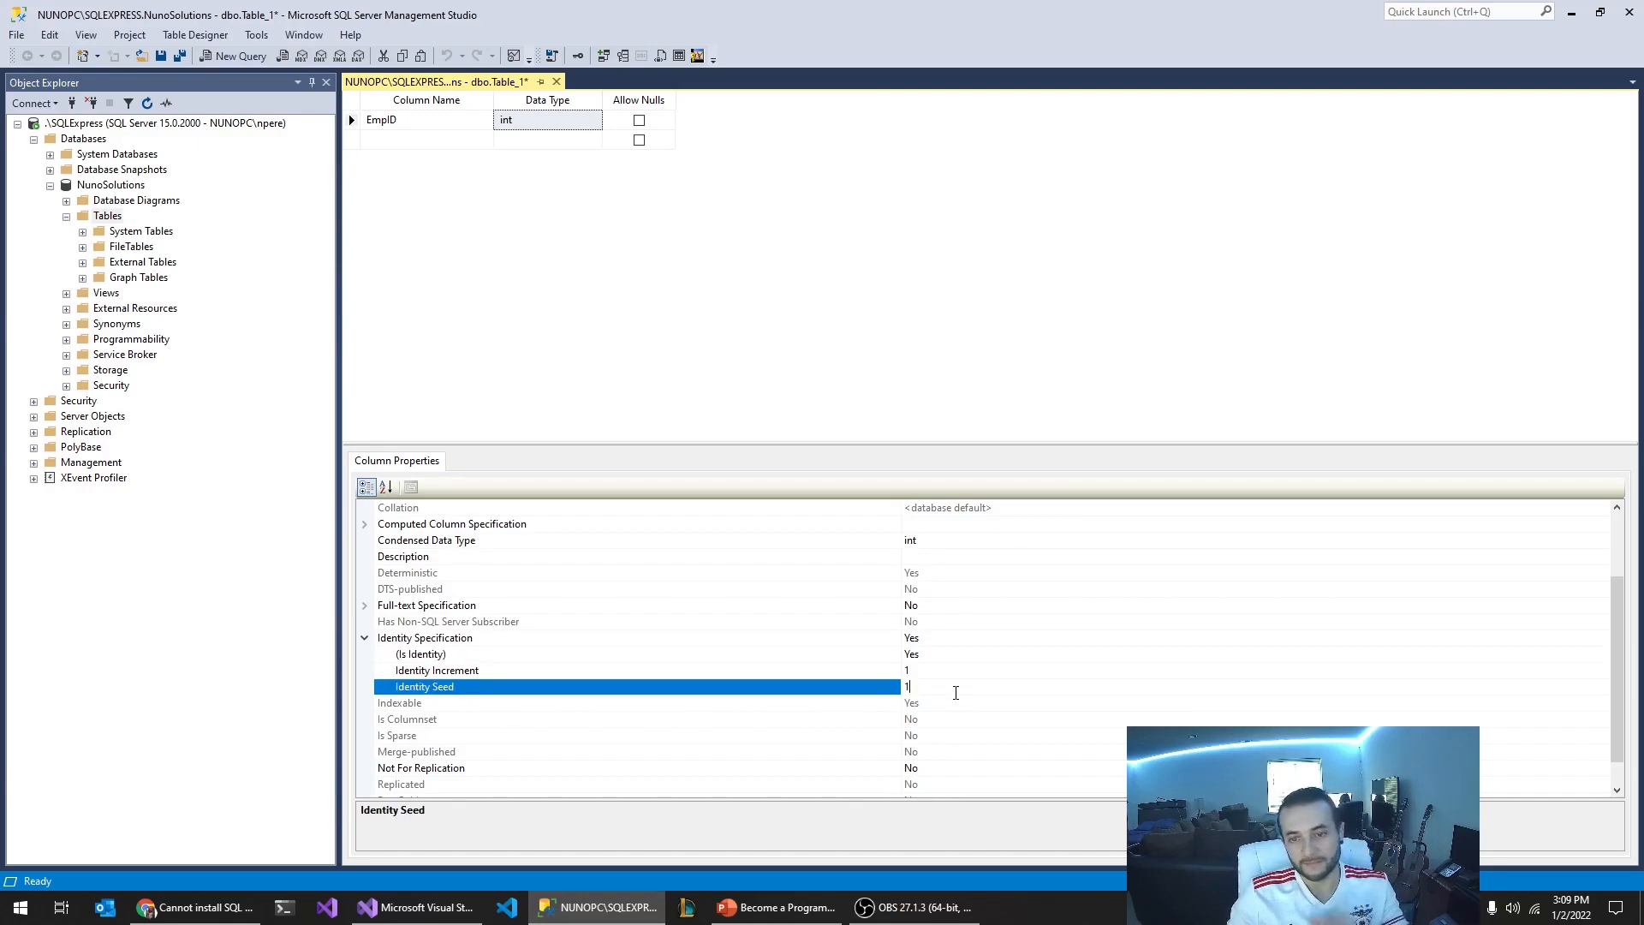
mouse_move(428, 102)
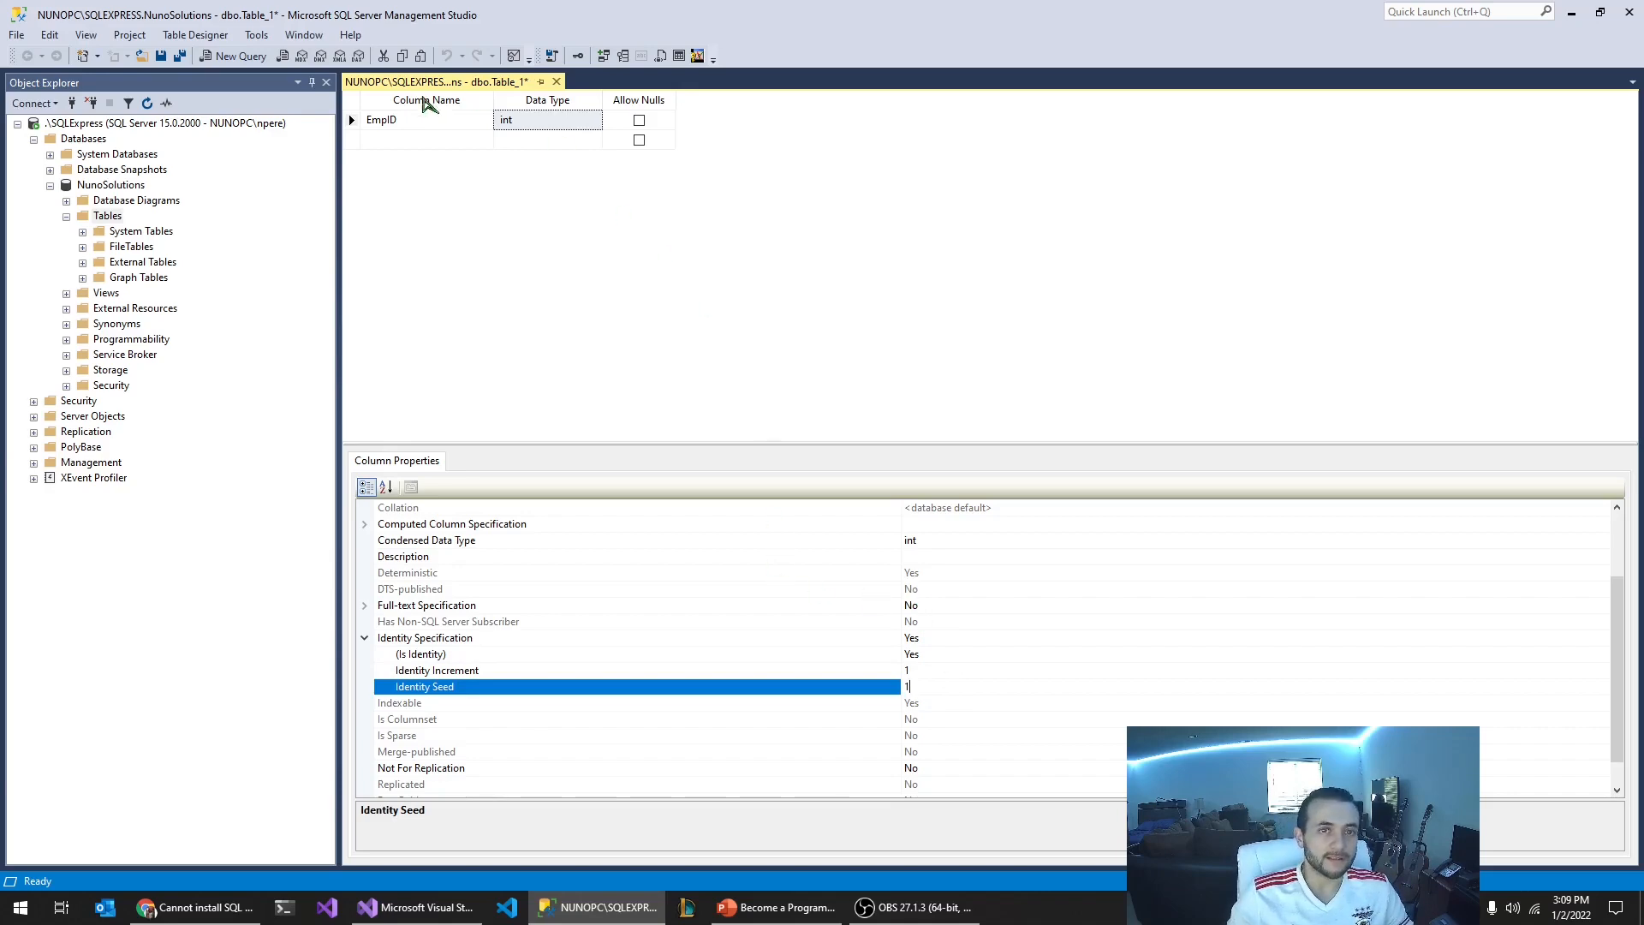
mouse_move(662, 108)
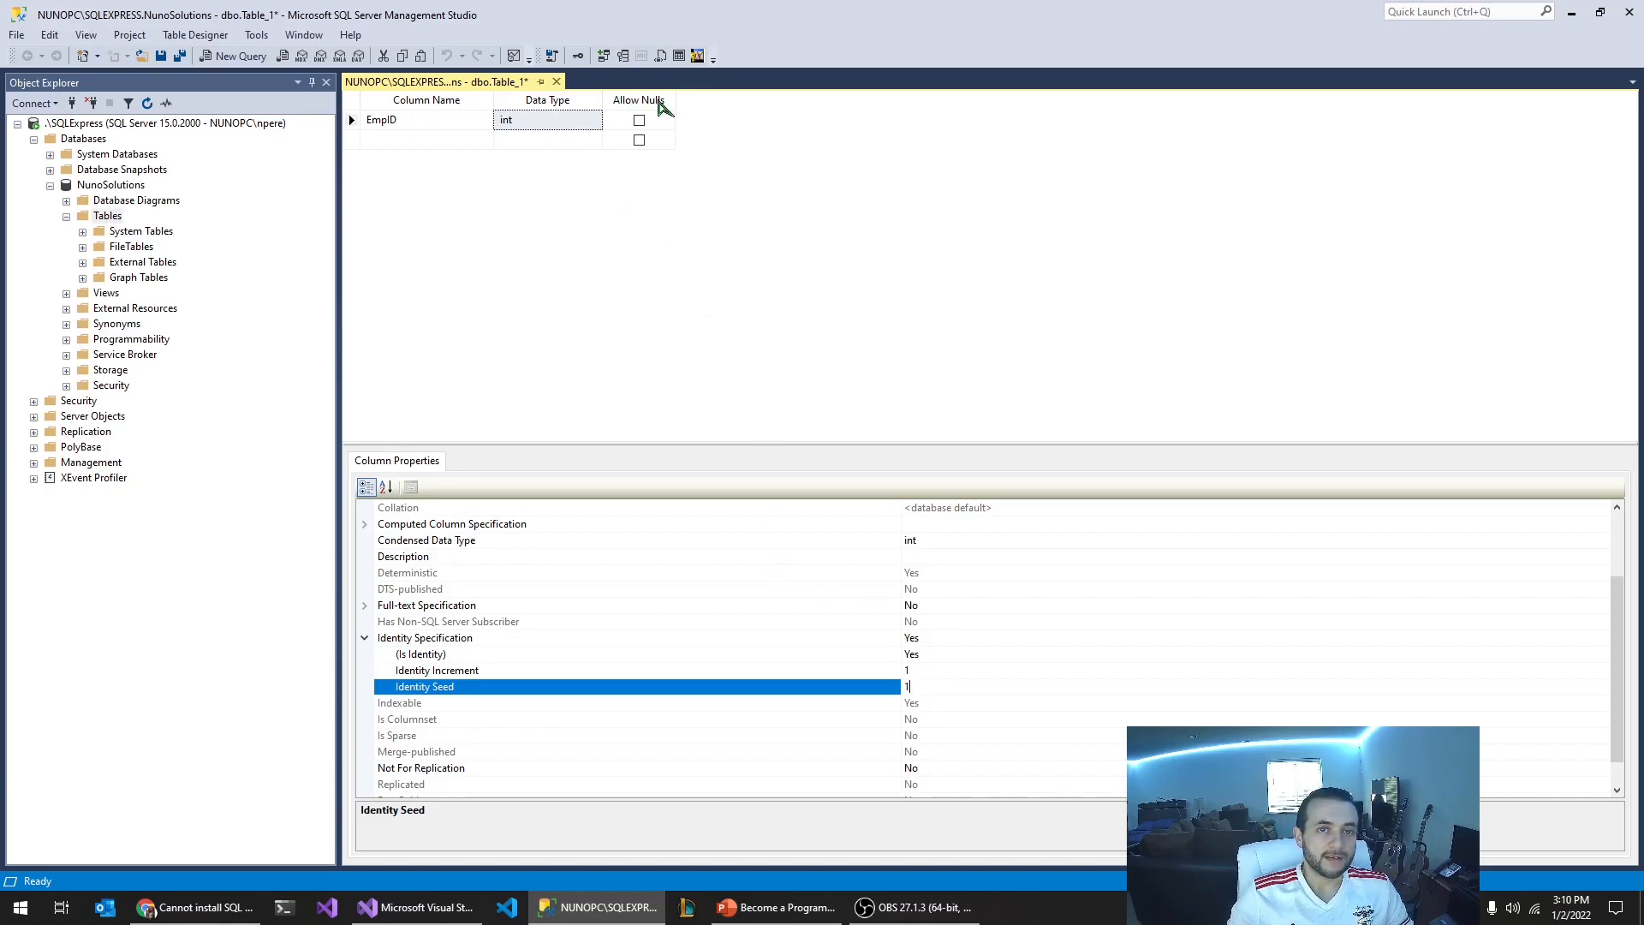
mouse_move(642, 134)
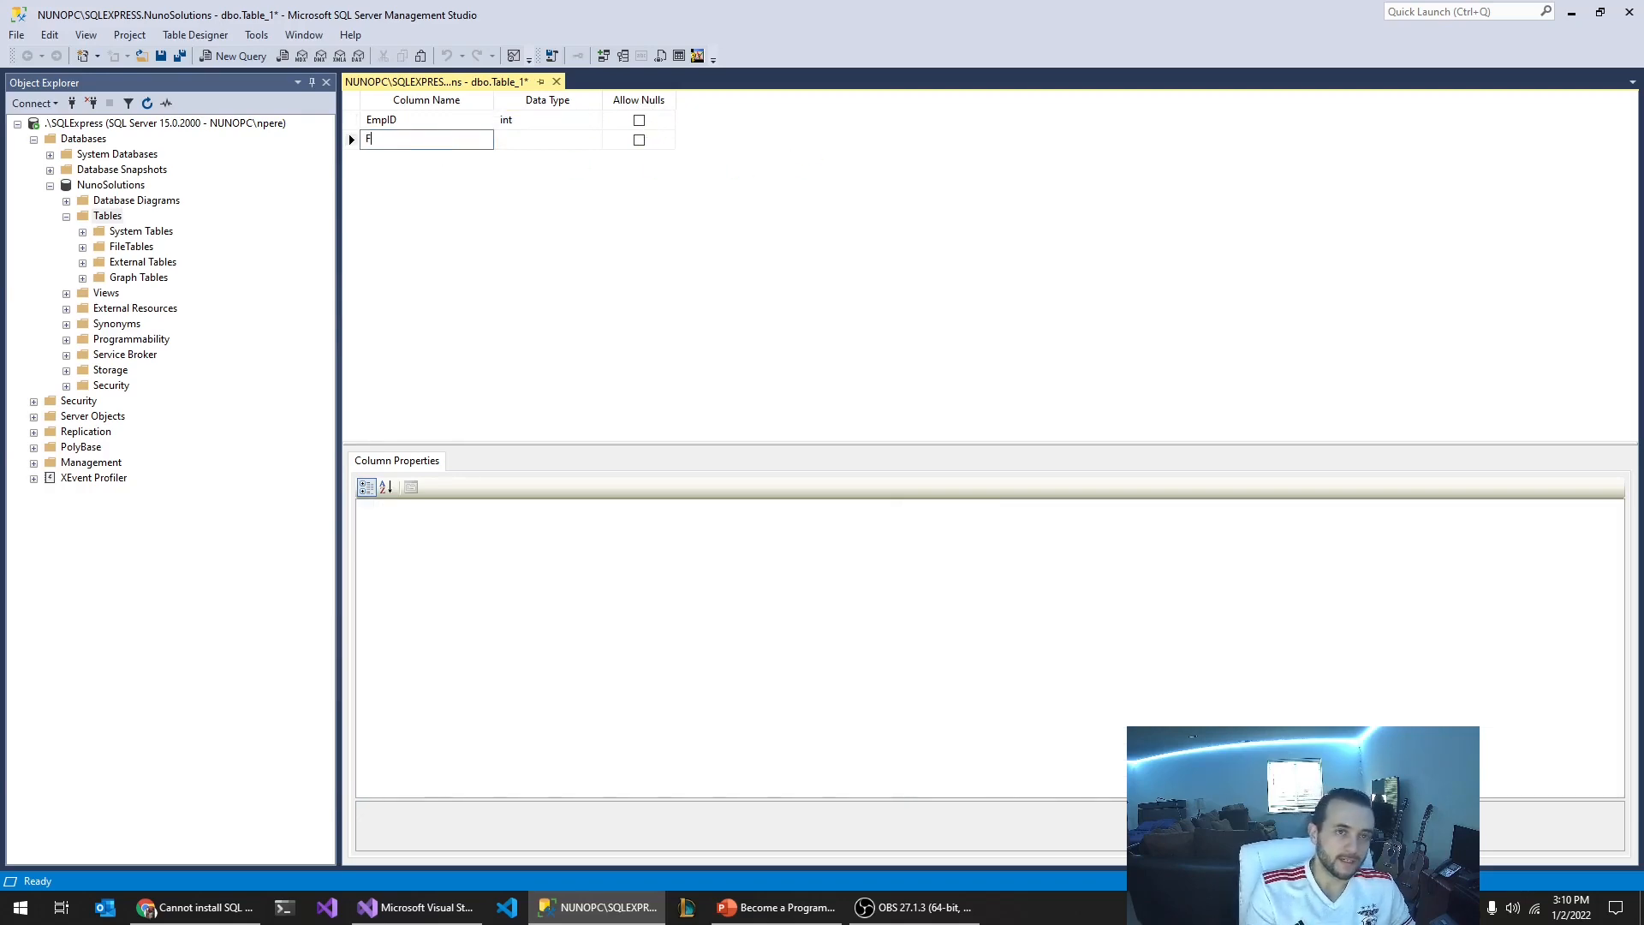
Step: Add non-null FirstName varchar(40) and LastName varchar(50) columns
type("irstName")
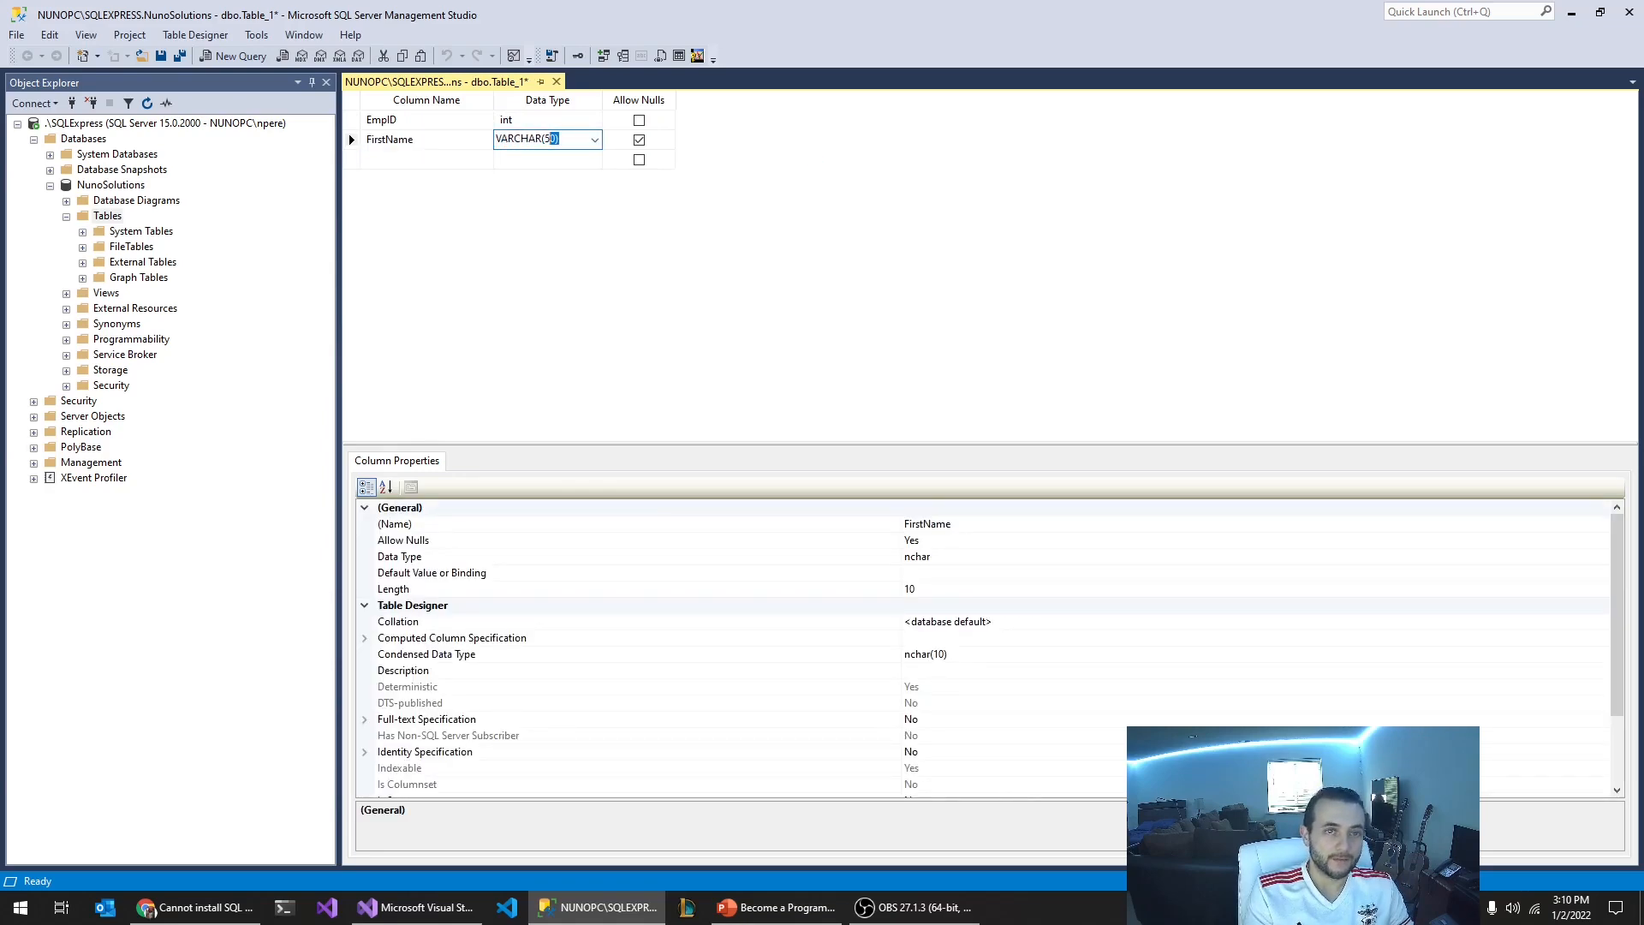
type("40)")
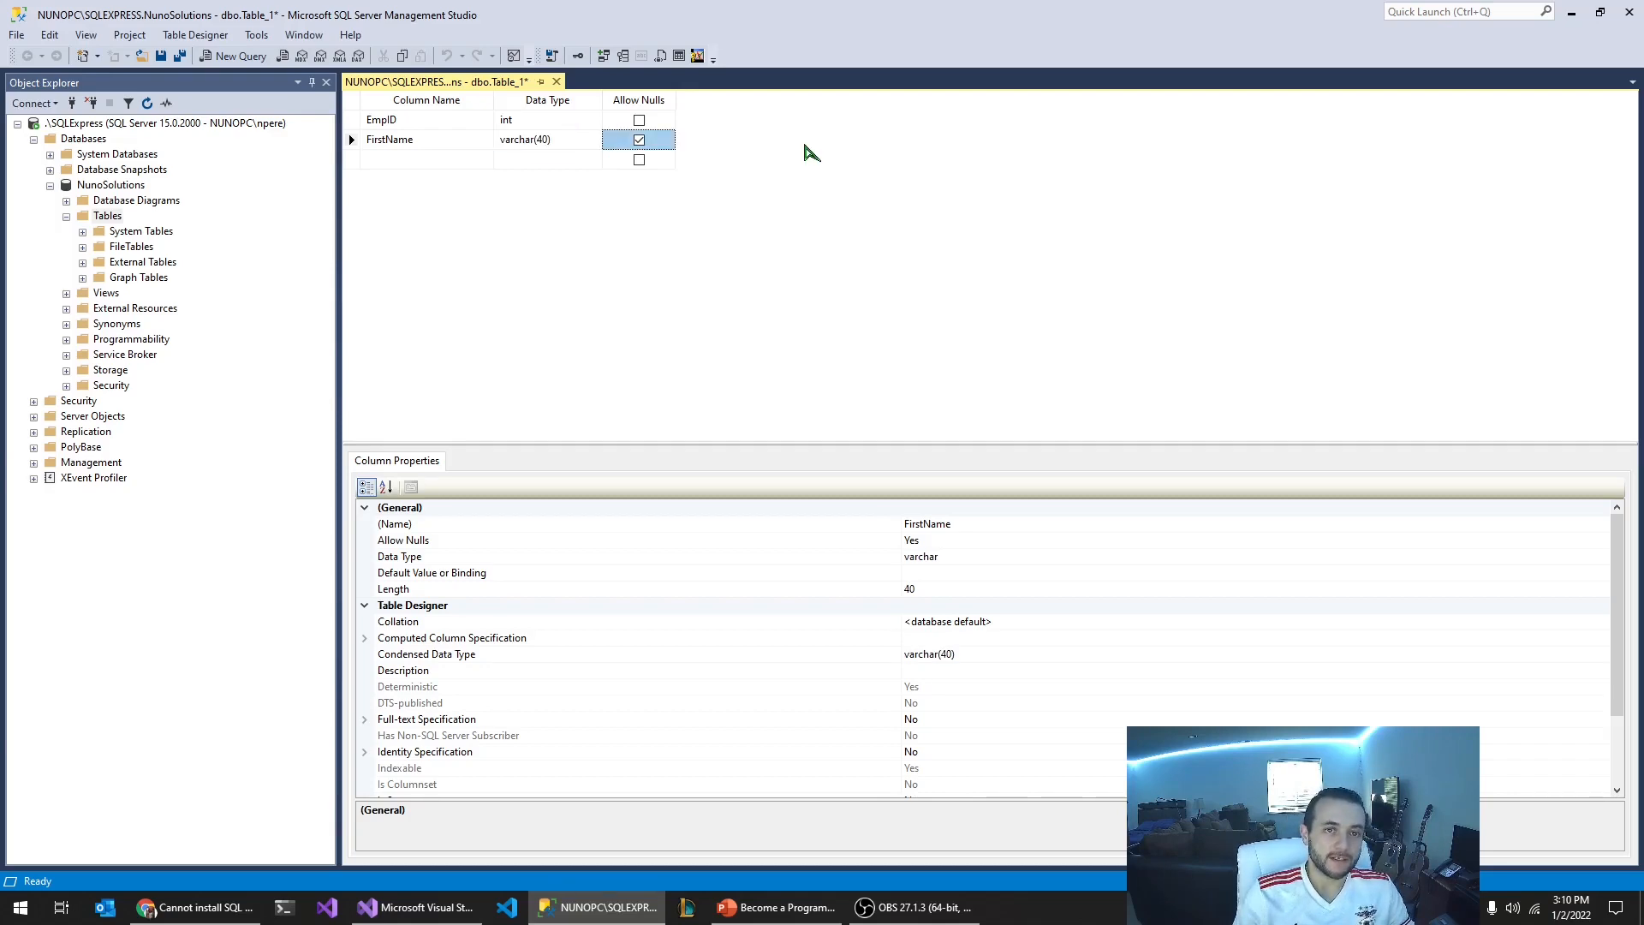
left_click(638, 139)
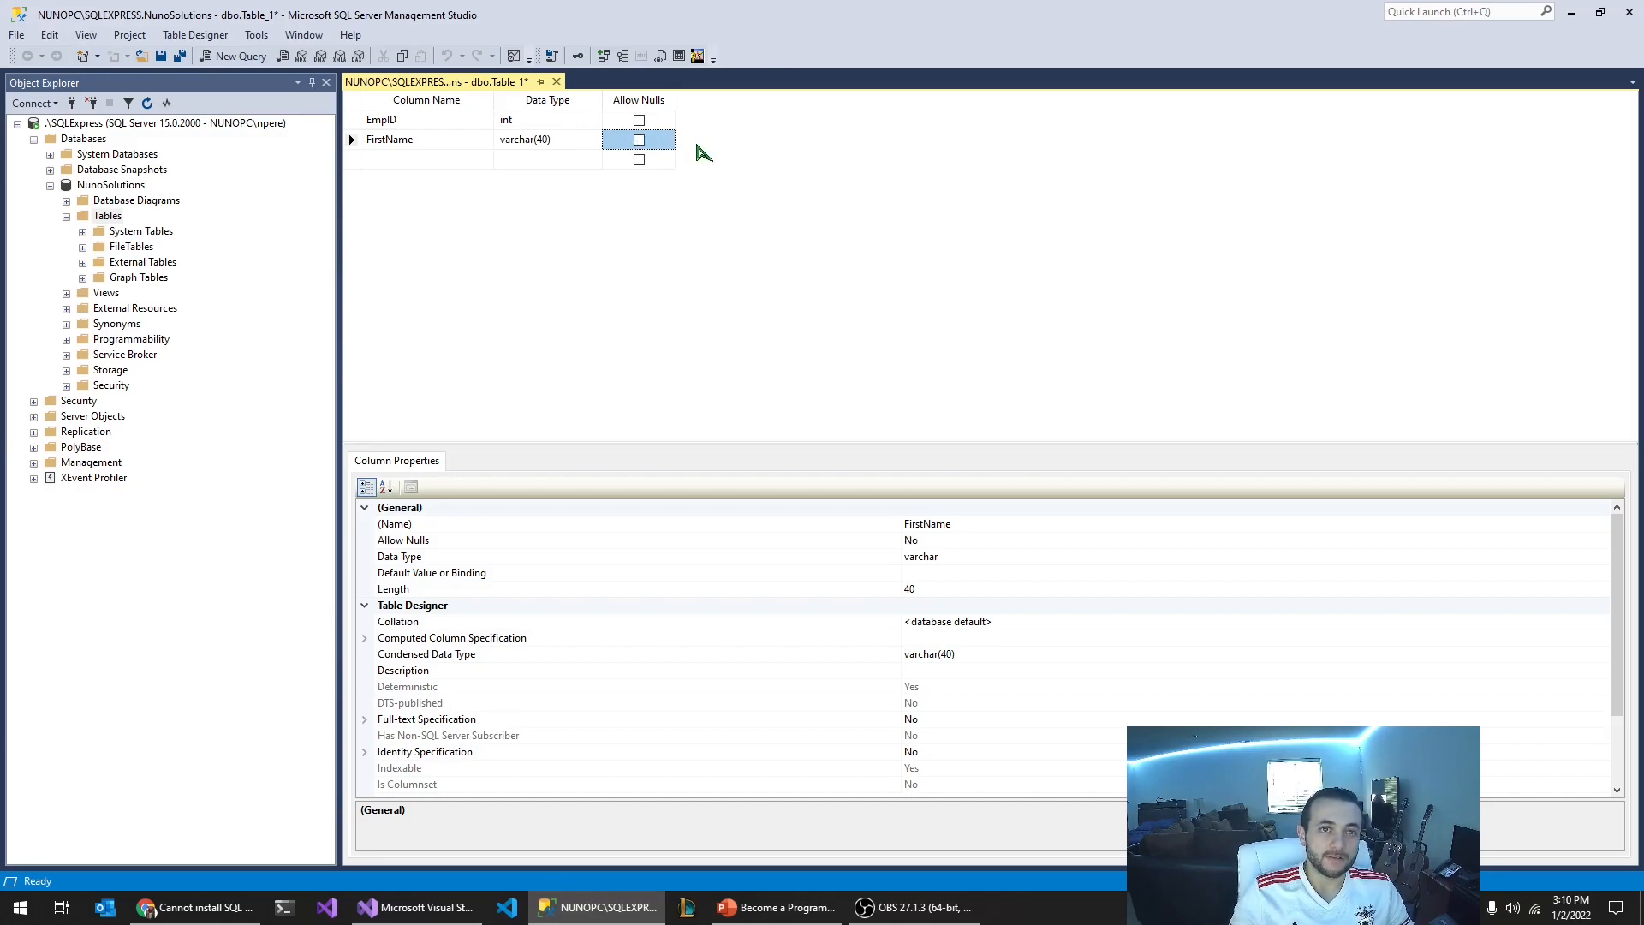
mouse_move(691, 152)
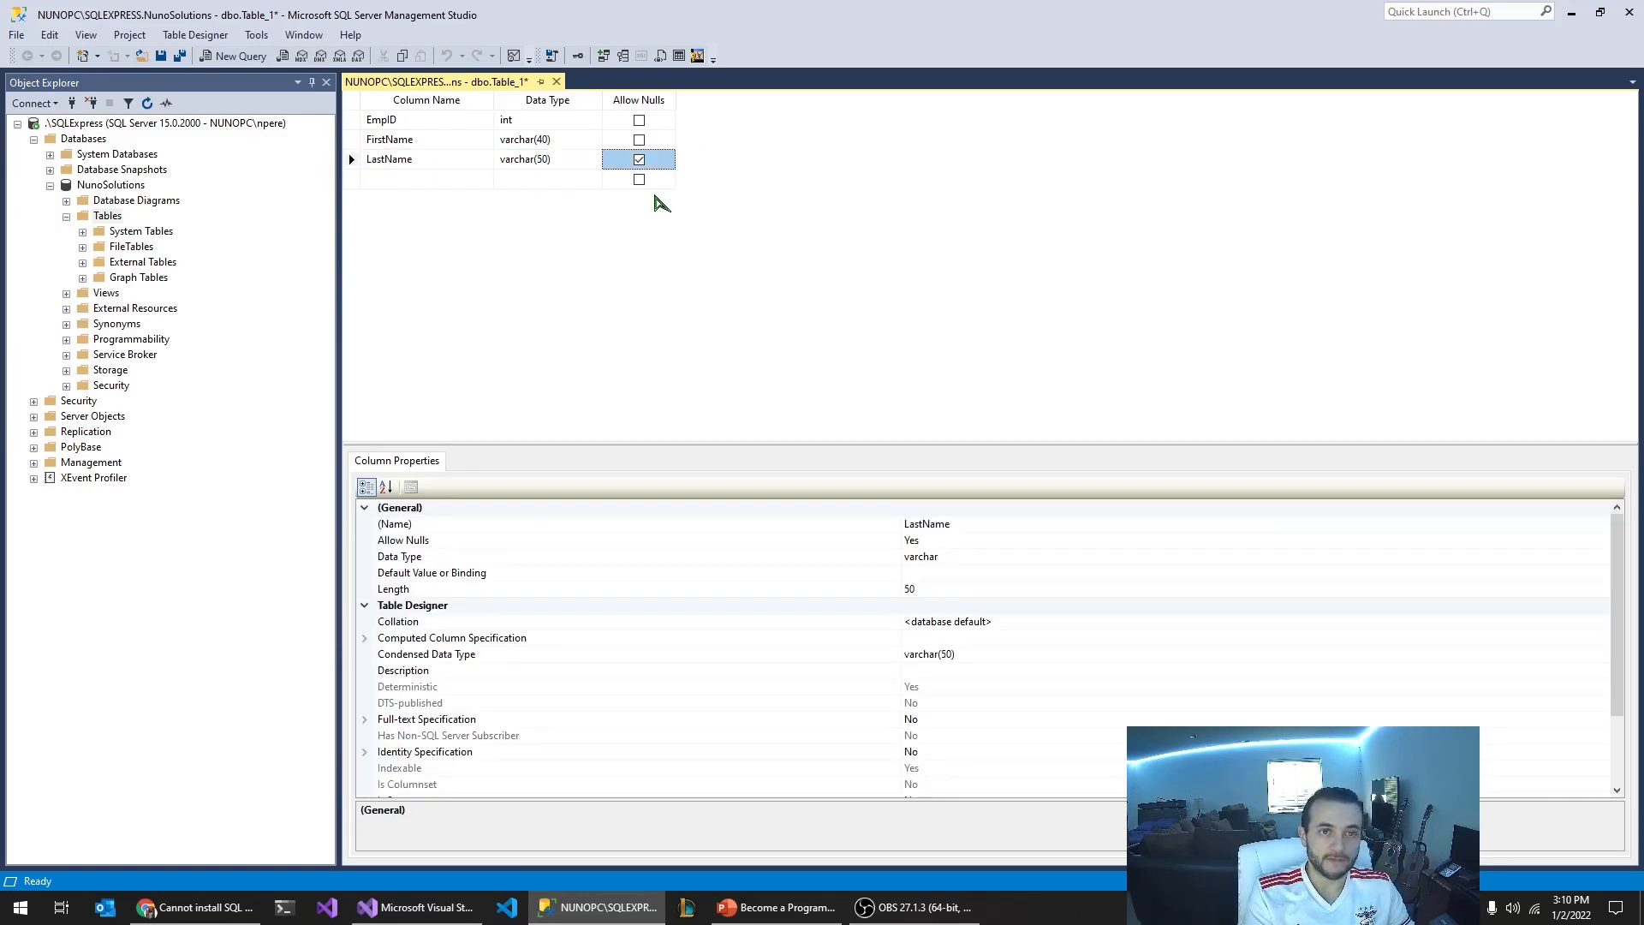
left_click(426, 179)
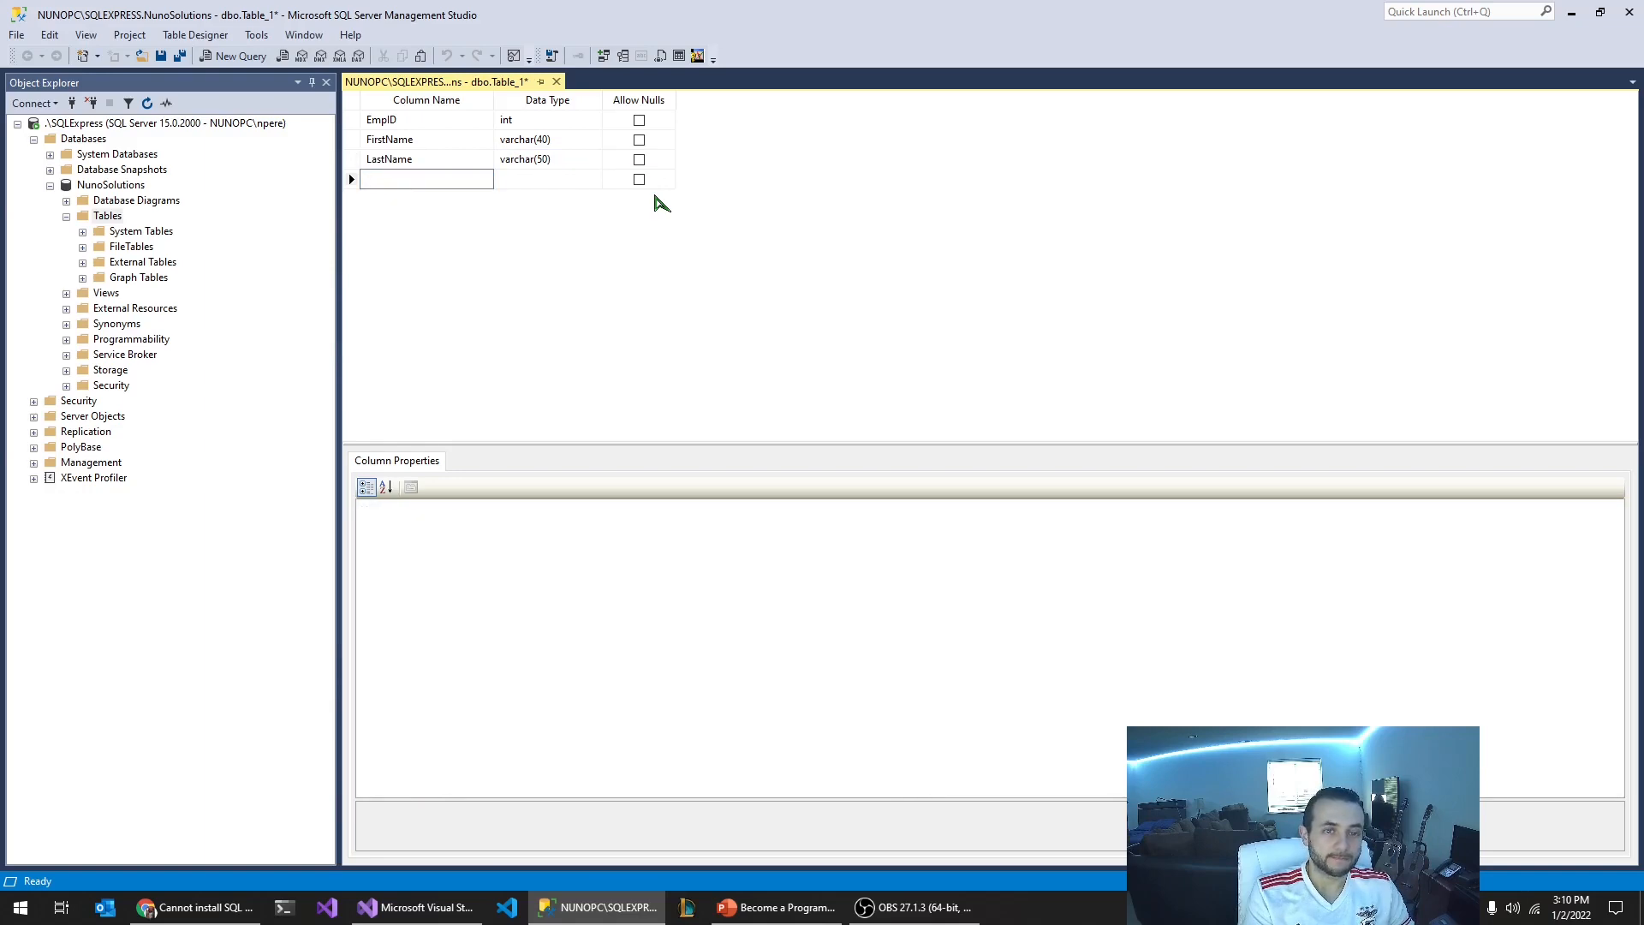
Step: Add Email and Phone columns after checking the slide's column list
left_click(774, 908)
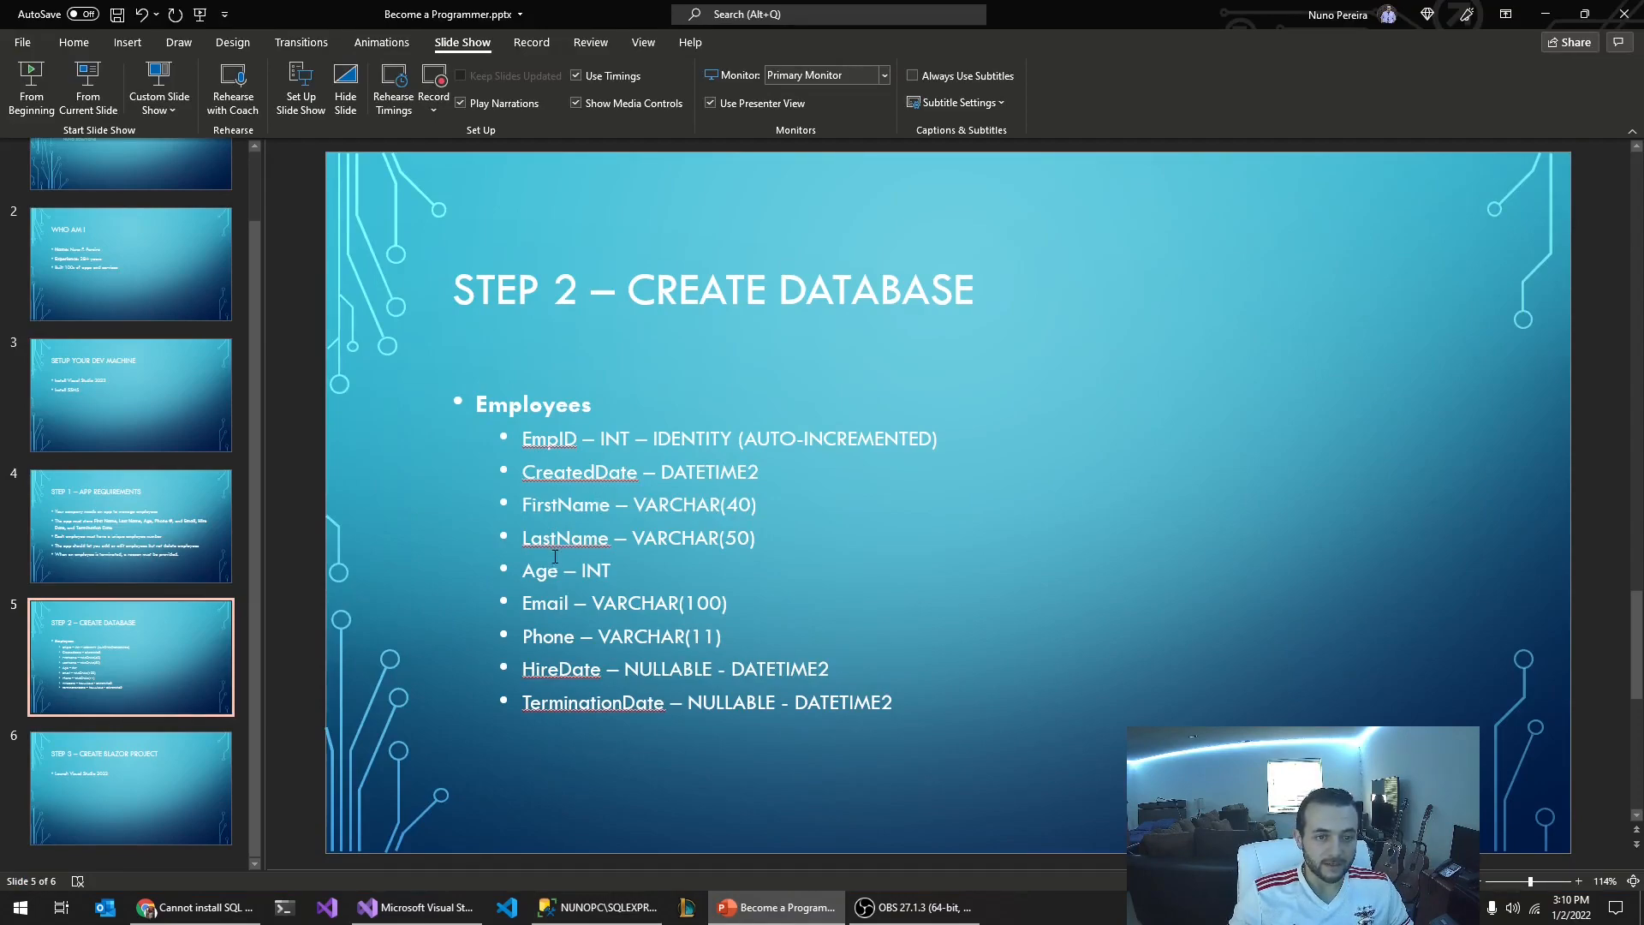
mouse_move(970, 562)
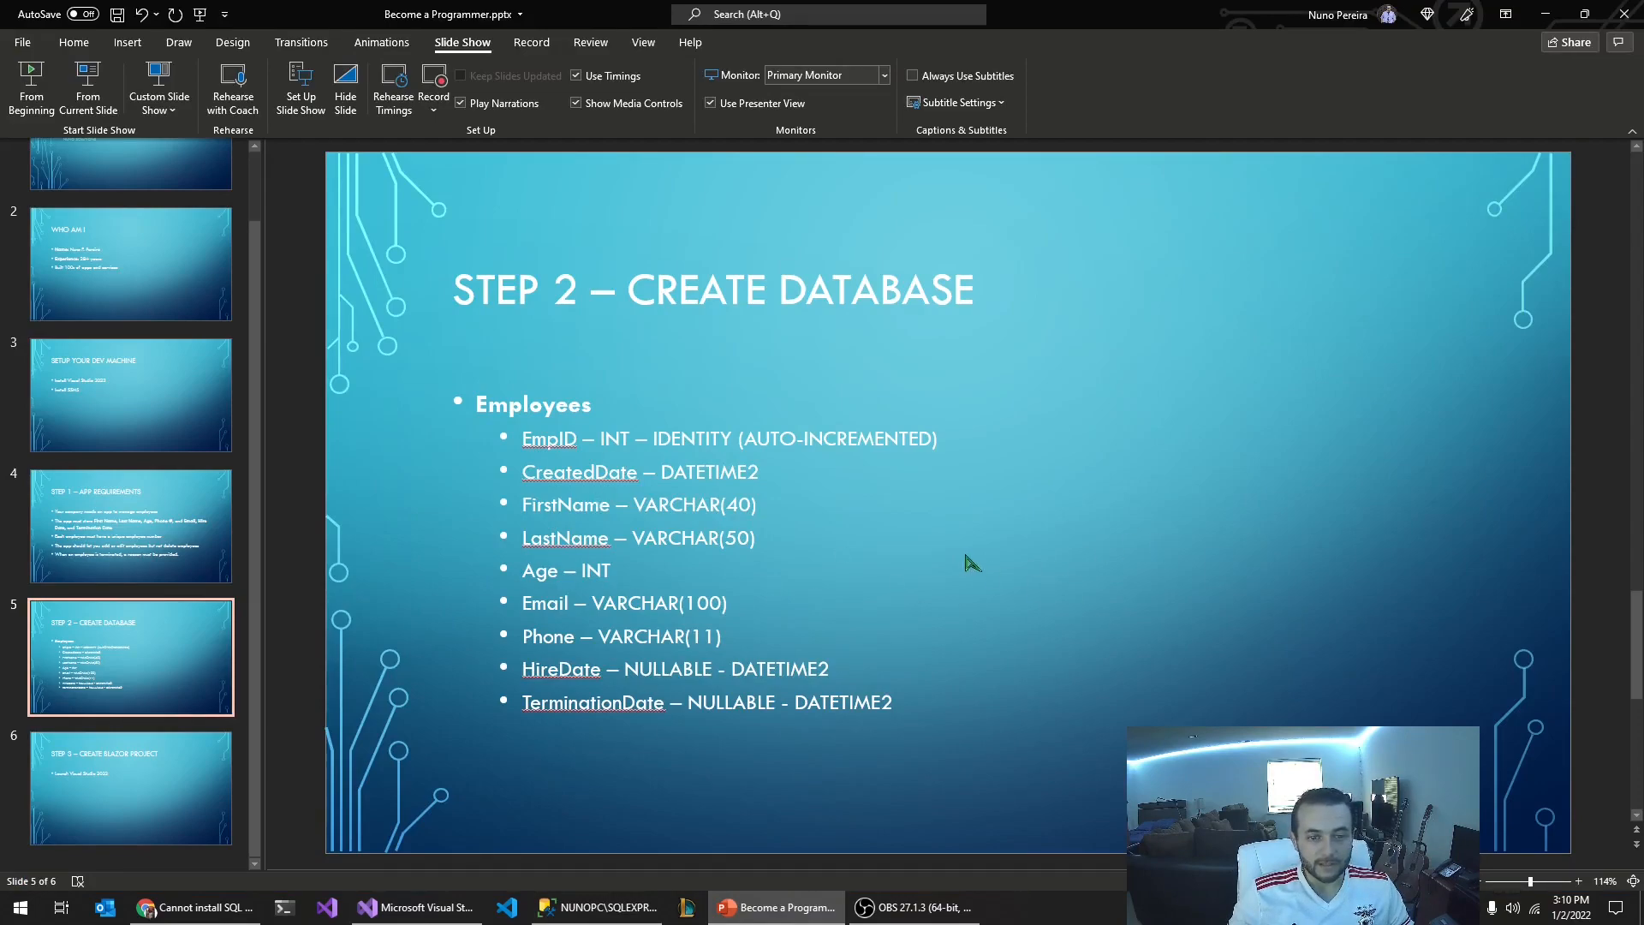
left_click(595, 908)
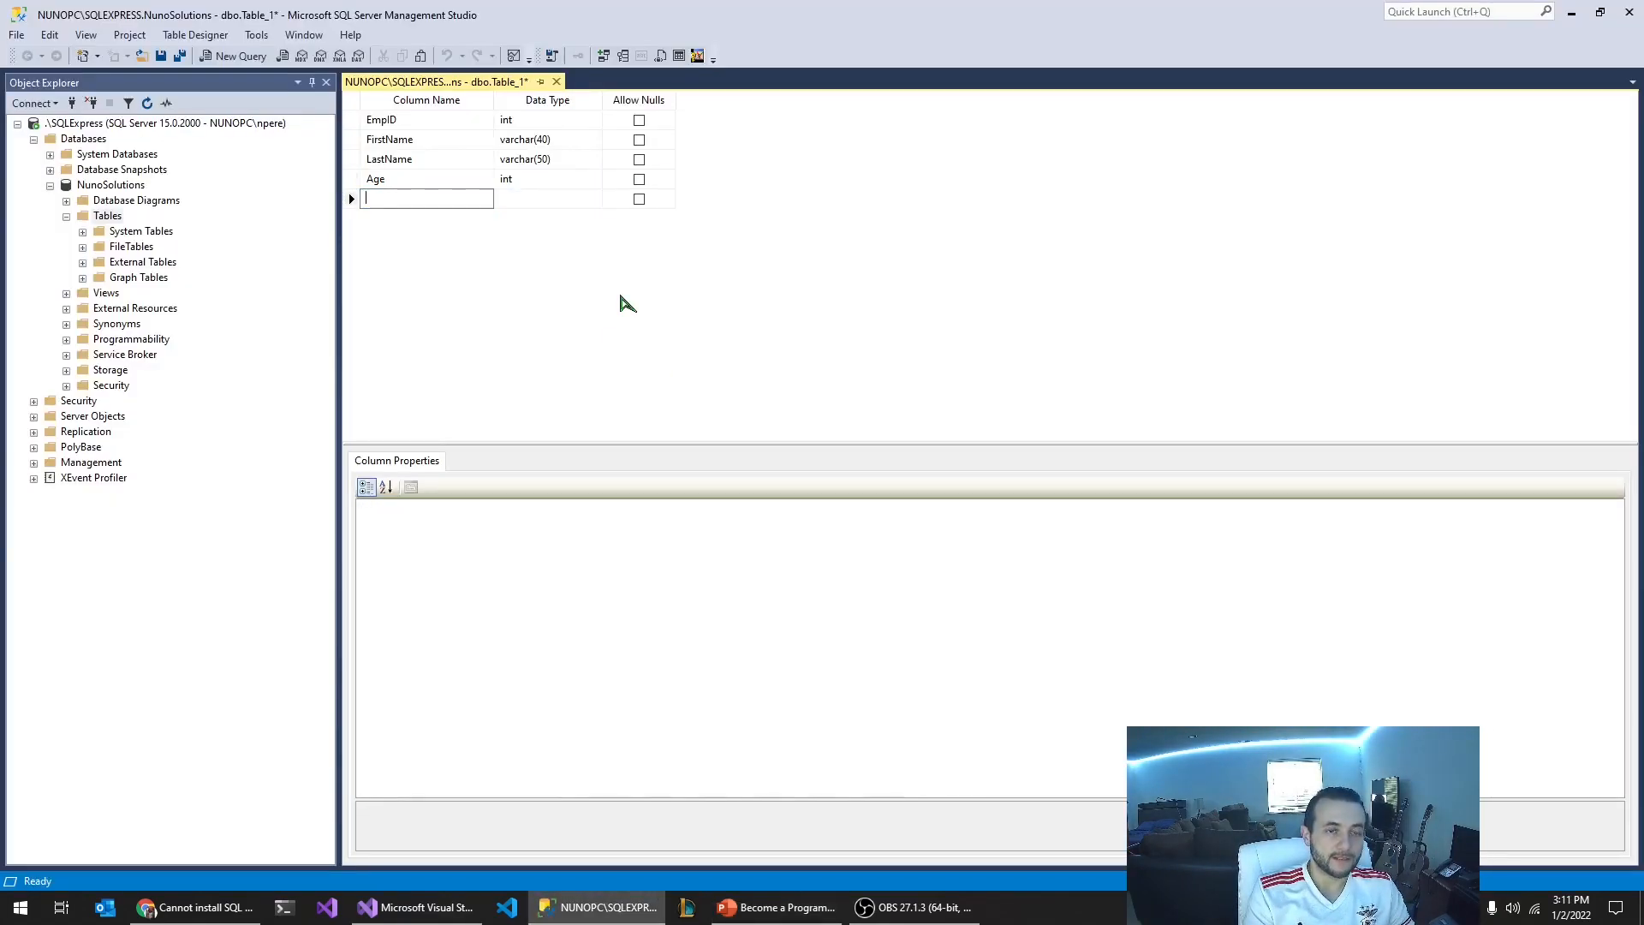
type("Email")
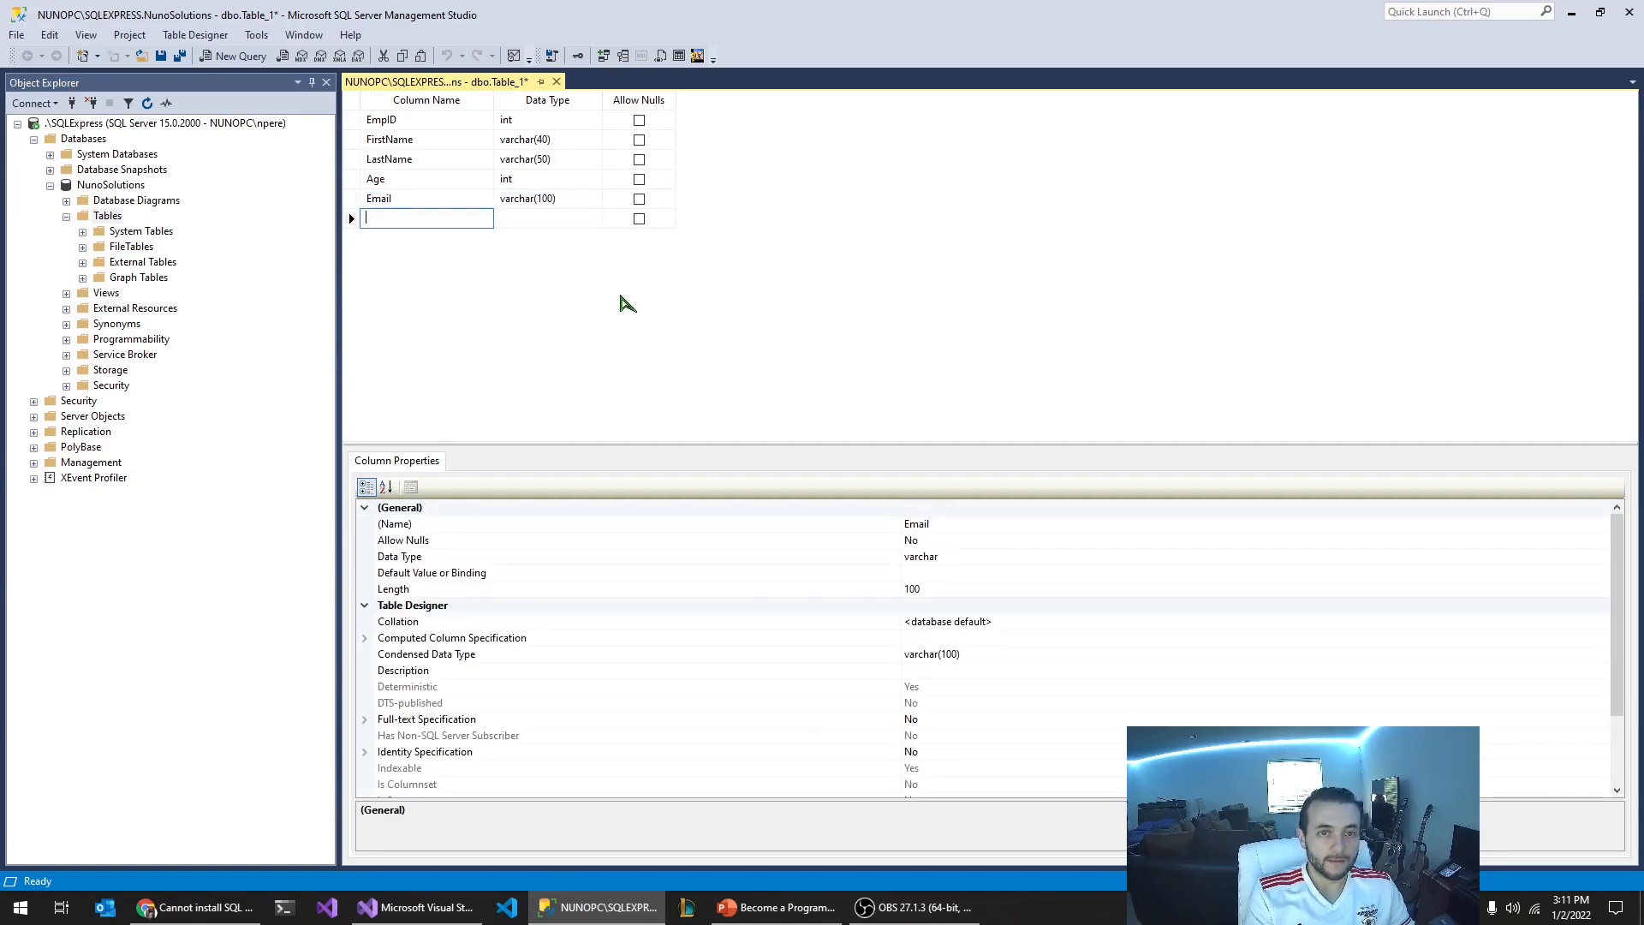
type("Phone")
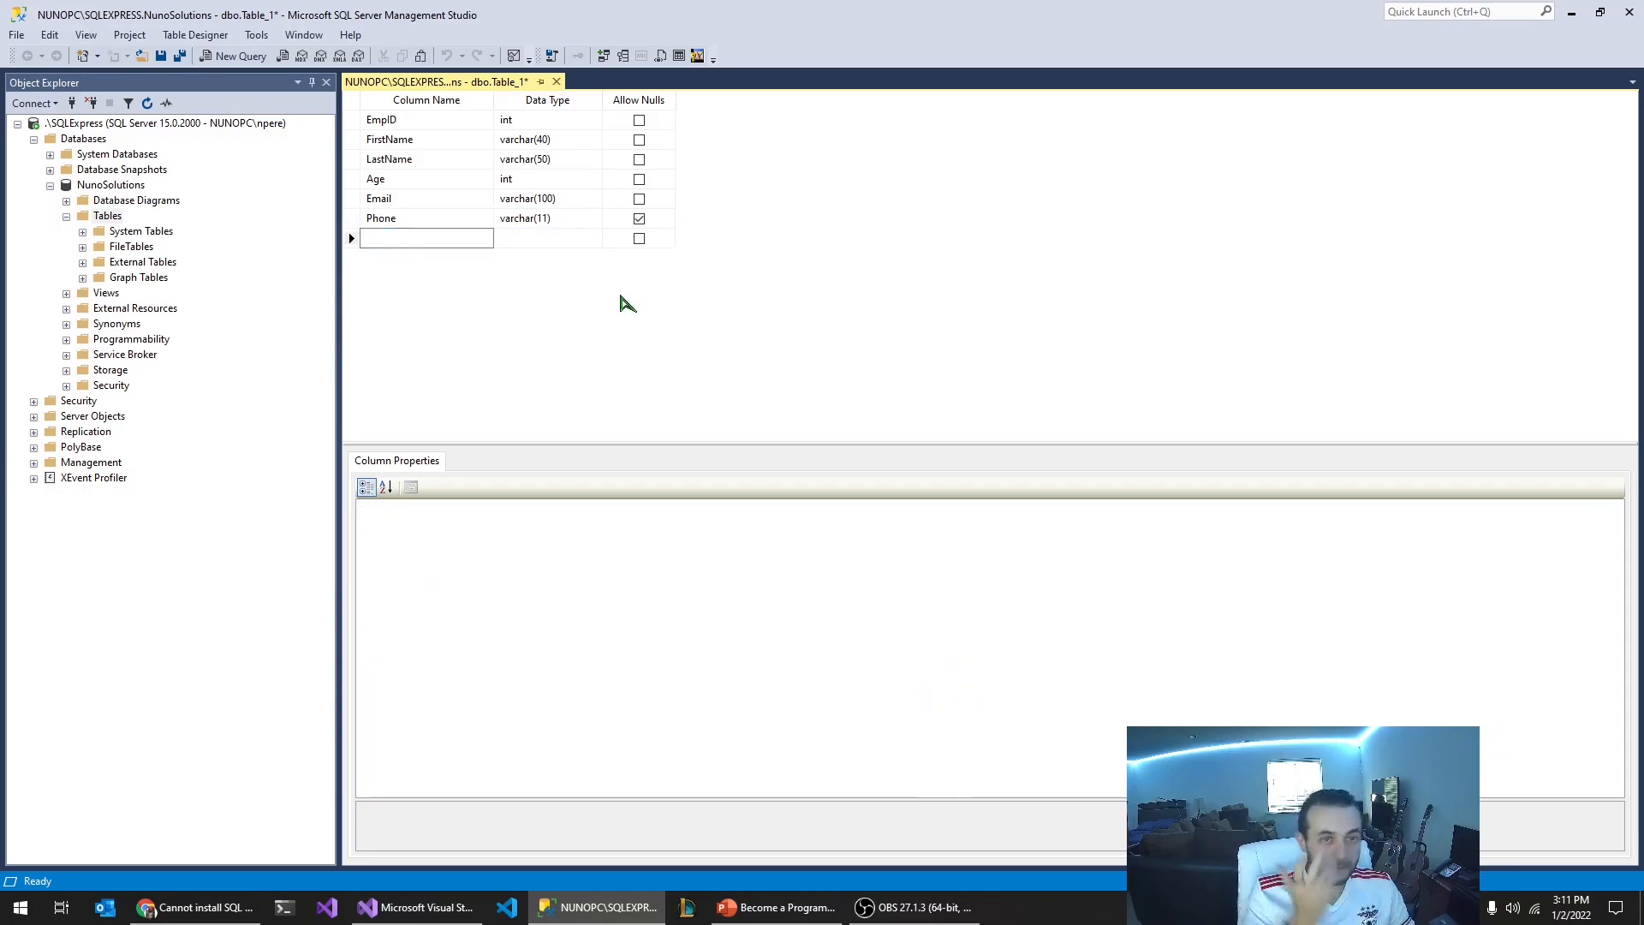
left_click(775, 908)
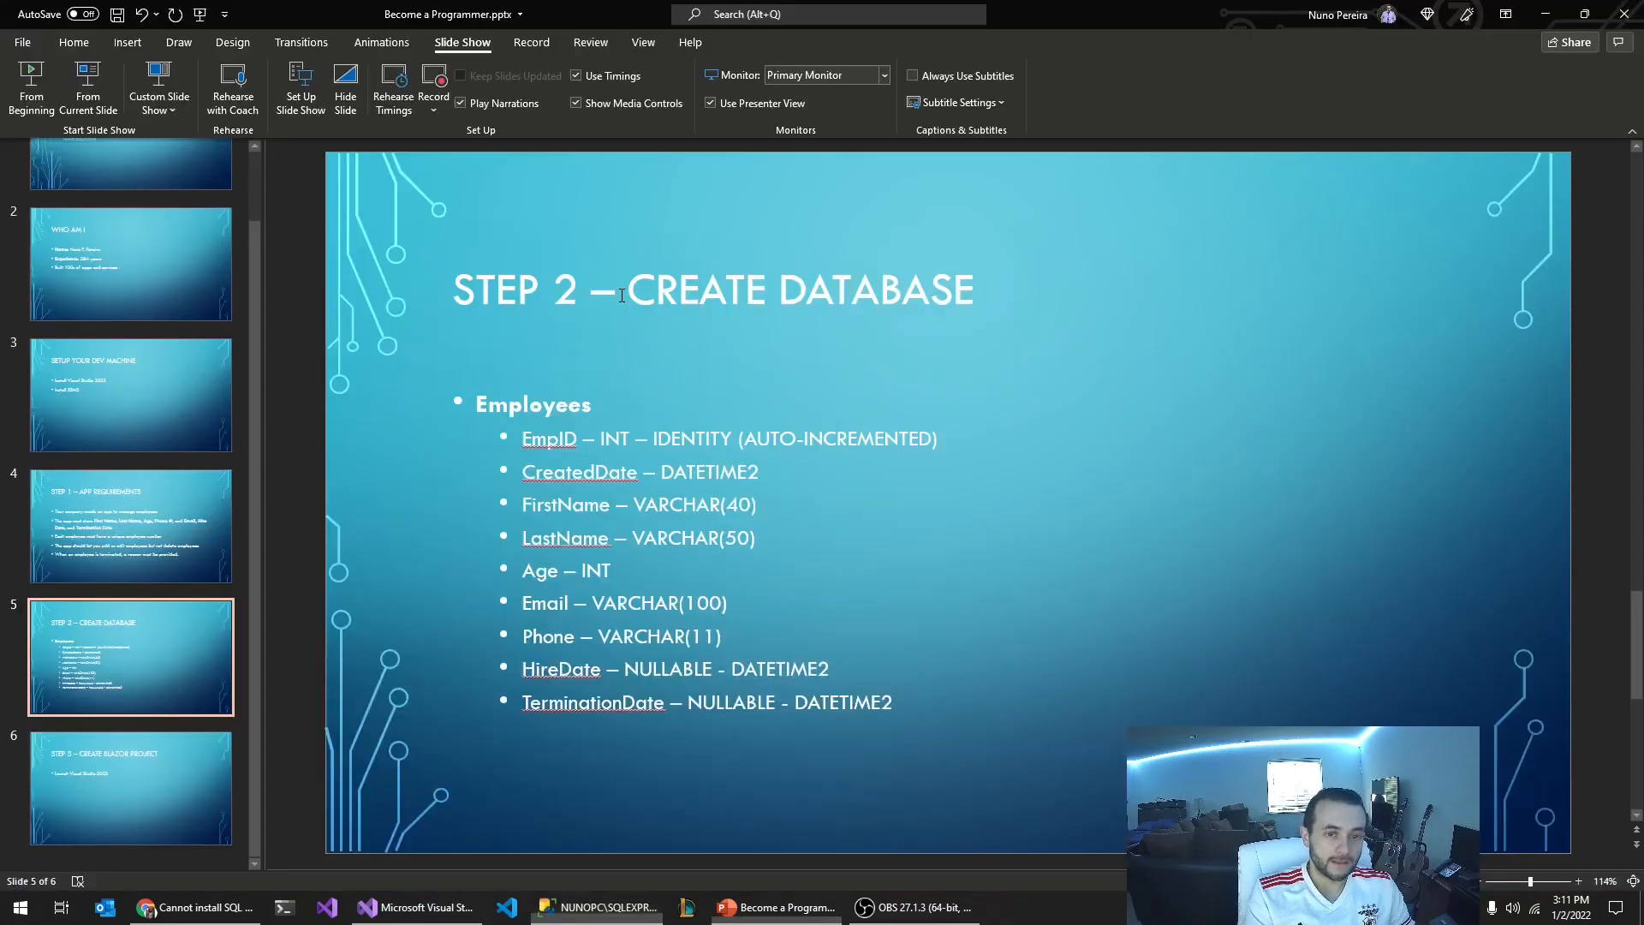
Step: Add HireDate as datetime2(7) and make CreatedDate non-nullable
left_click(596, 907)
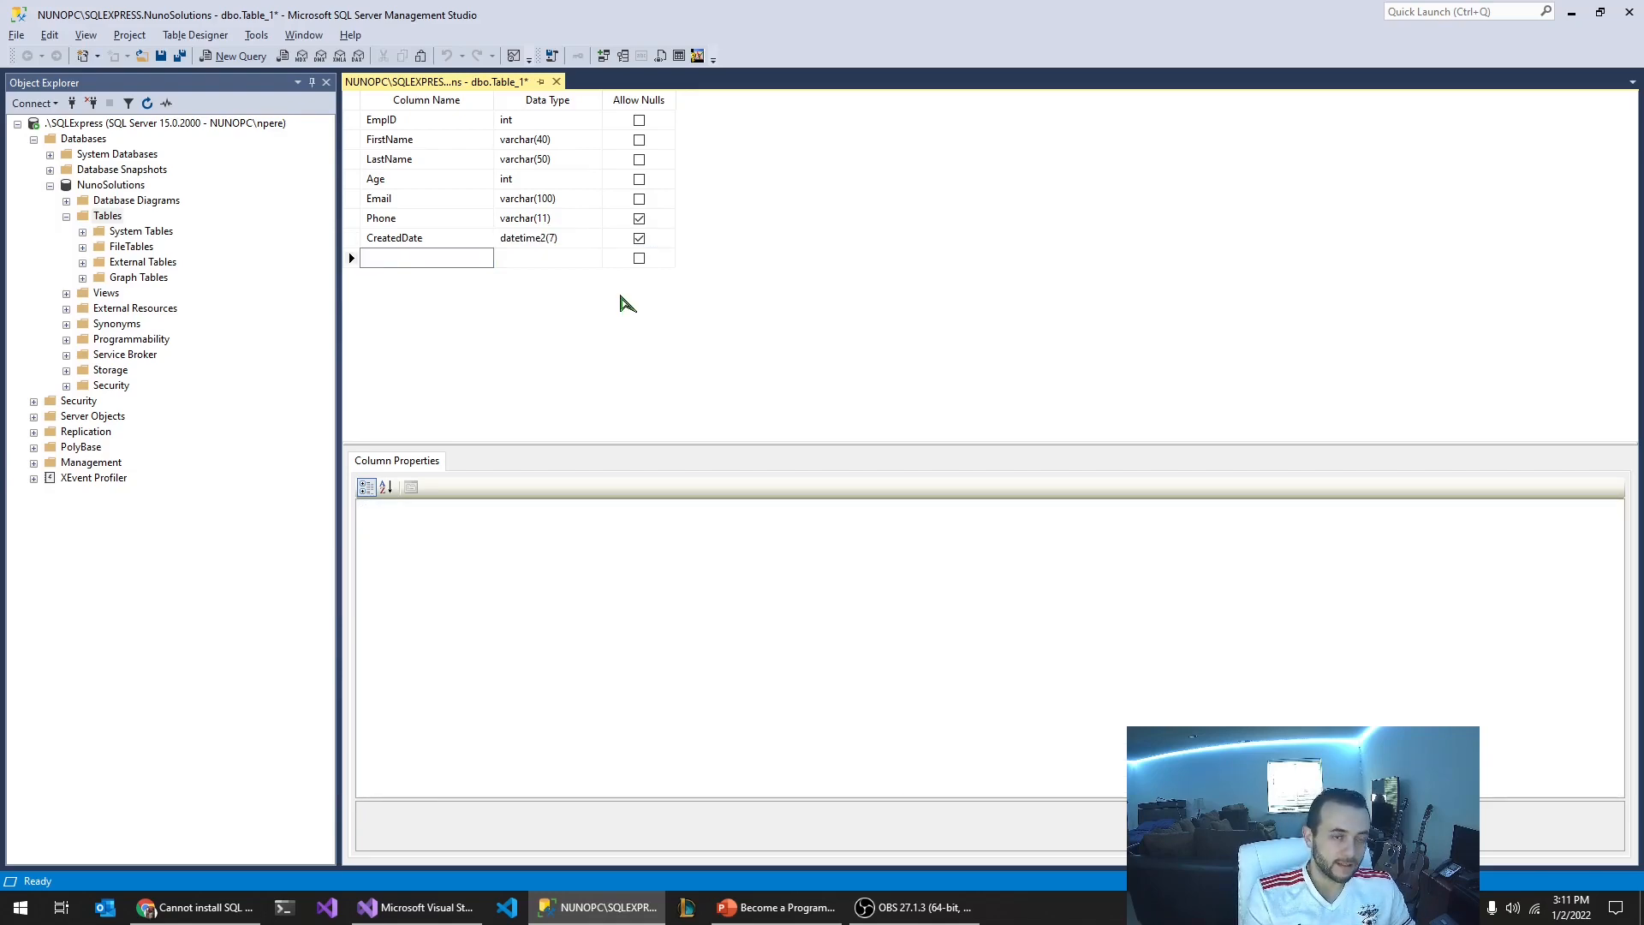
type("Hire")
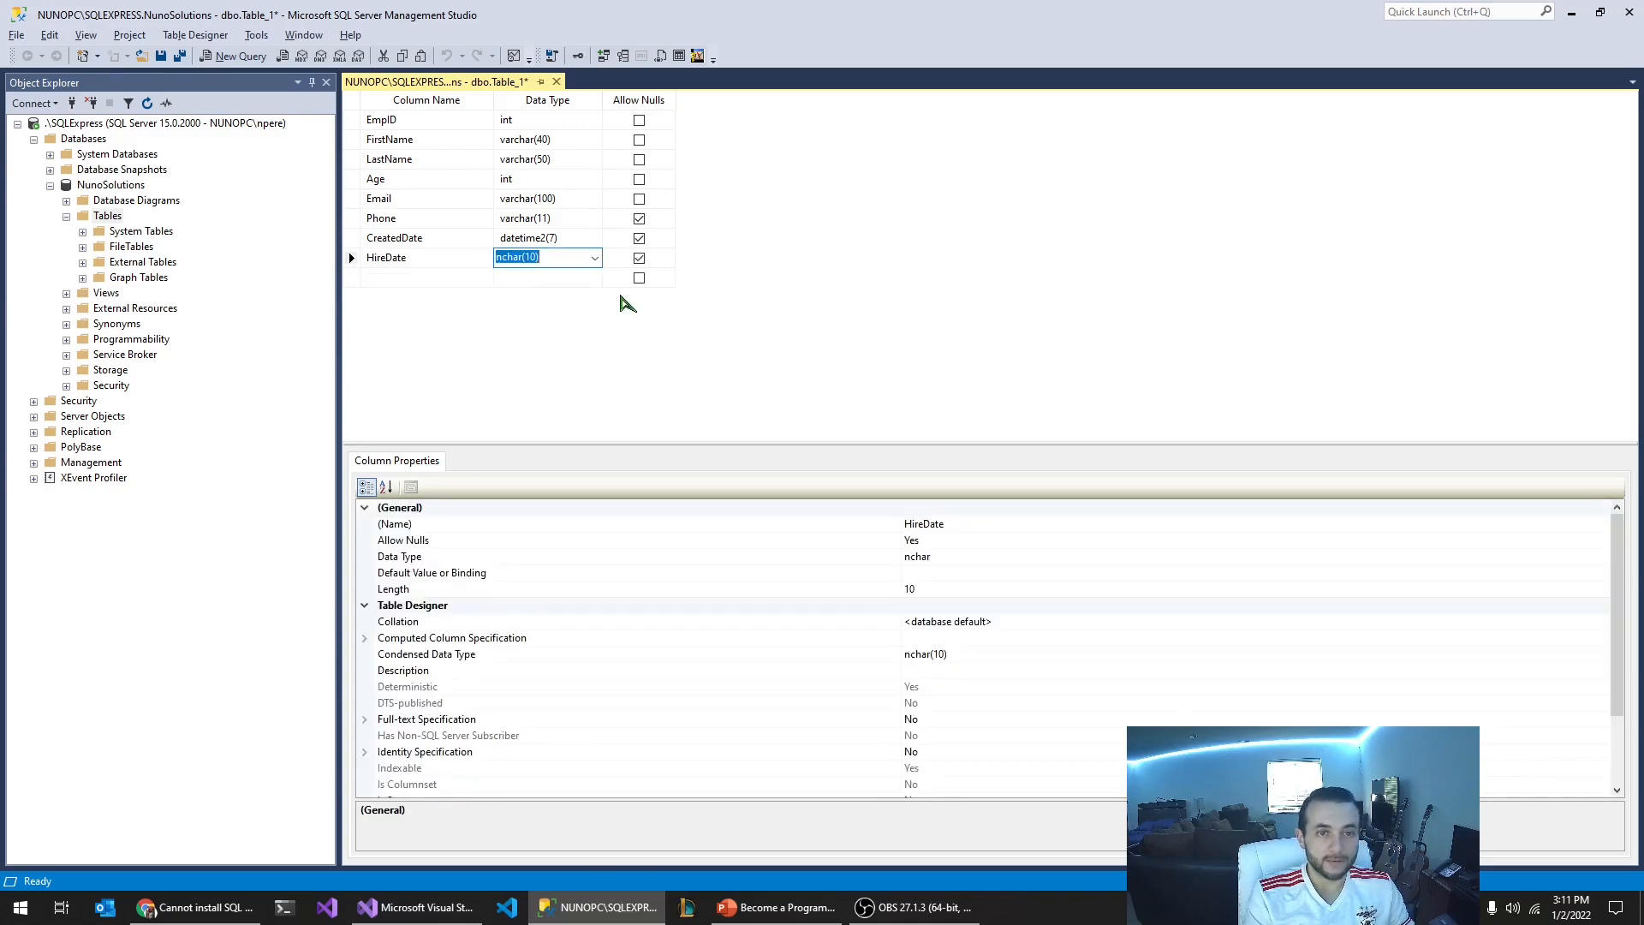
type("Datetime2(7")
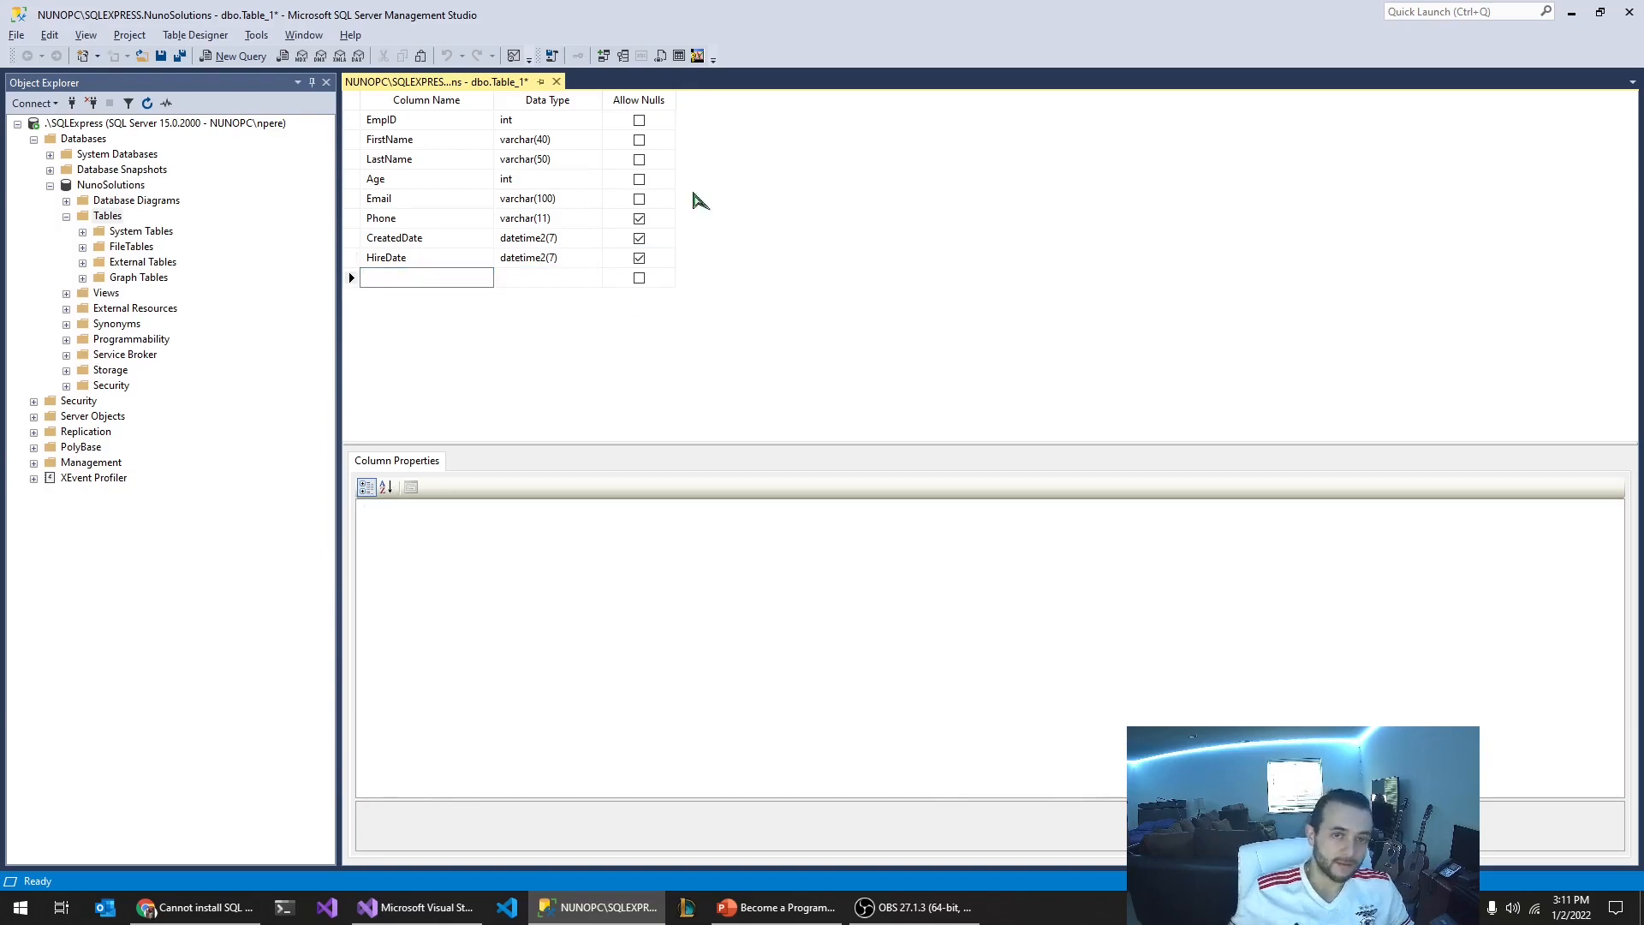
left_click(639, 236)
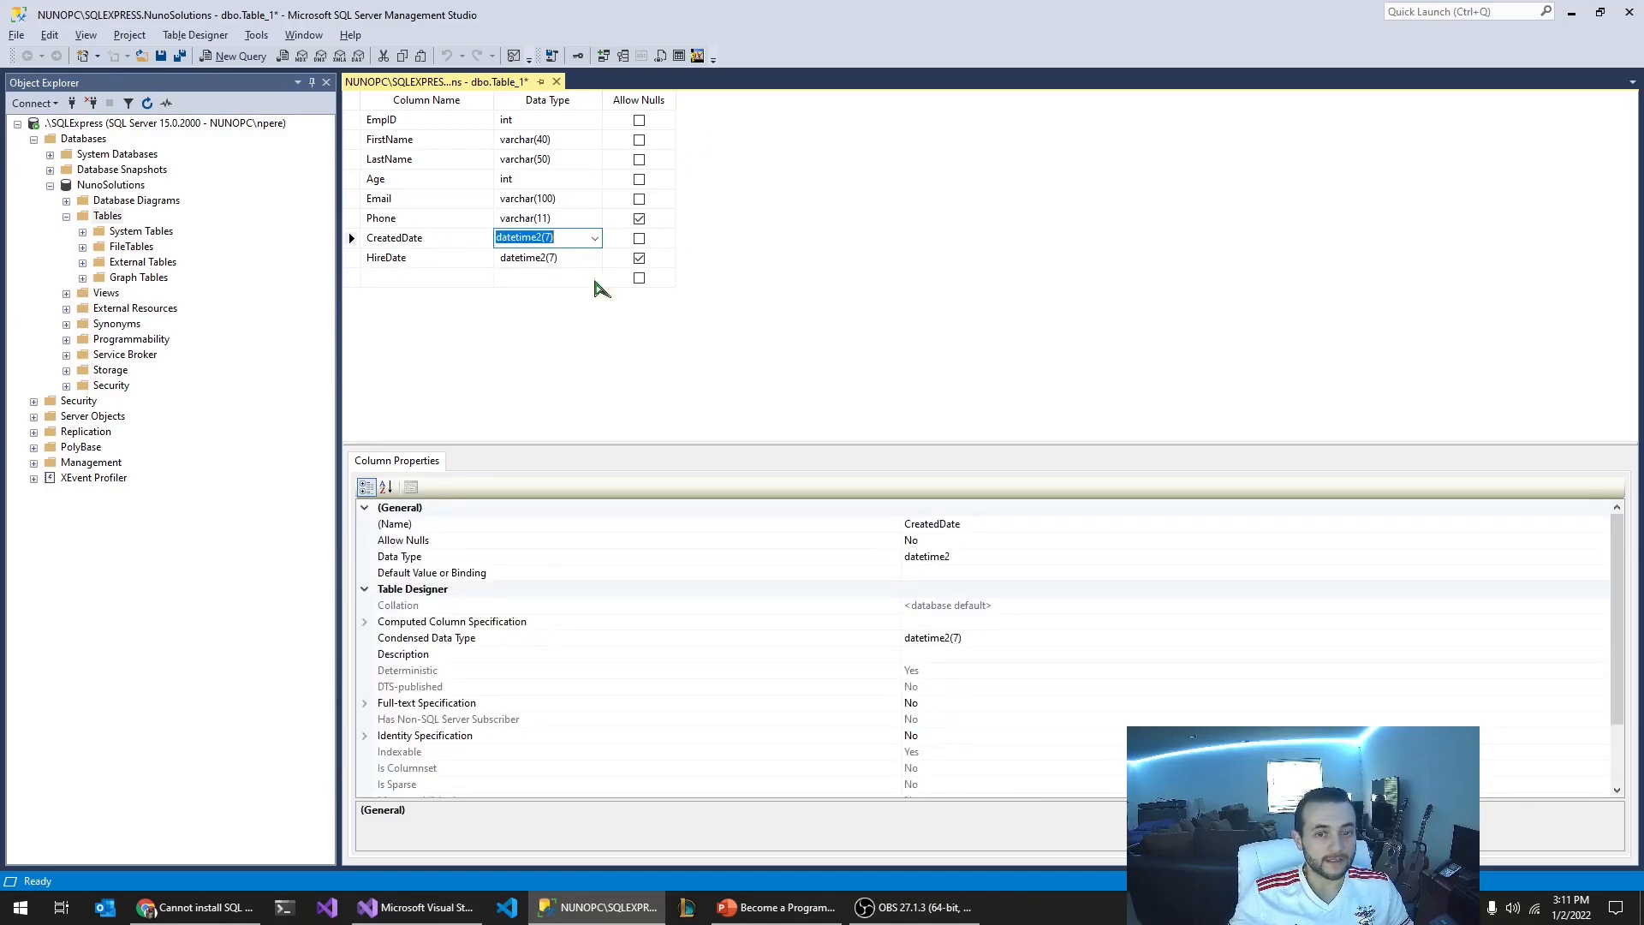
mouse_move(466, 543)
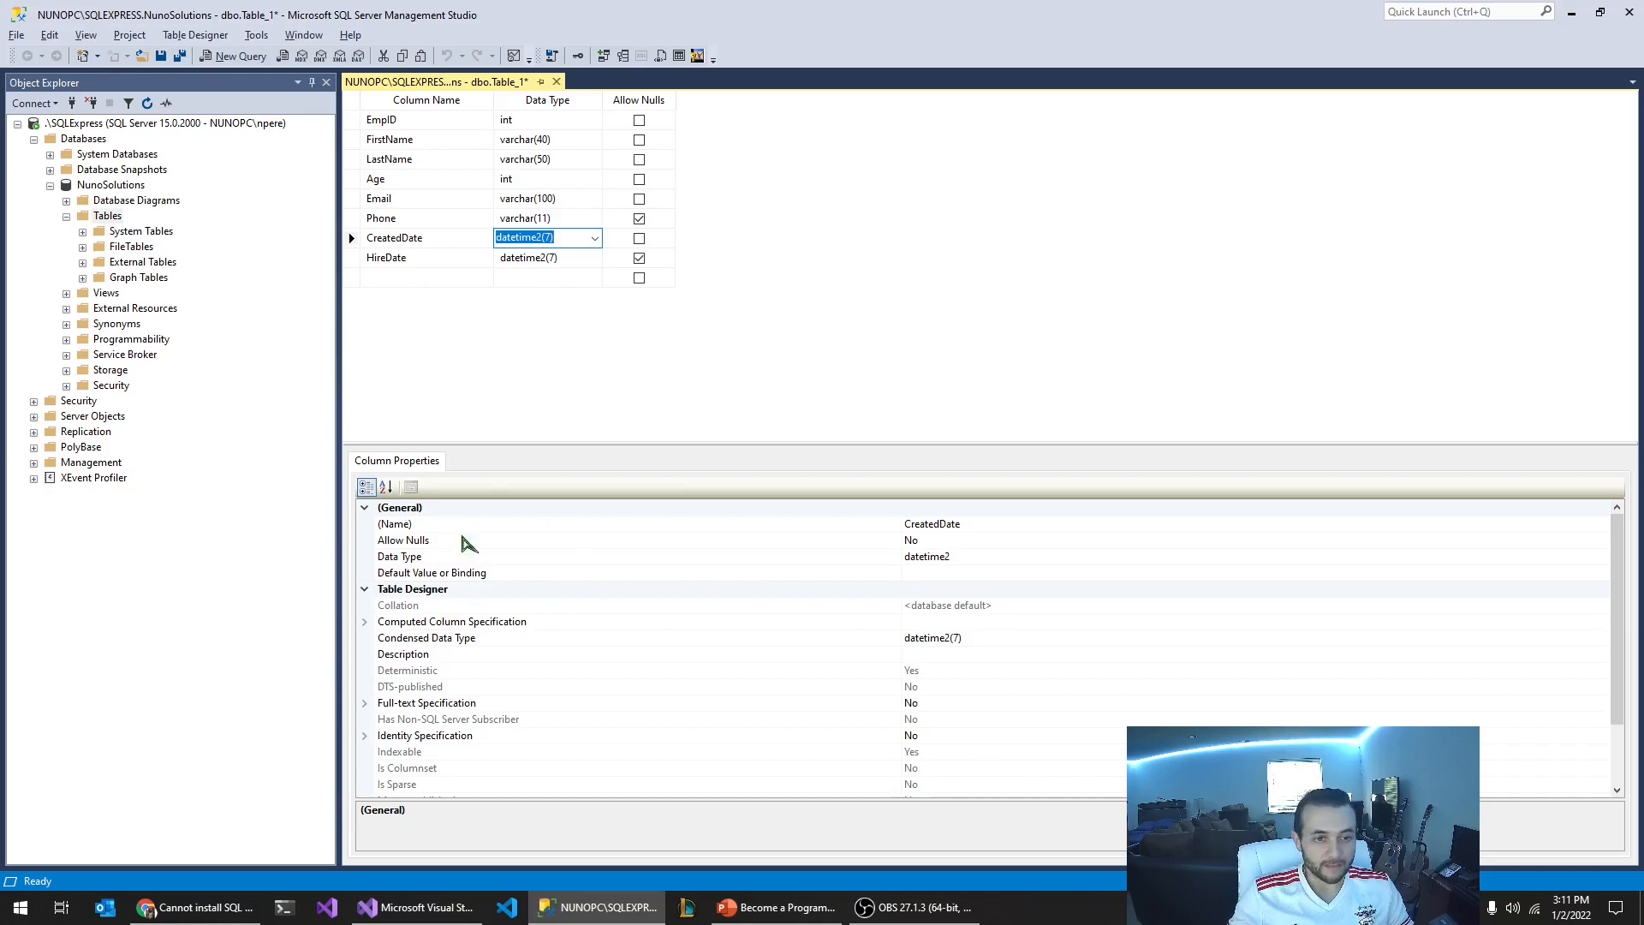
mouse_move(407, 555)
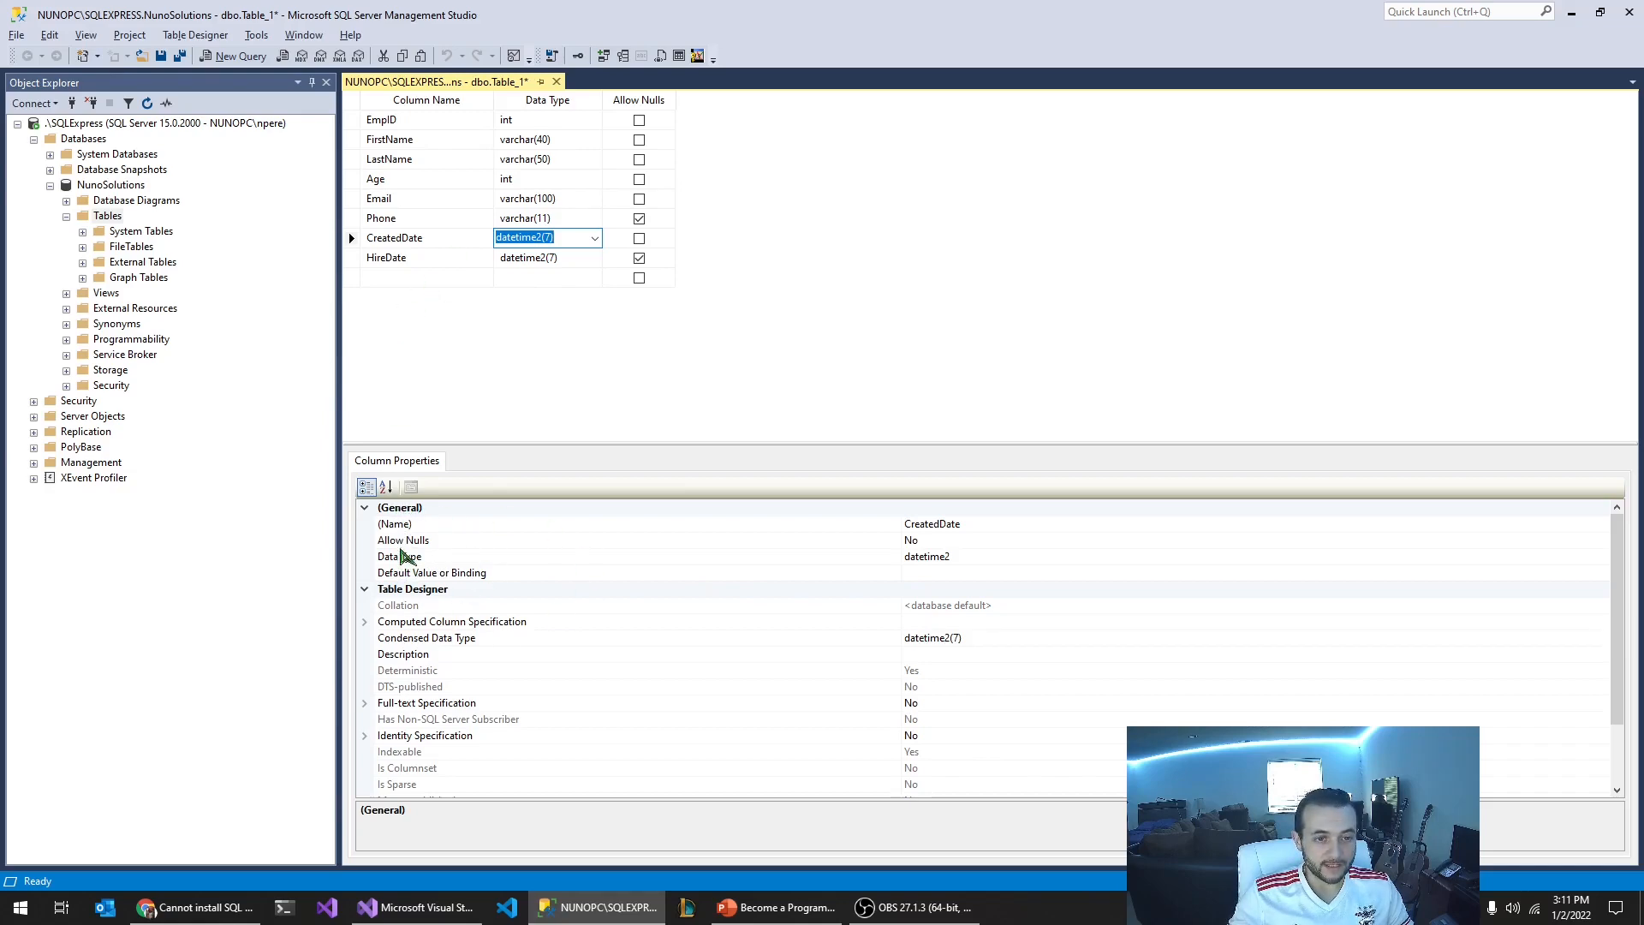
Step: Give CreatedDate a default value of GETDATE()
left_click(432, 572)
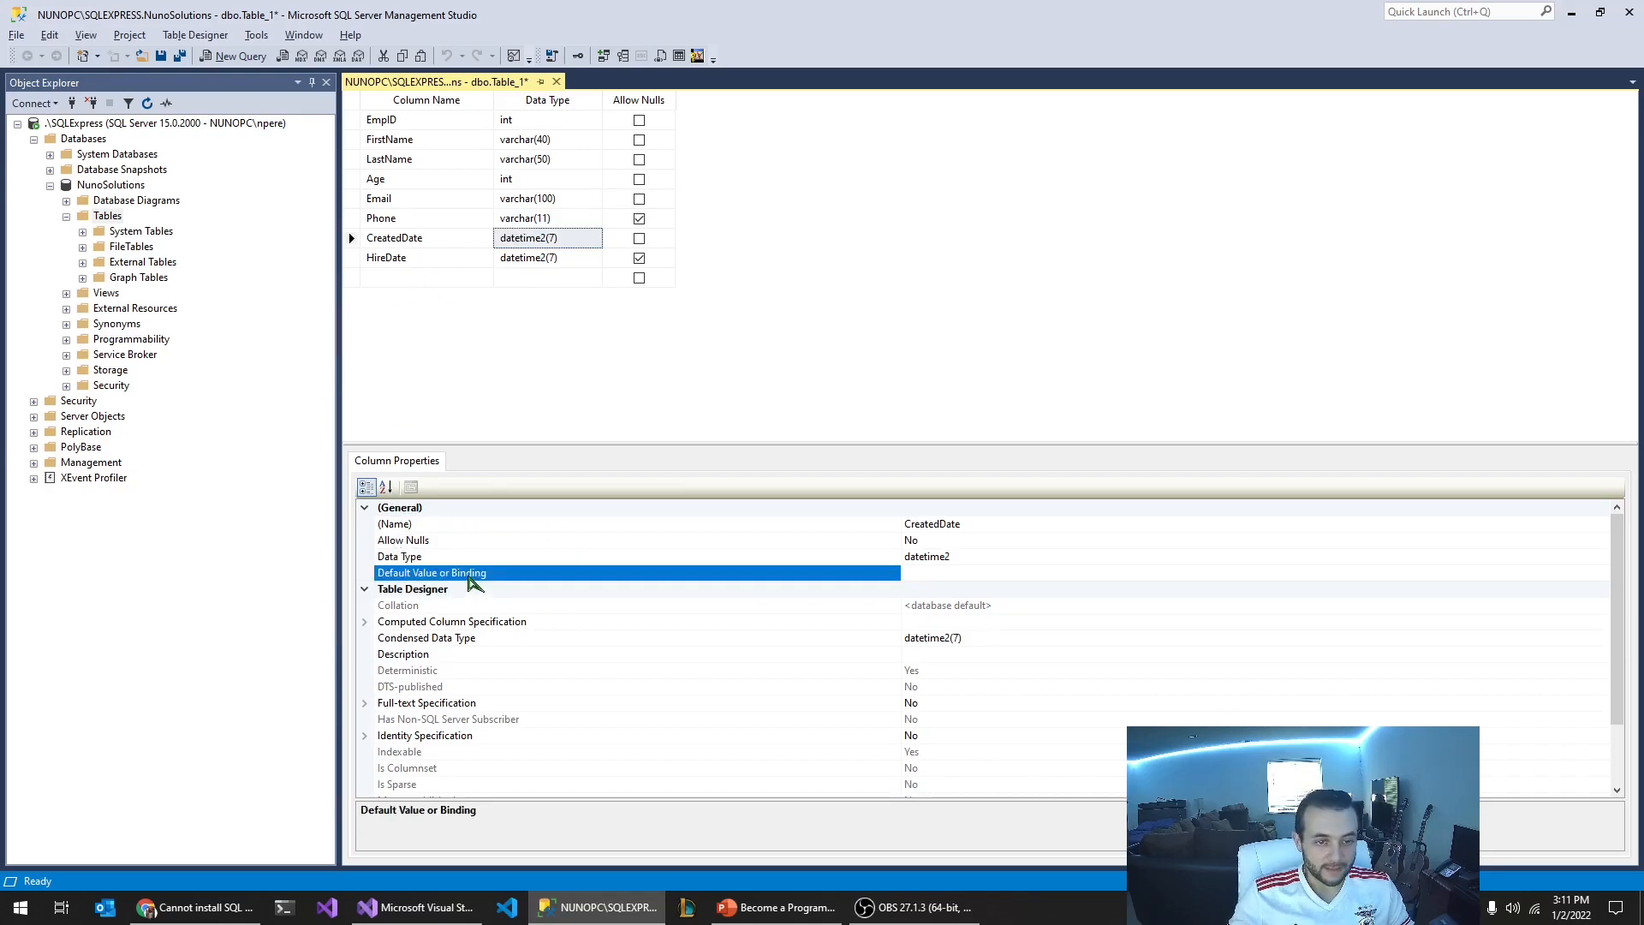
left_click(997, 572)
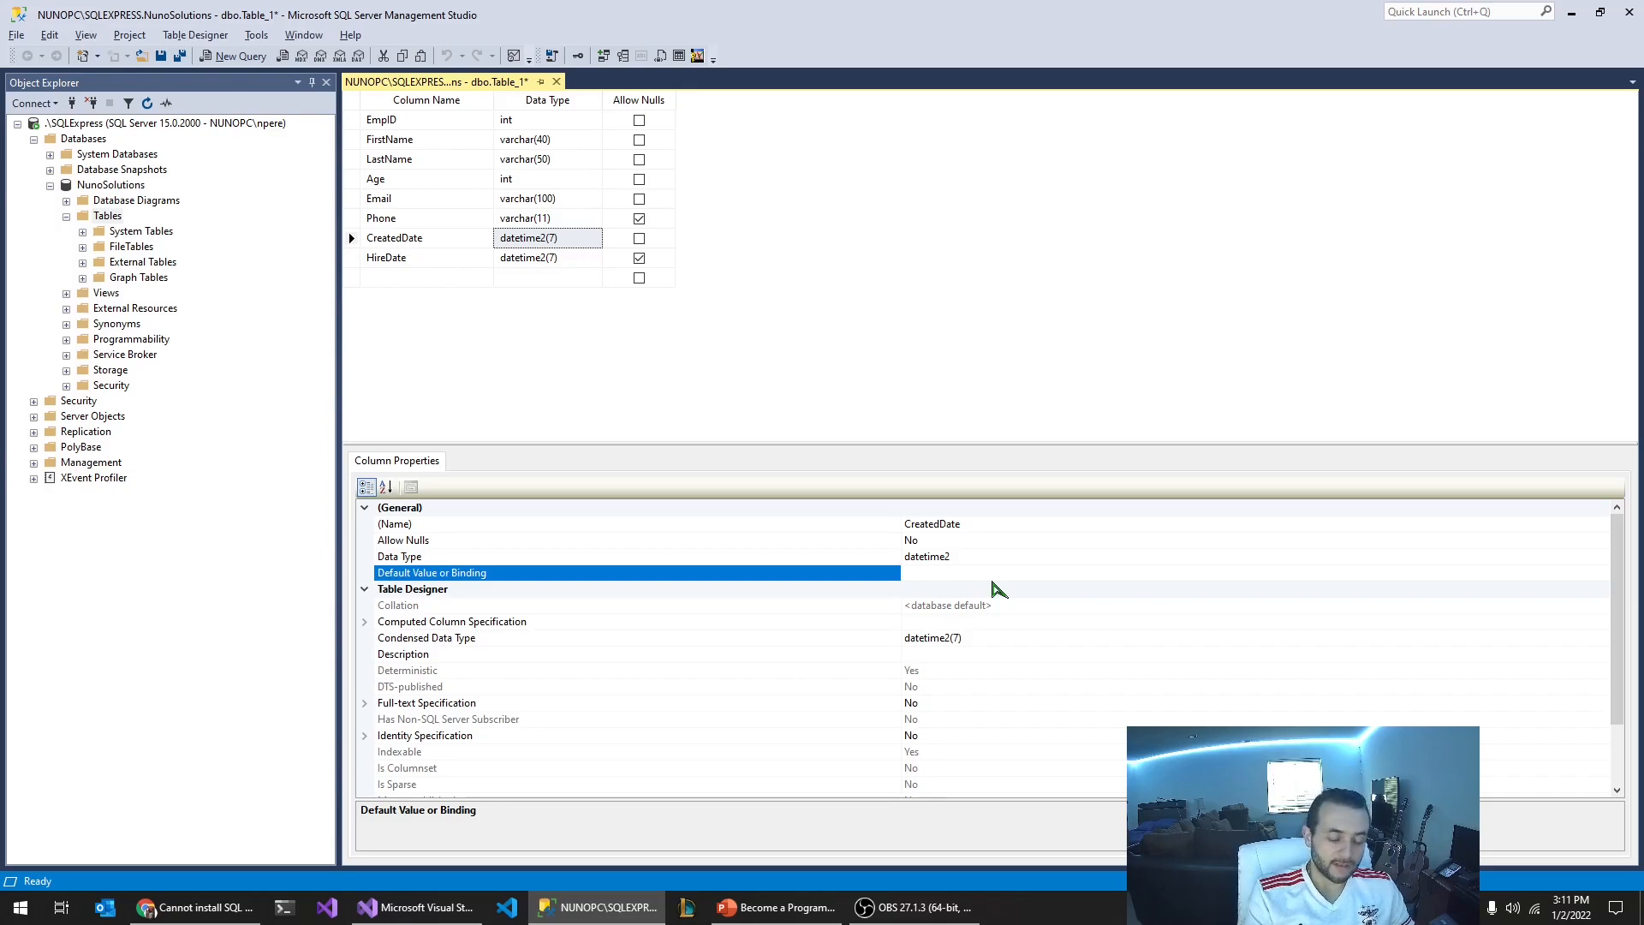
type("GET")
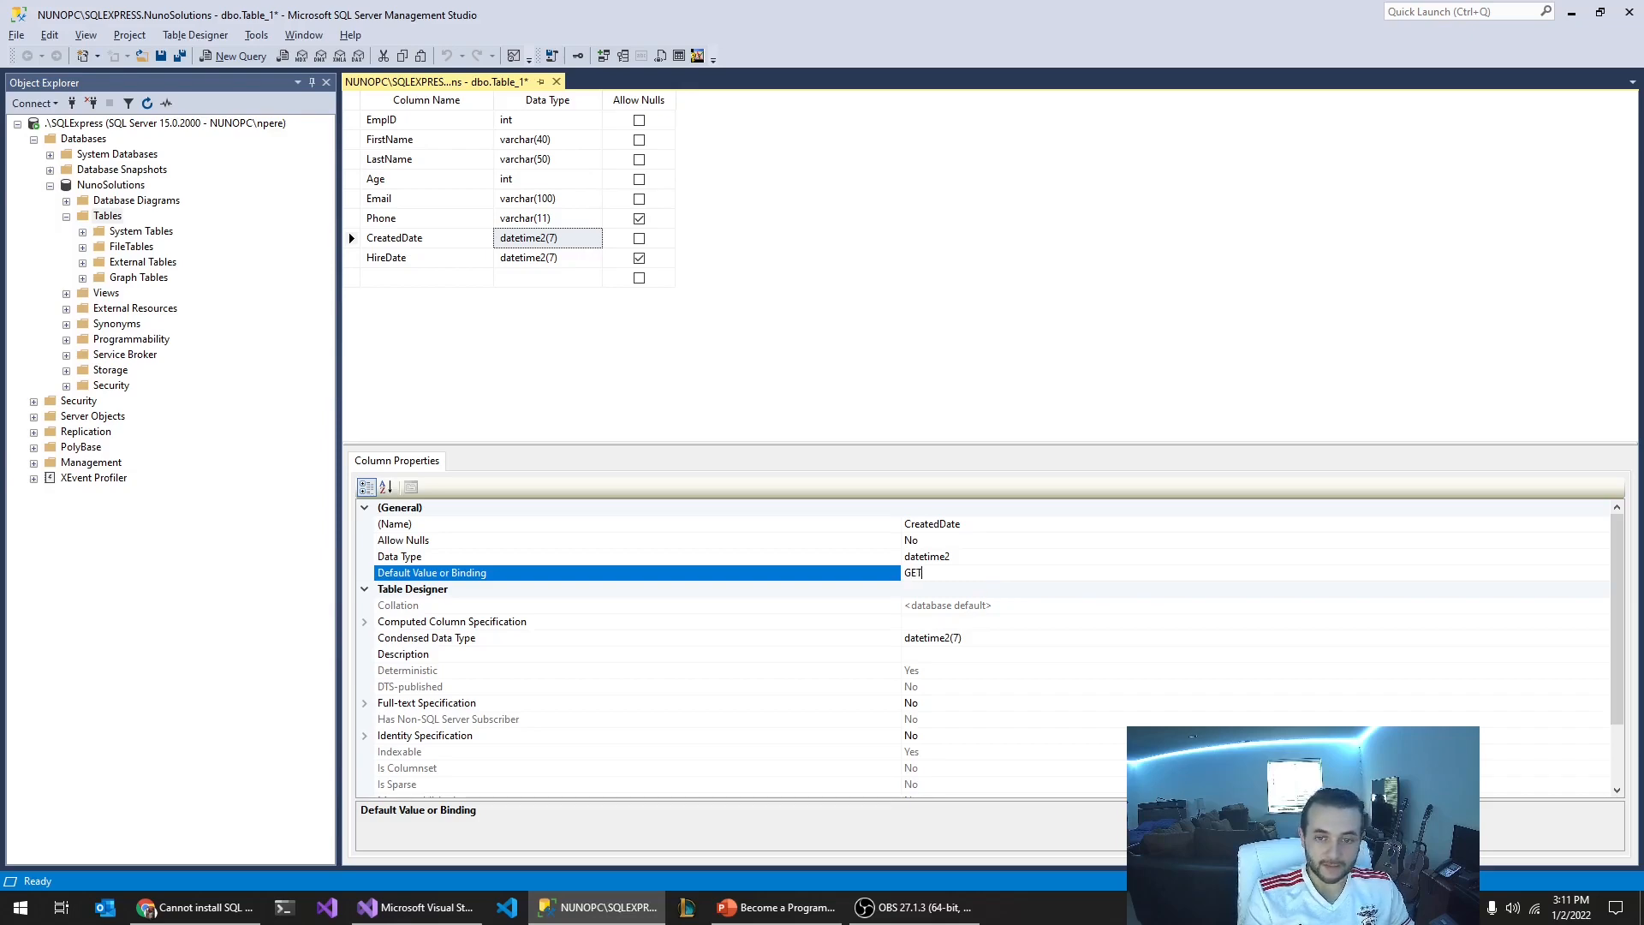
type("DATE()")
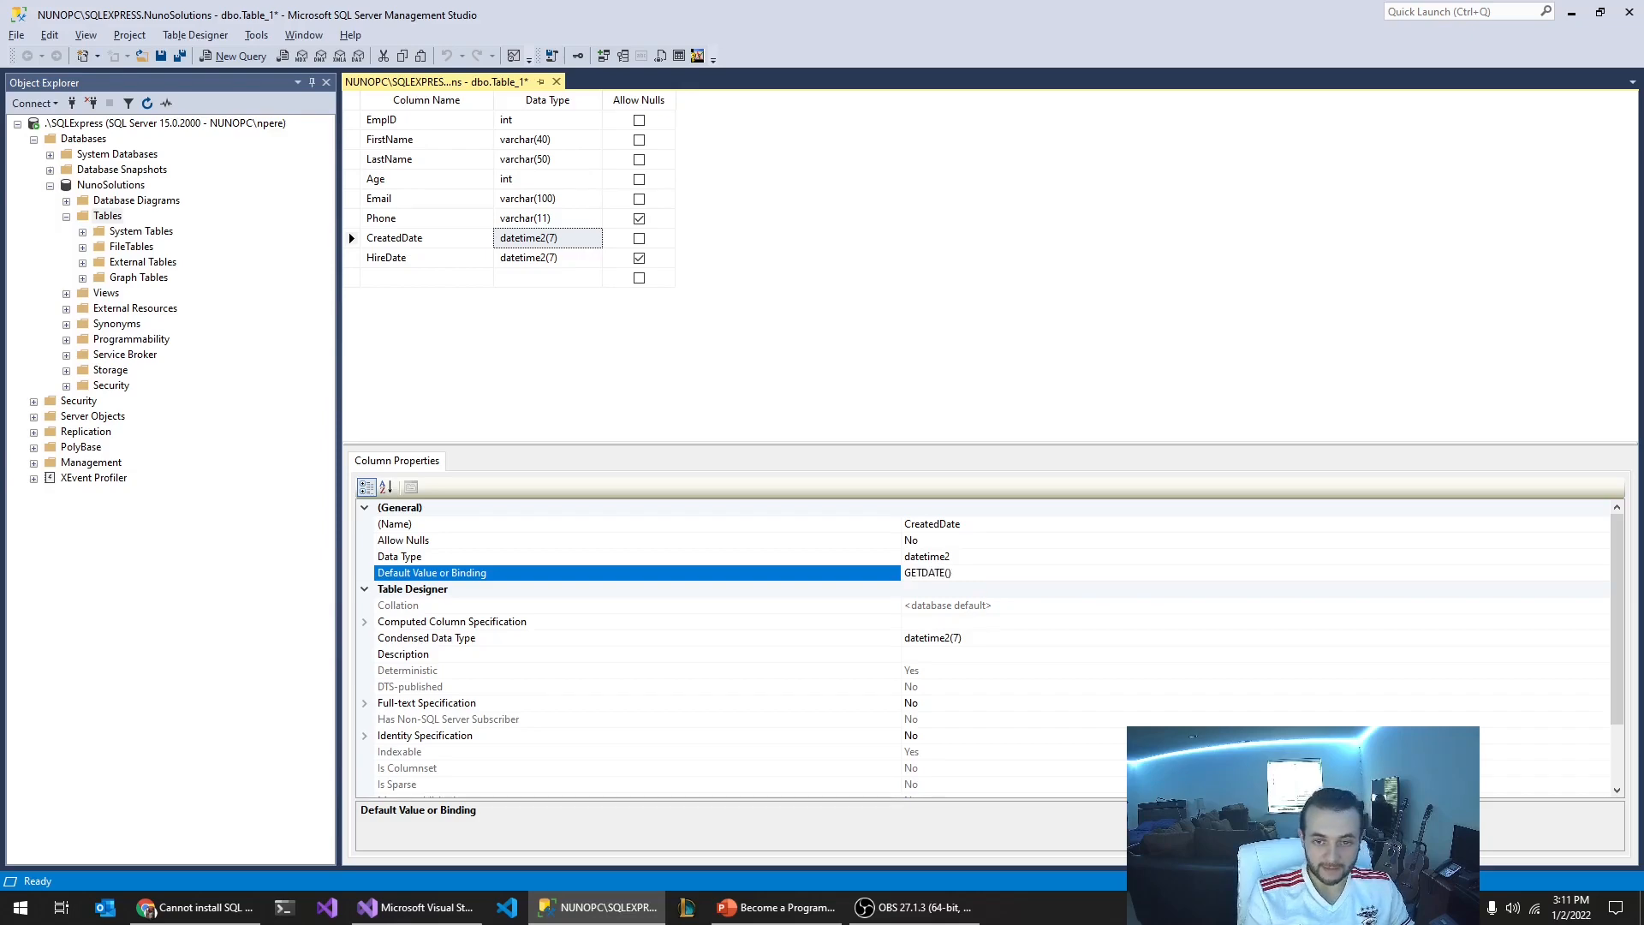
mouse_move(759, 194)
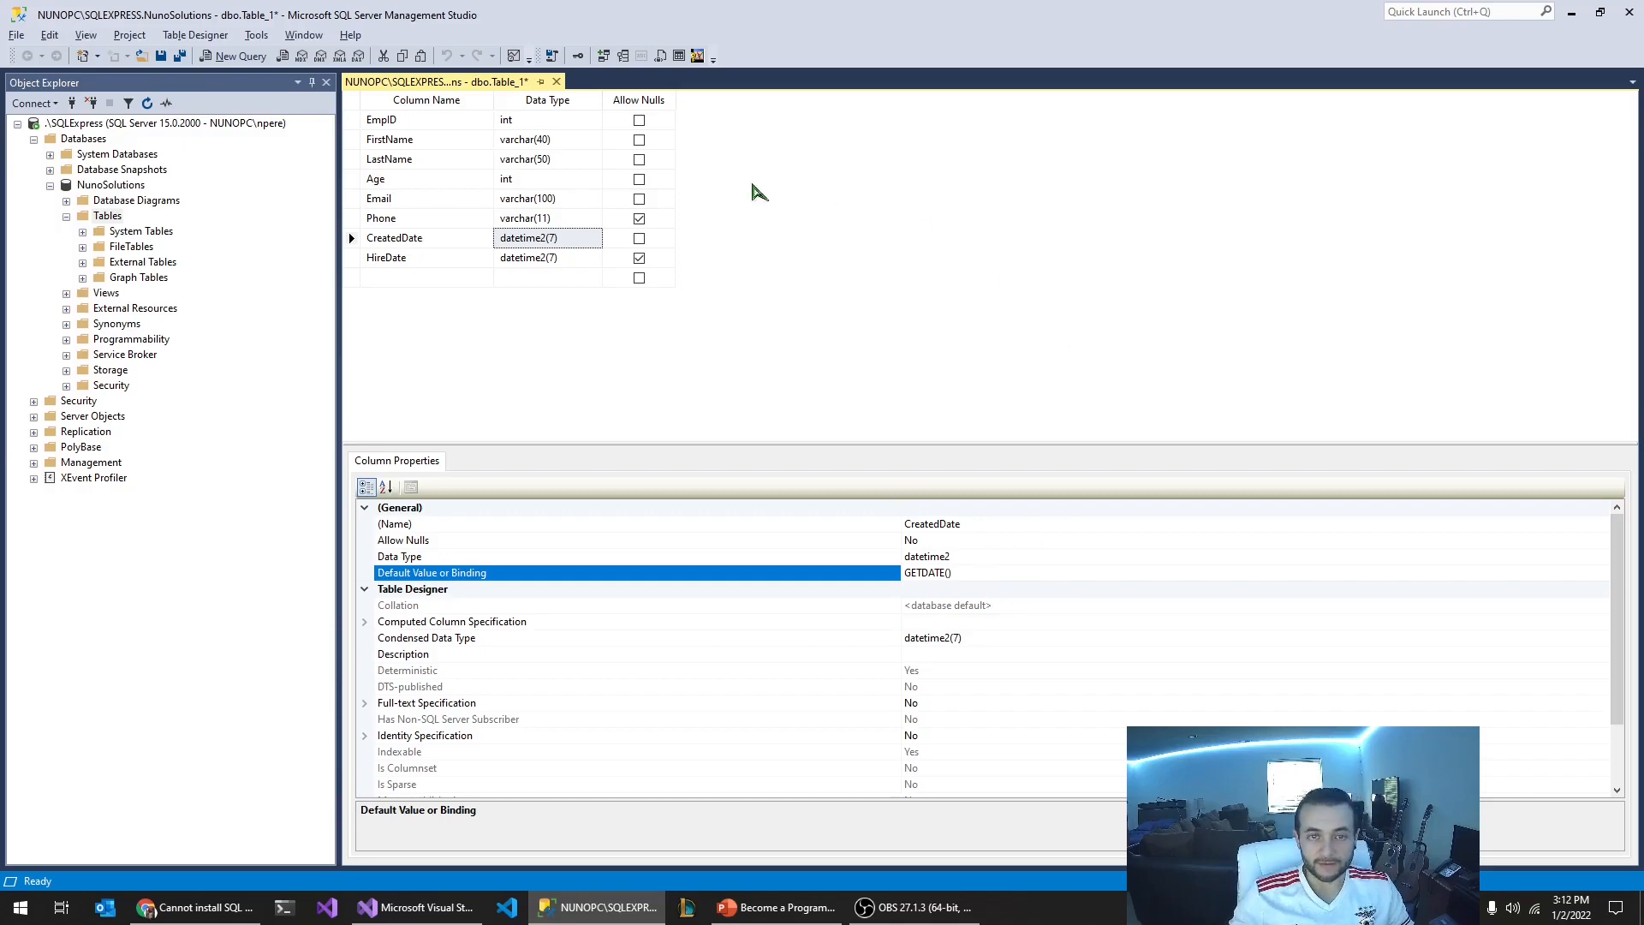
mouse_move(440, 241)
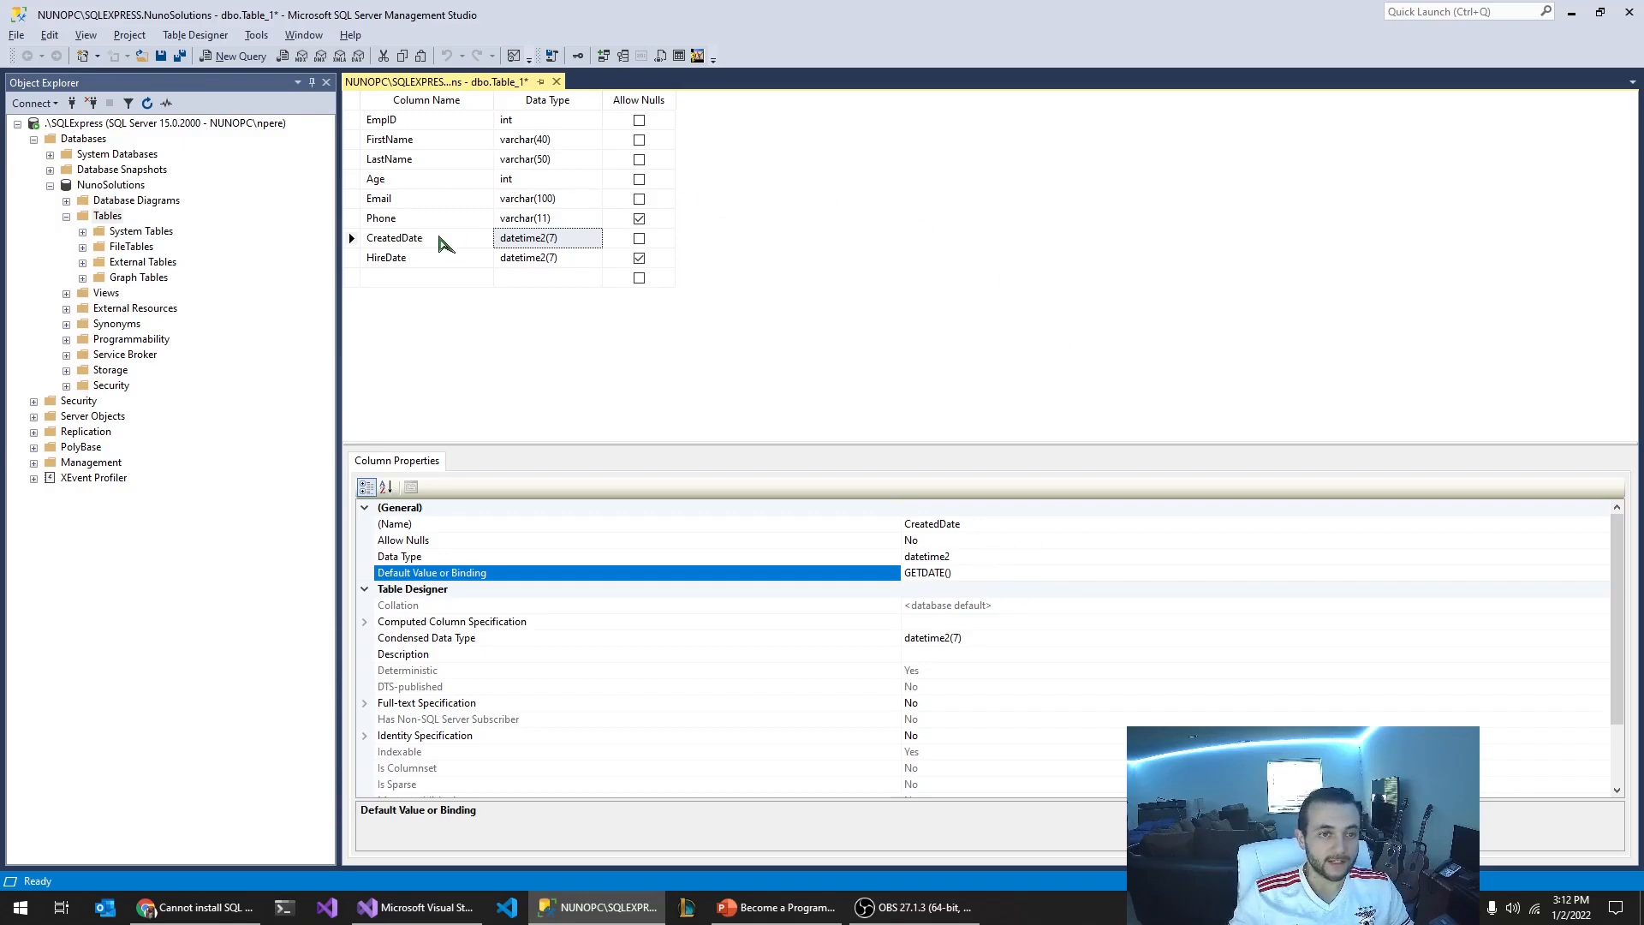
mouse_move(974, 534)
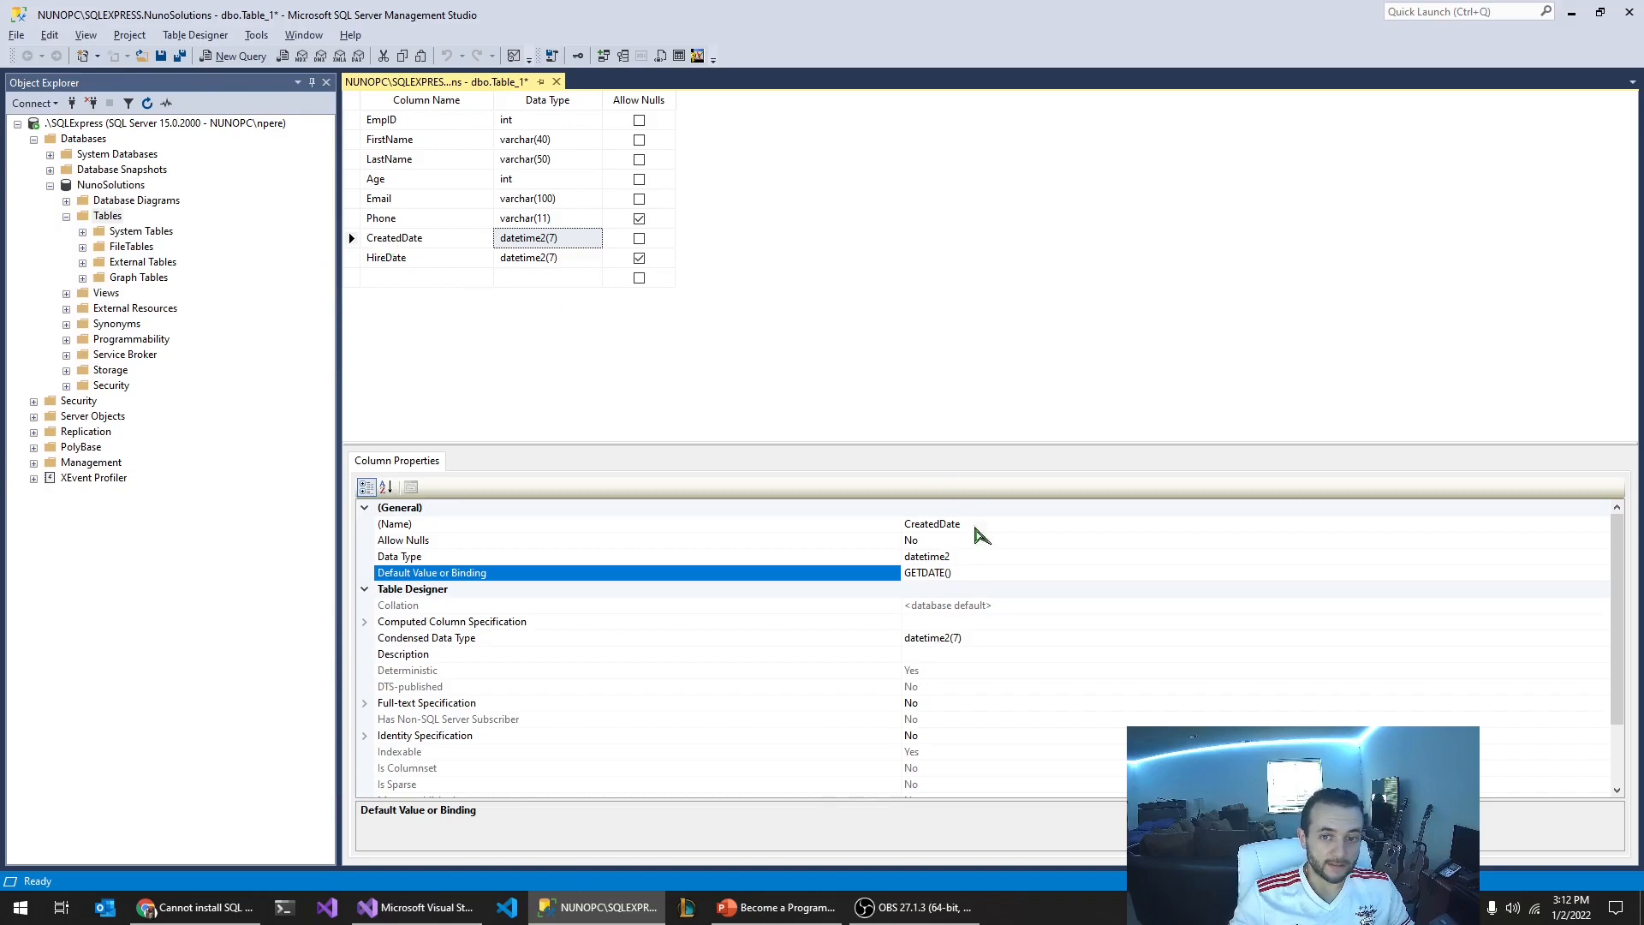
mouse_move(438, 291)
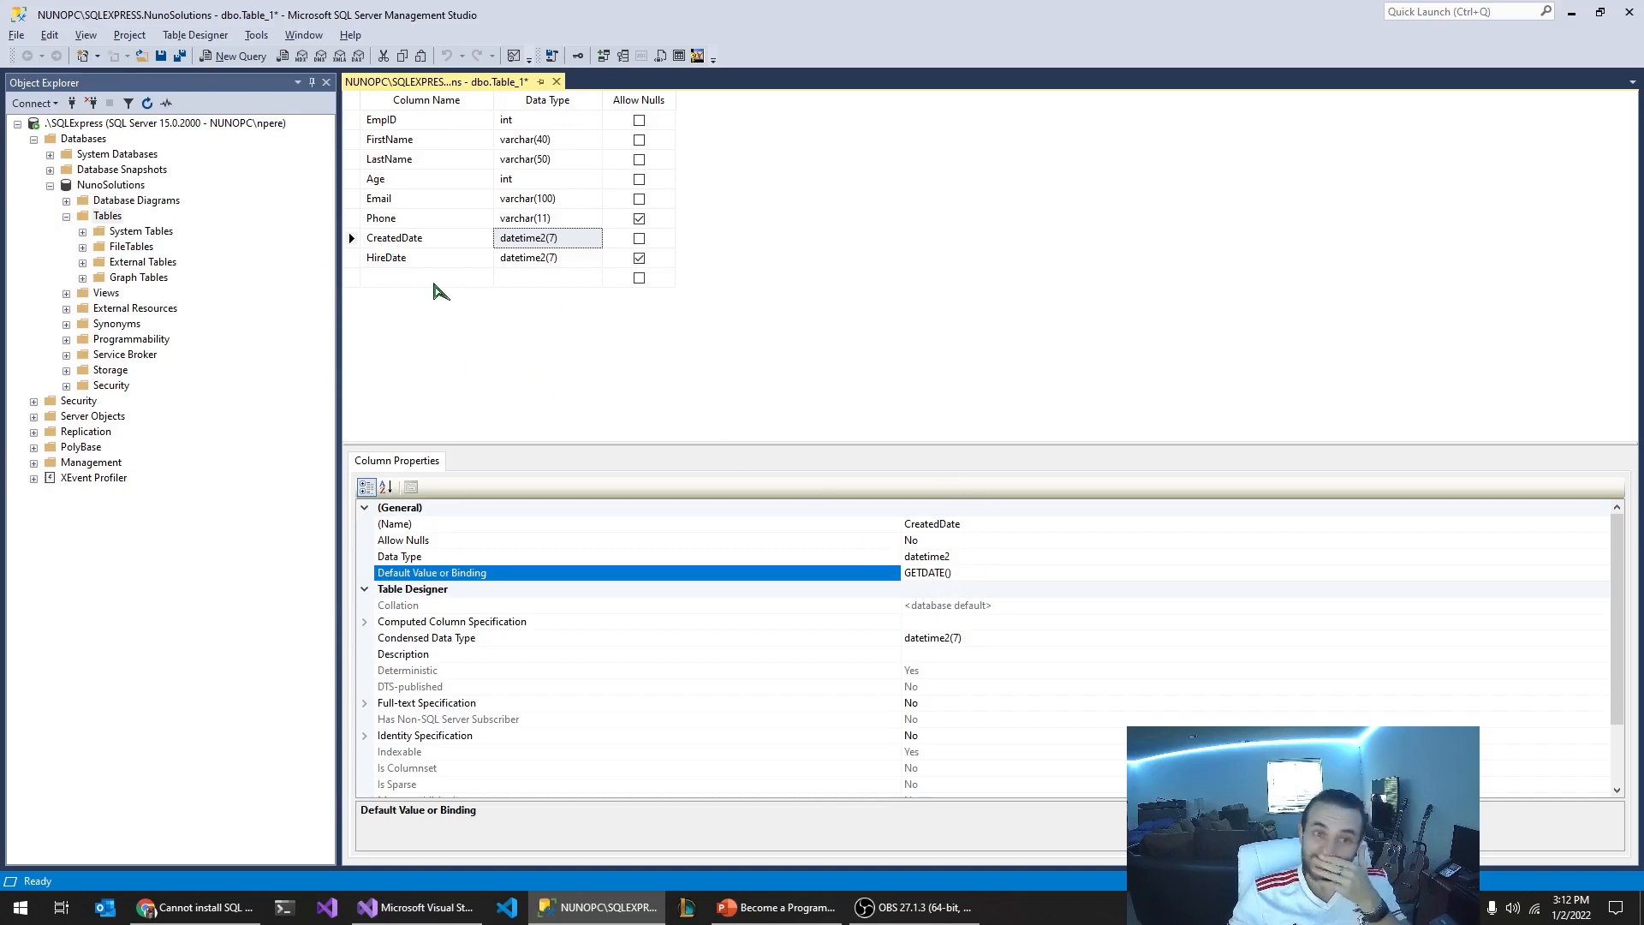
Step: Add a nullable TerminationDate datetime2(7) column below HireDate
left_click(426, 277)
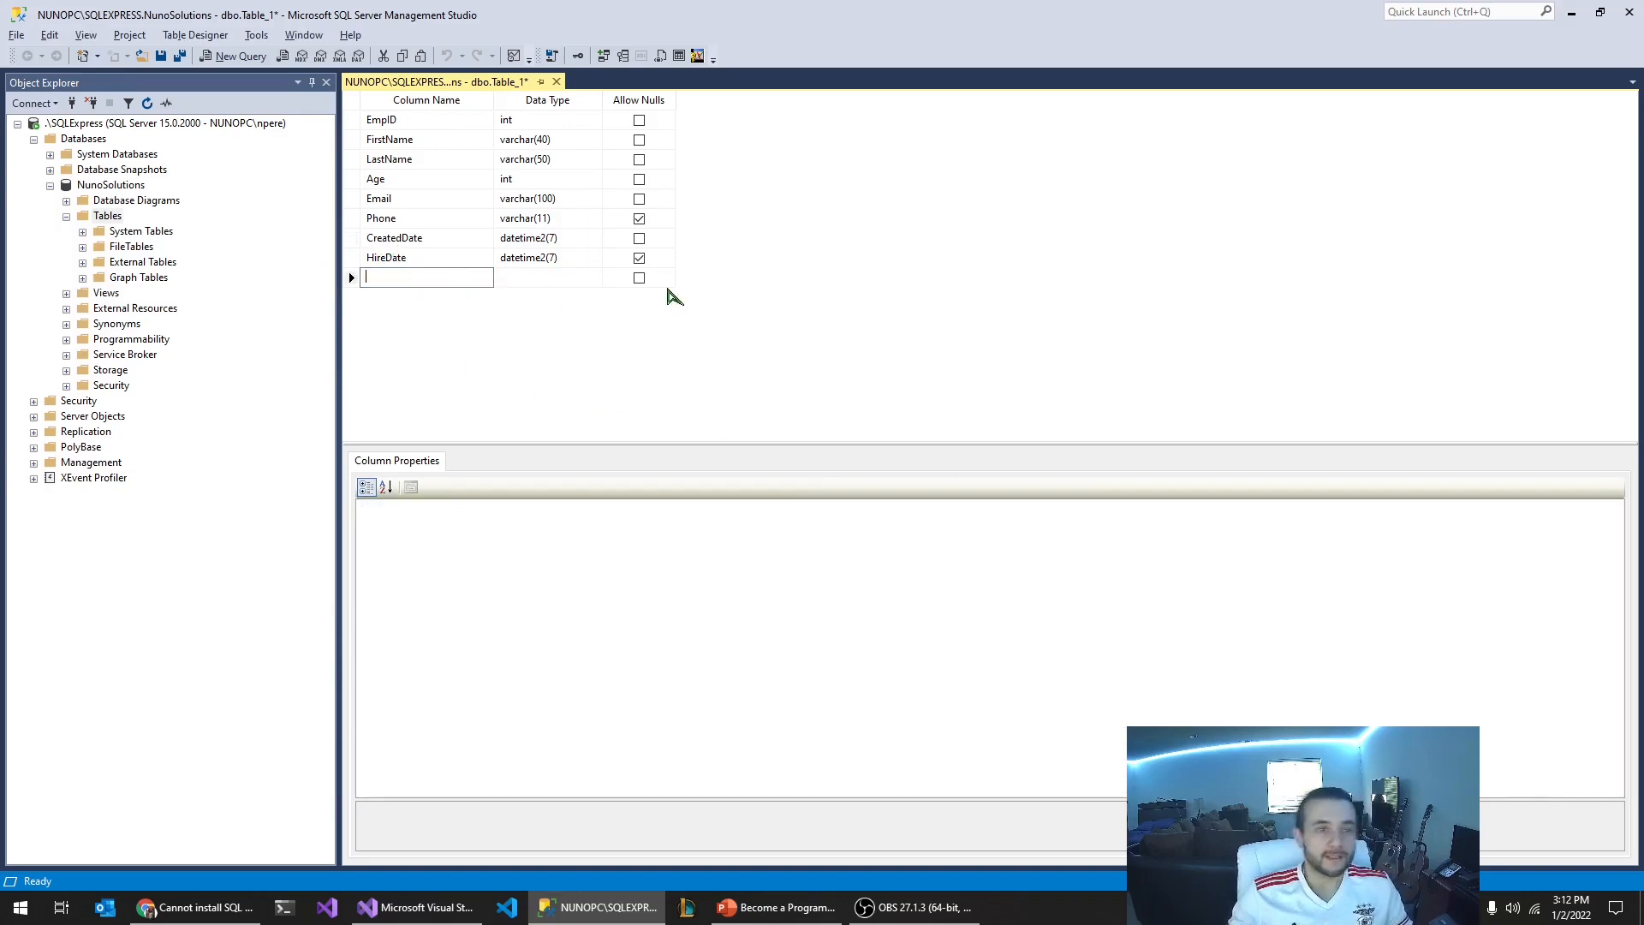
type("TerminationDate")
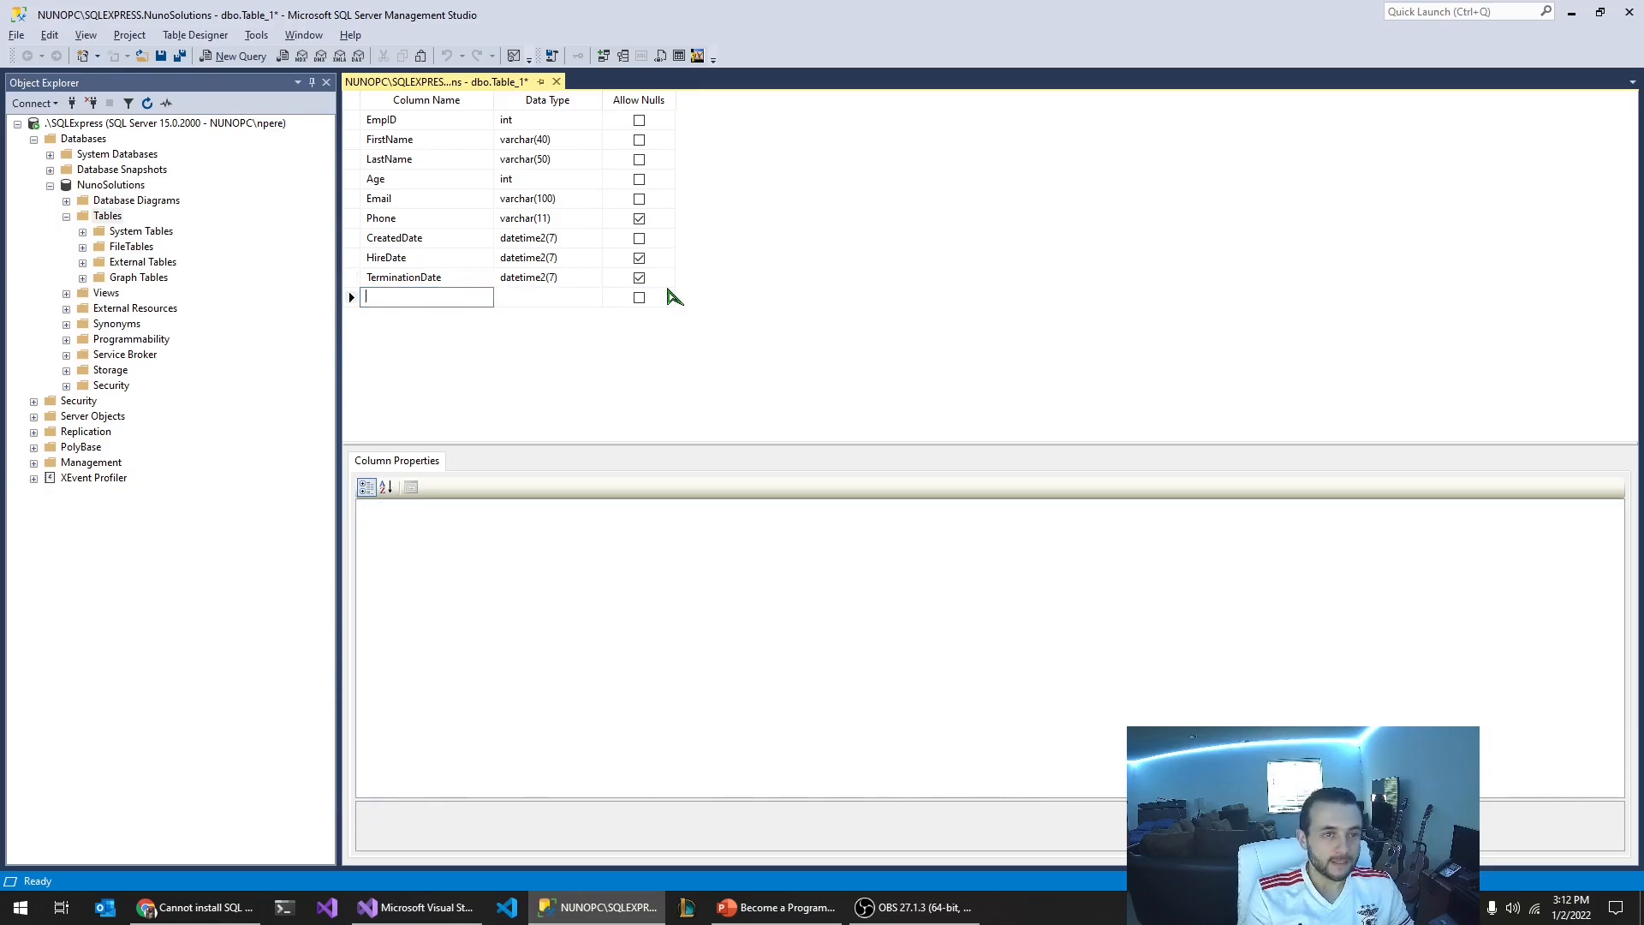
mouse_move(651, 284)
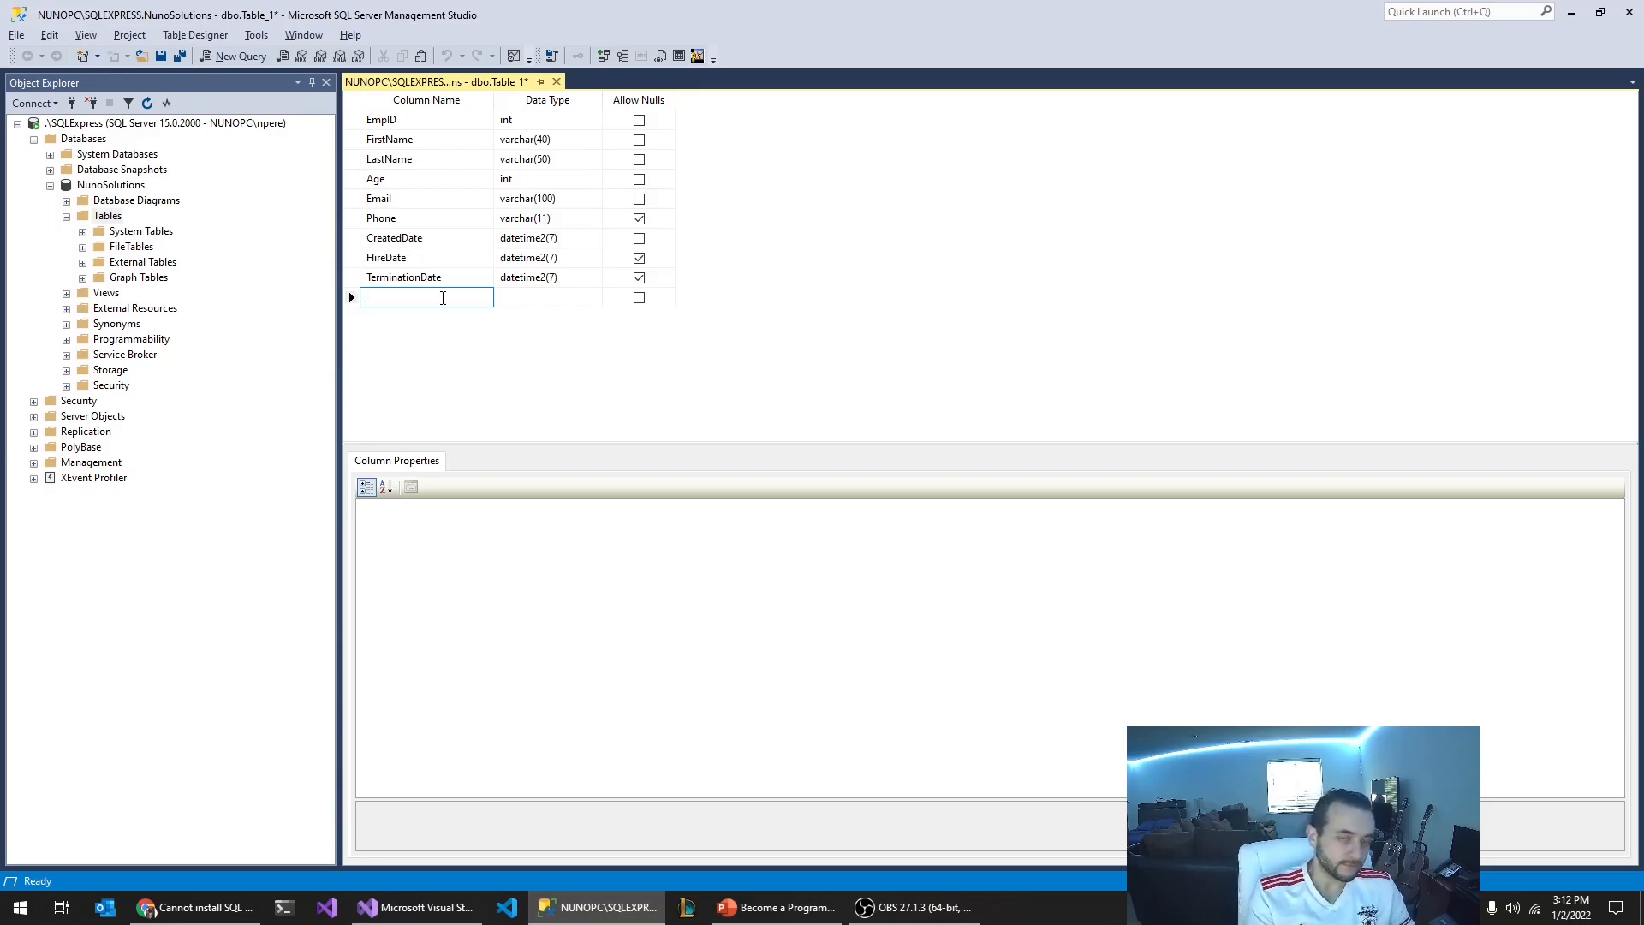
Step: Add an EmploymentStatus varchar(50) column after TerminationDate, nullable with no default value
left_click(775, 907)
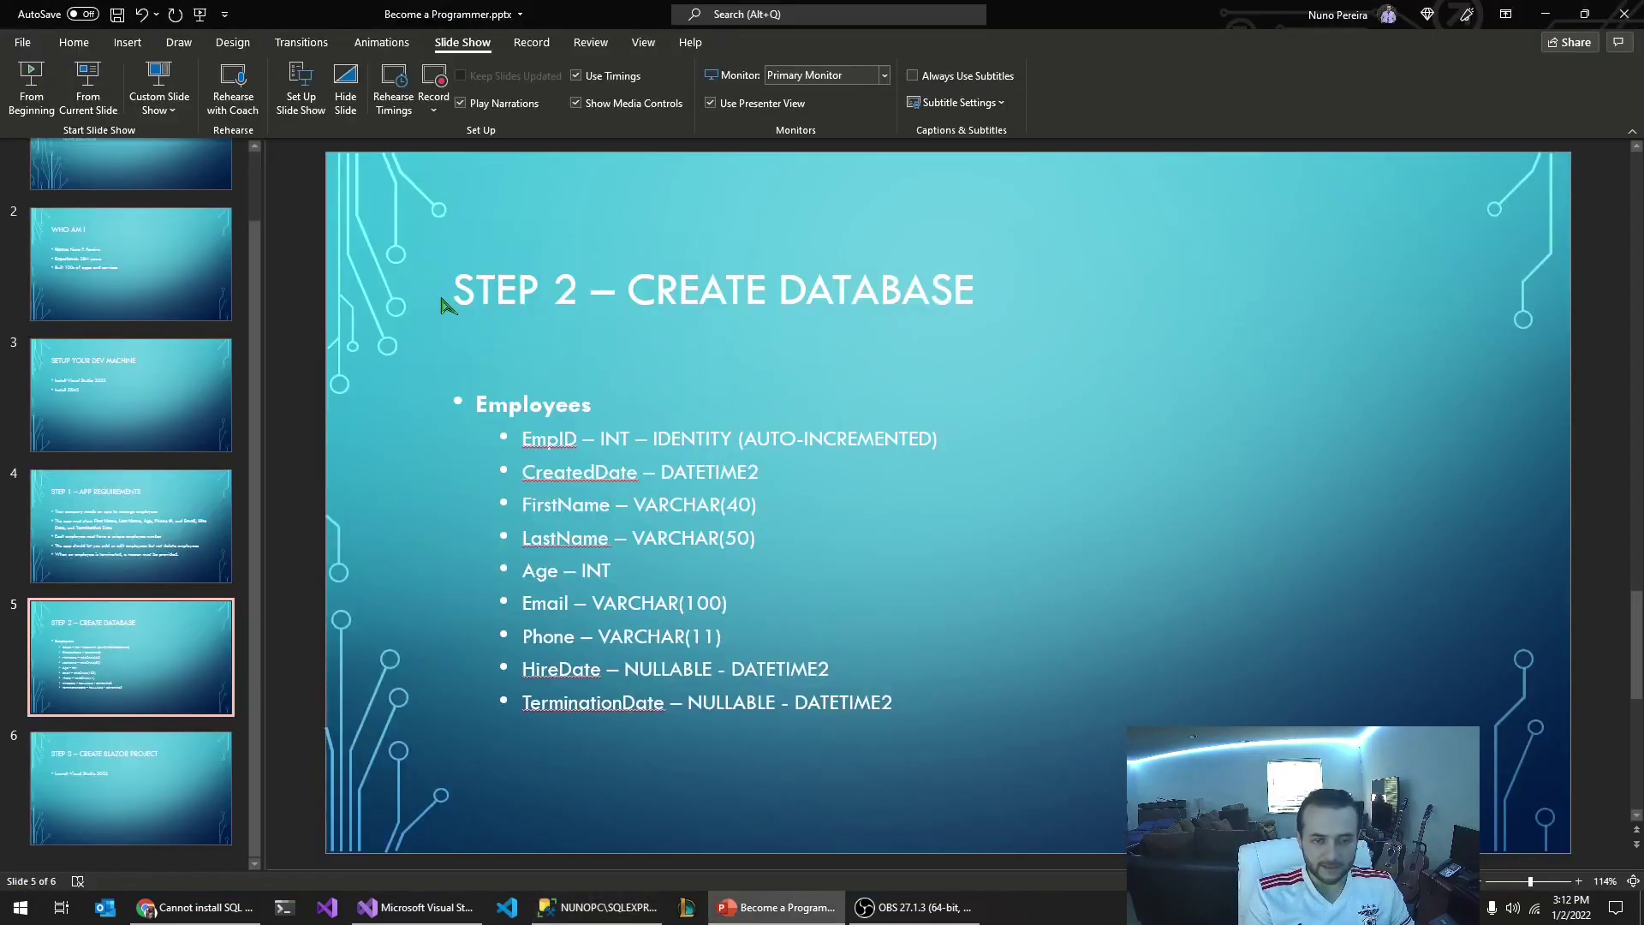
left_click(594, 908)
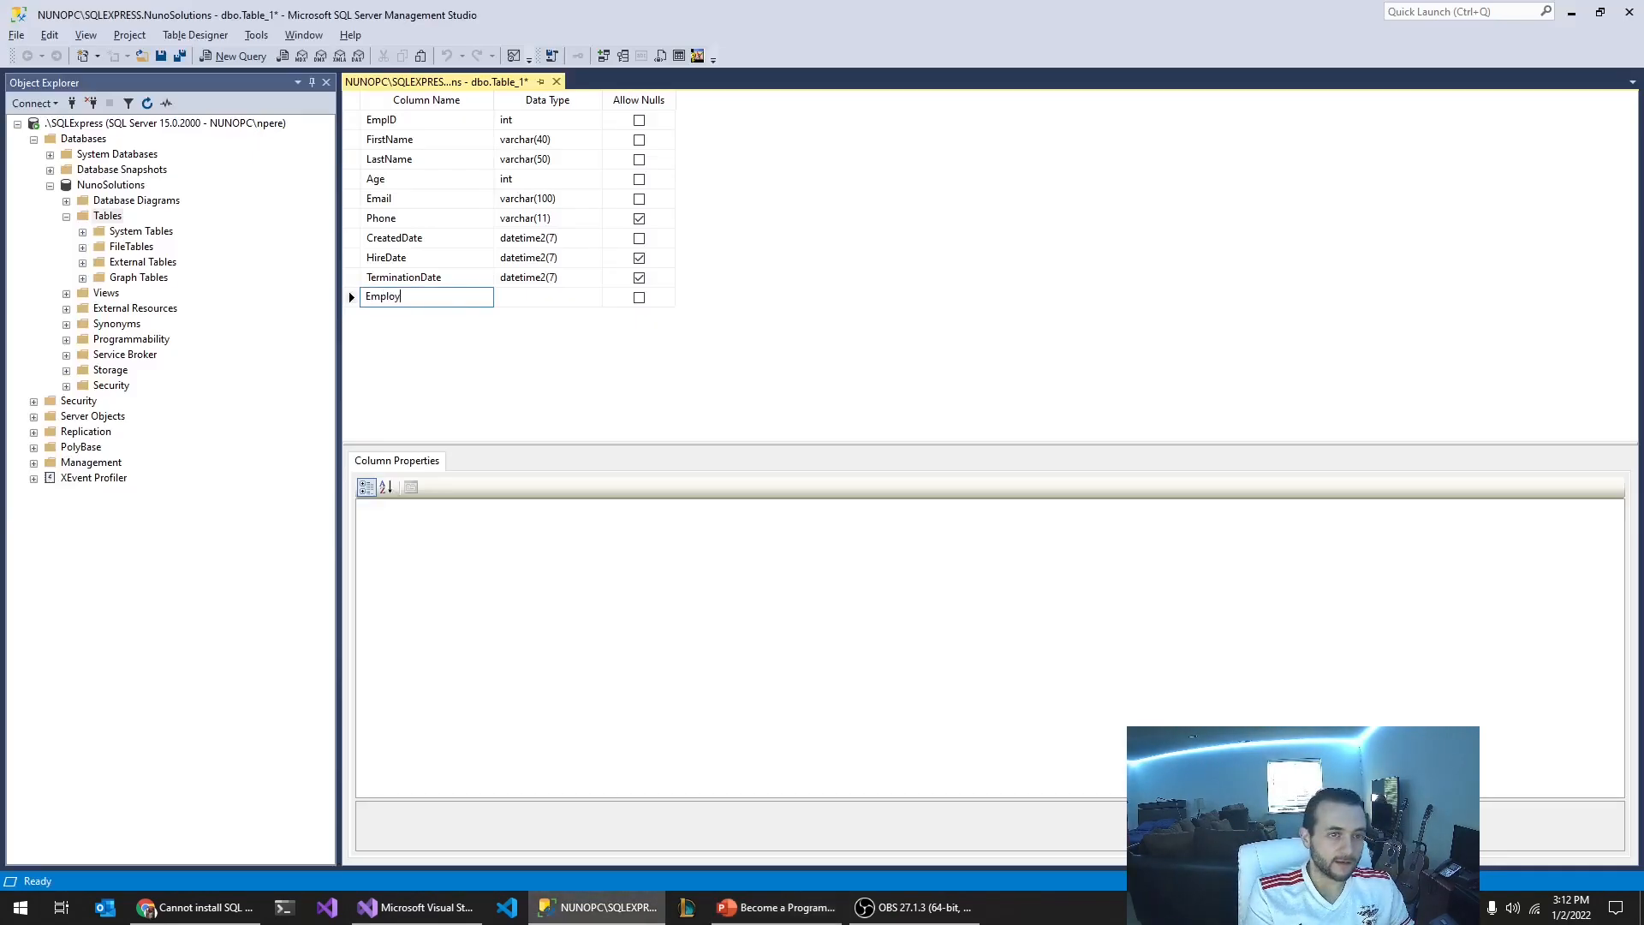
type("mn")
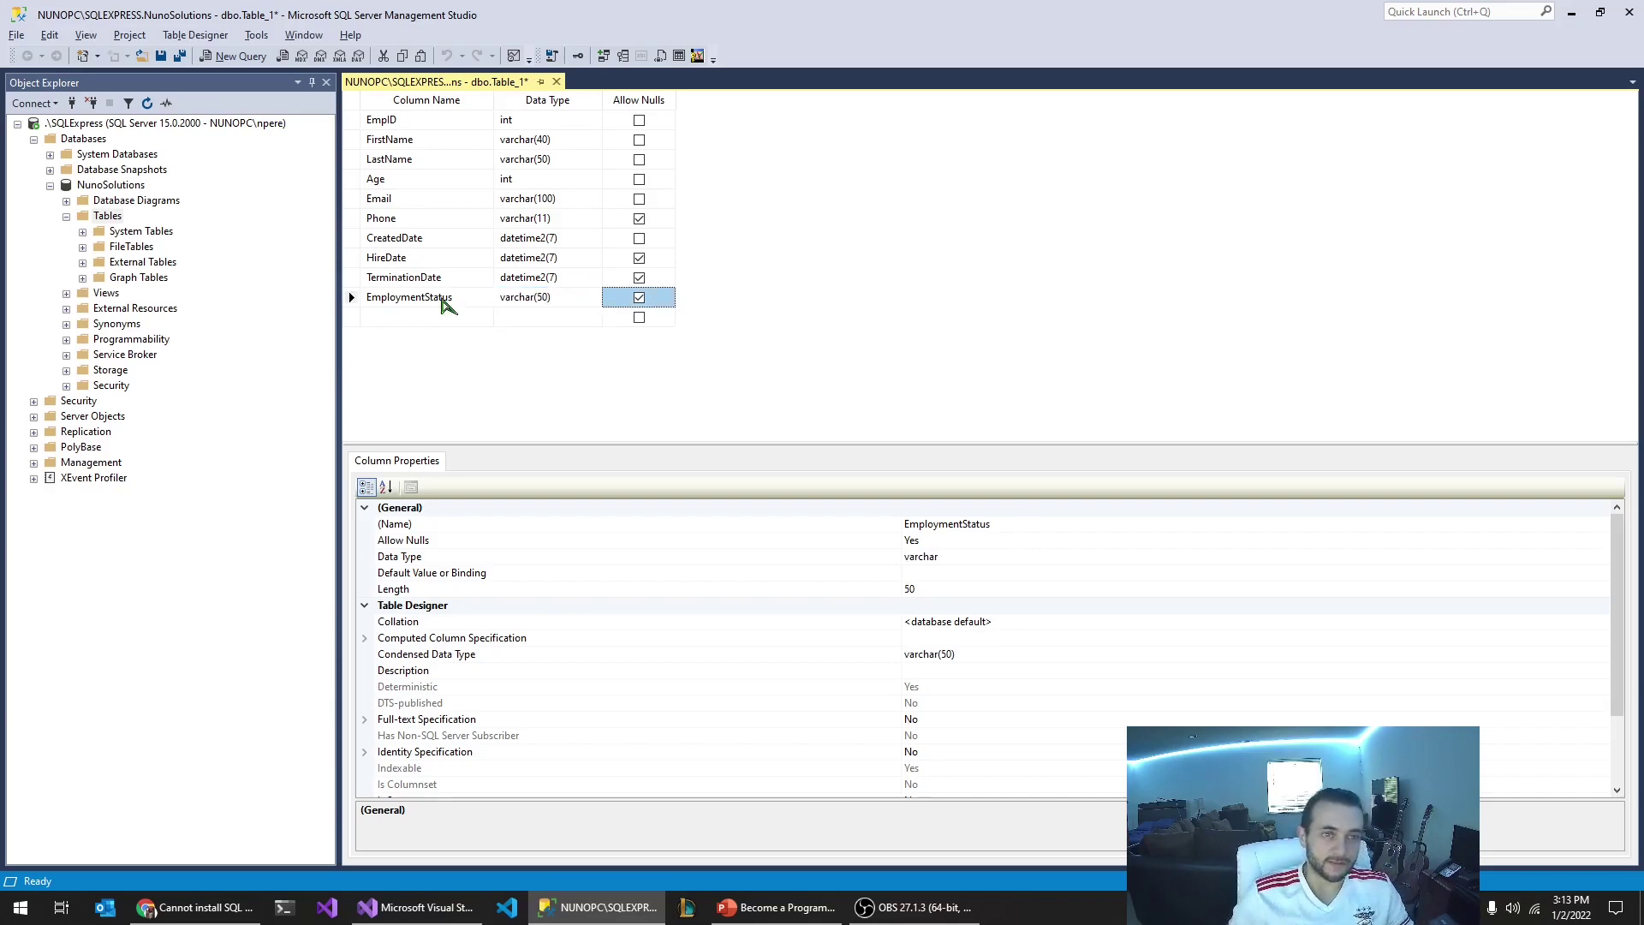
mouse_move(429, 301)
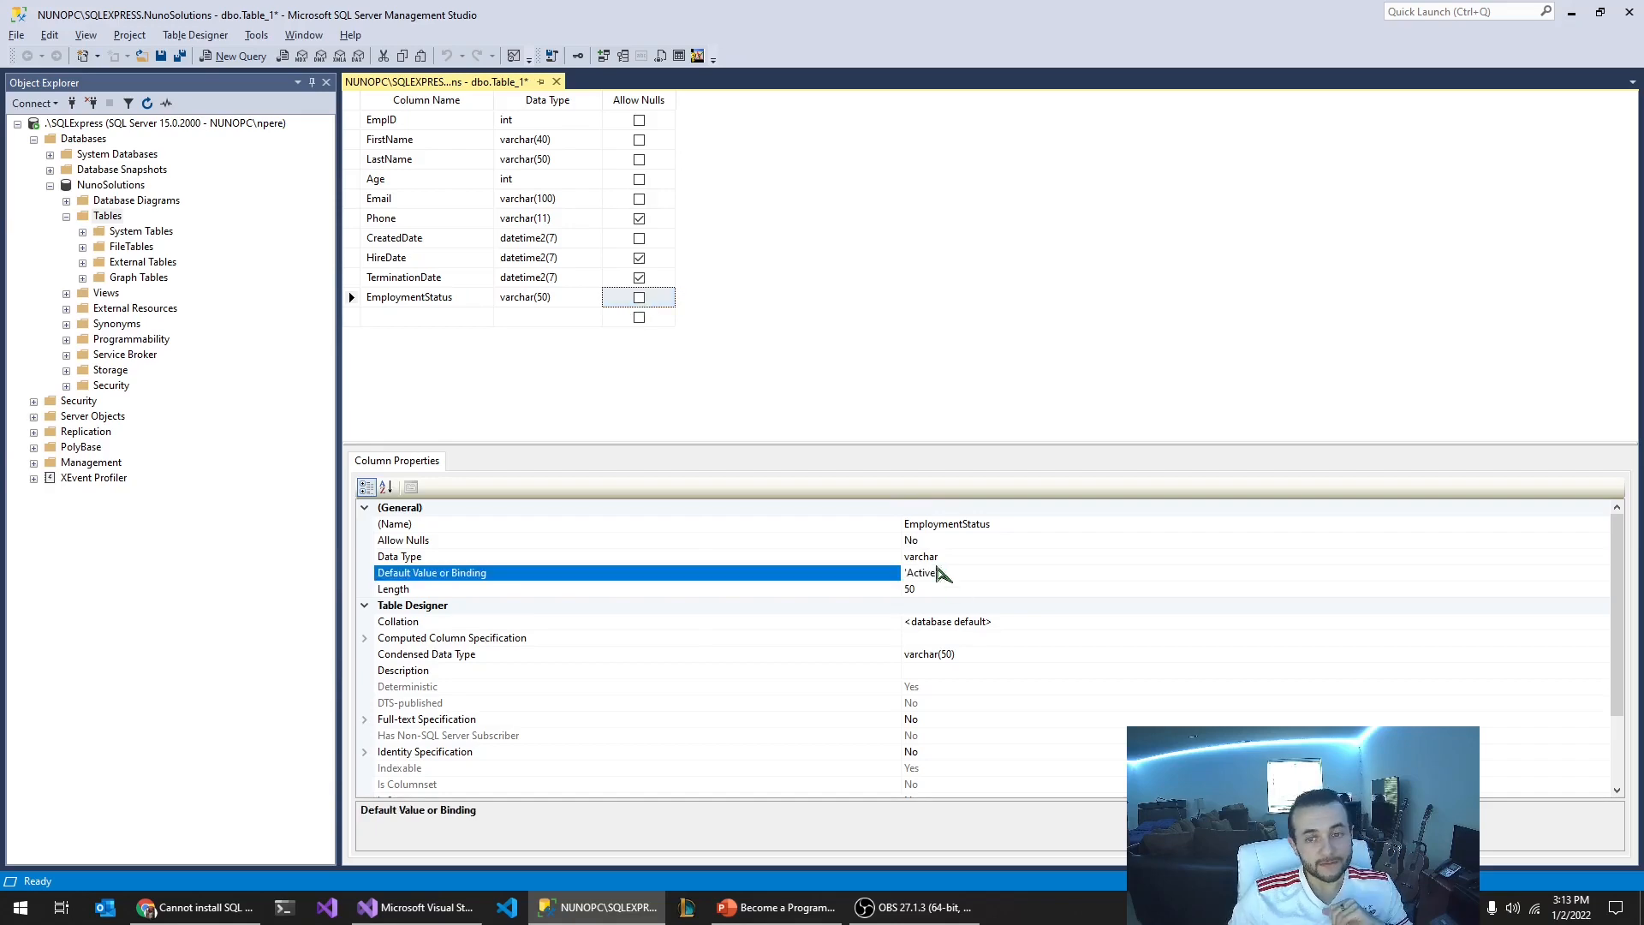
left_click(639, 296)
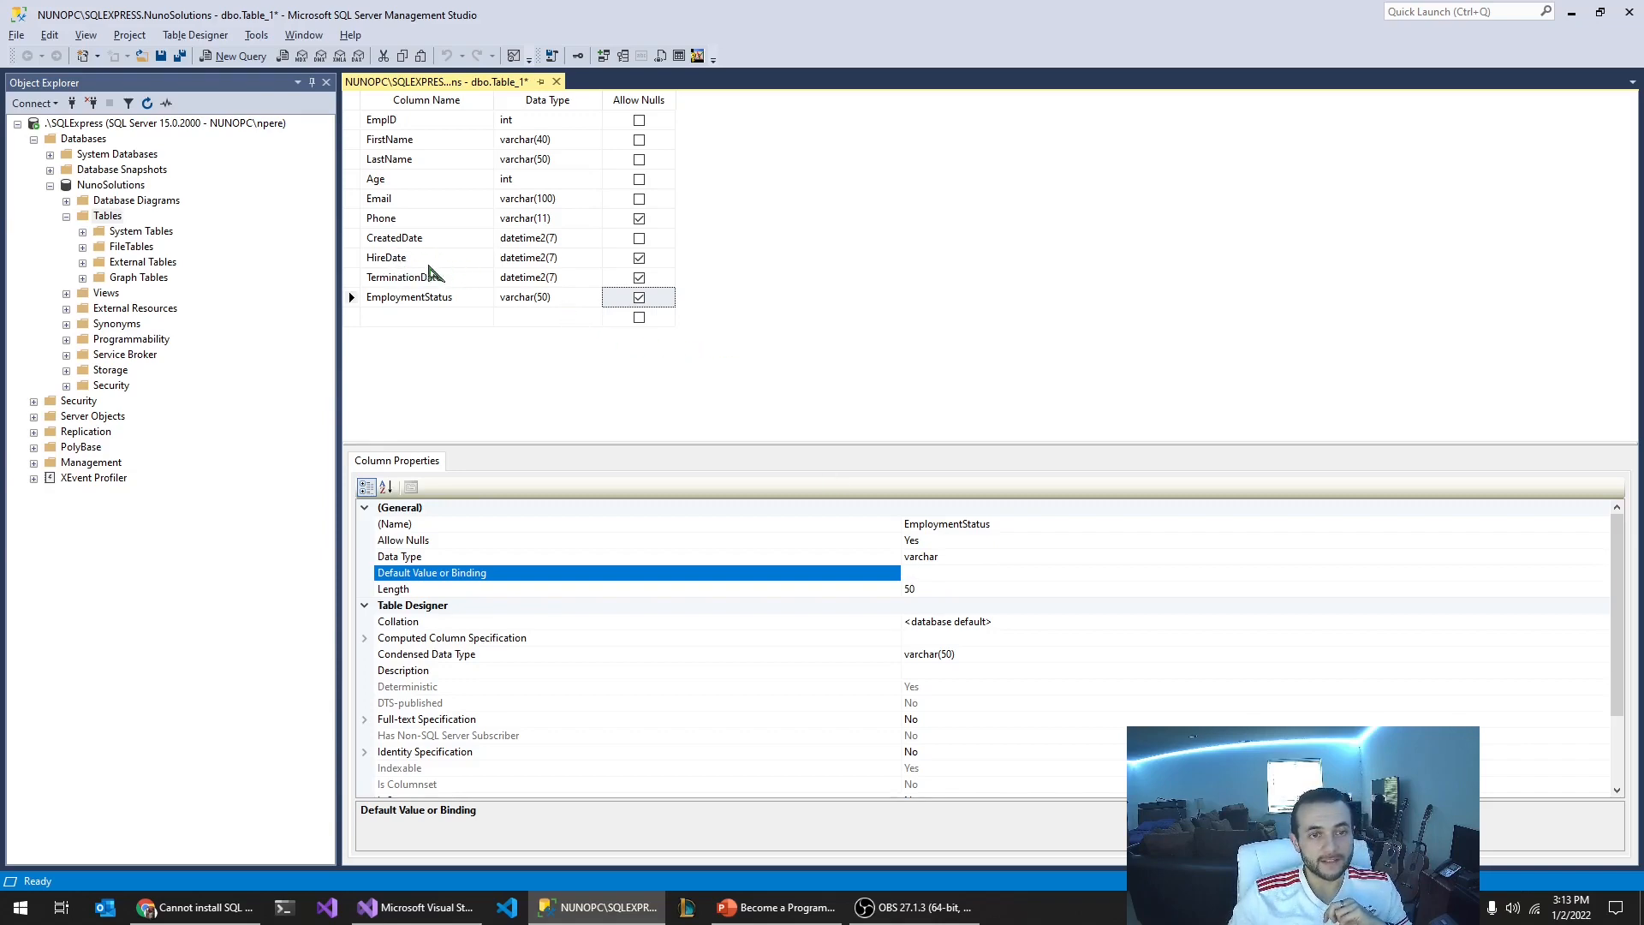
mouse_move(597, 301)
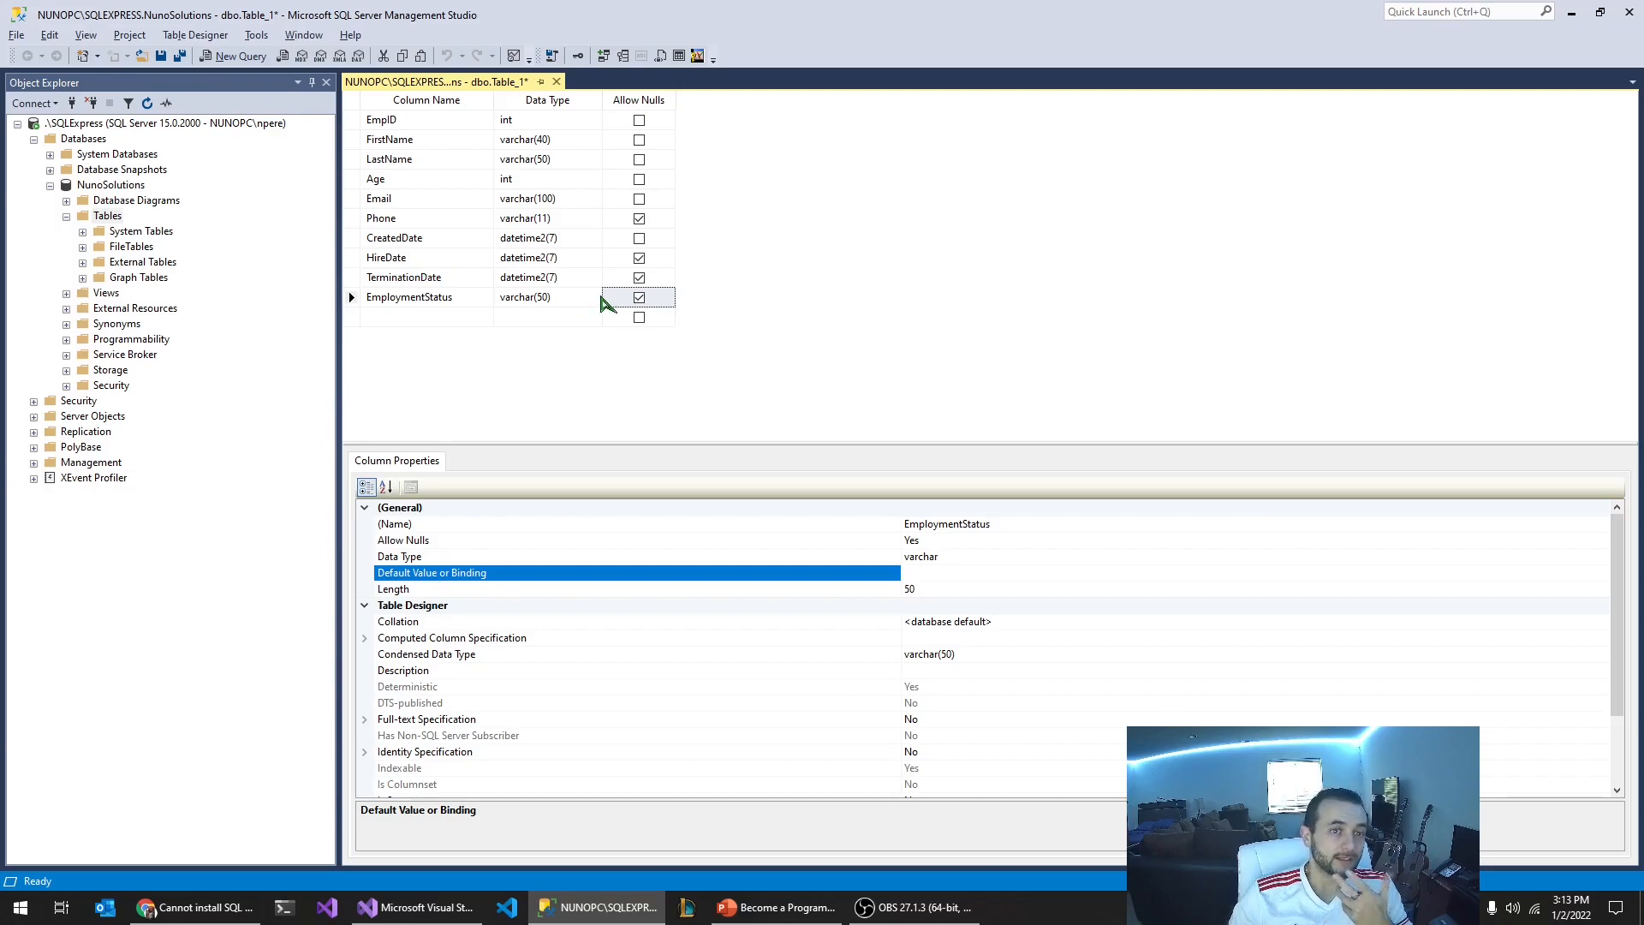
mouse_move(419, 262)
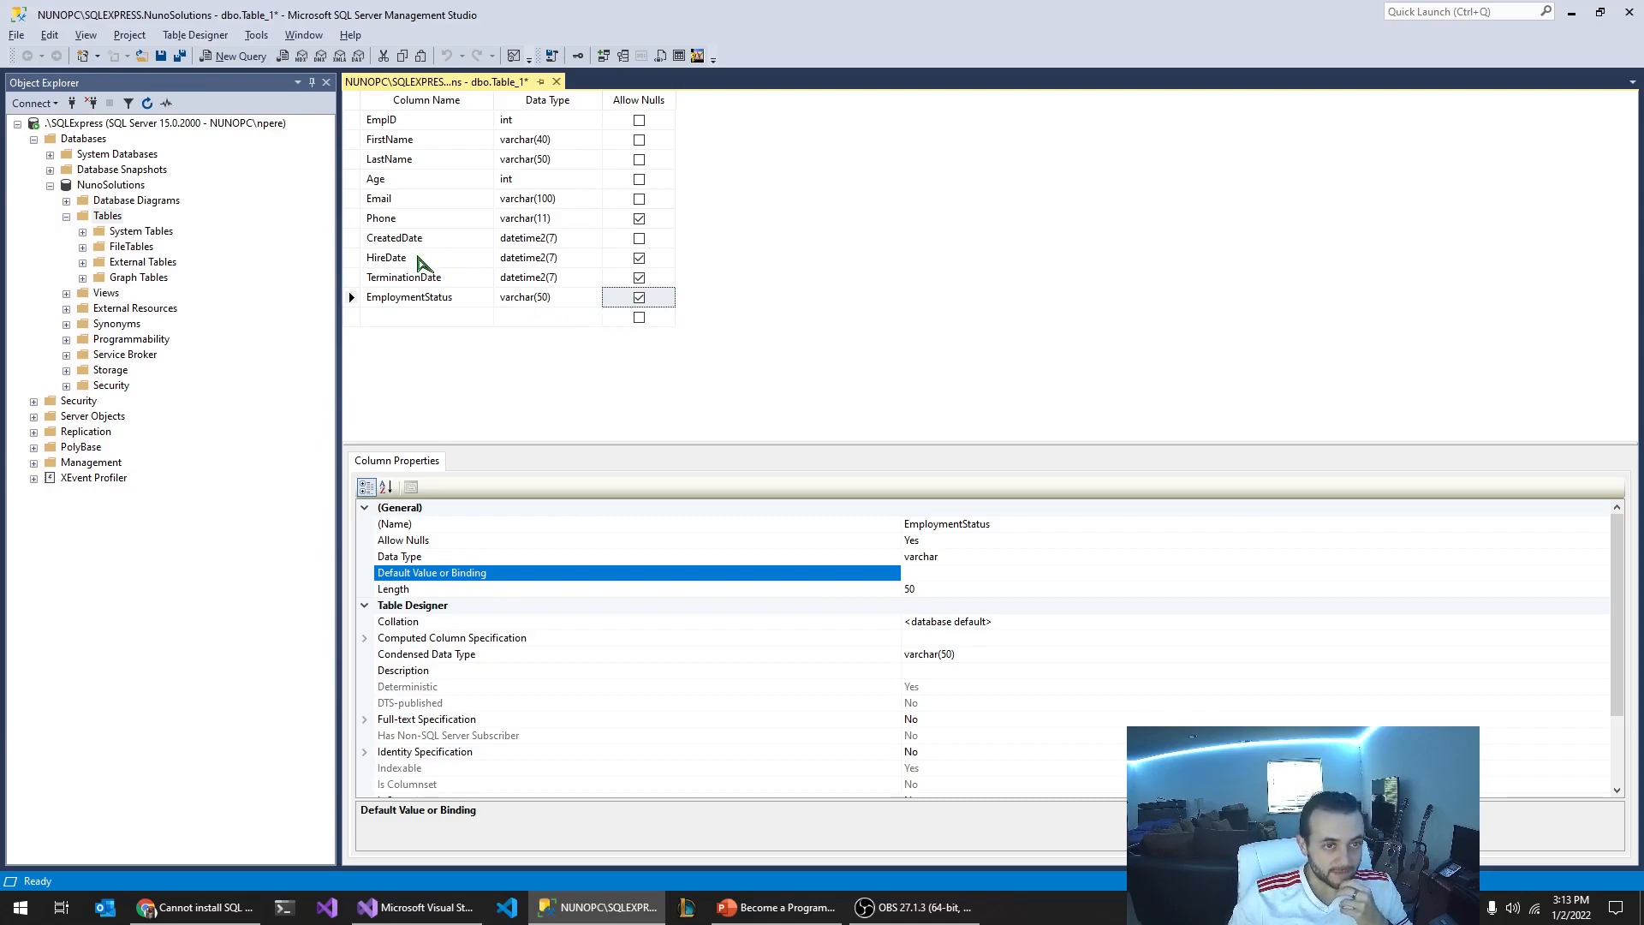
mouse_move(452, 277)
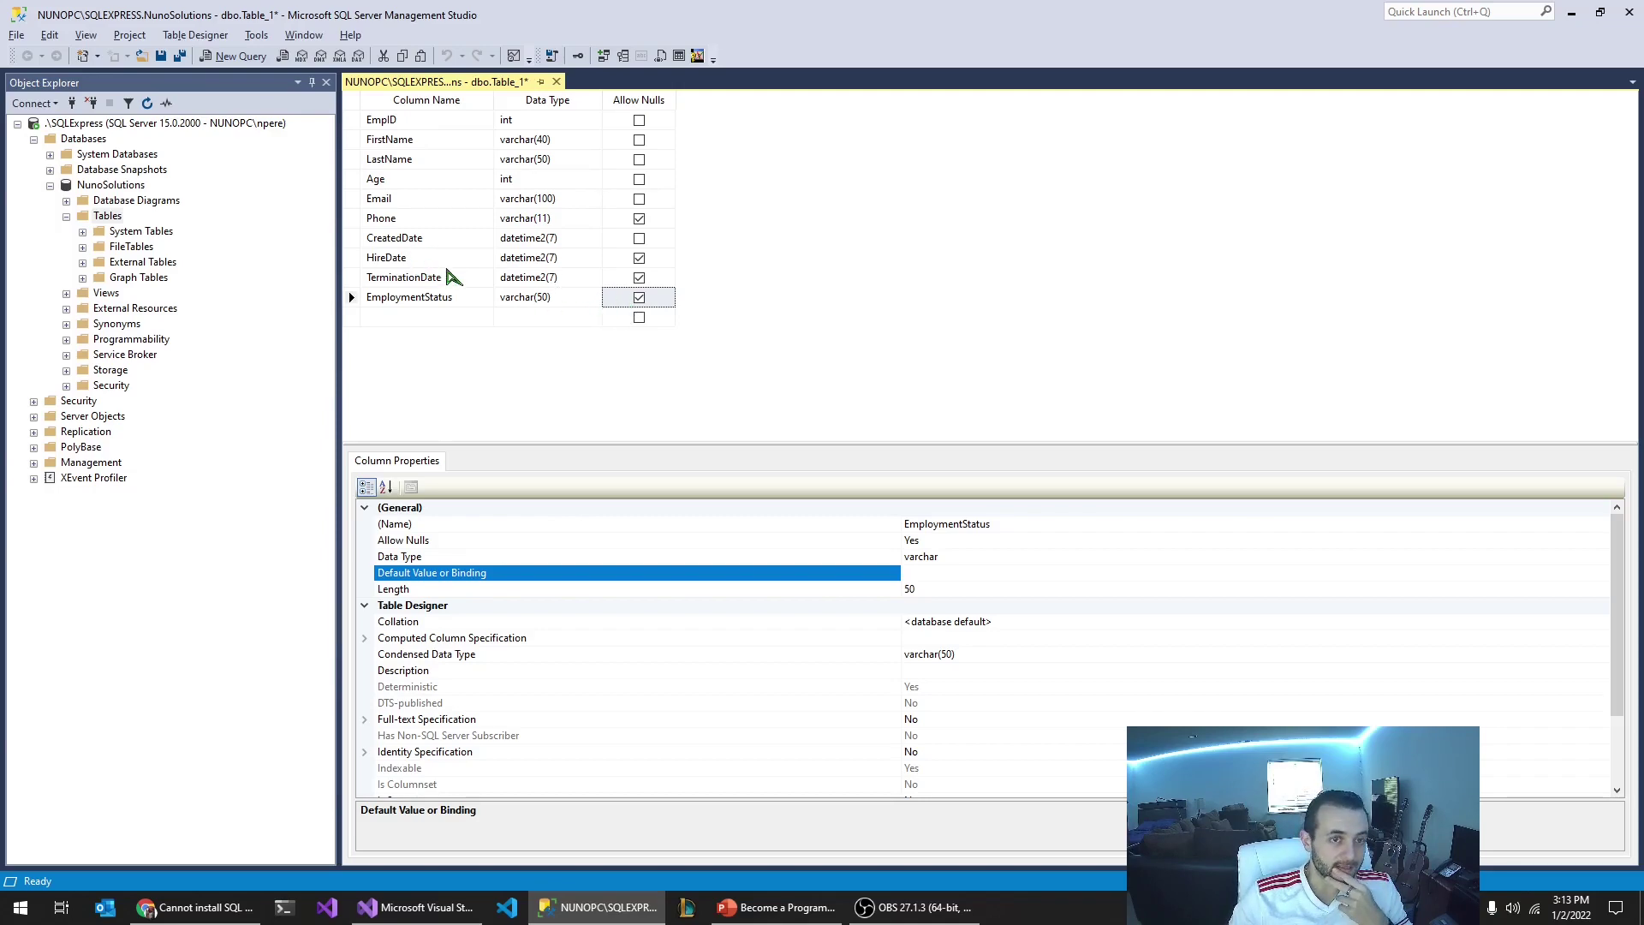
mouse_move(409, 287)
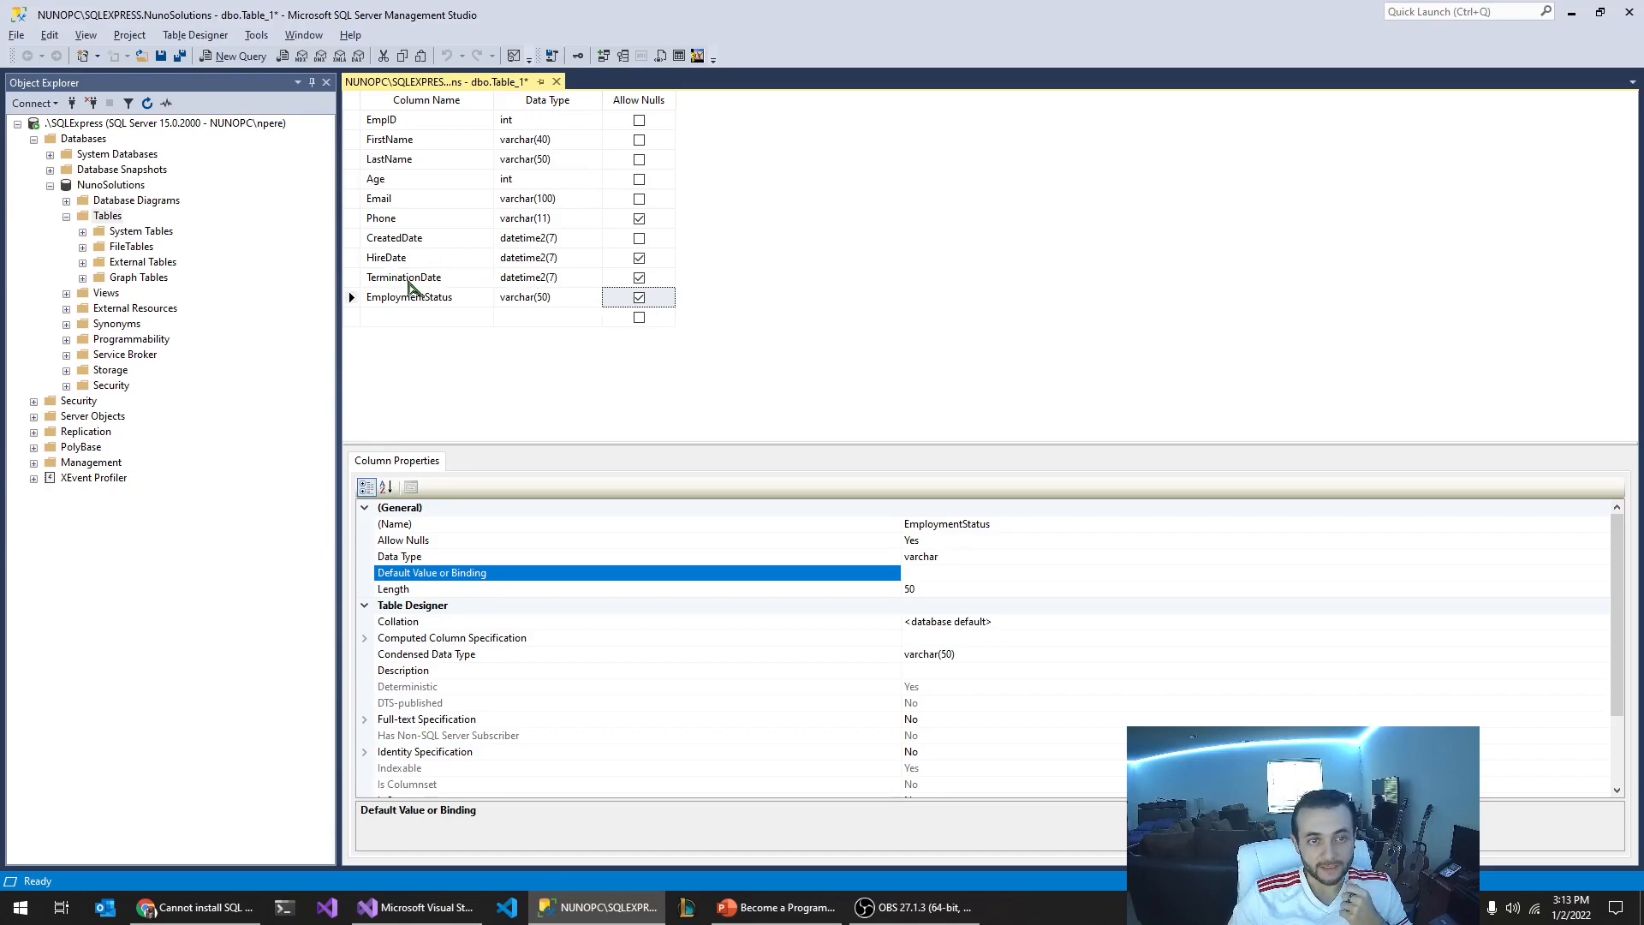
mouse_move(566, 293)
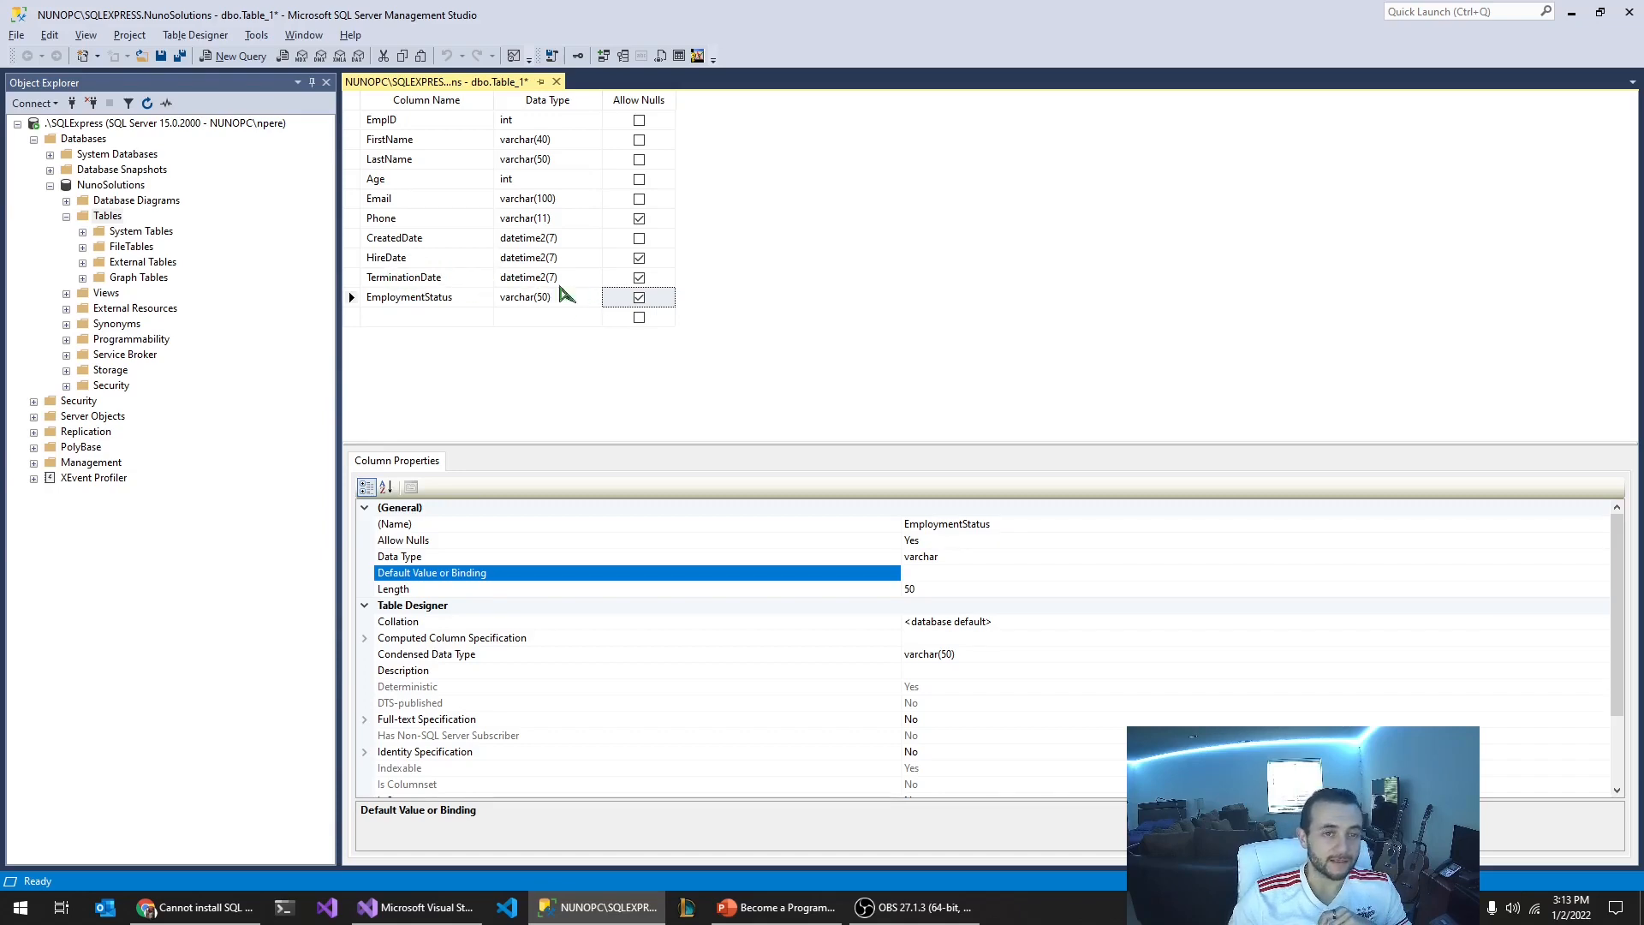
mouse_move(582, 281)
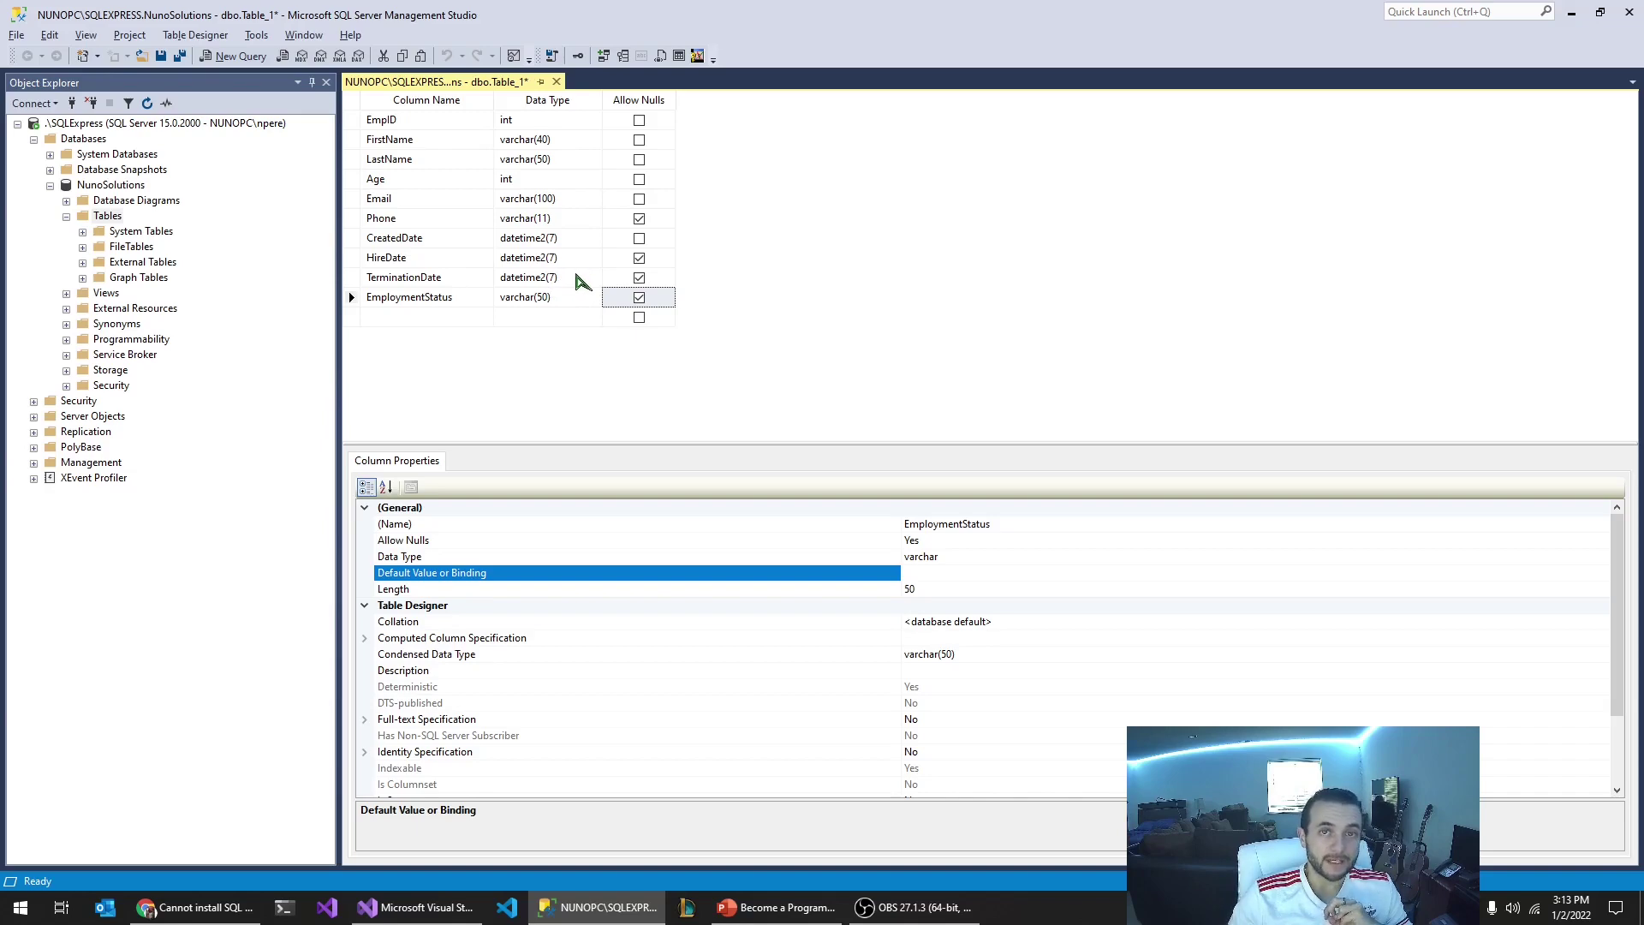
mouse_move(682, 305)
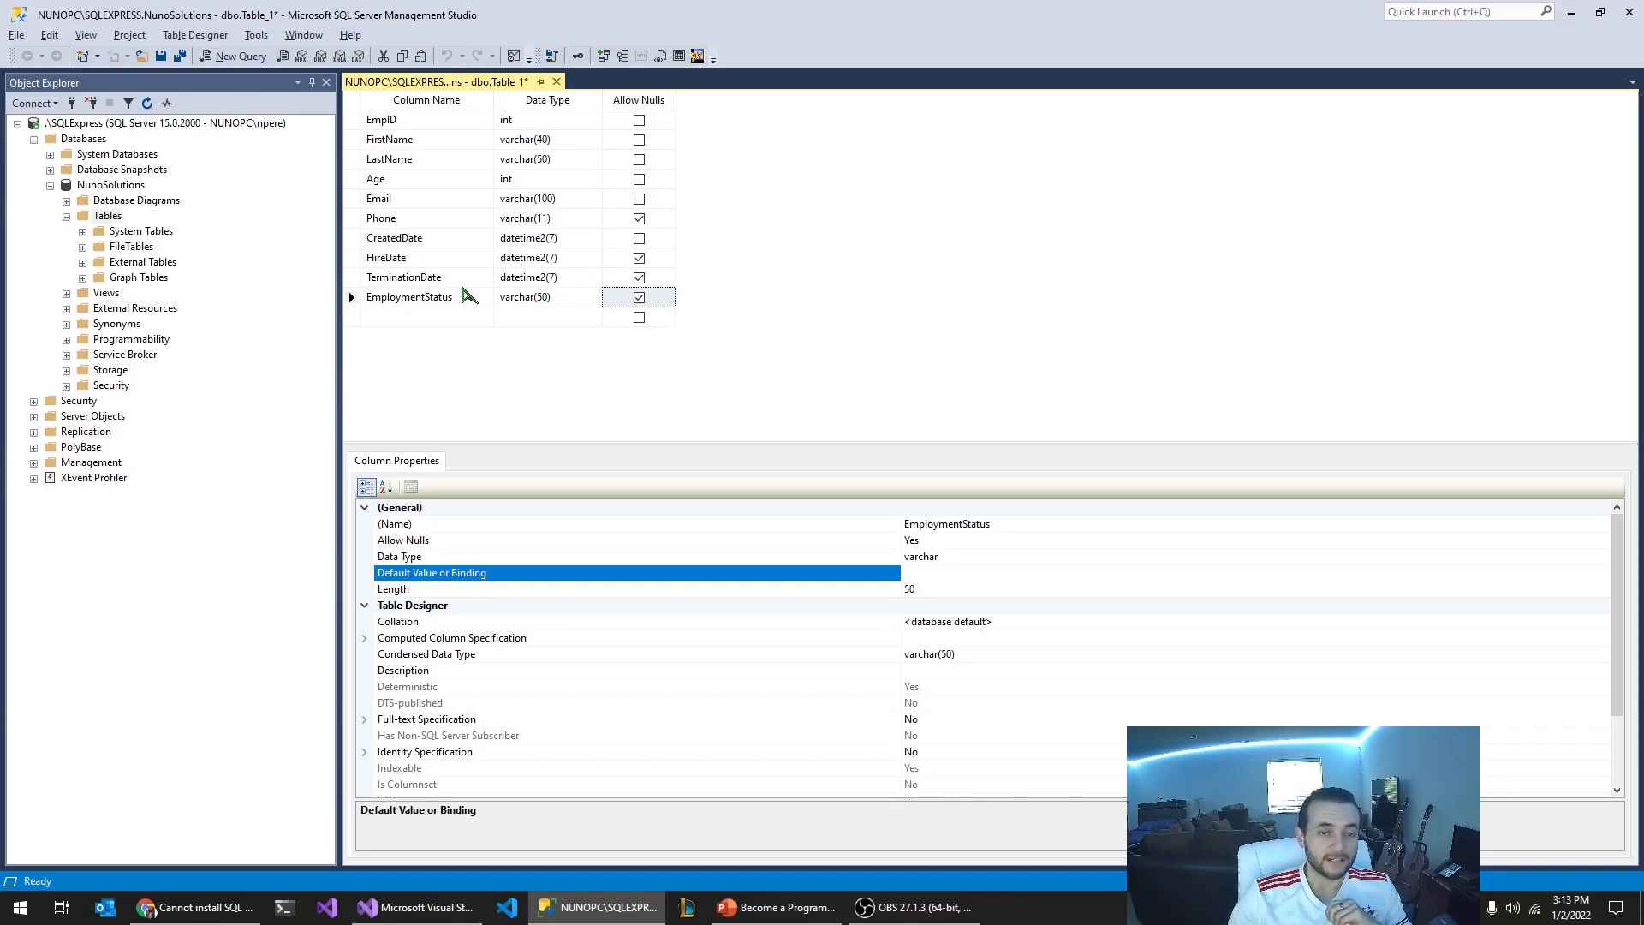
mouse_move(598, 276)
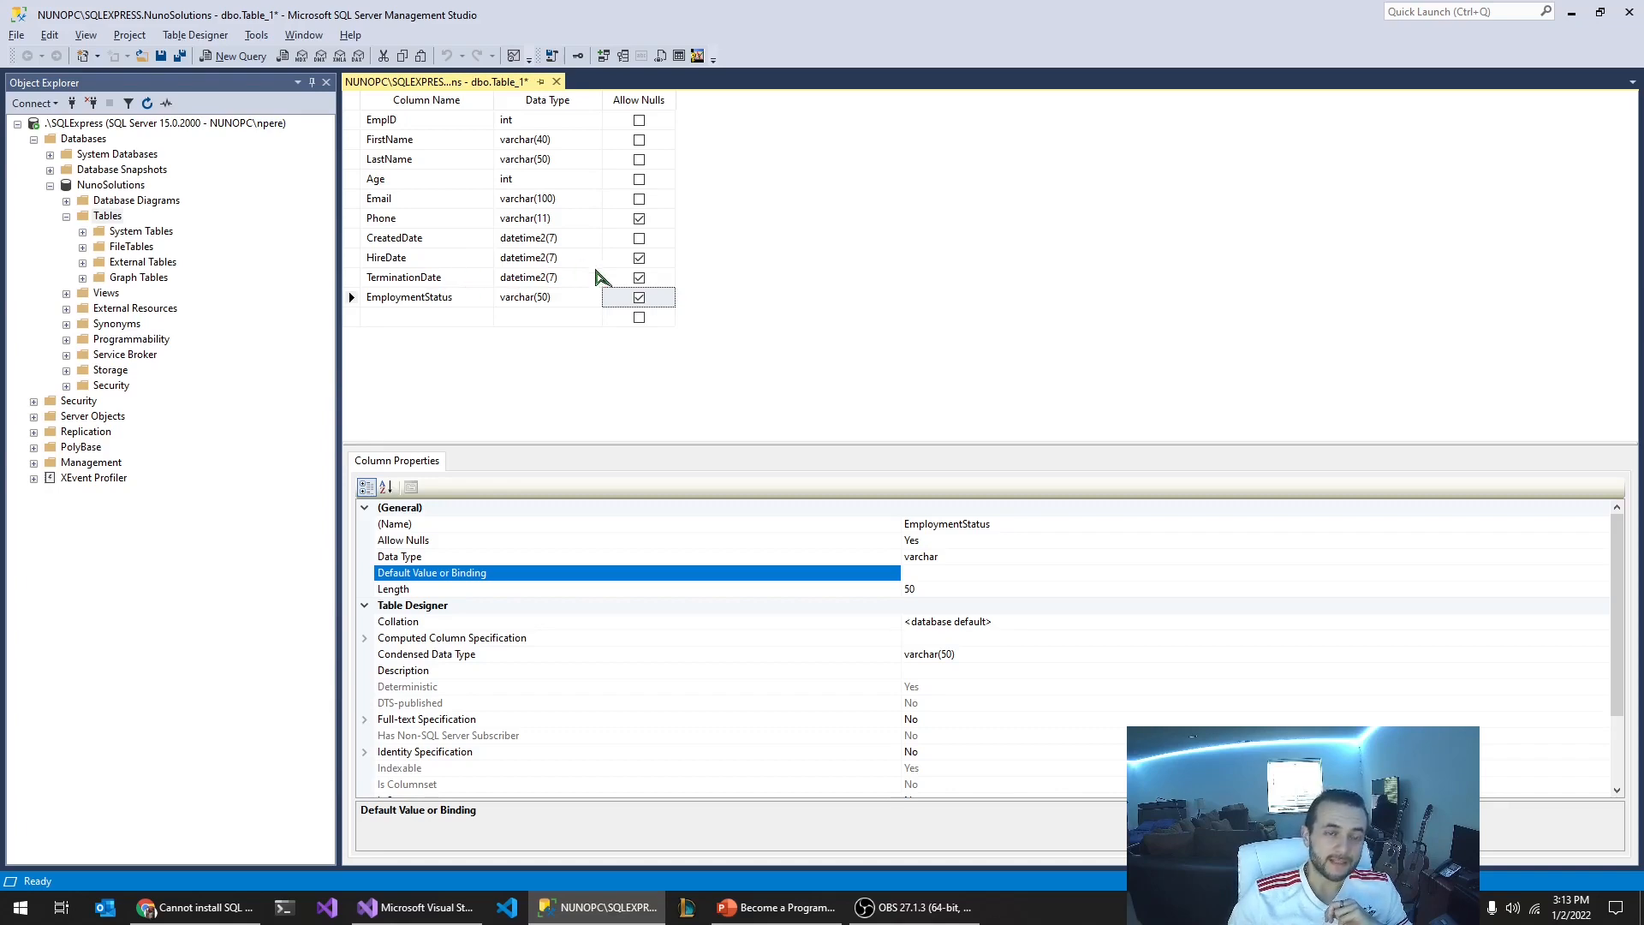
mouse_move(168, 55)
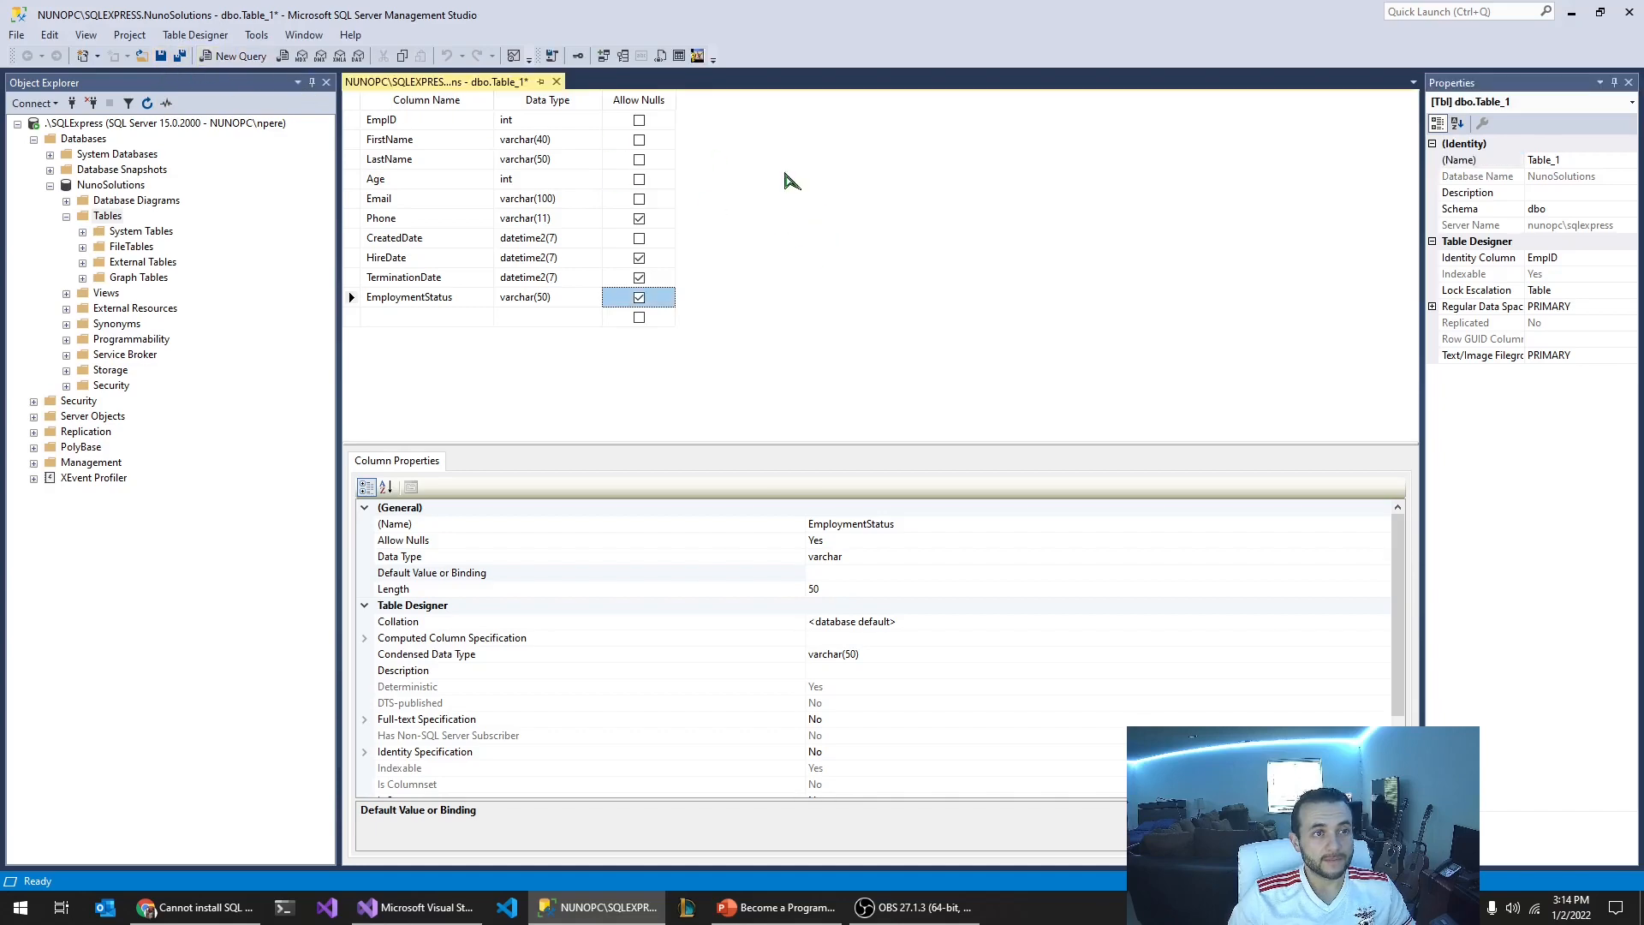
Step: Save the table design, entering Employees as the name in the Choose Name dialog
left_click(166, 55)
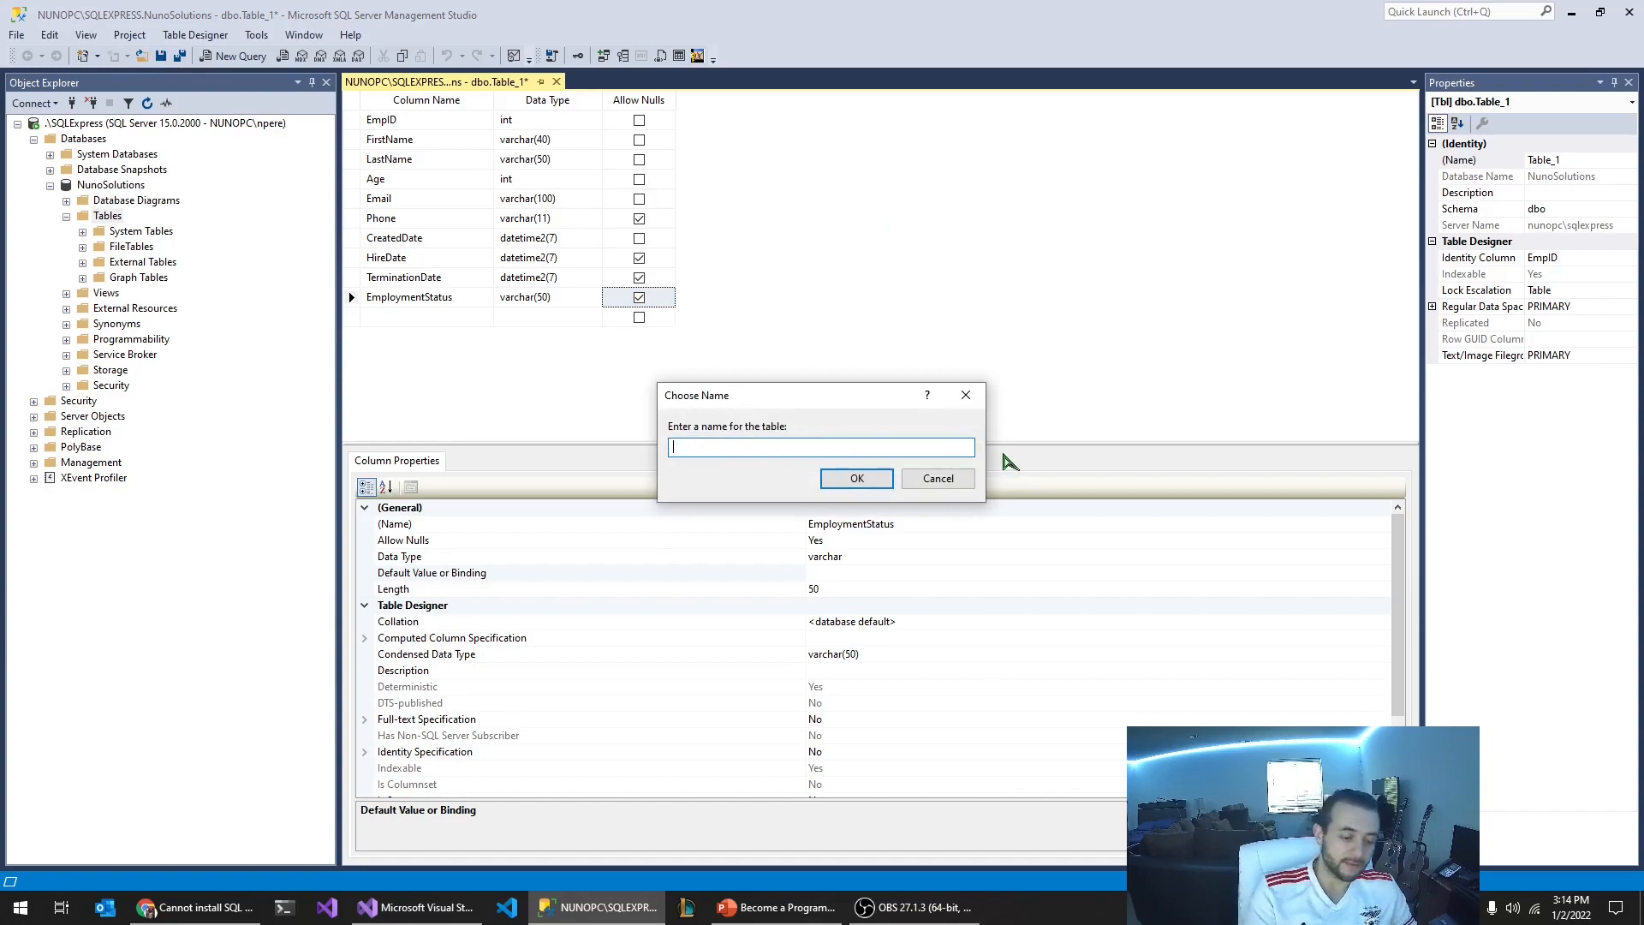
type("Employeess")
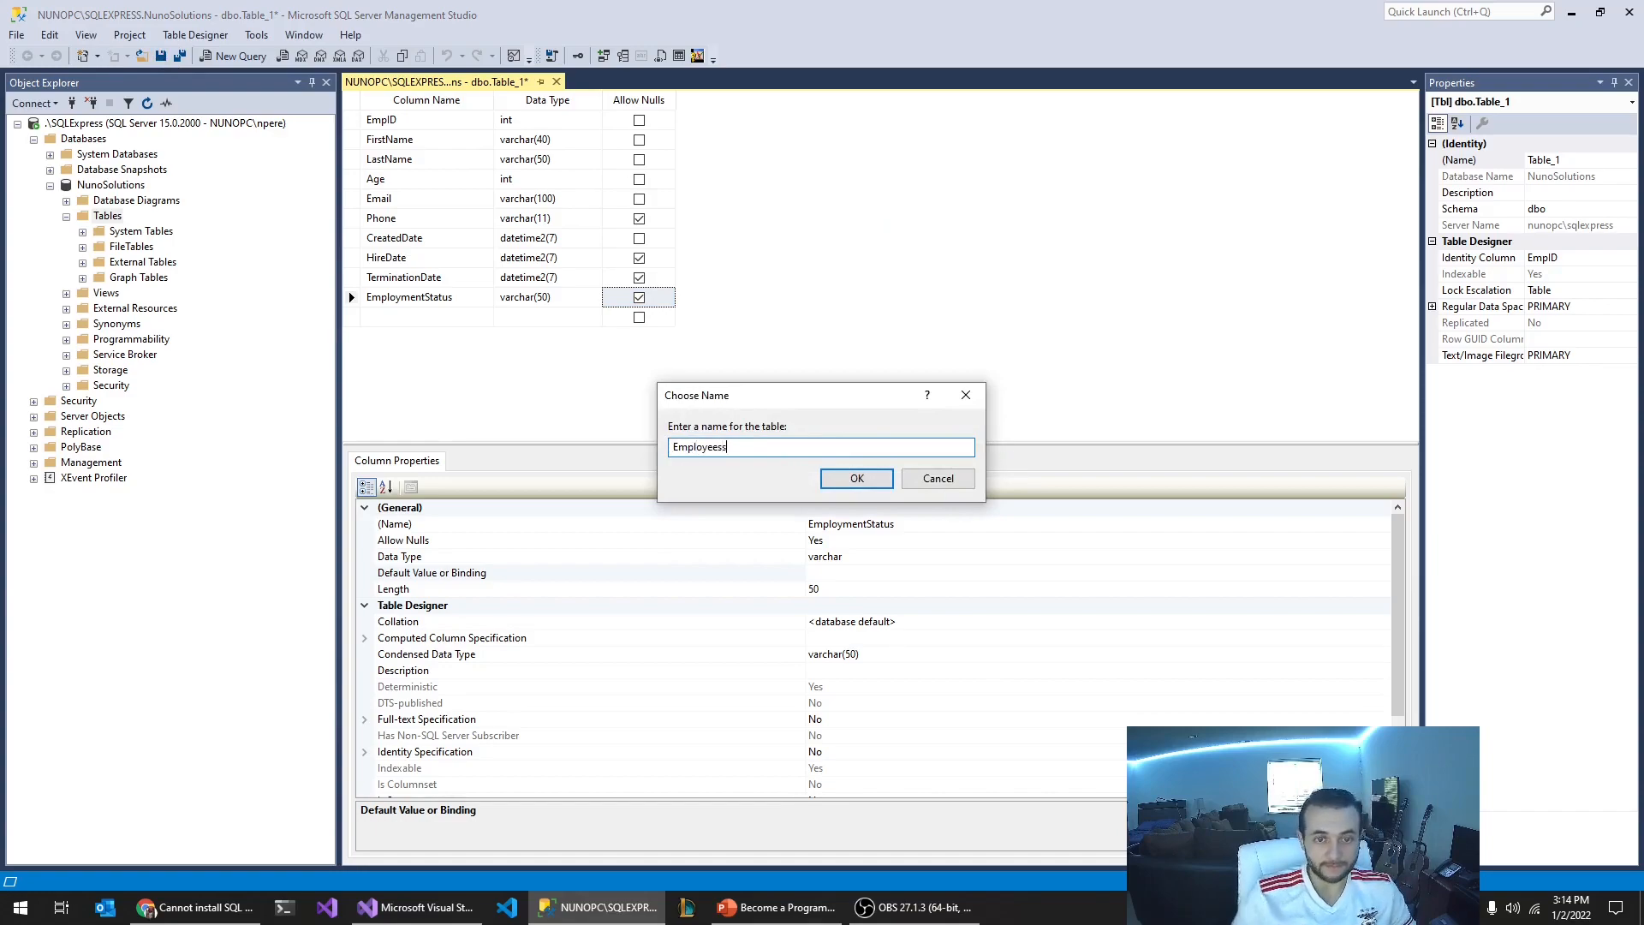
left_click(856, 478)
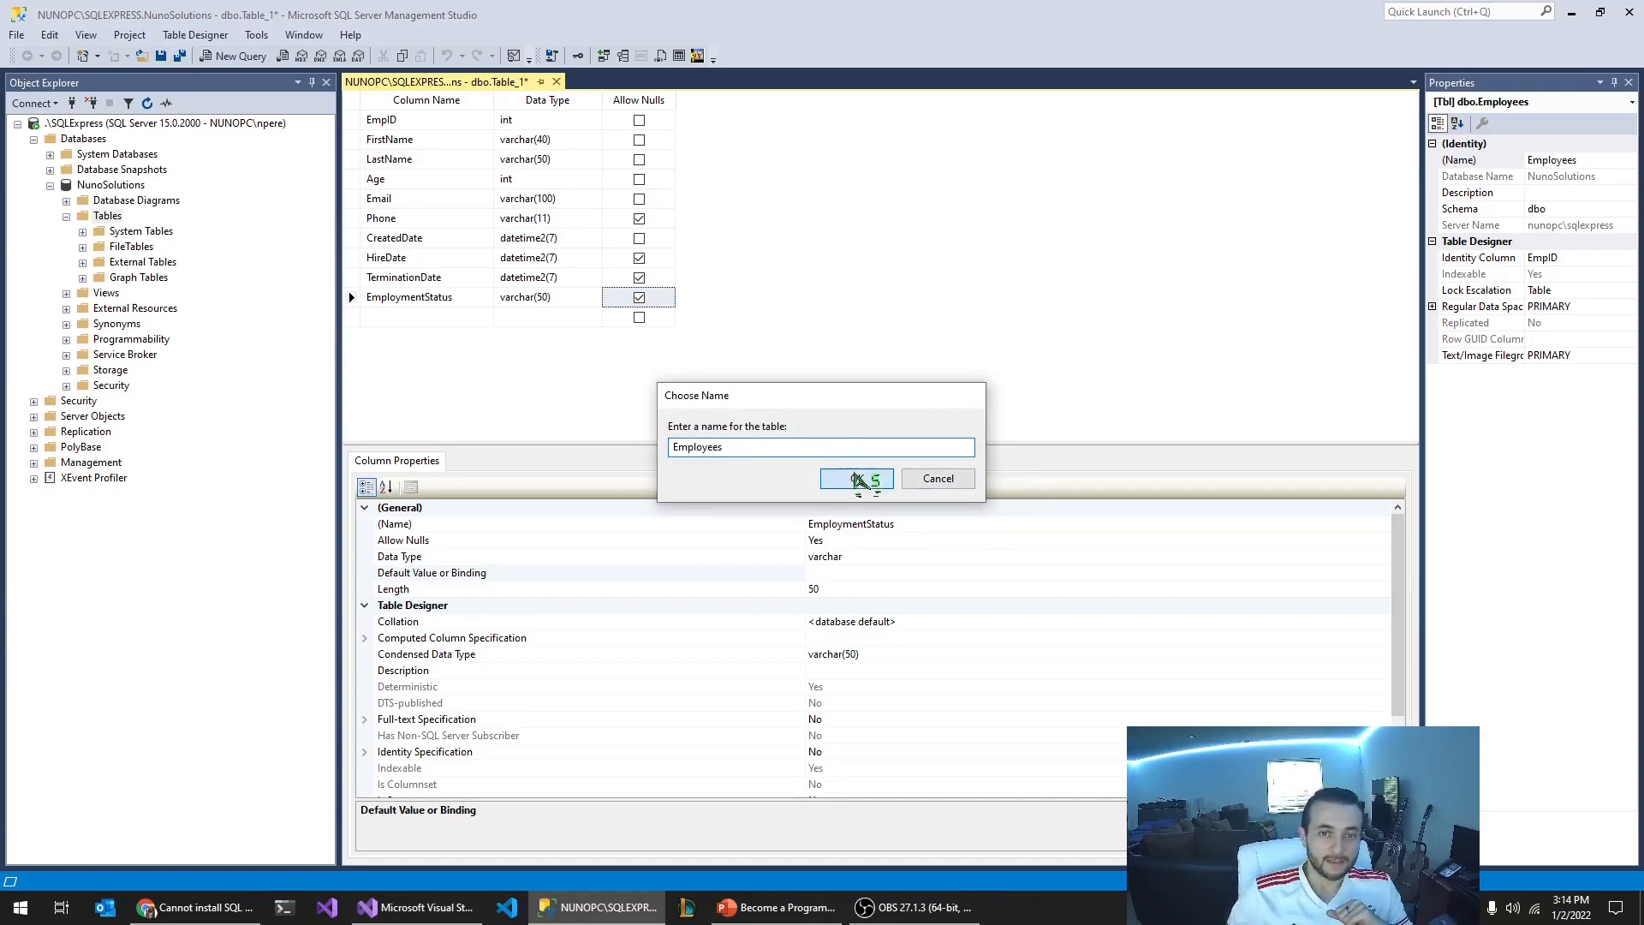
left_click(856, 478)
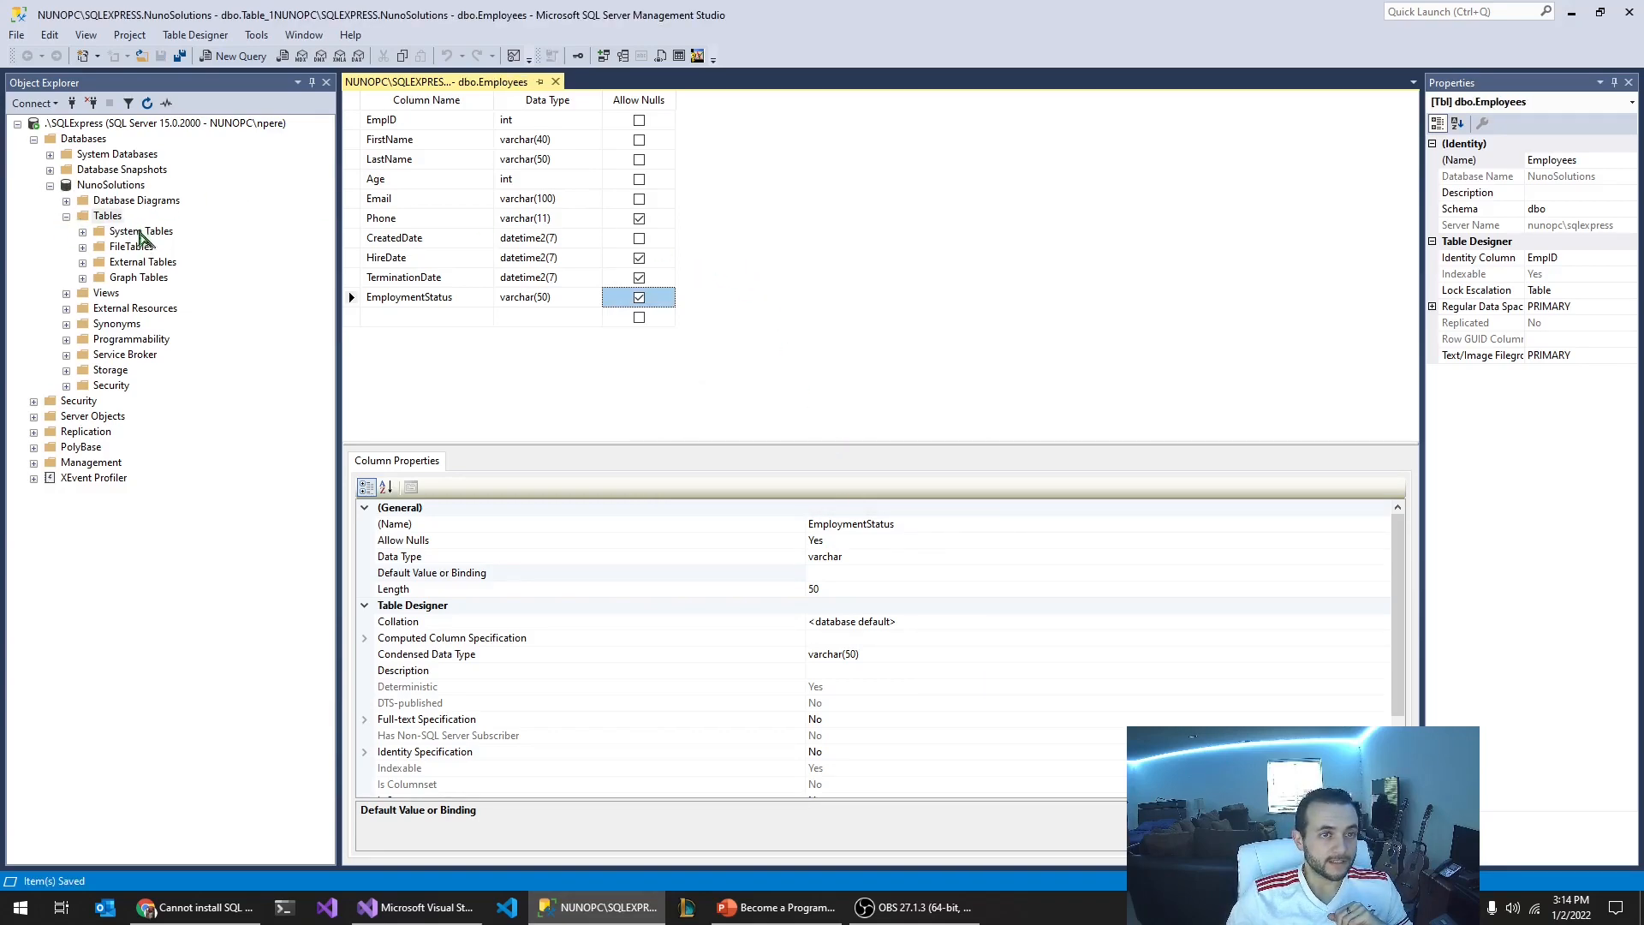
Step: Refresh the Tables folder and expand dbo.Employees to list its columns
right_click(106, 215)
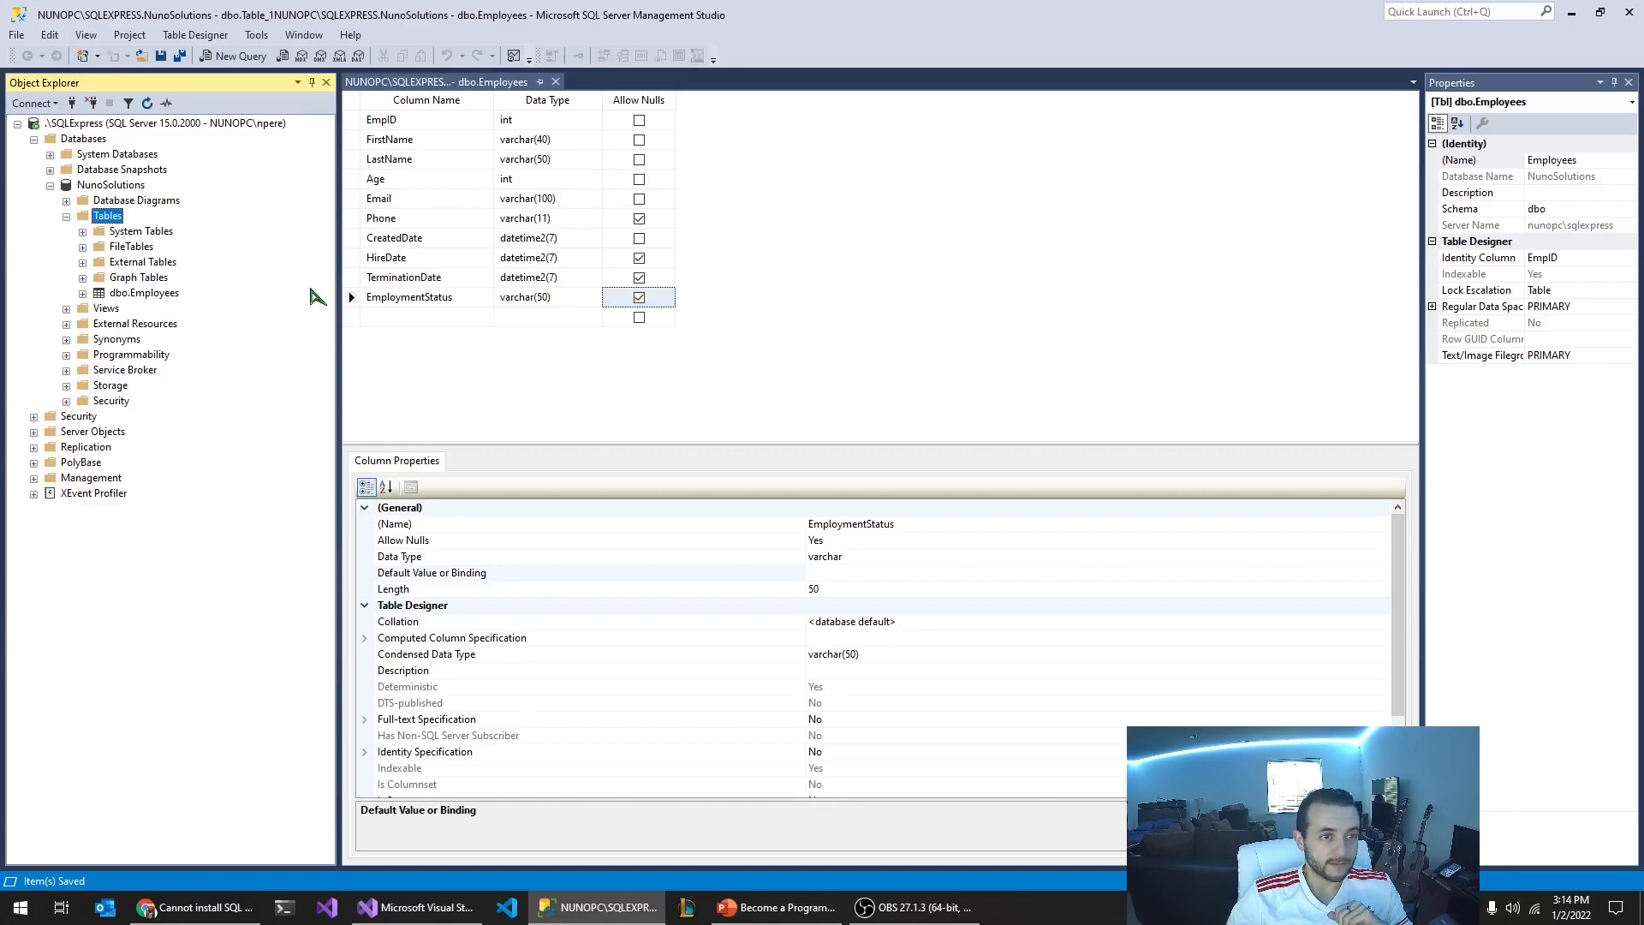
left_click(143, 293)
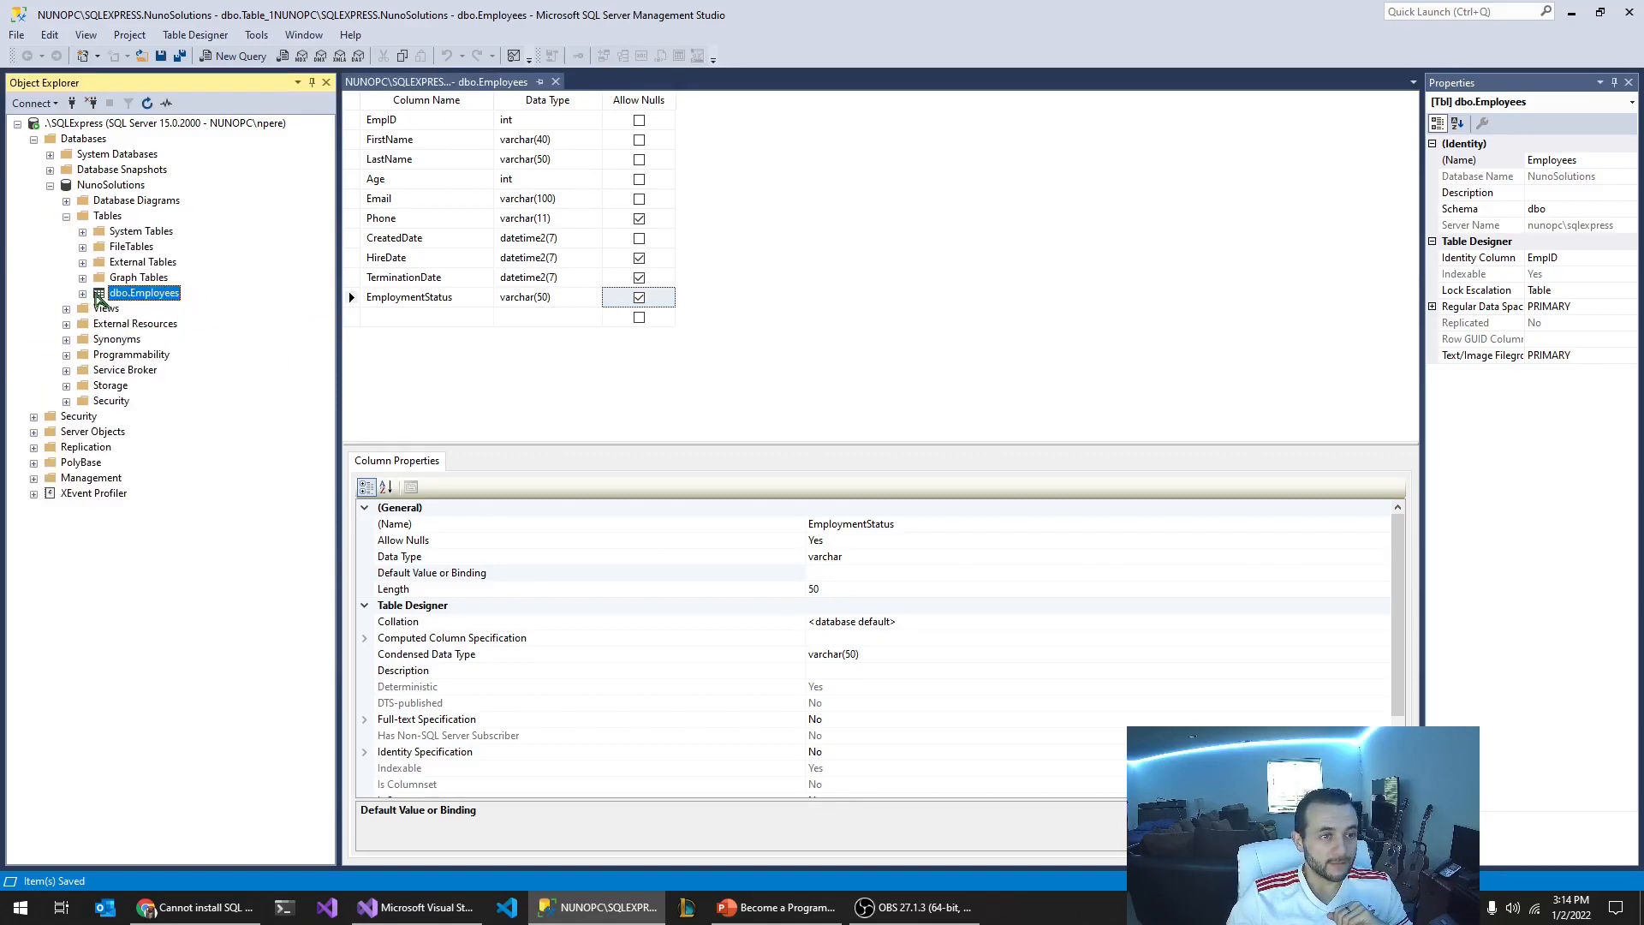
left_click(82, 292)
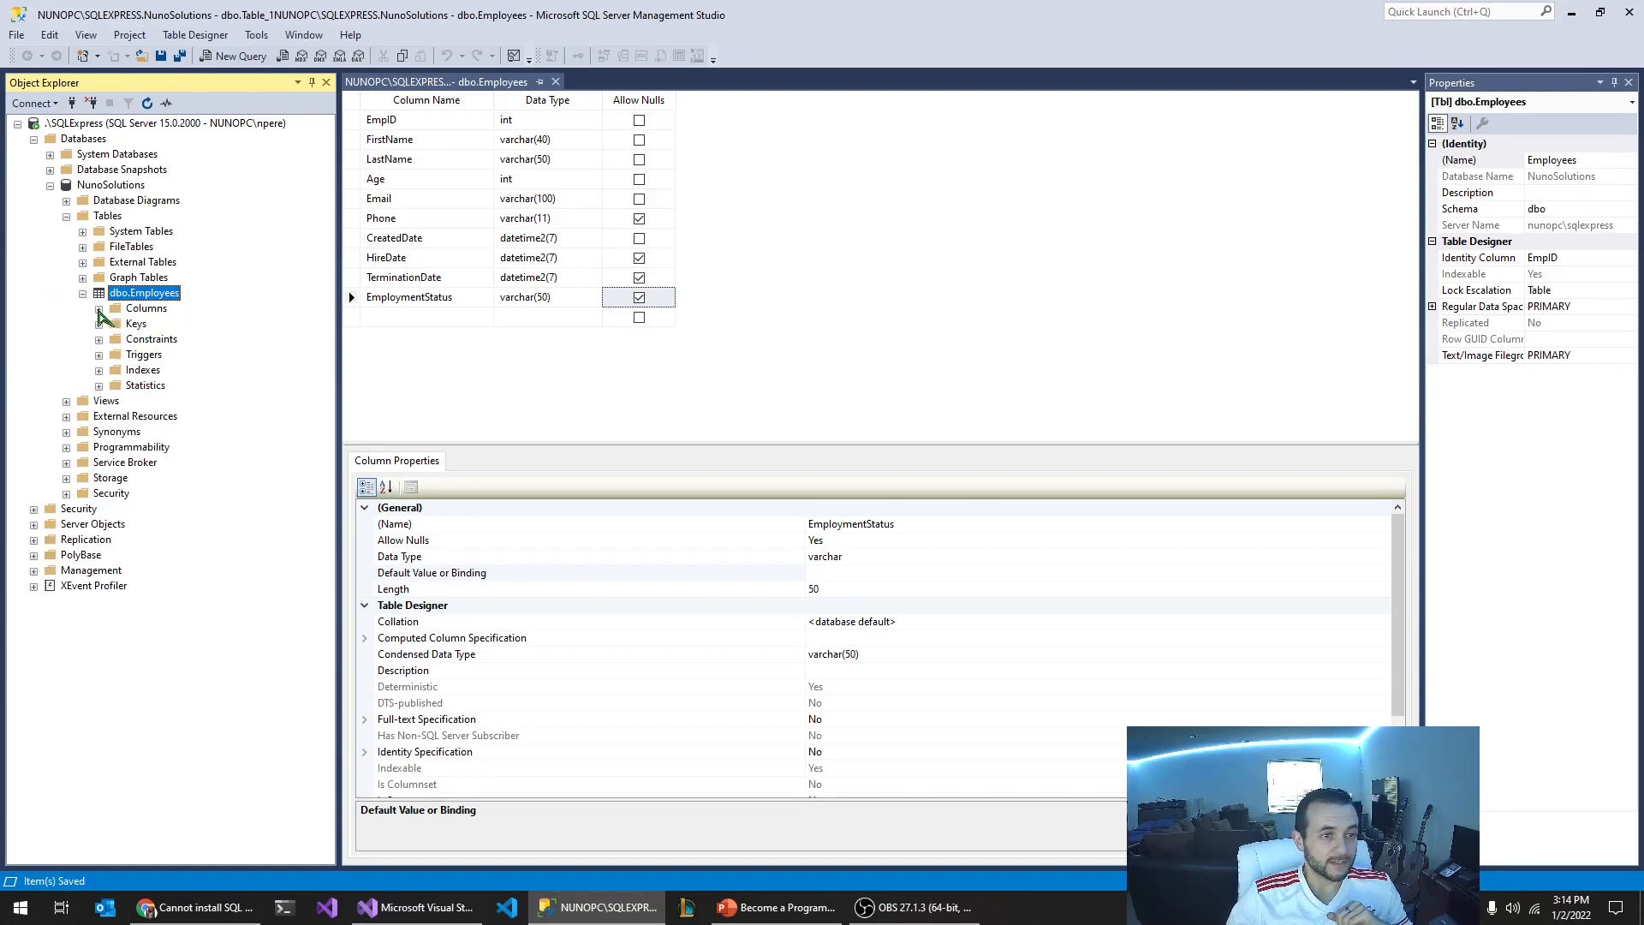
left_click(99, 306)
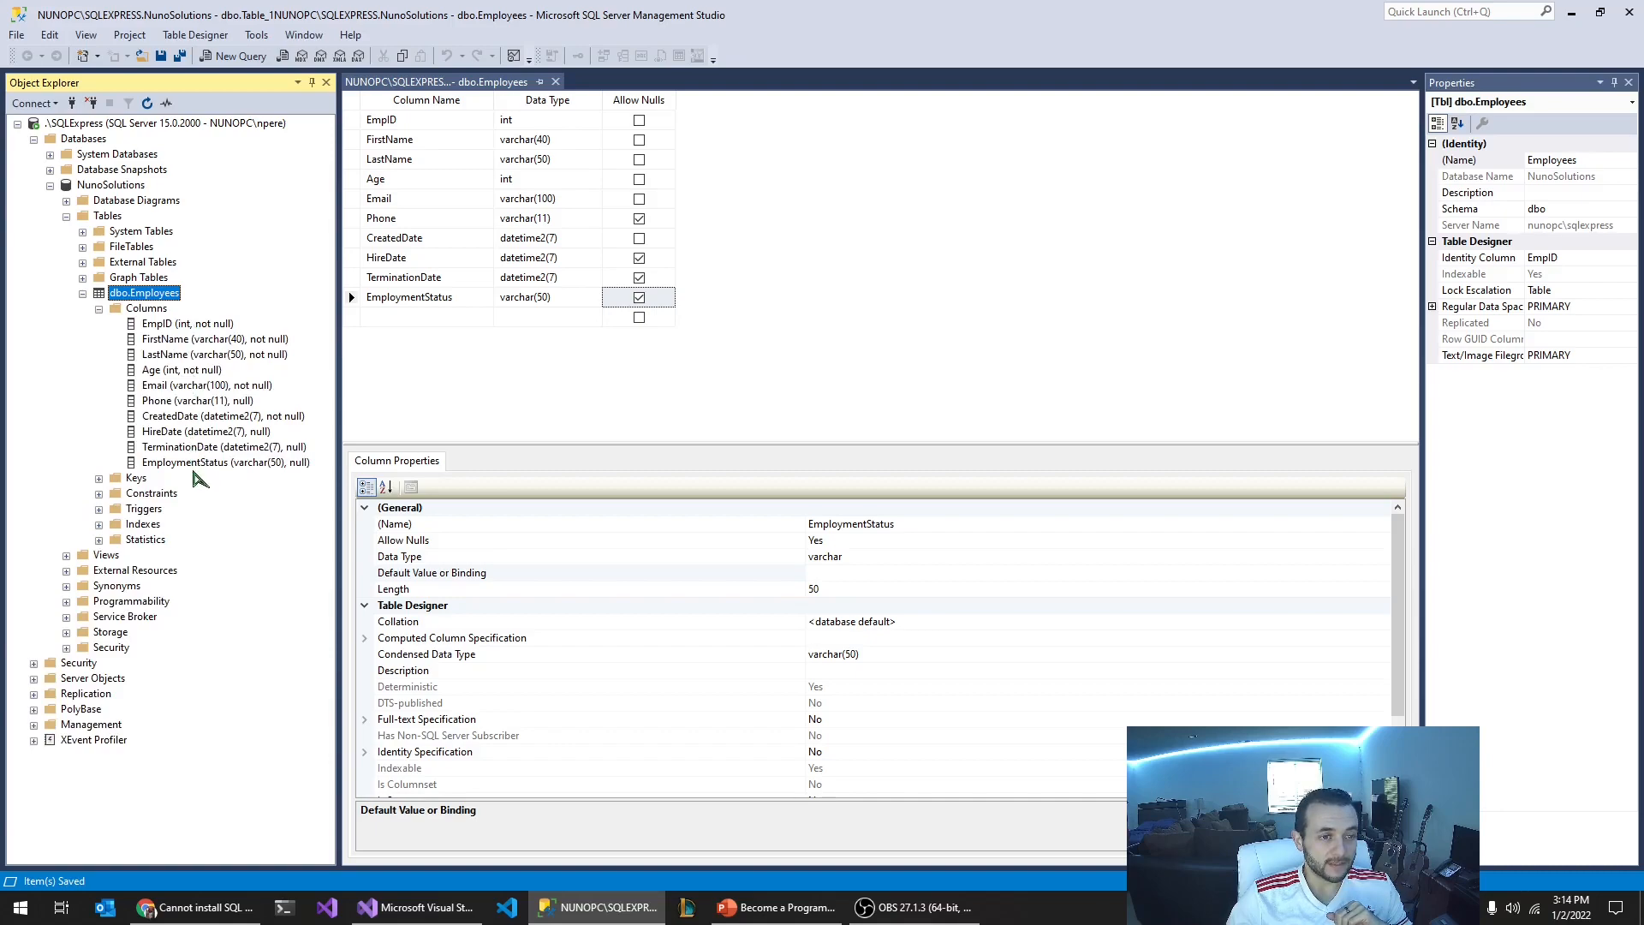
mouse_move(173, 339)
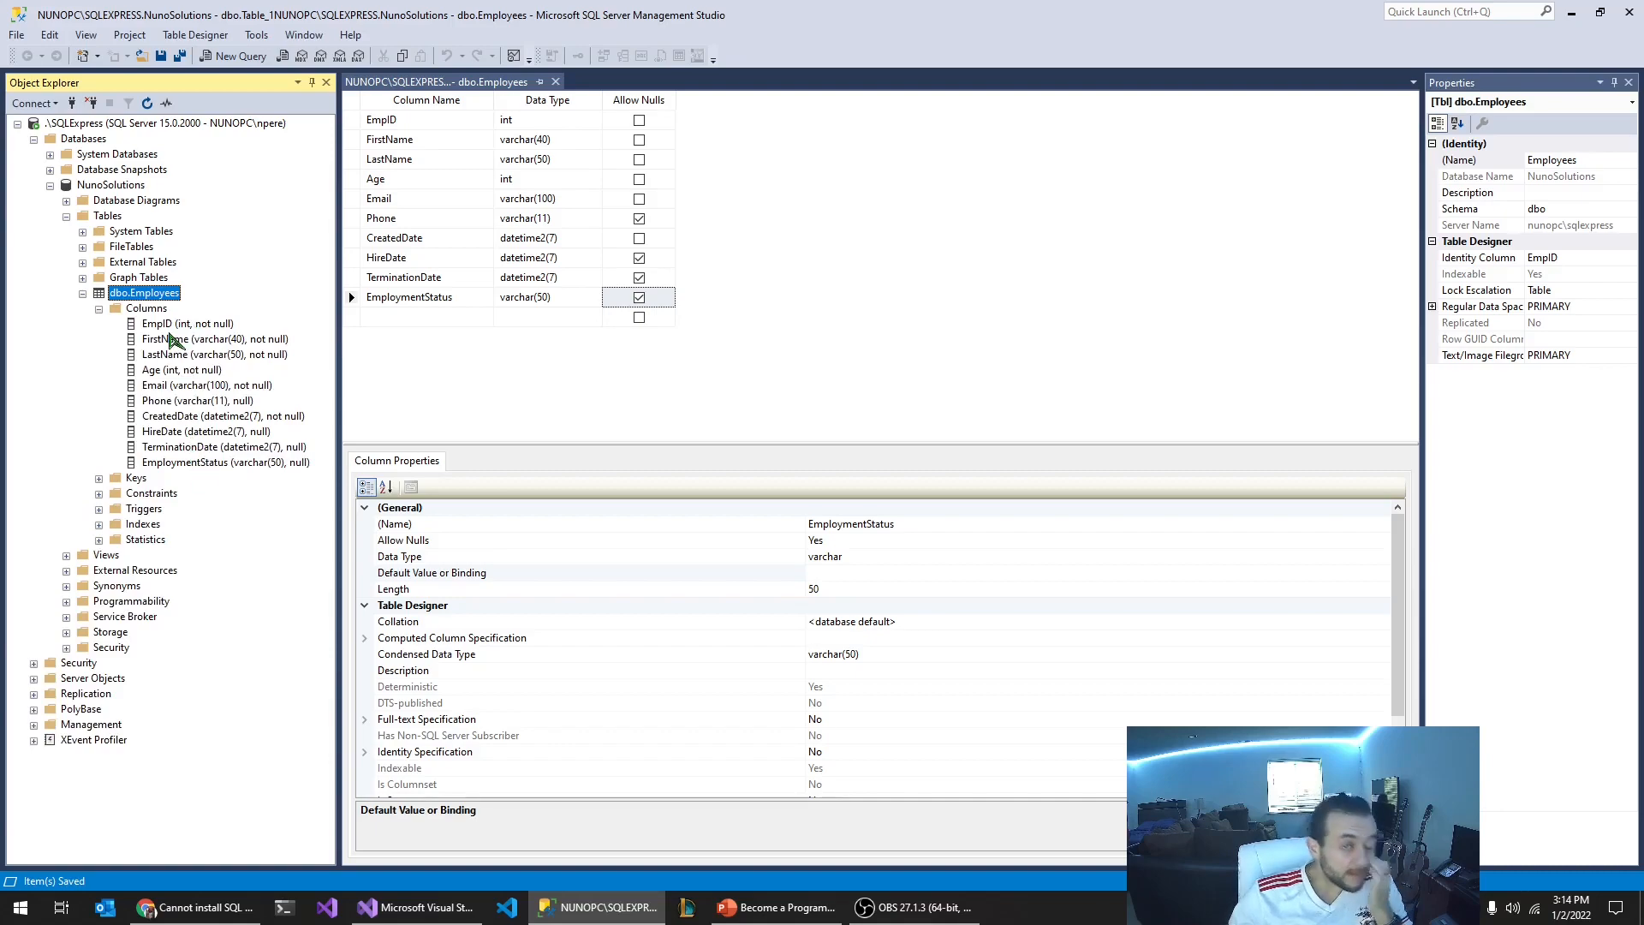
mouse_move(352, 317)
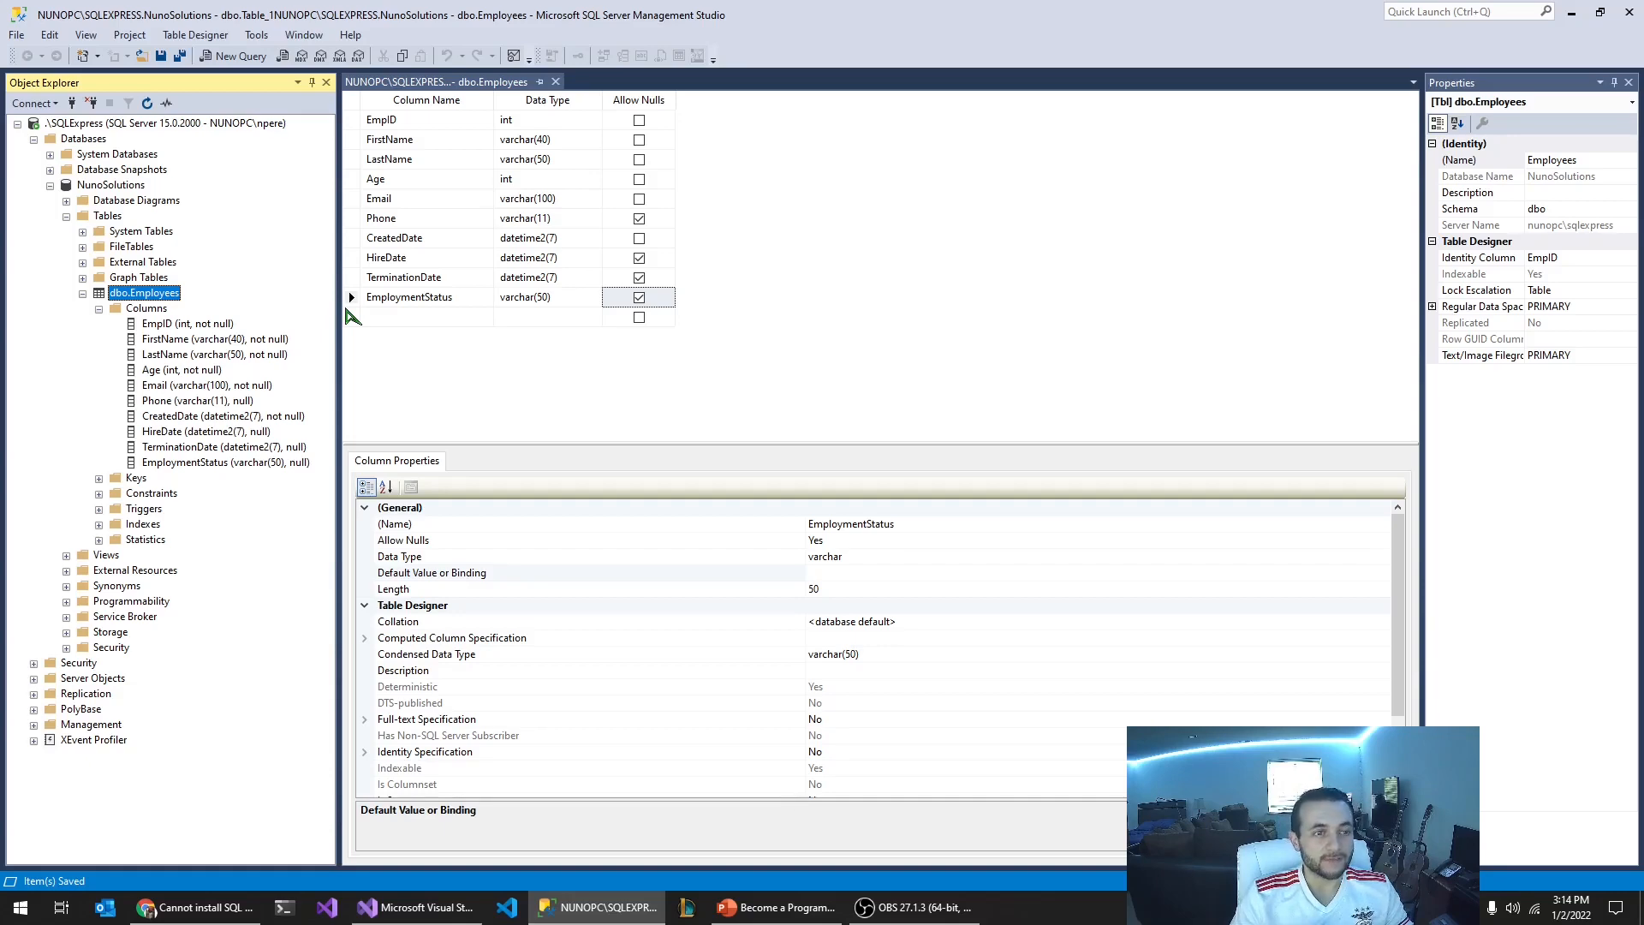
mouse_move(380, 358)
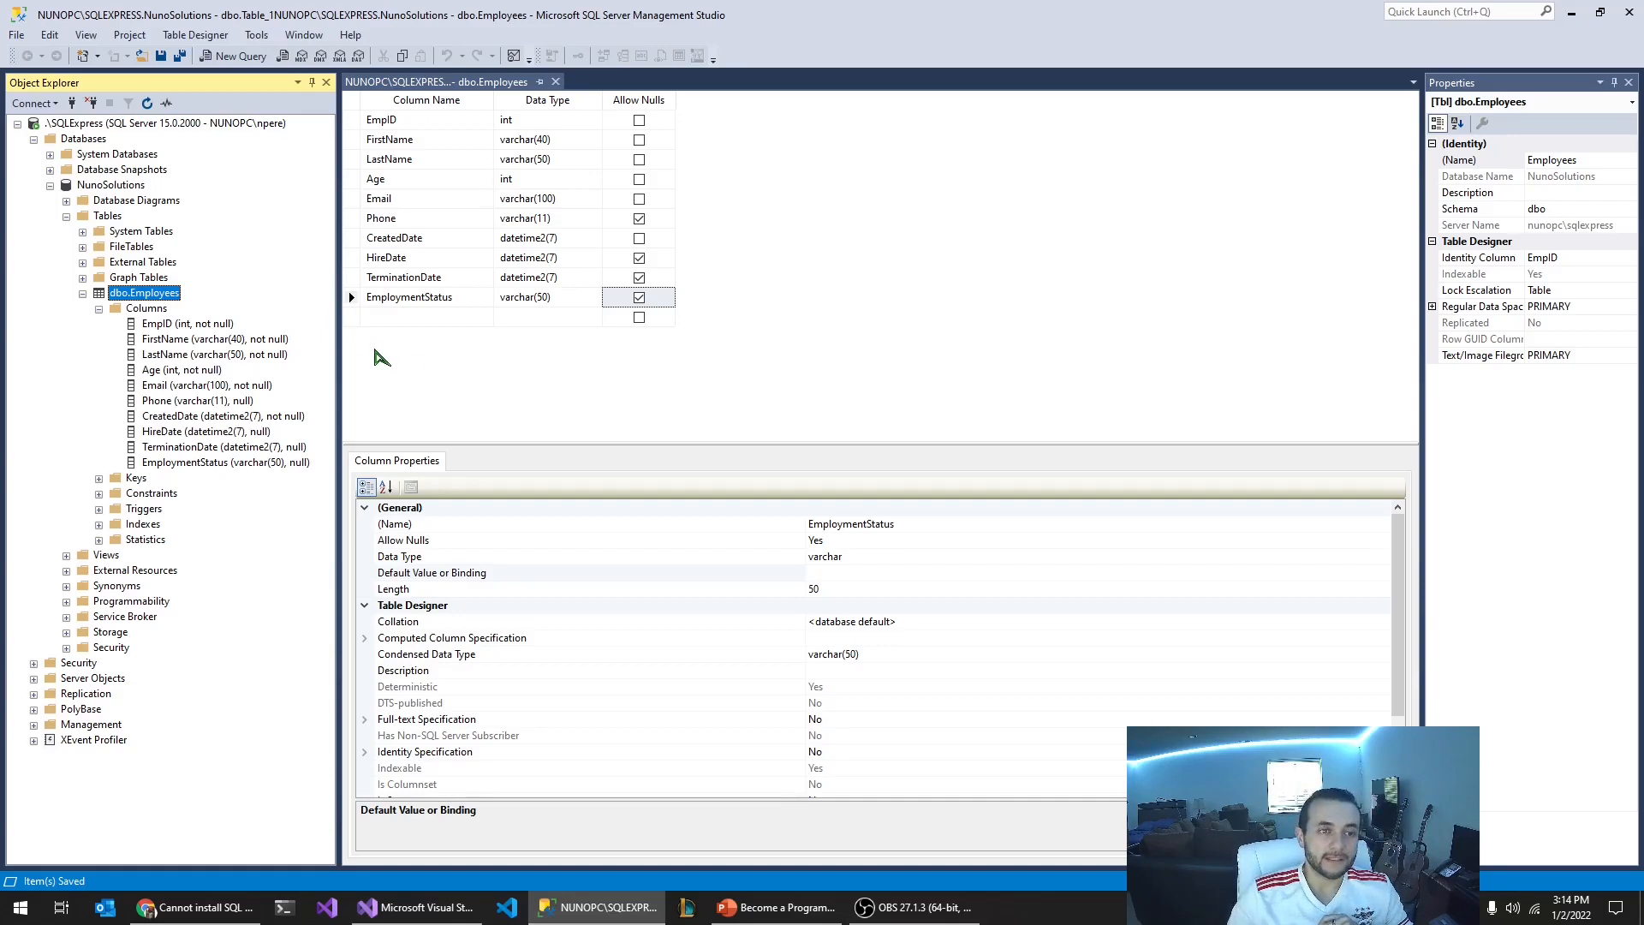
Step: Make EmpID the primary key, refresh the Columns list and close the designer
left_click(186, 324)
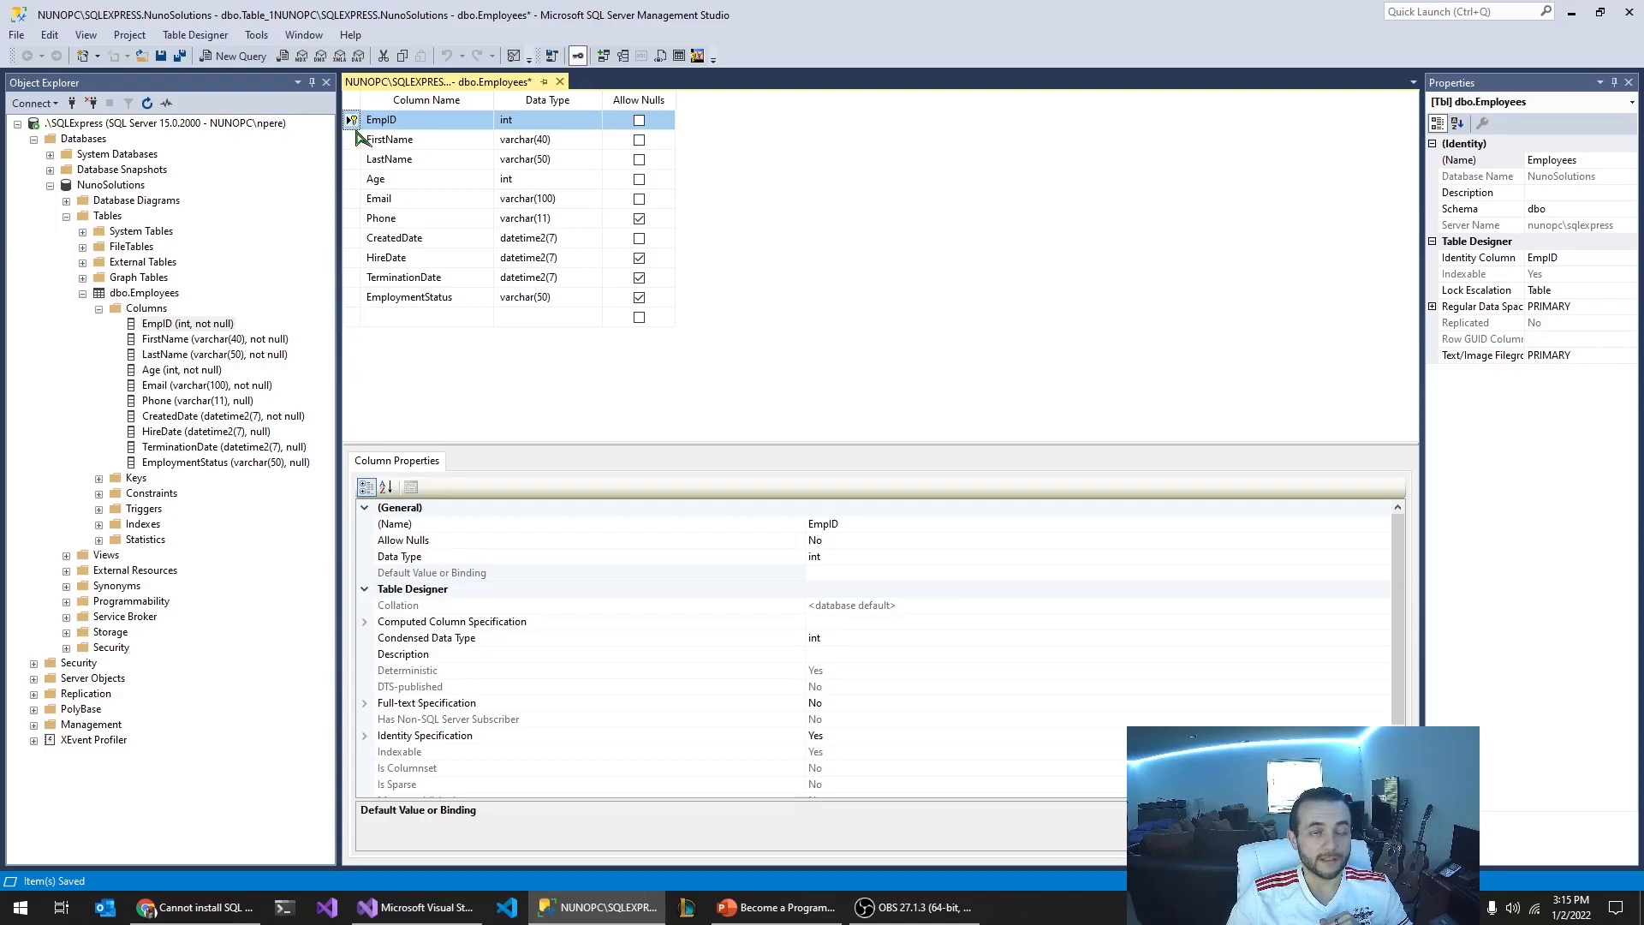
mouse_move(459, 124)
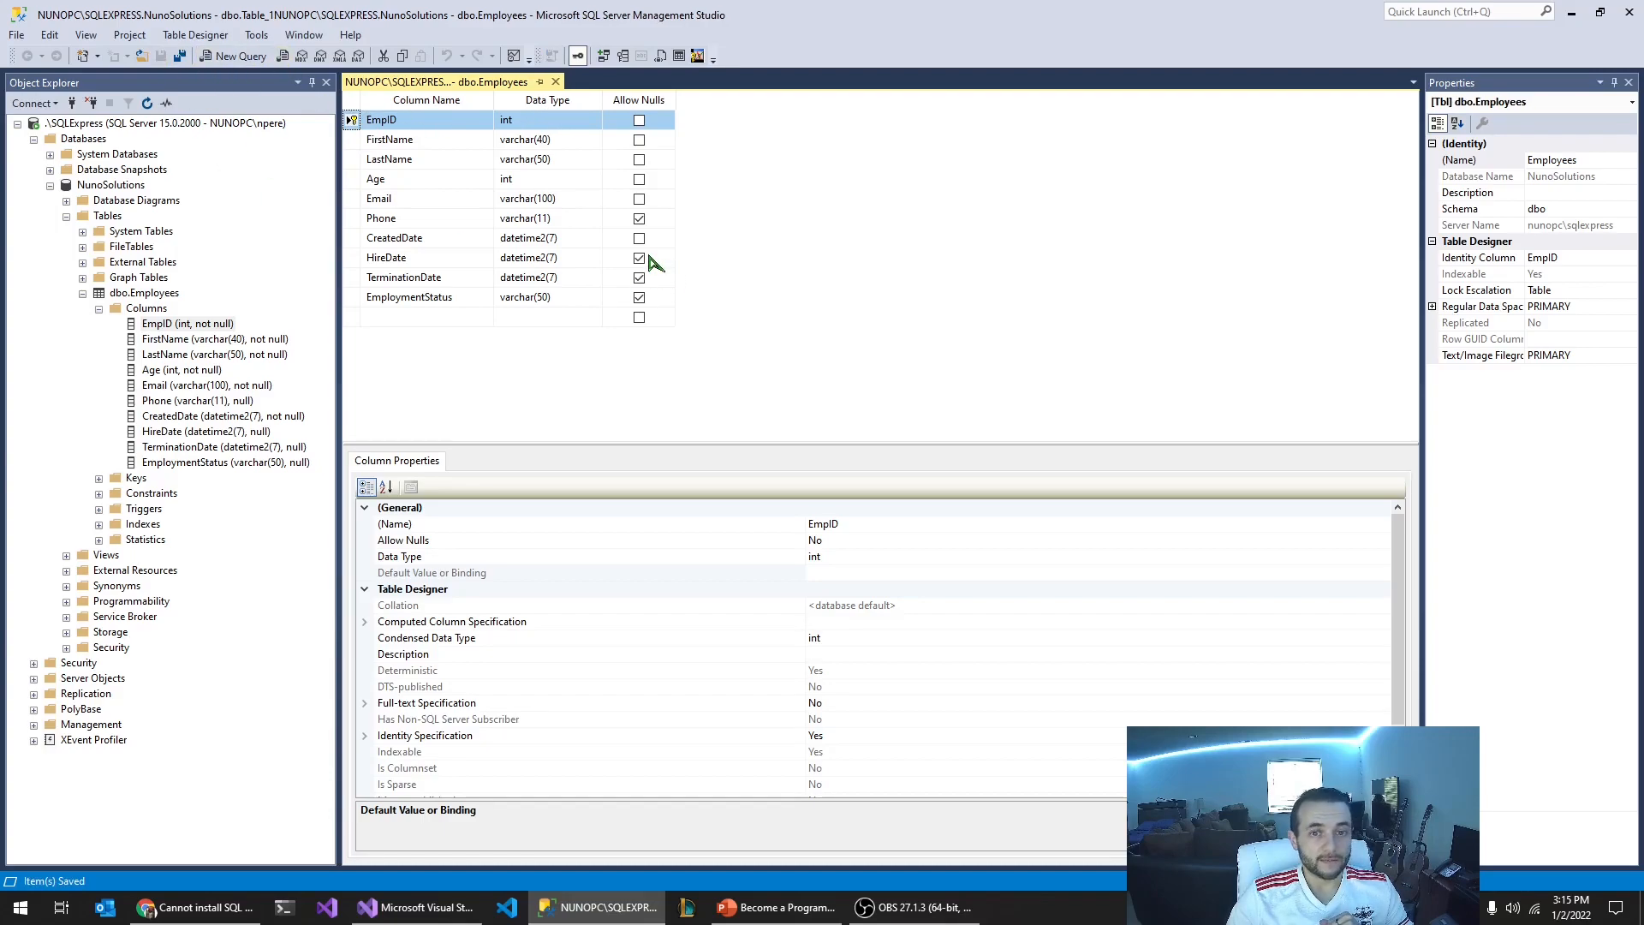
mouse_move(153, 316)
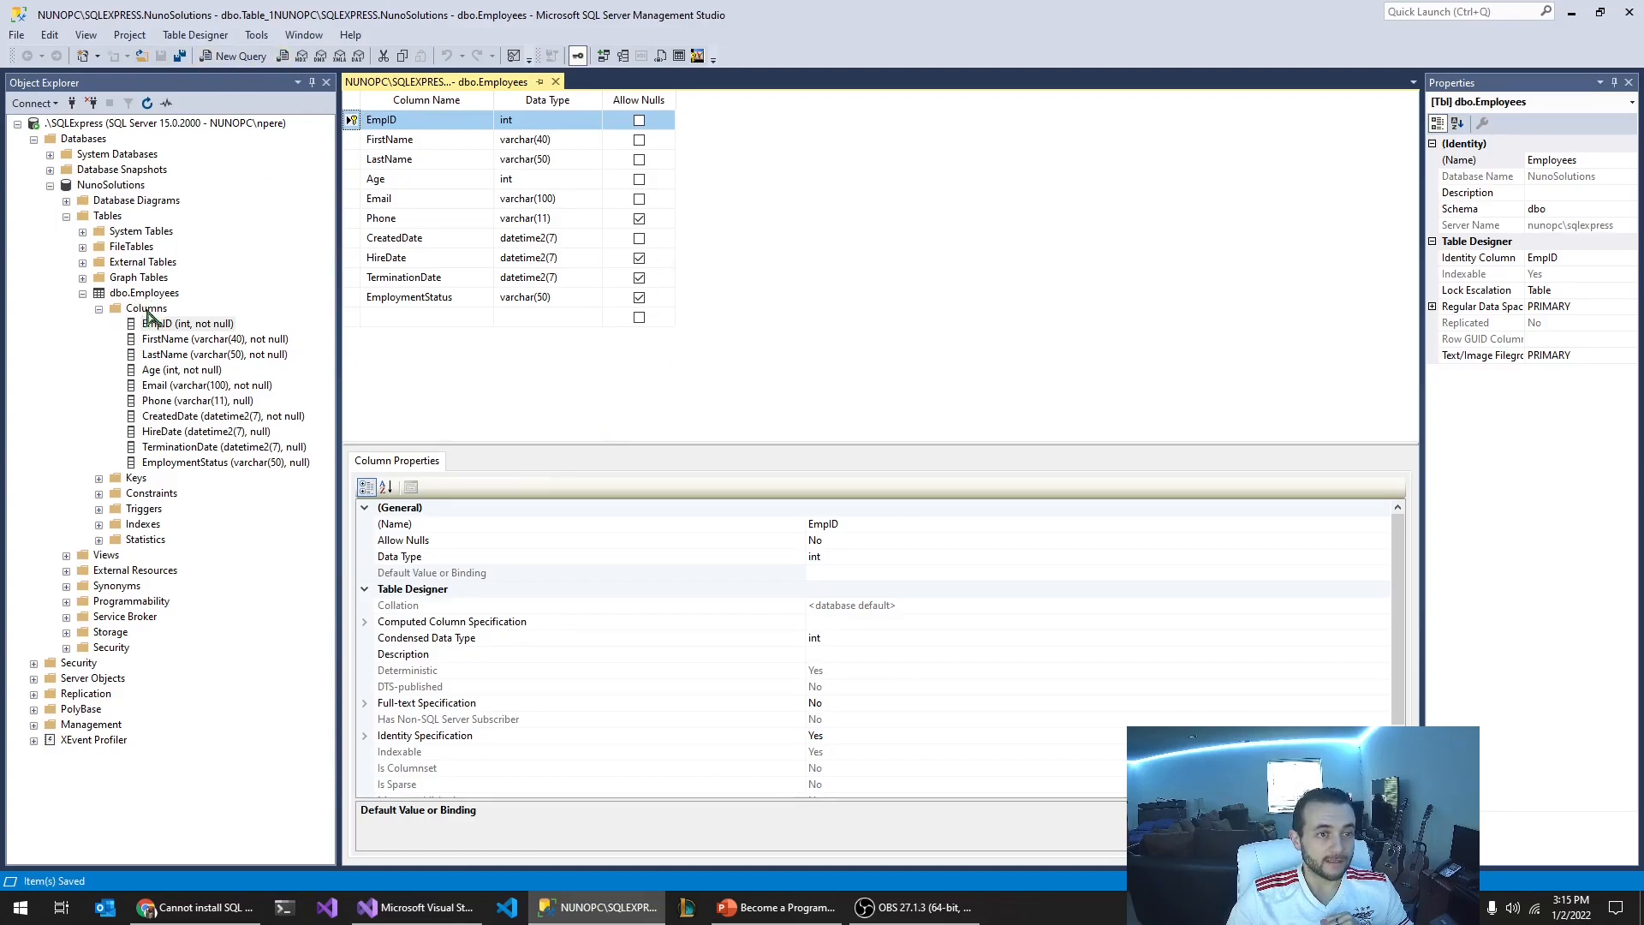
right_click(148, 307)
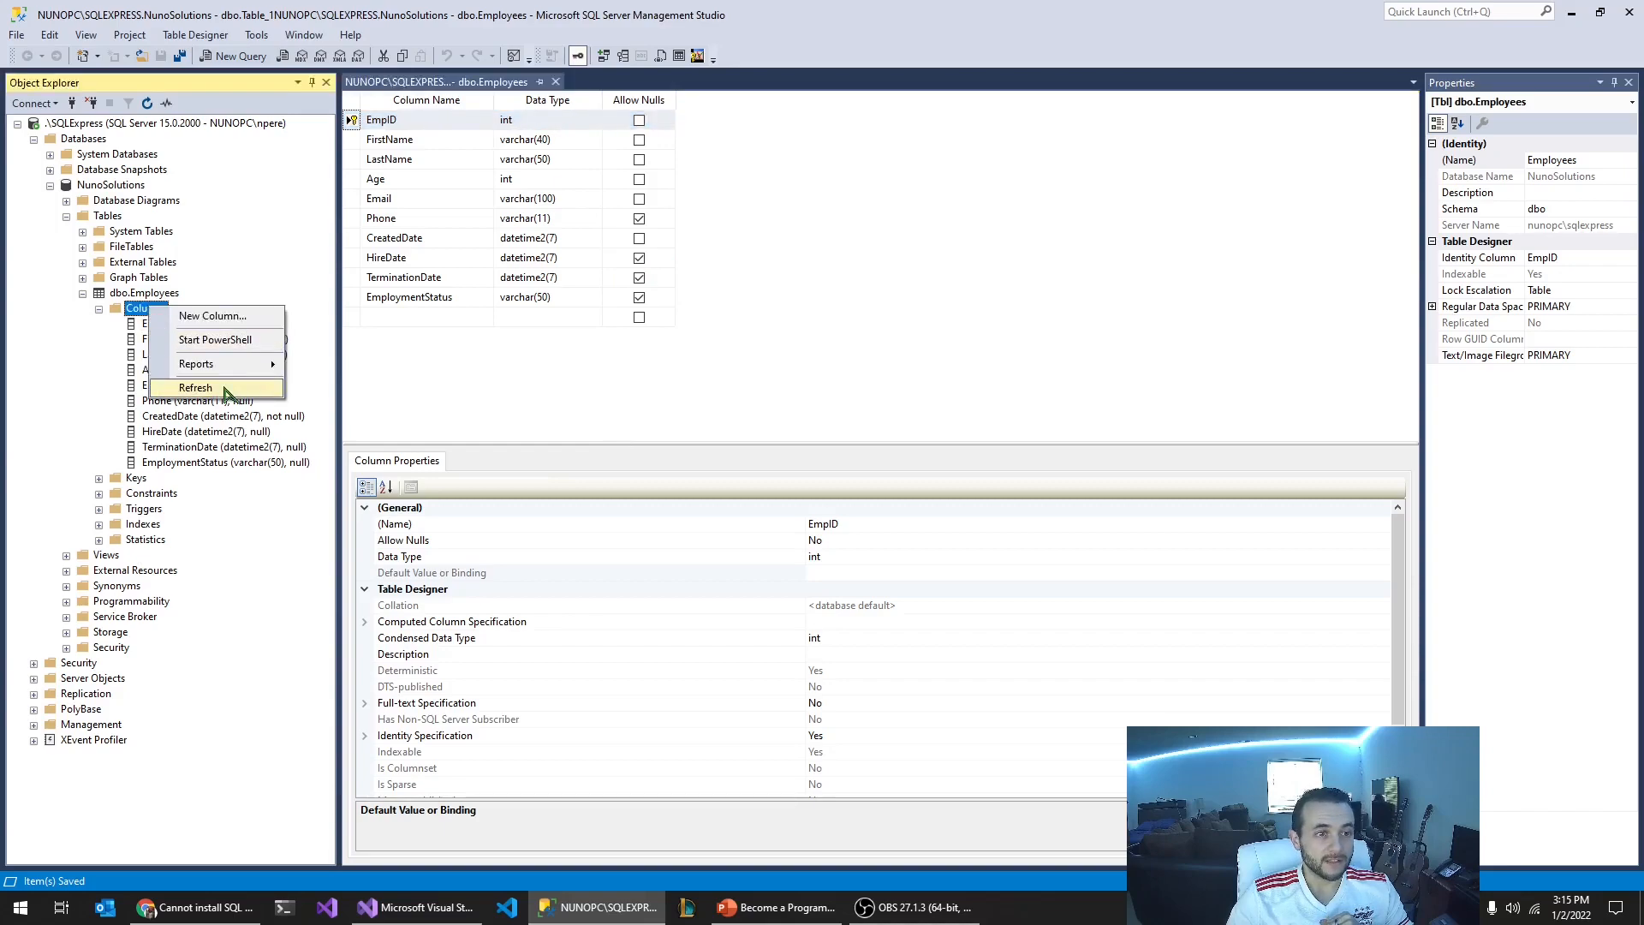
left_click(195, 387)
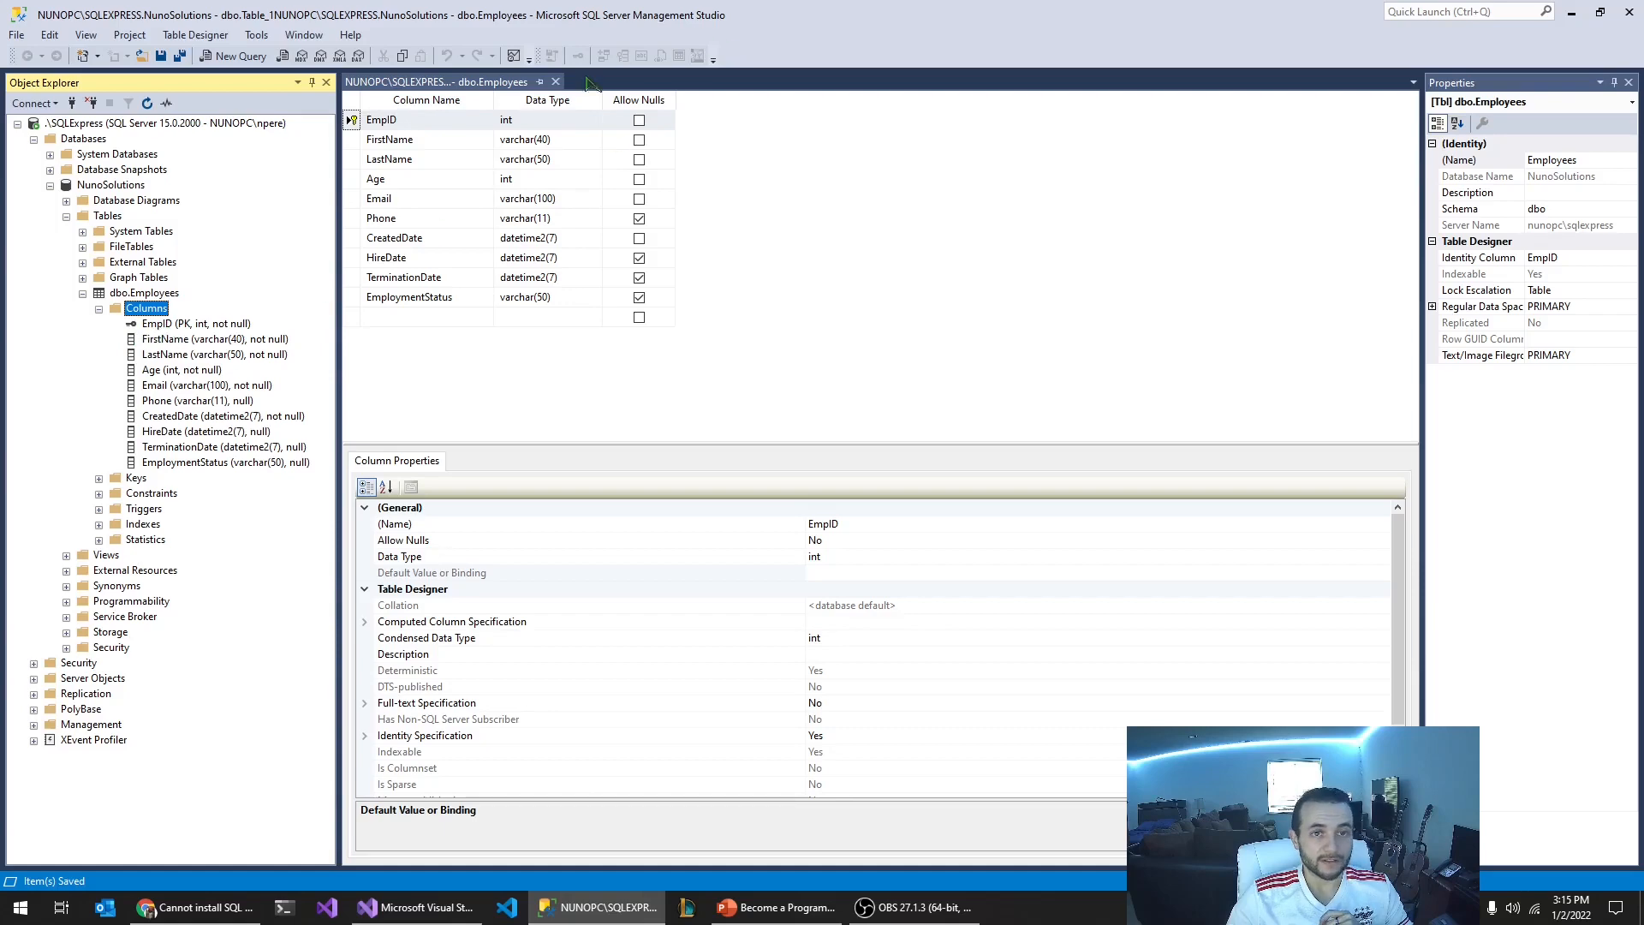
mouse_move(555, 83)
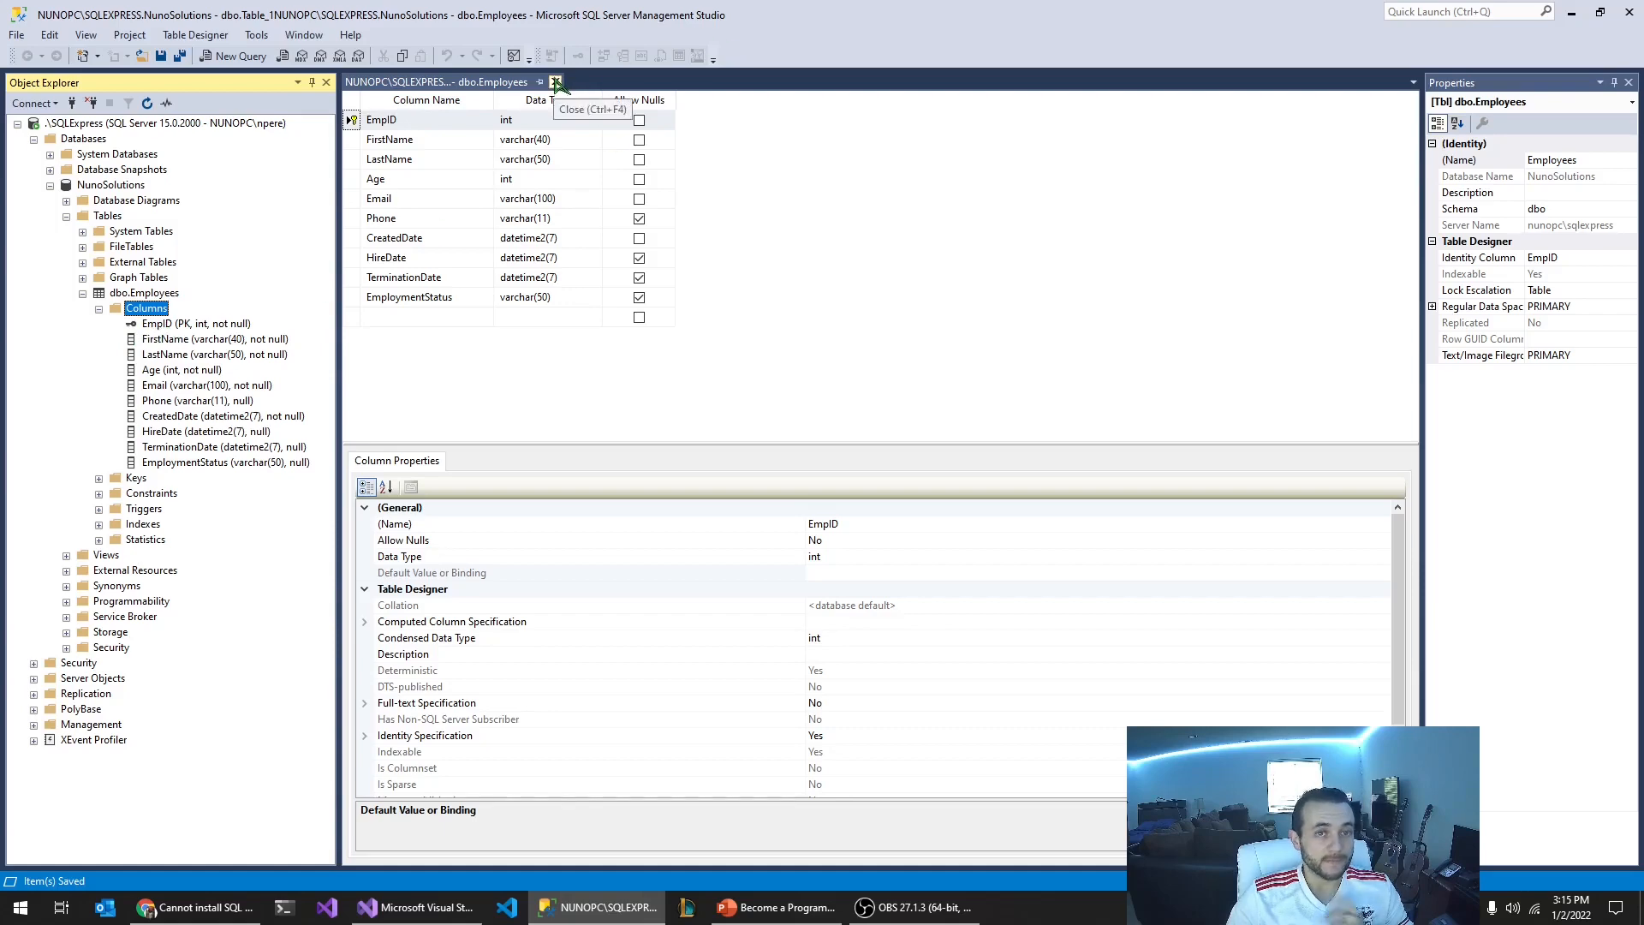
left_click(556, 82)
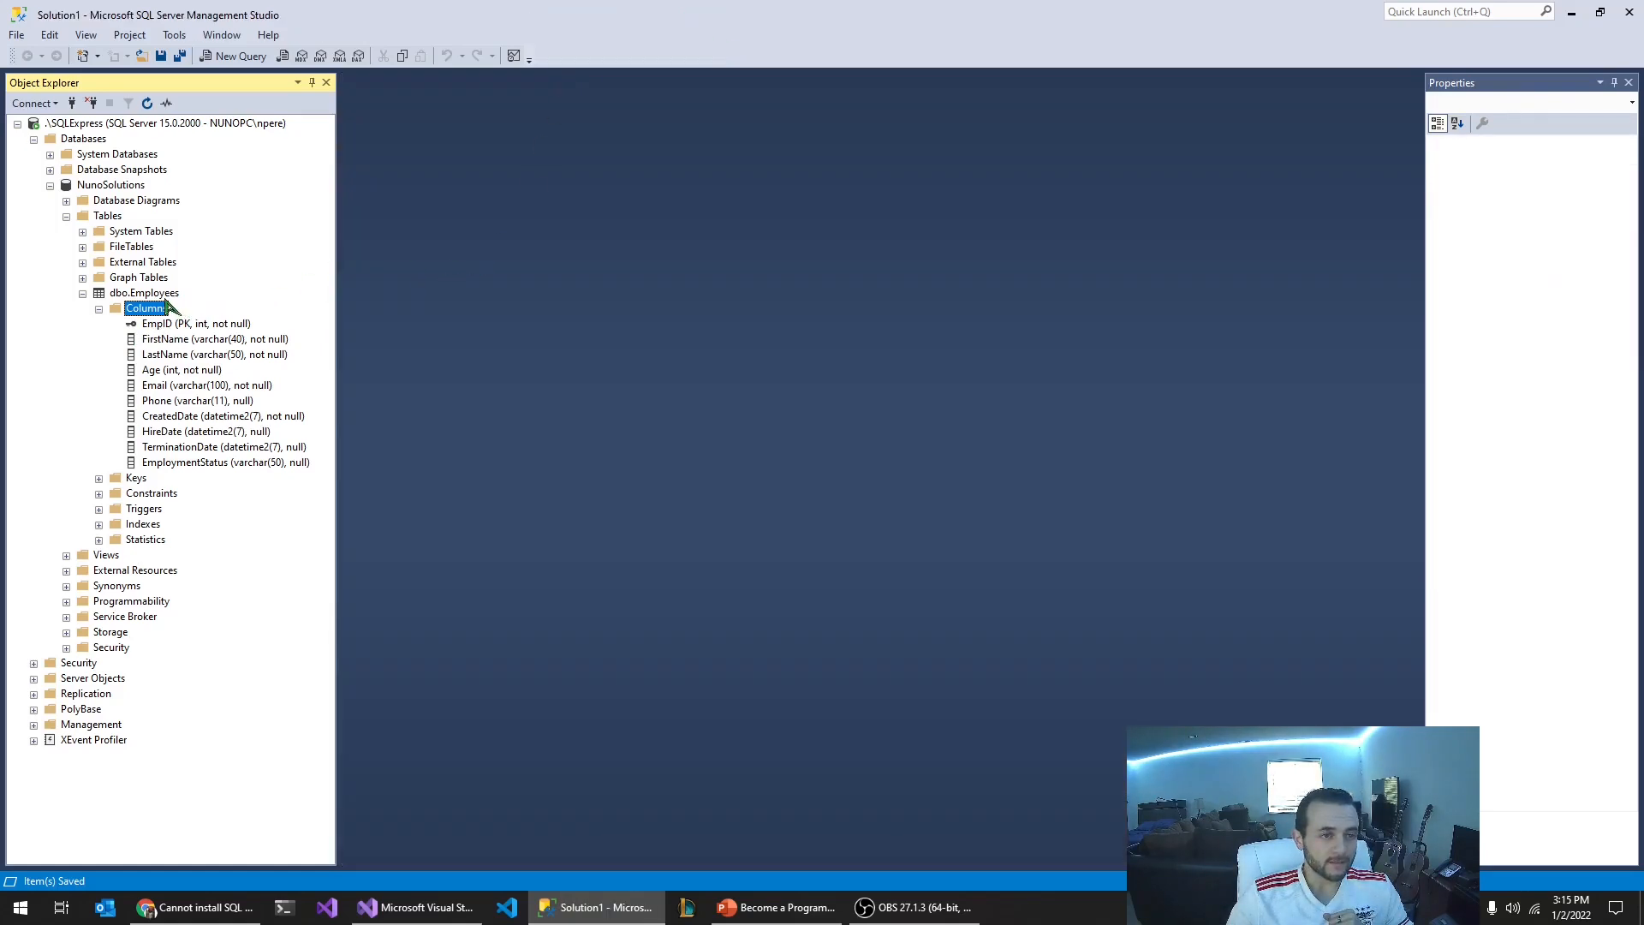
mouse_move(305, 338)
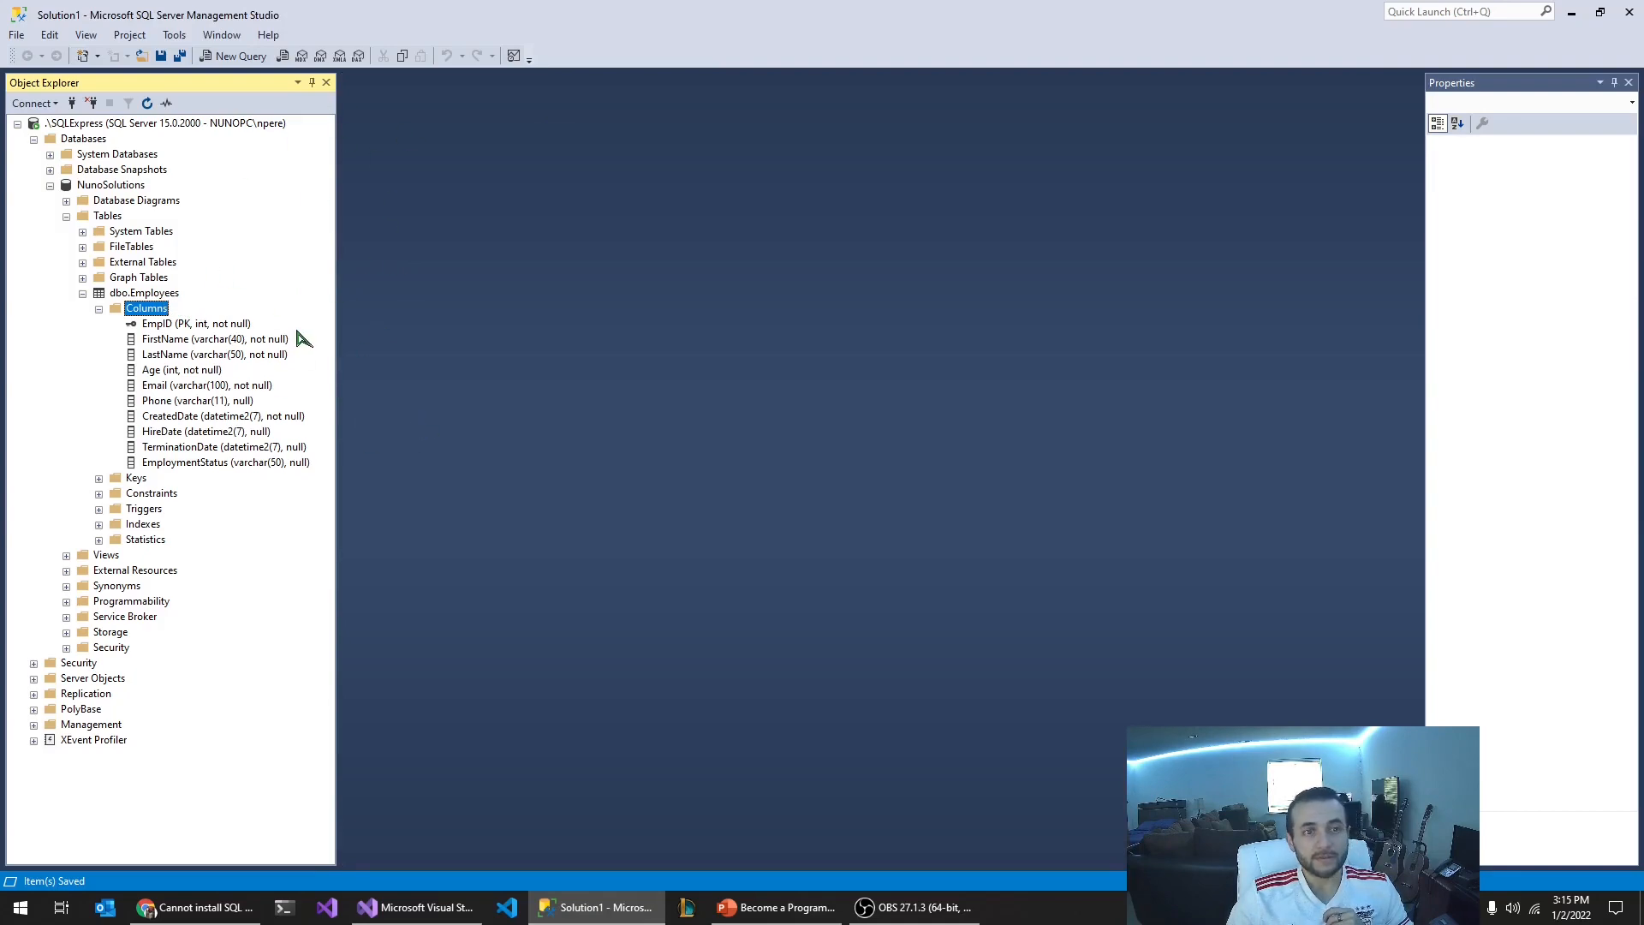
mouse_move(163, 306)
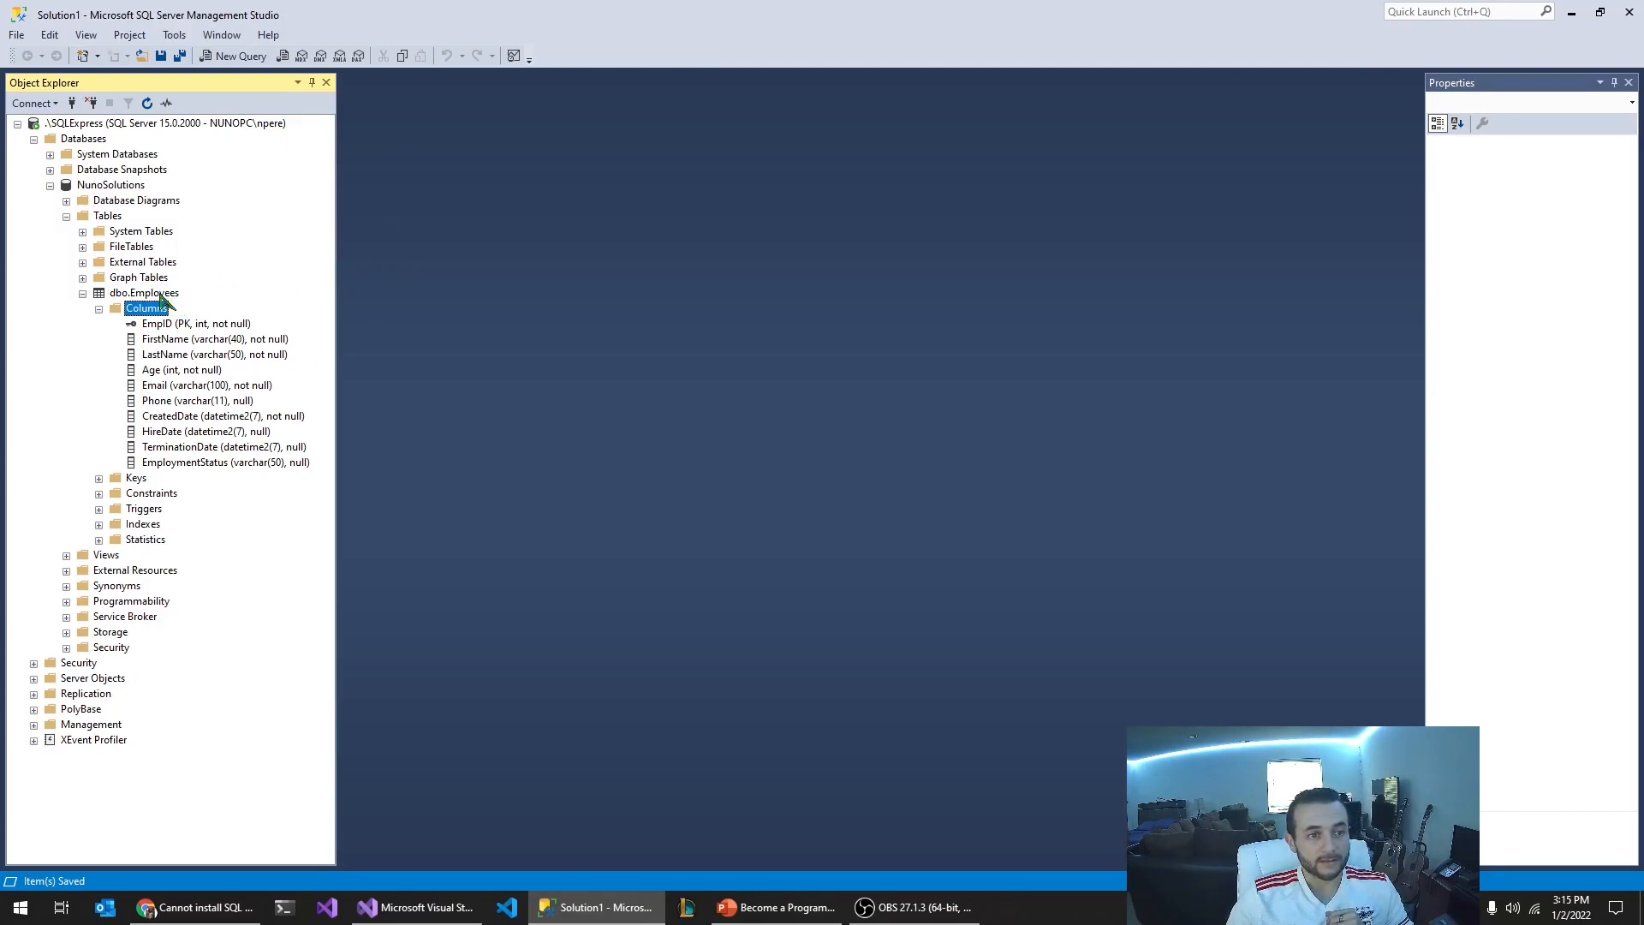
right_click(144, 293)
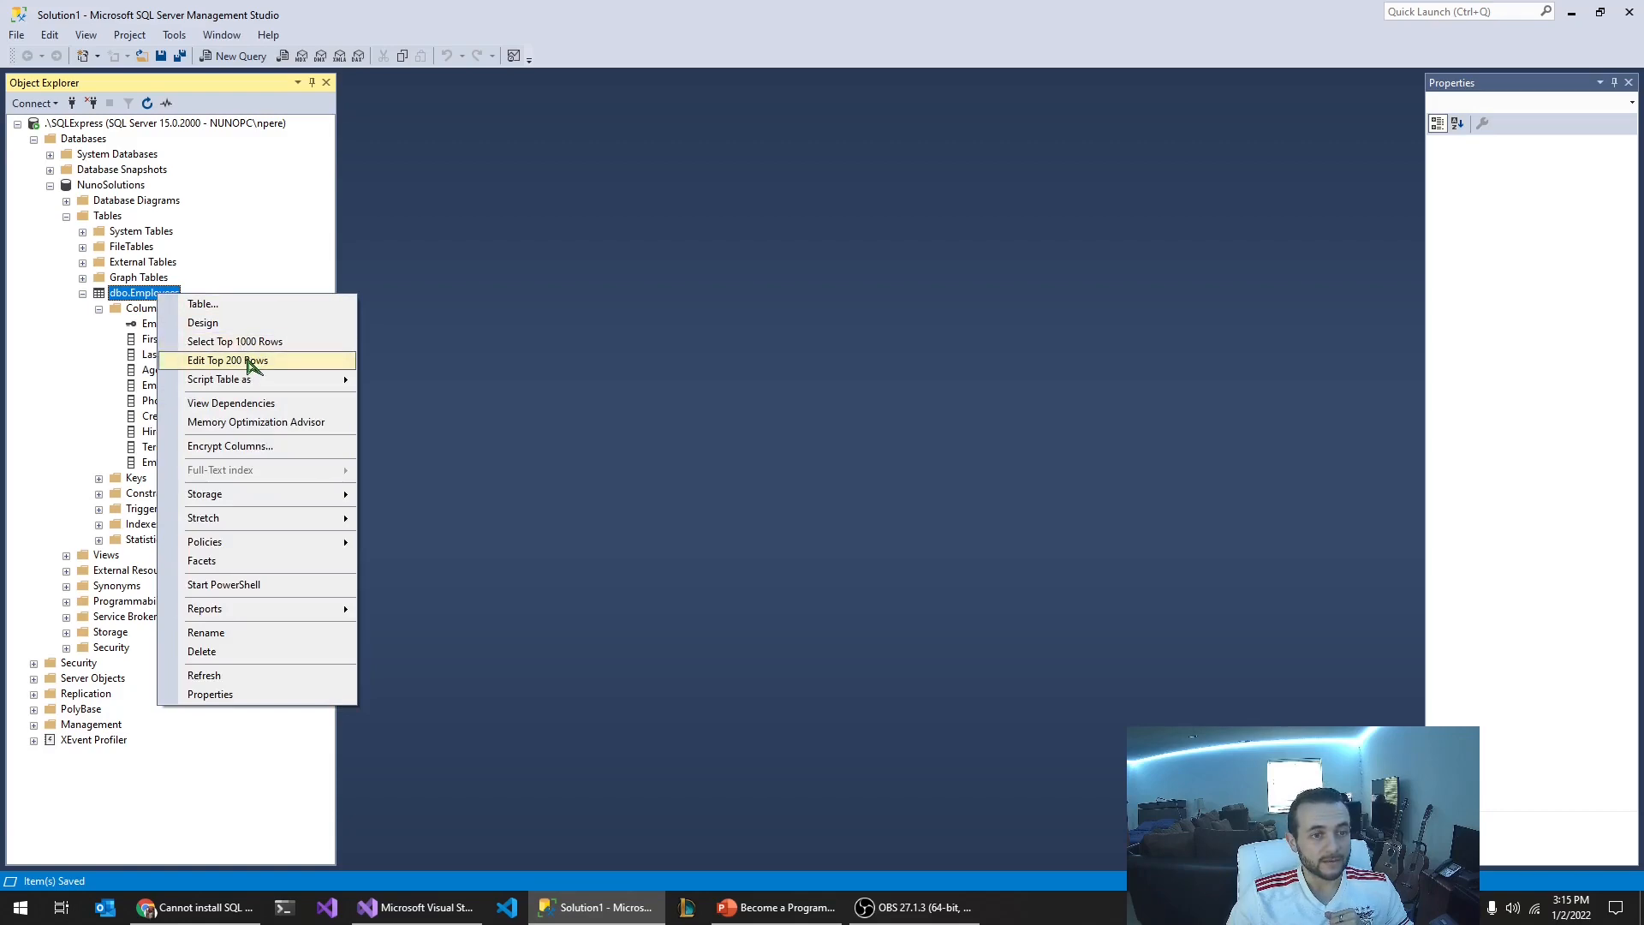
left_click(228, 360)
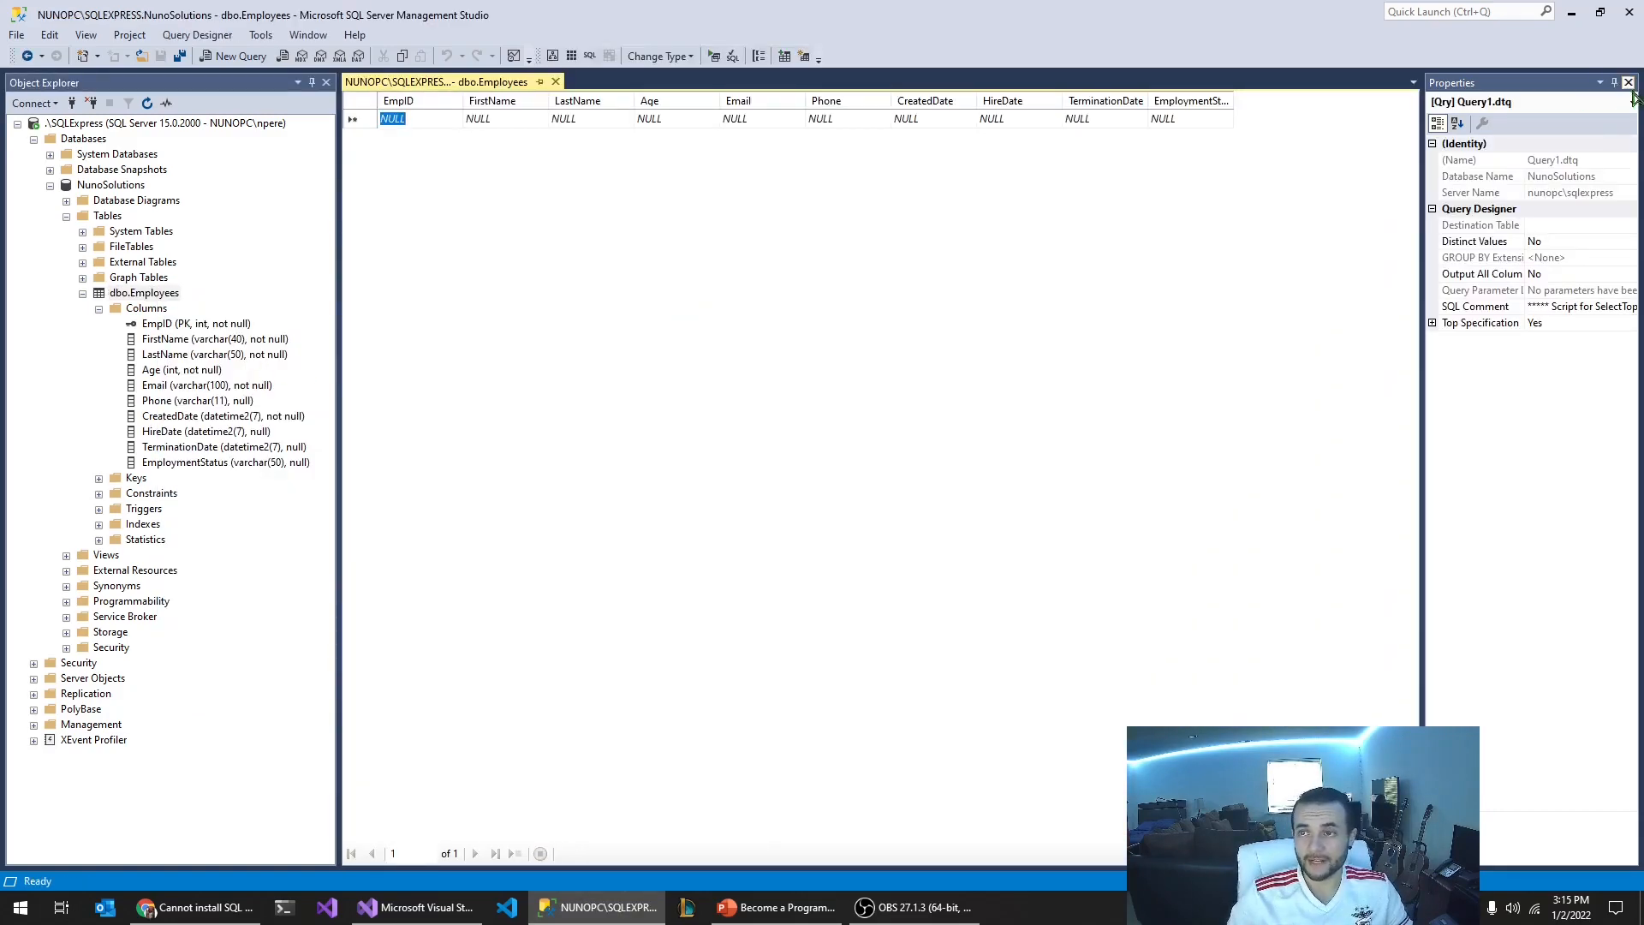
left_click(478, 118)
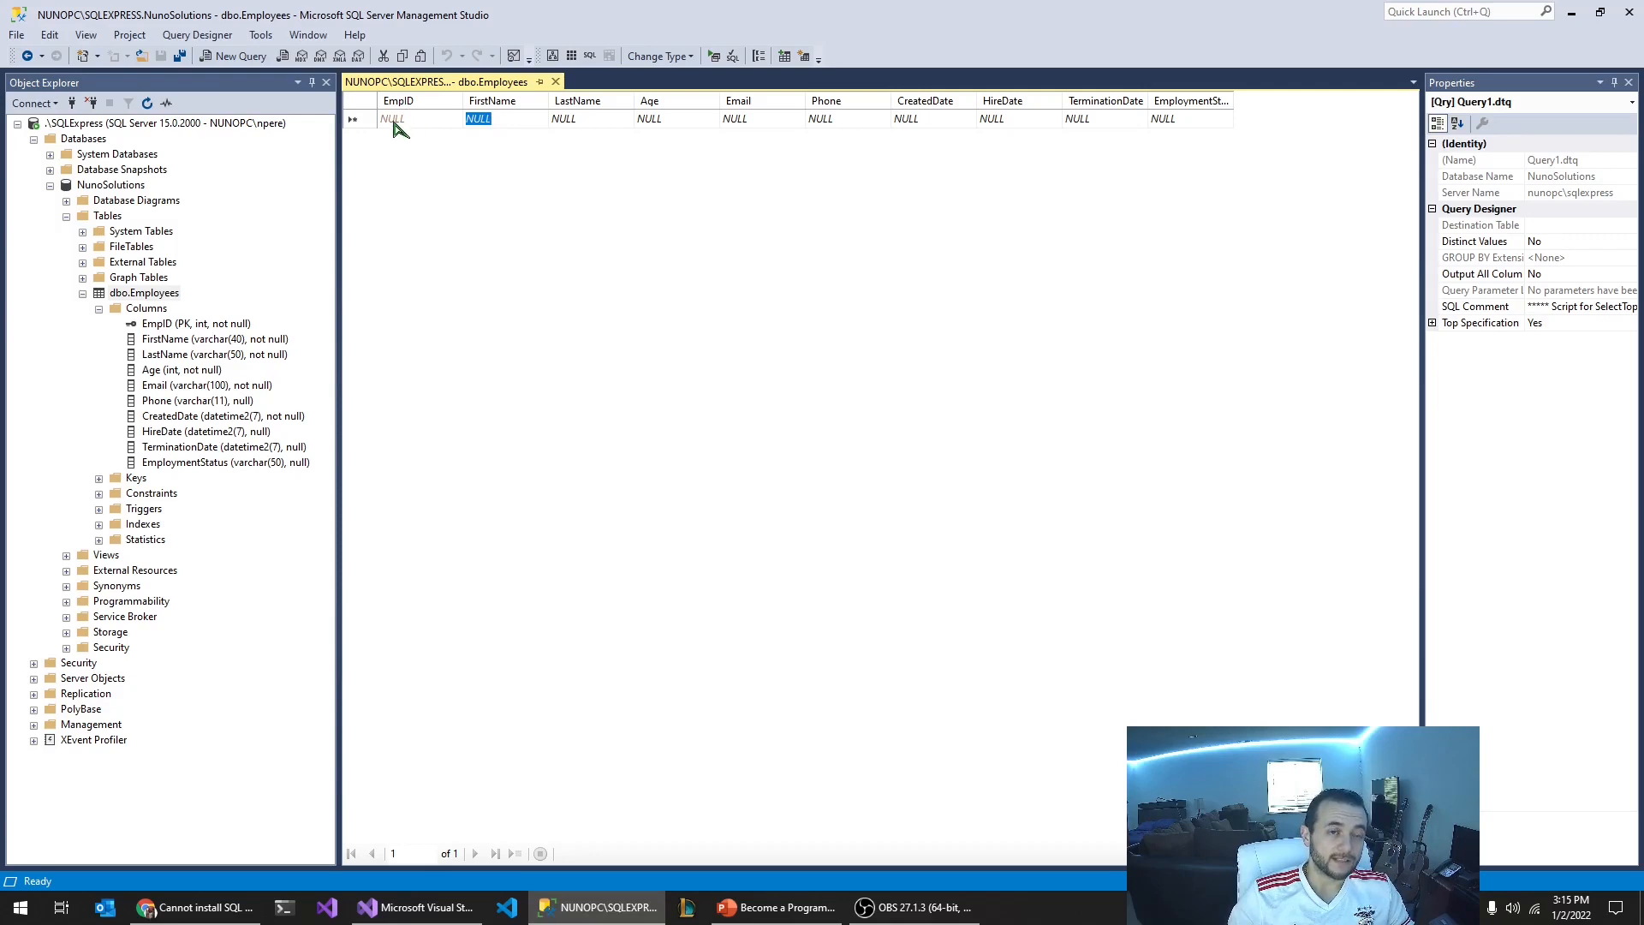
mouse_move(265, 322)
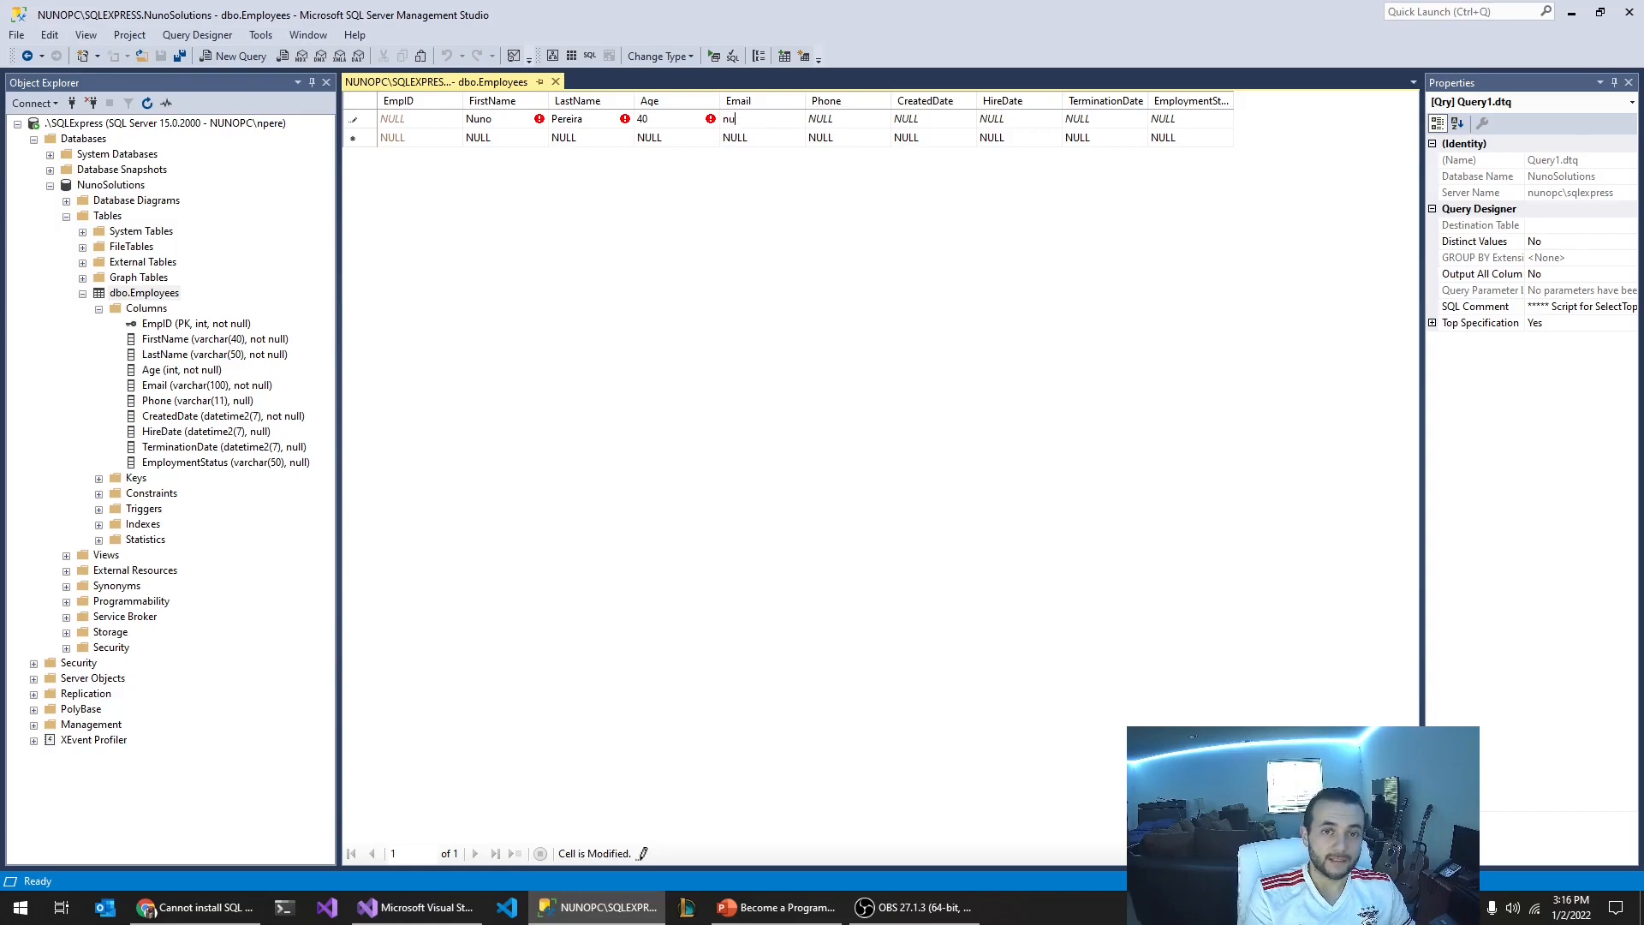
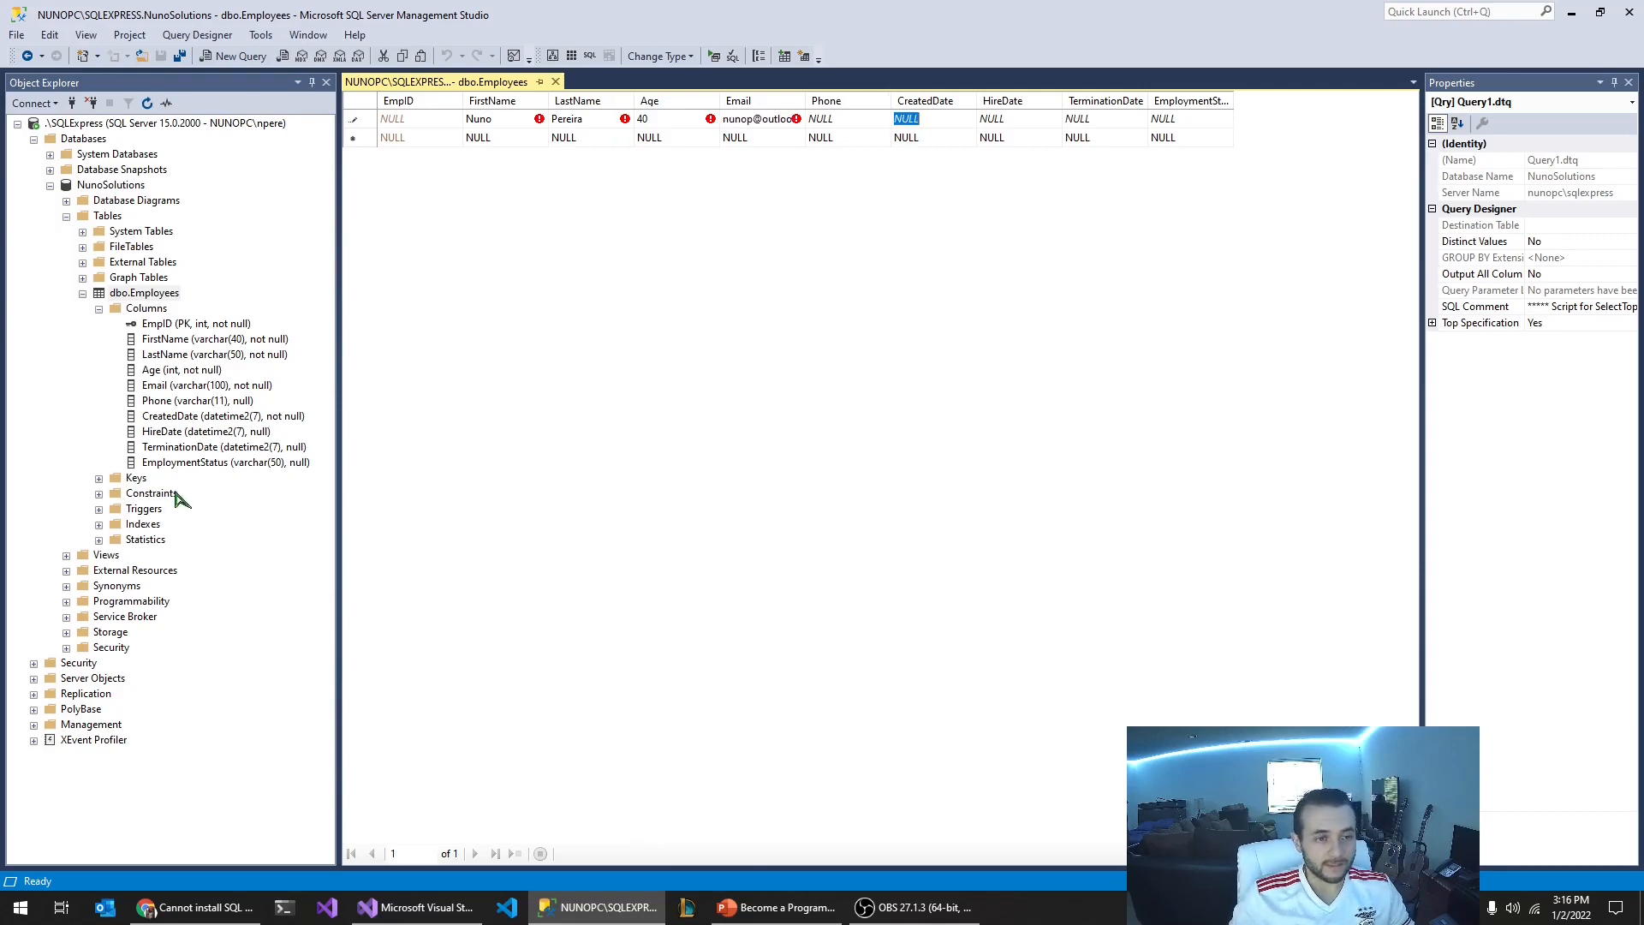
left_click(196, 401)
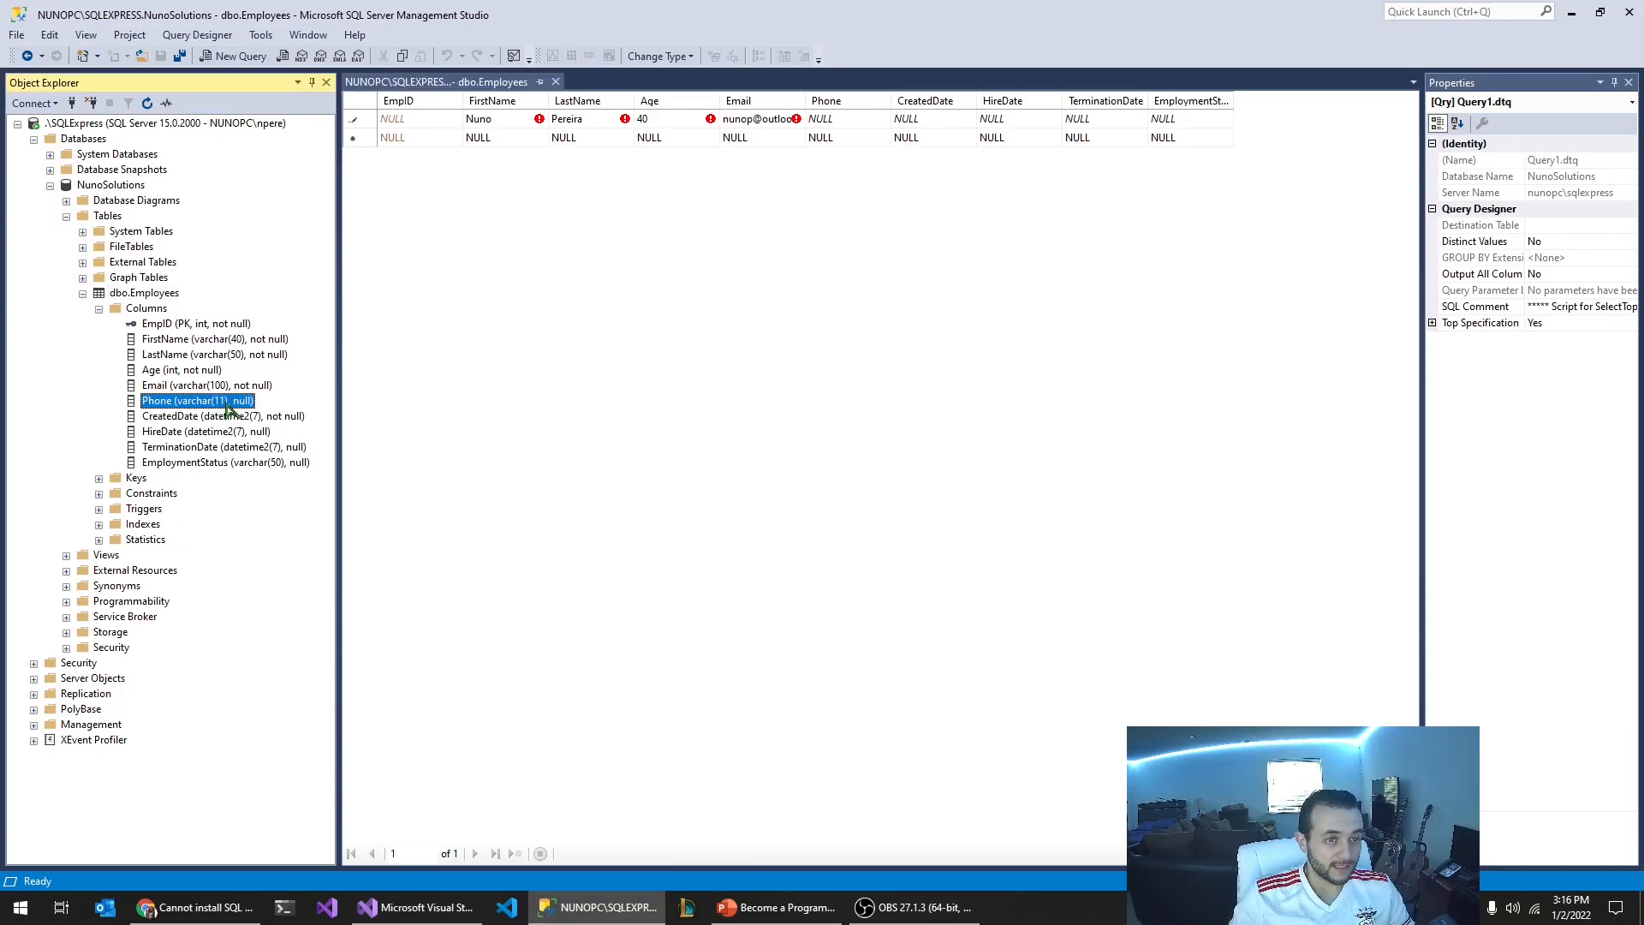
left_click(904, 118)
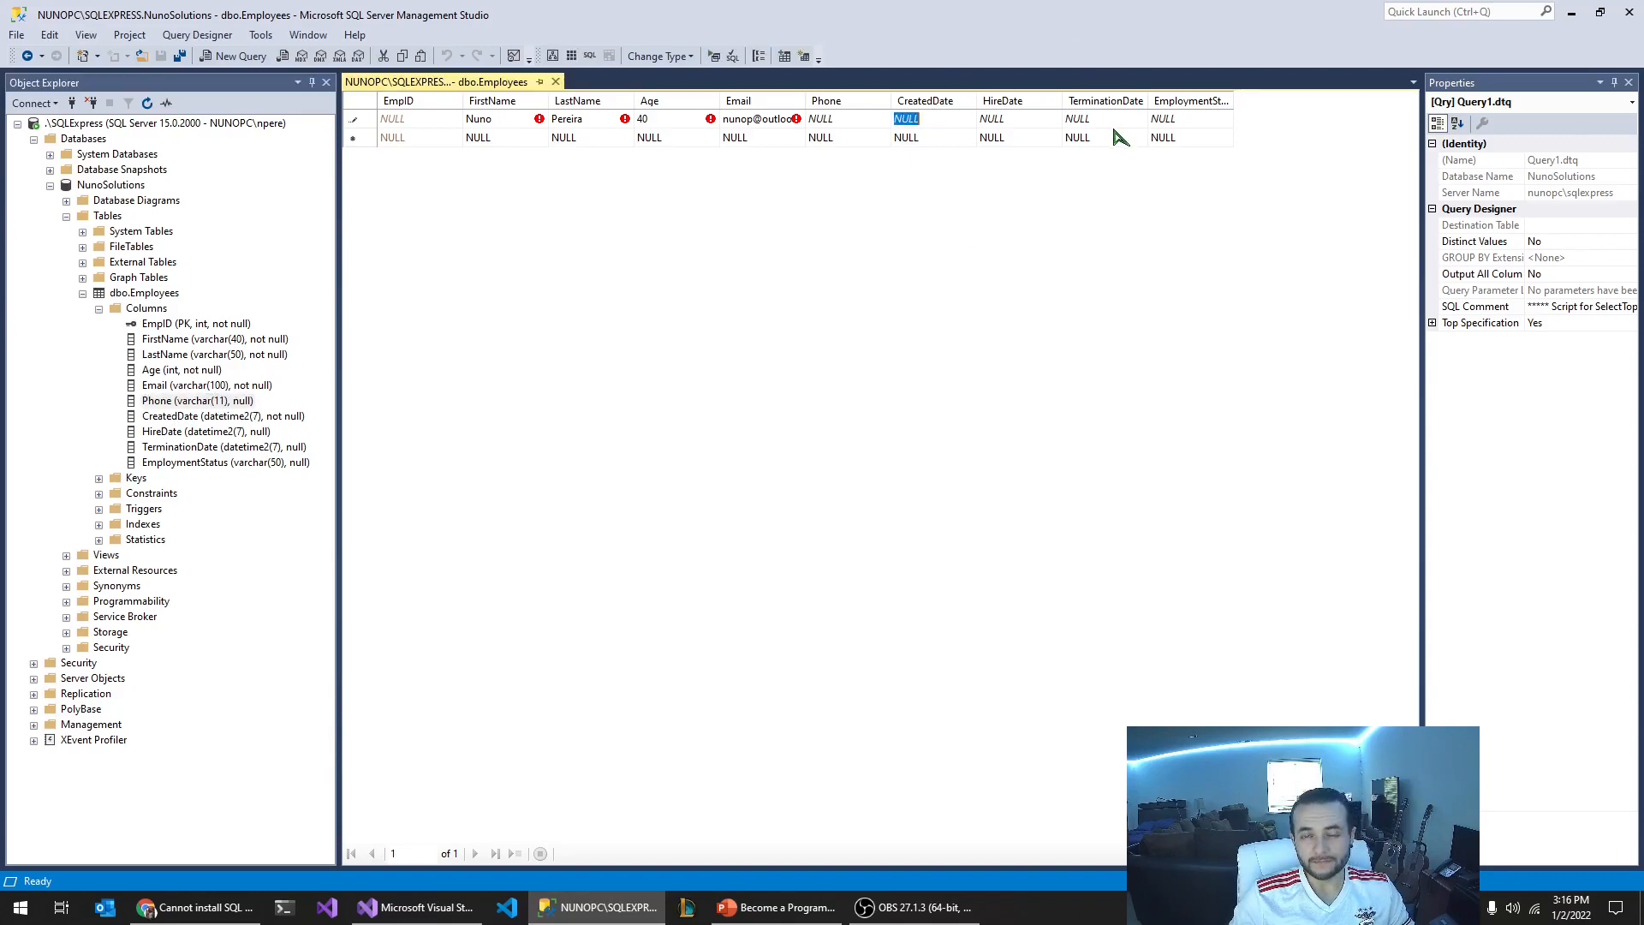
mouse_move(562, 267)
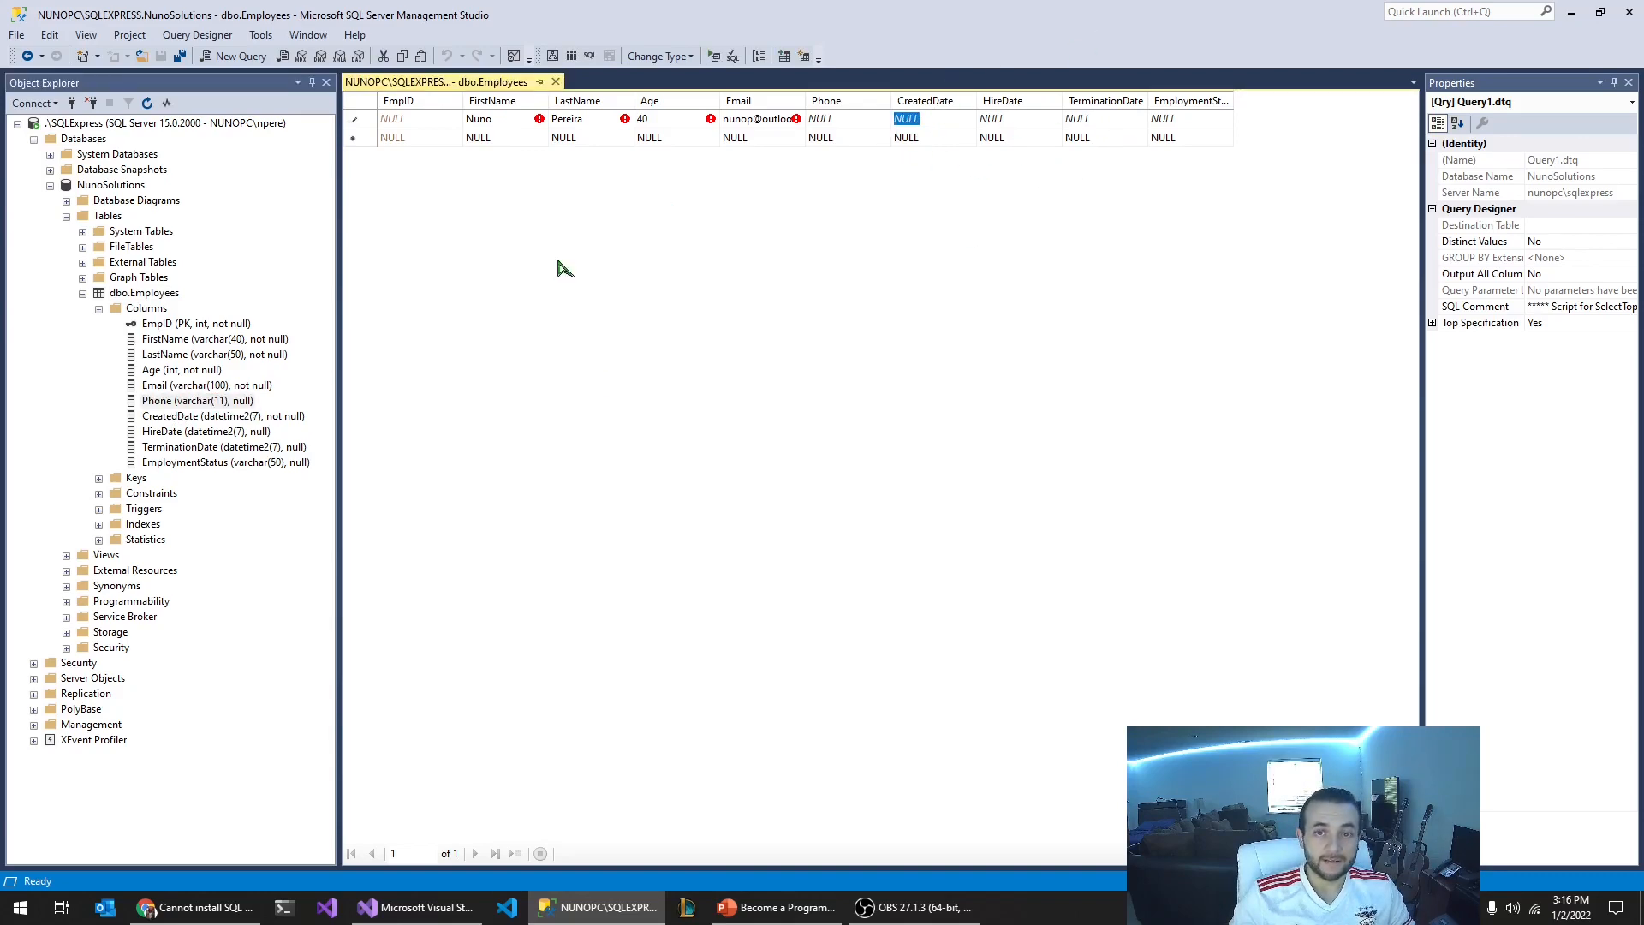
mouse_move(1132, 65)
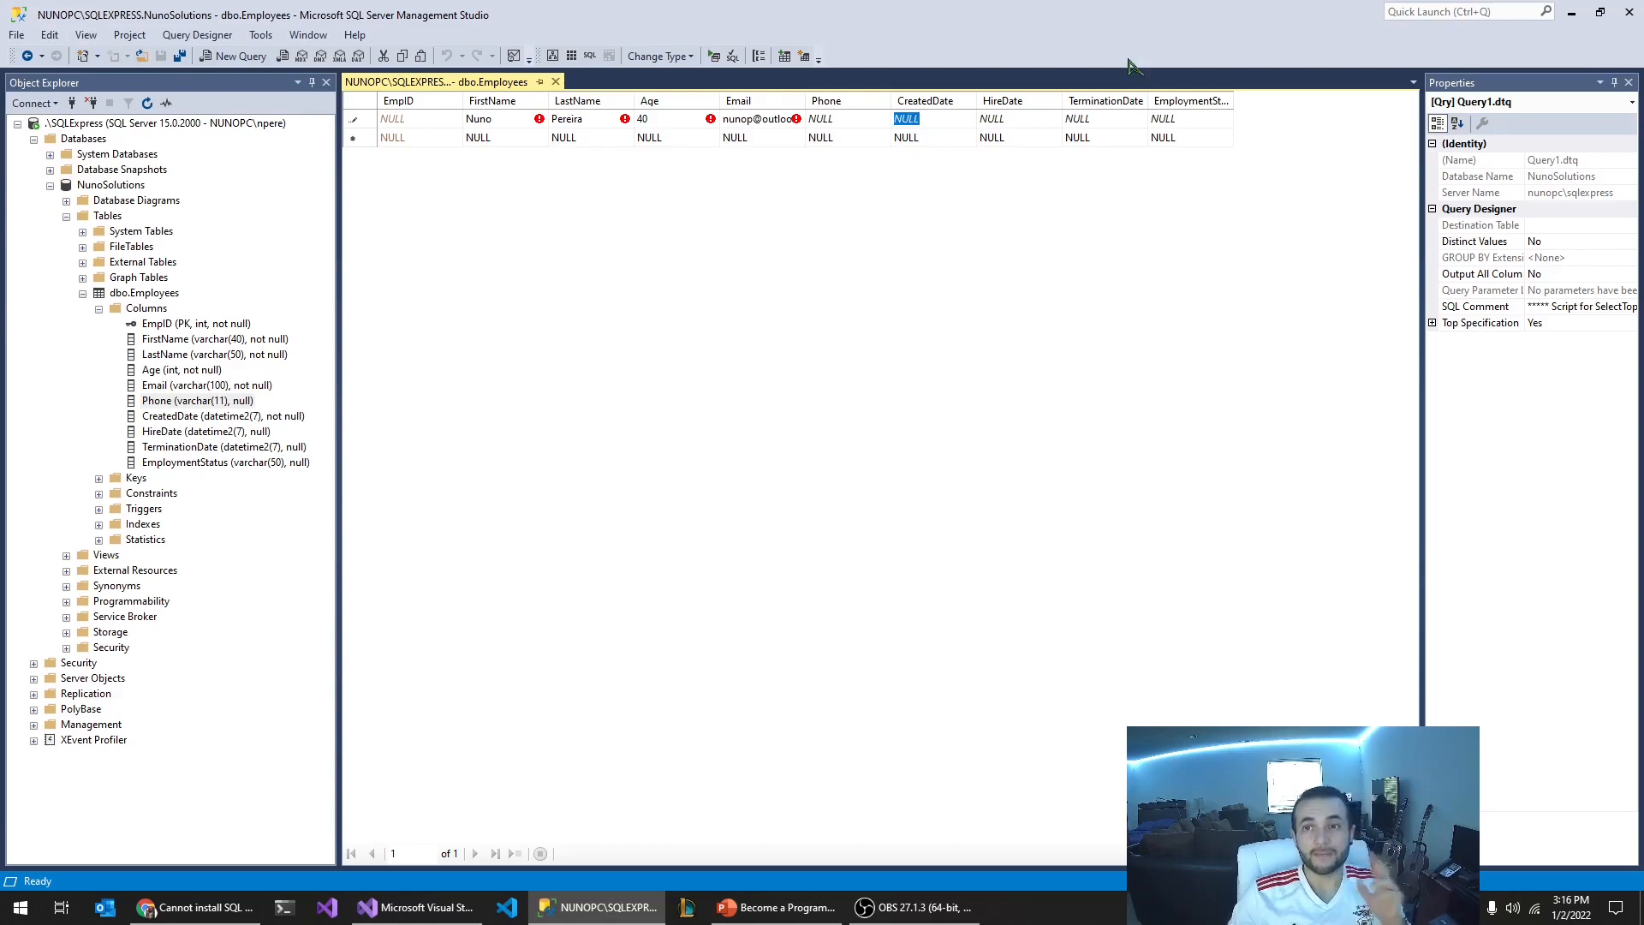
mouse_move(594, 144)
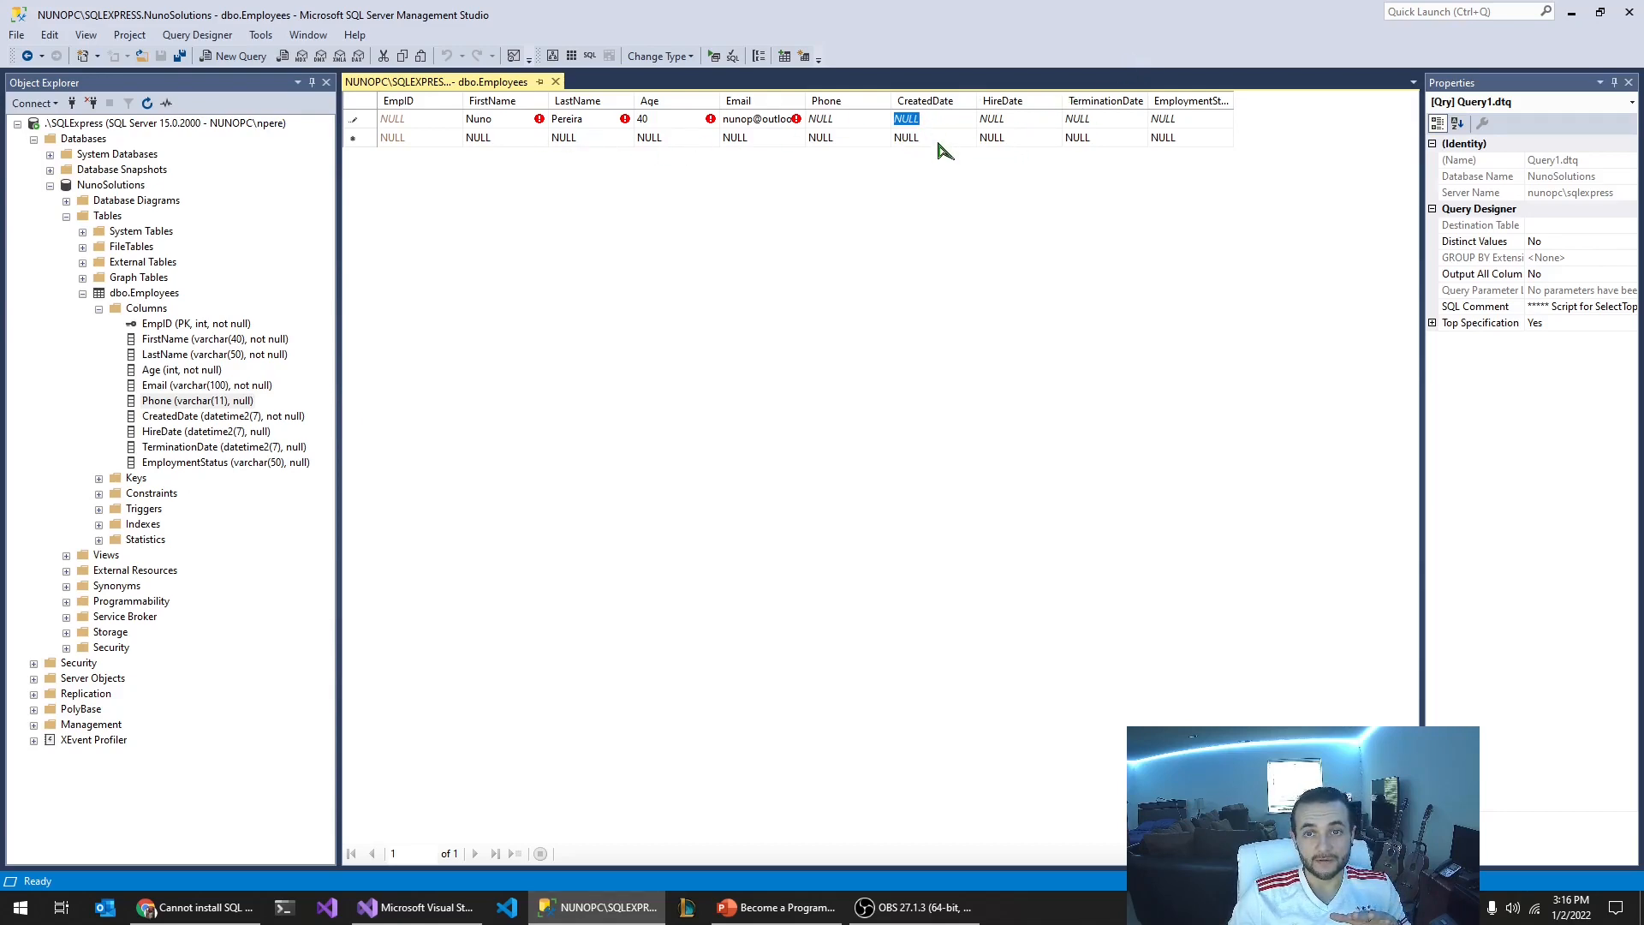
left_click(904, 137)
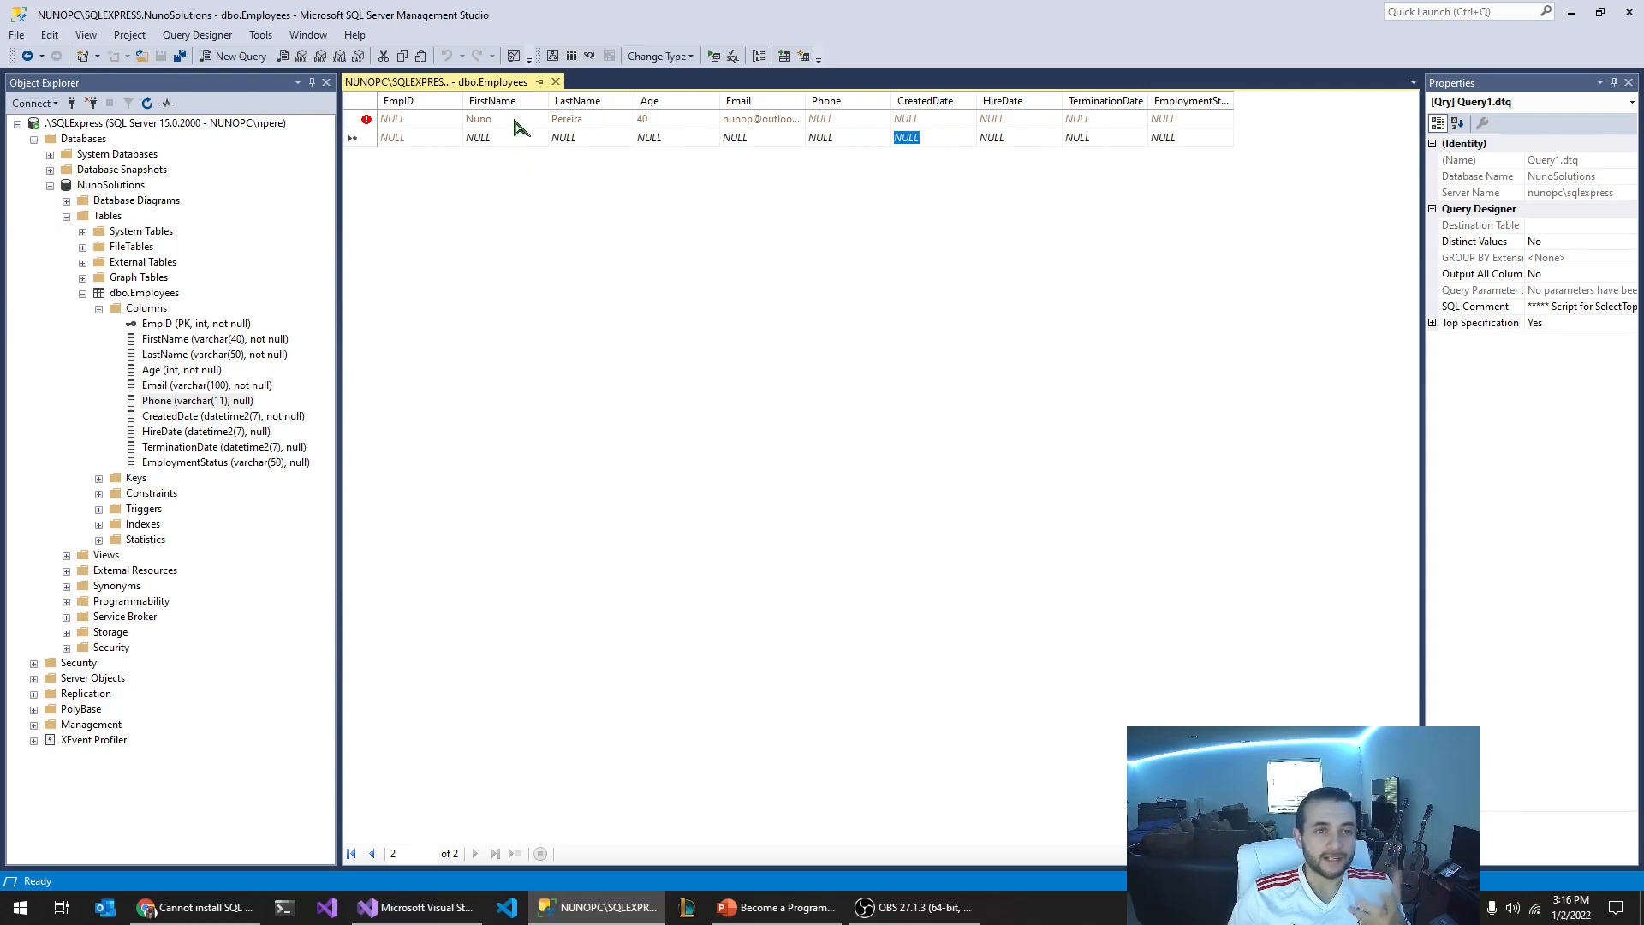
mouse_move(647, 202)
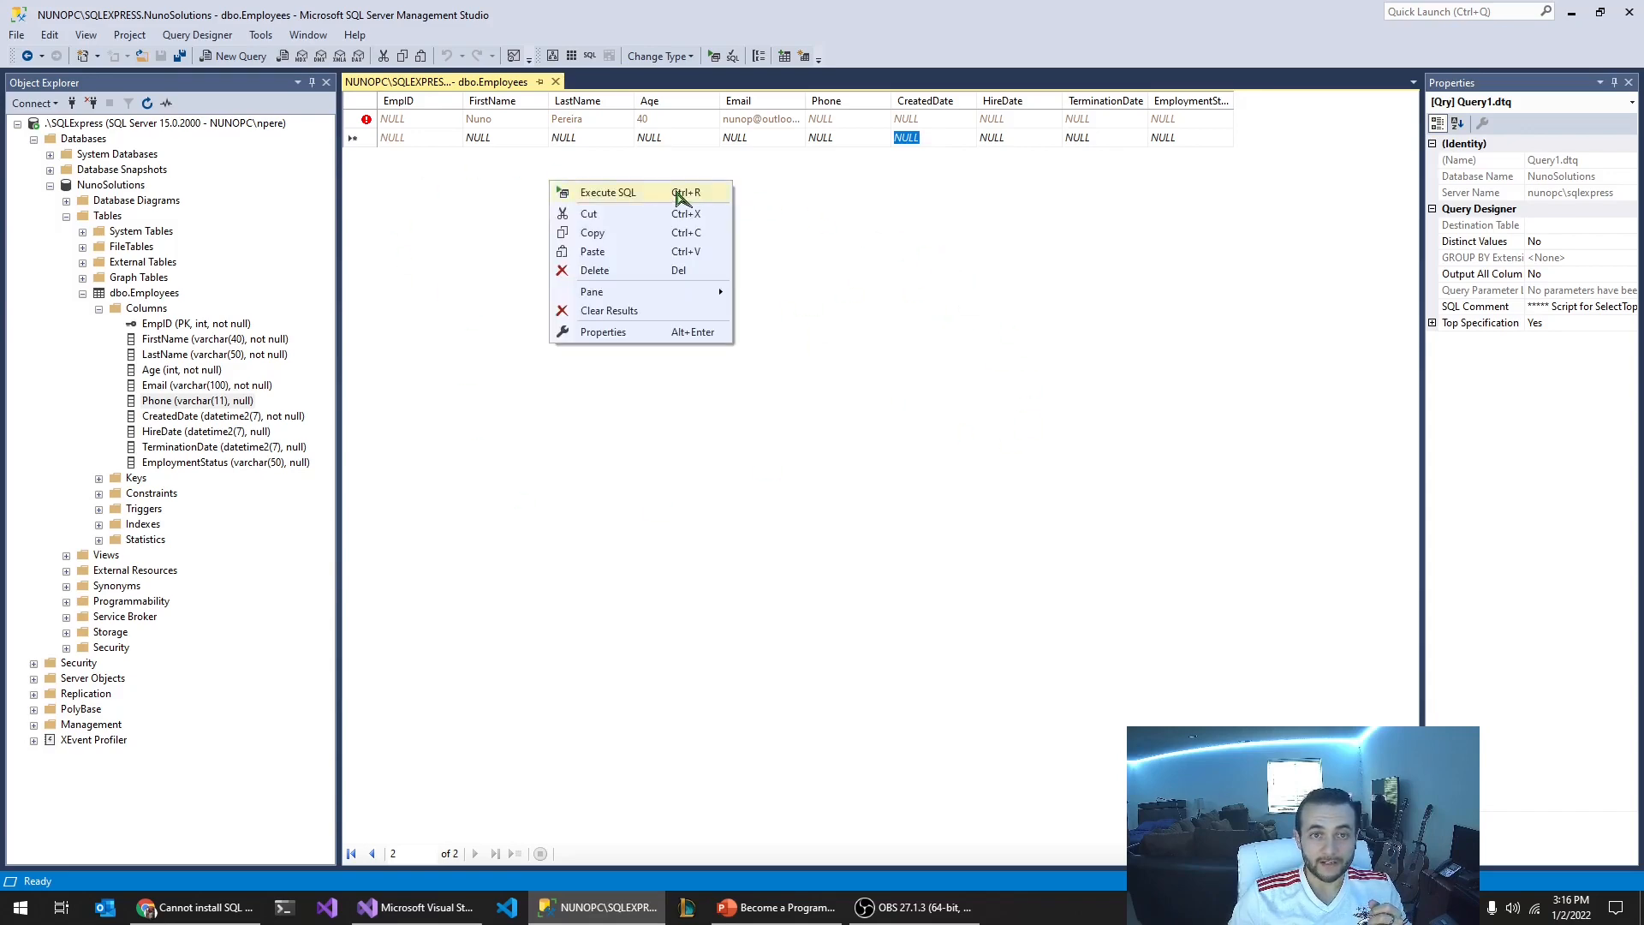
mouse_move(618, 197)
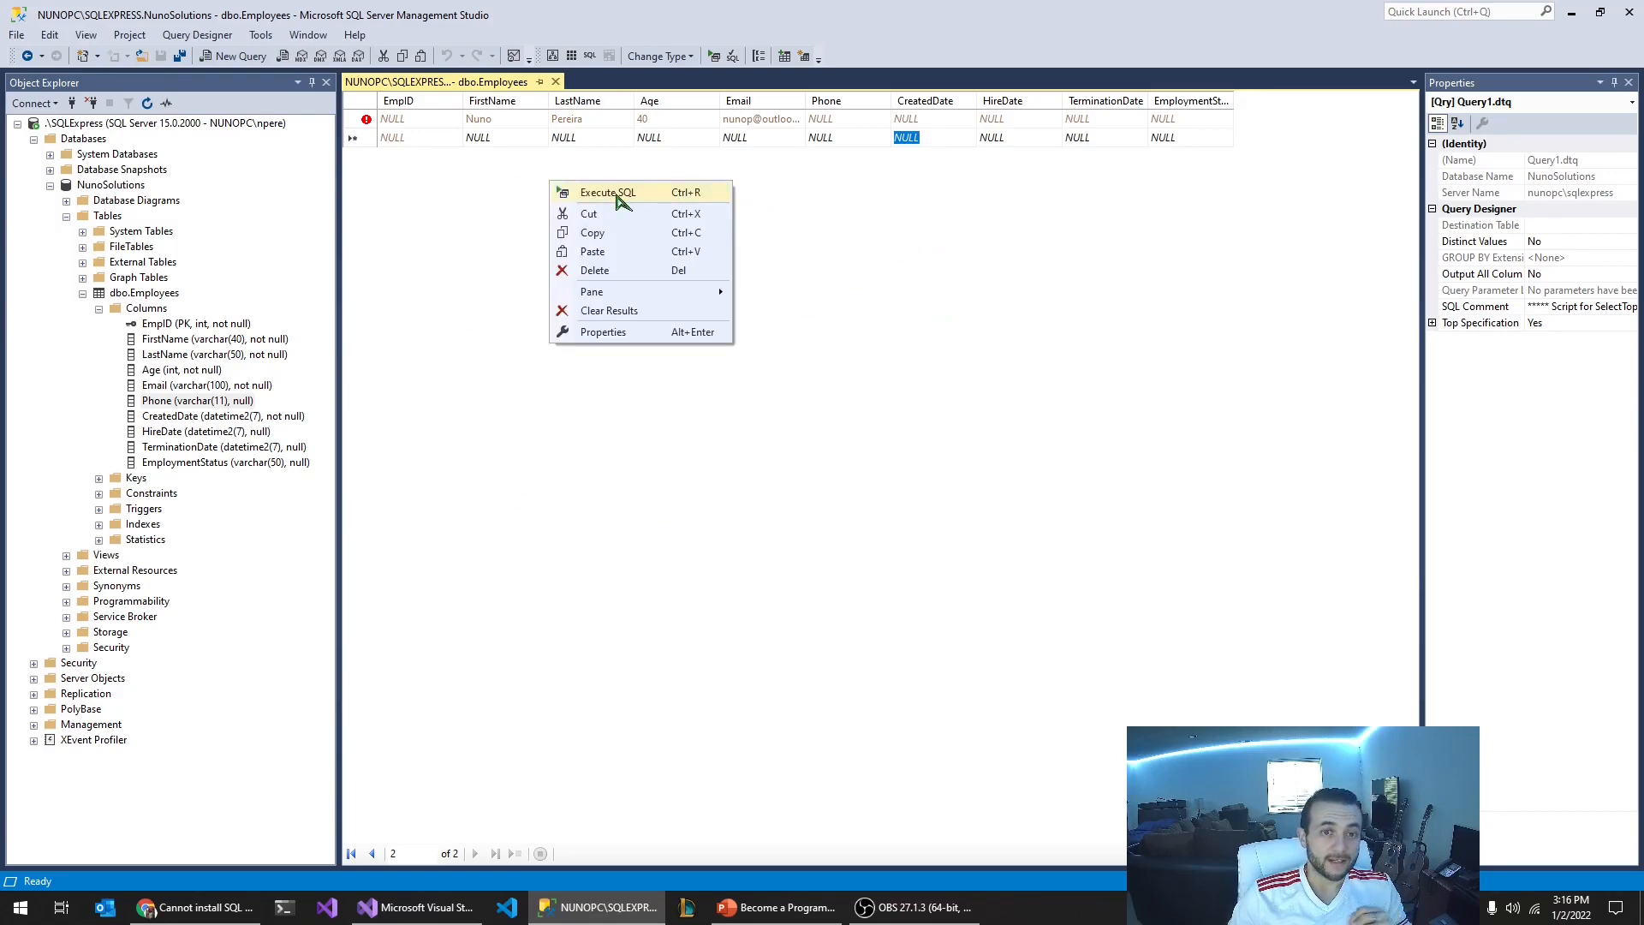
mouse_move(620, 147)
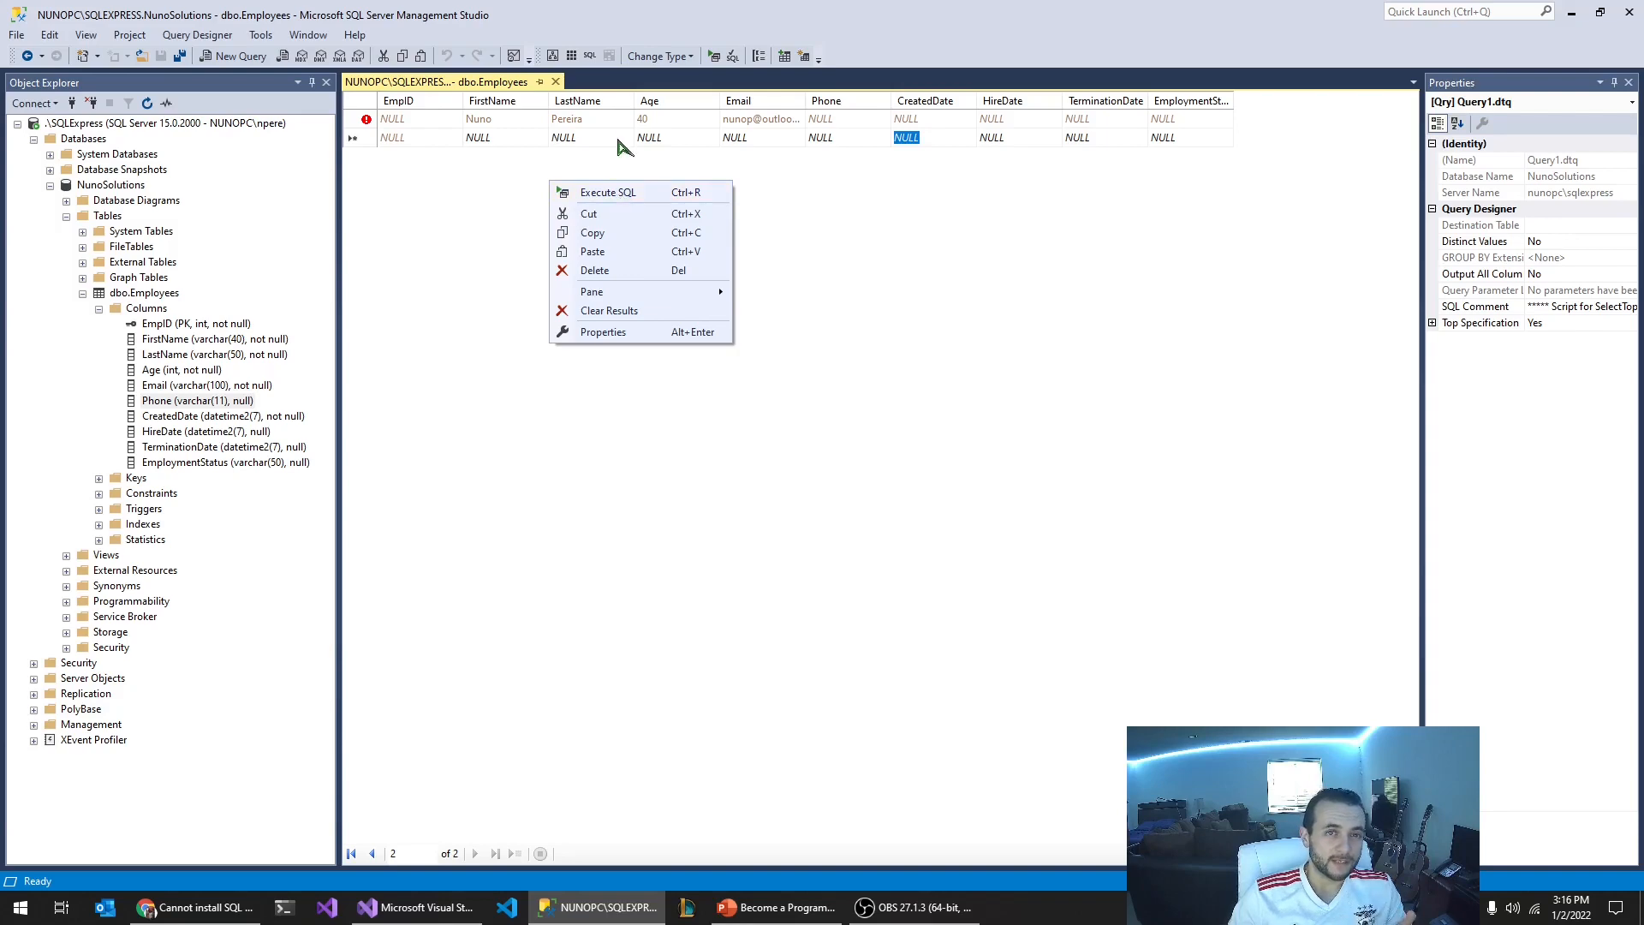
mouse_move(618, 192)
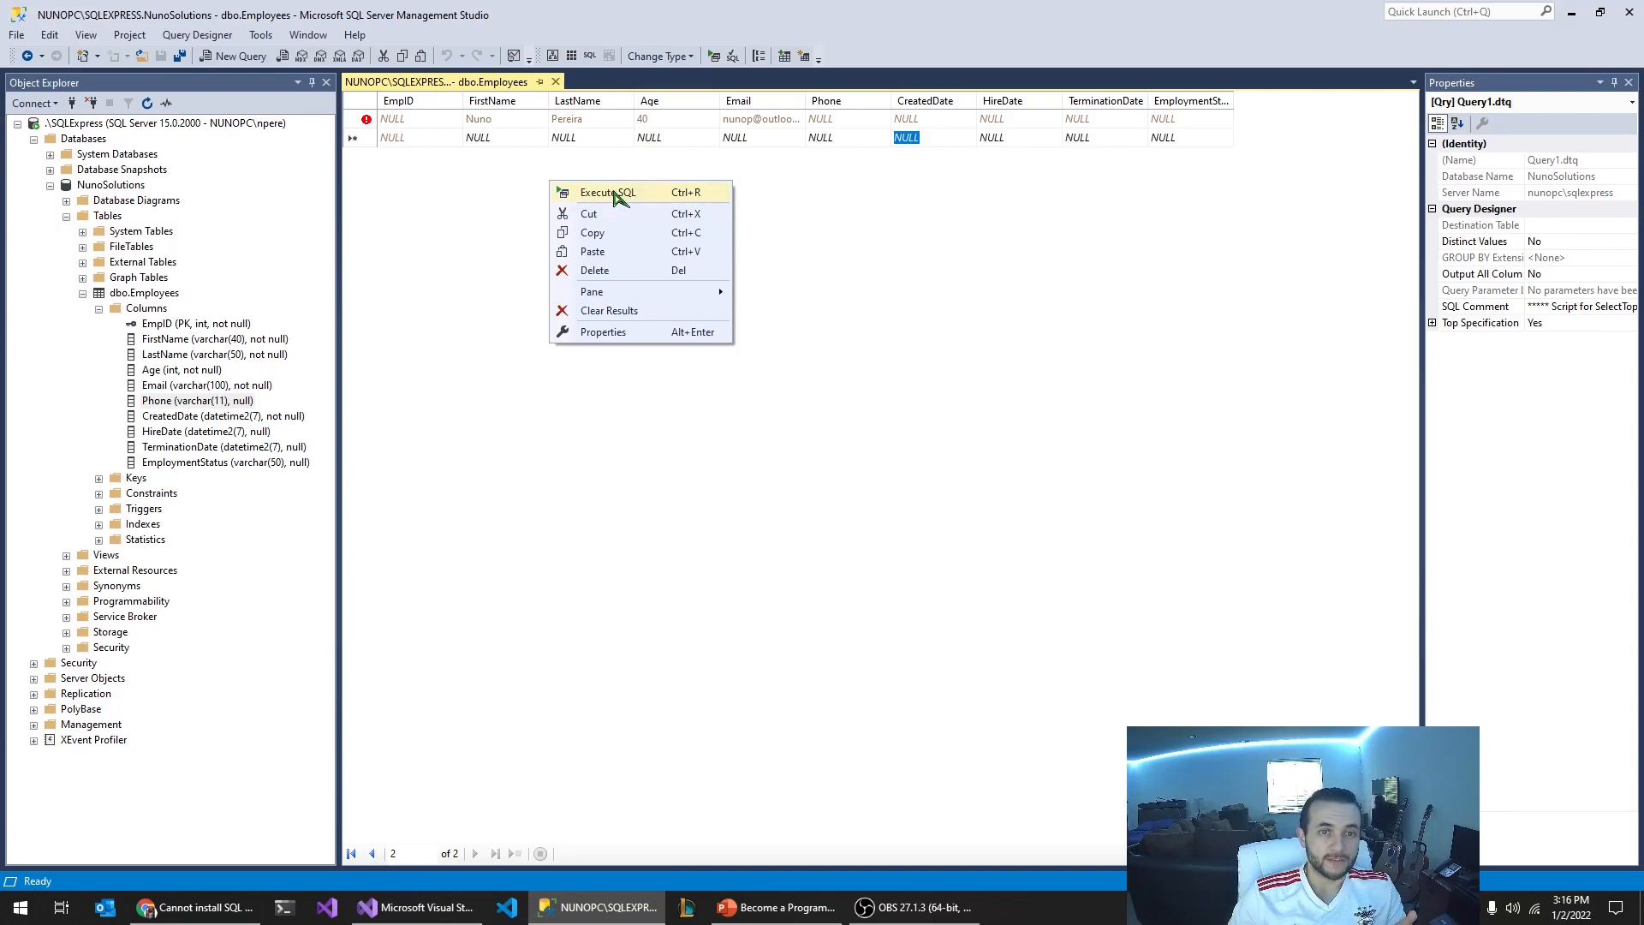
left_click(606, 192)
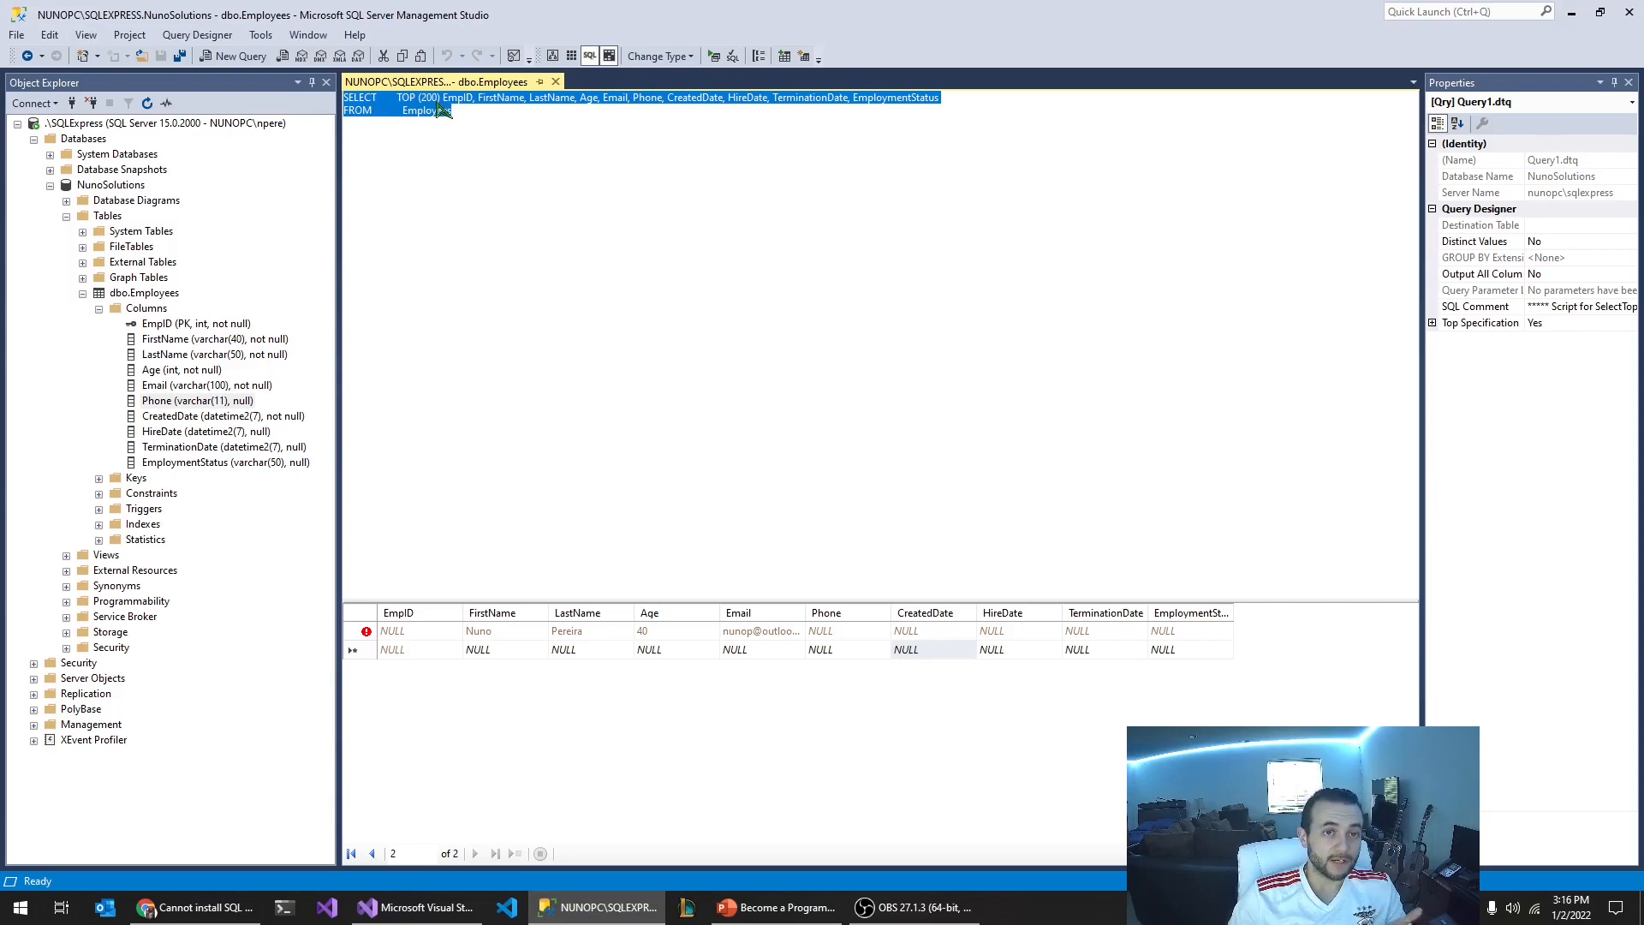
mouse_move(854, 110)
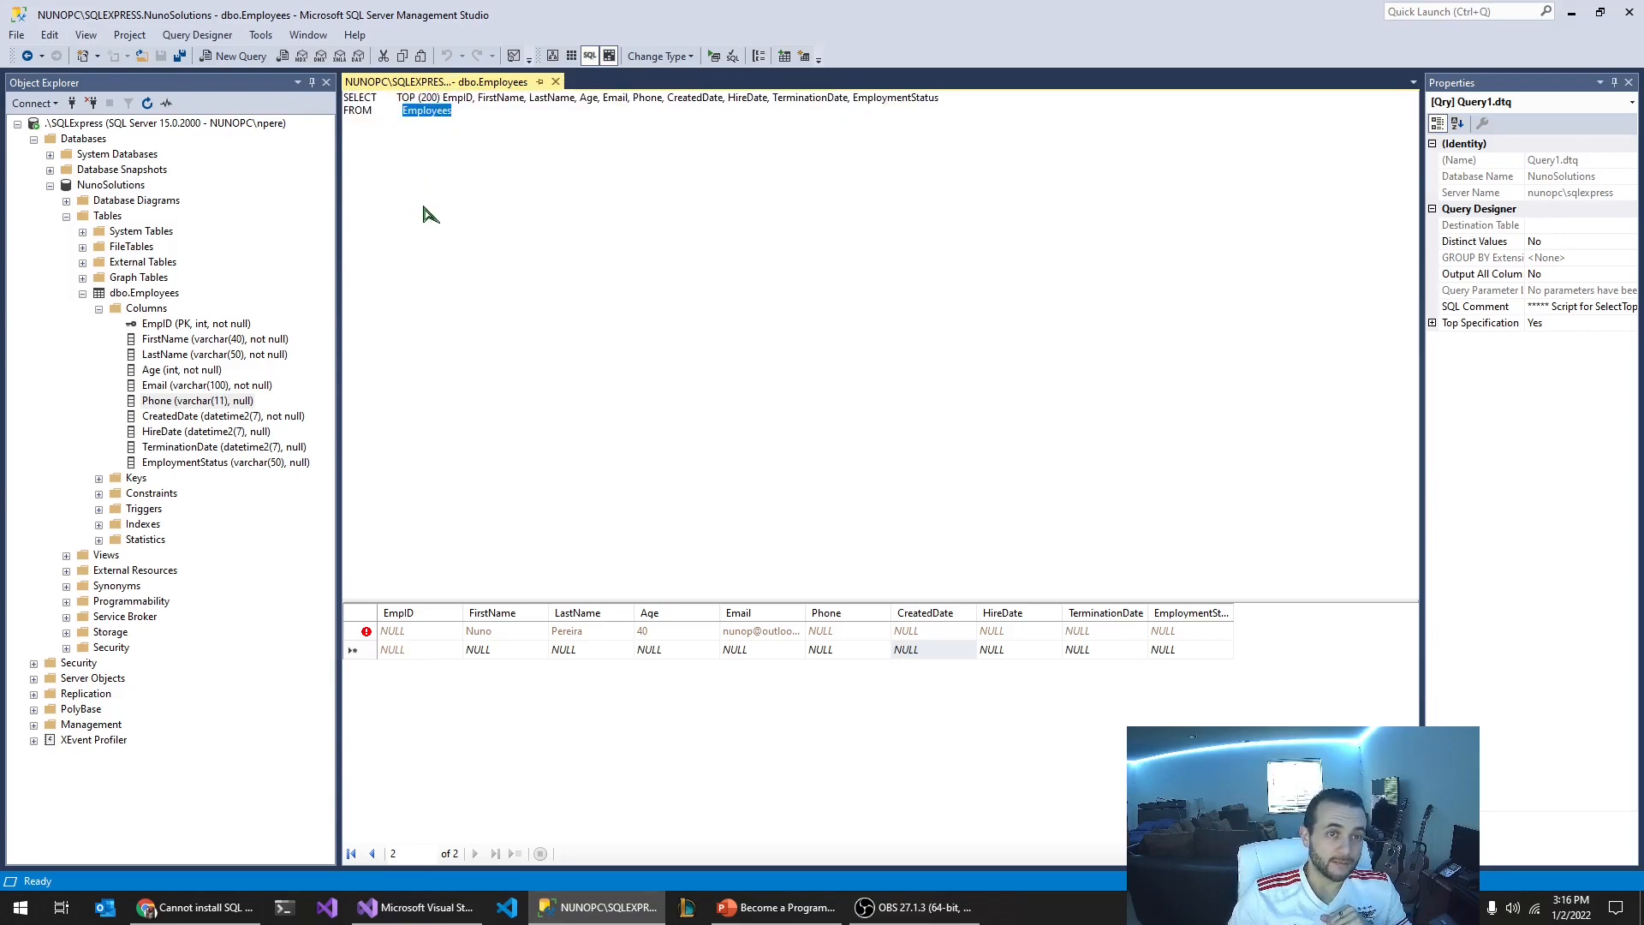
mouse_move(896, 230)
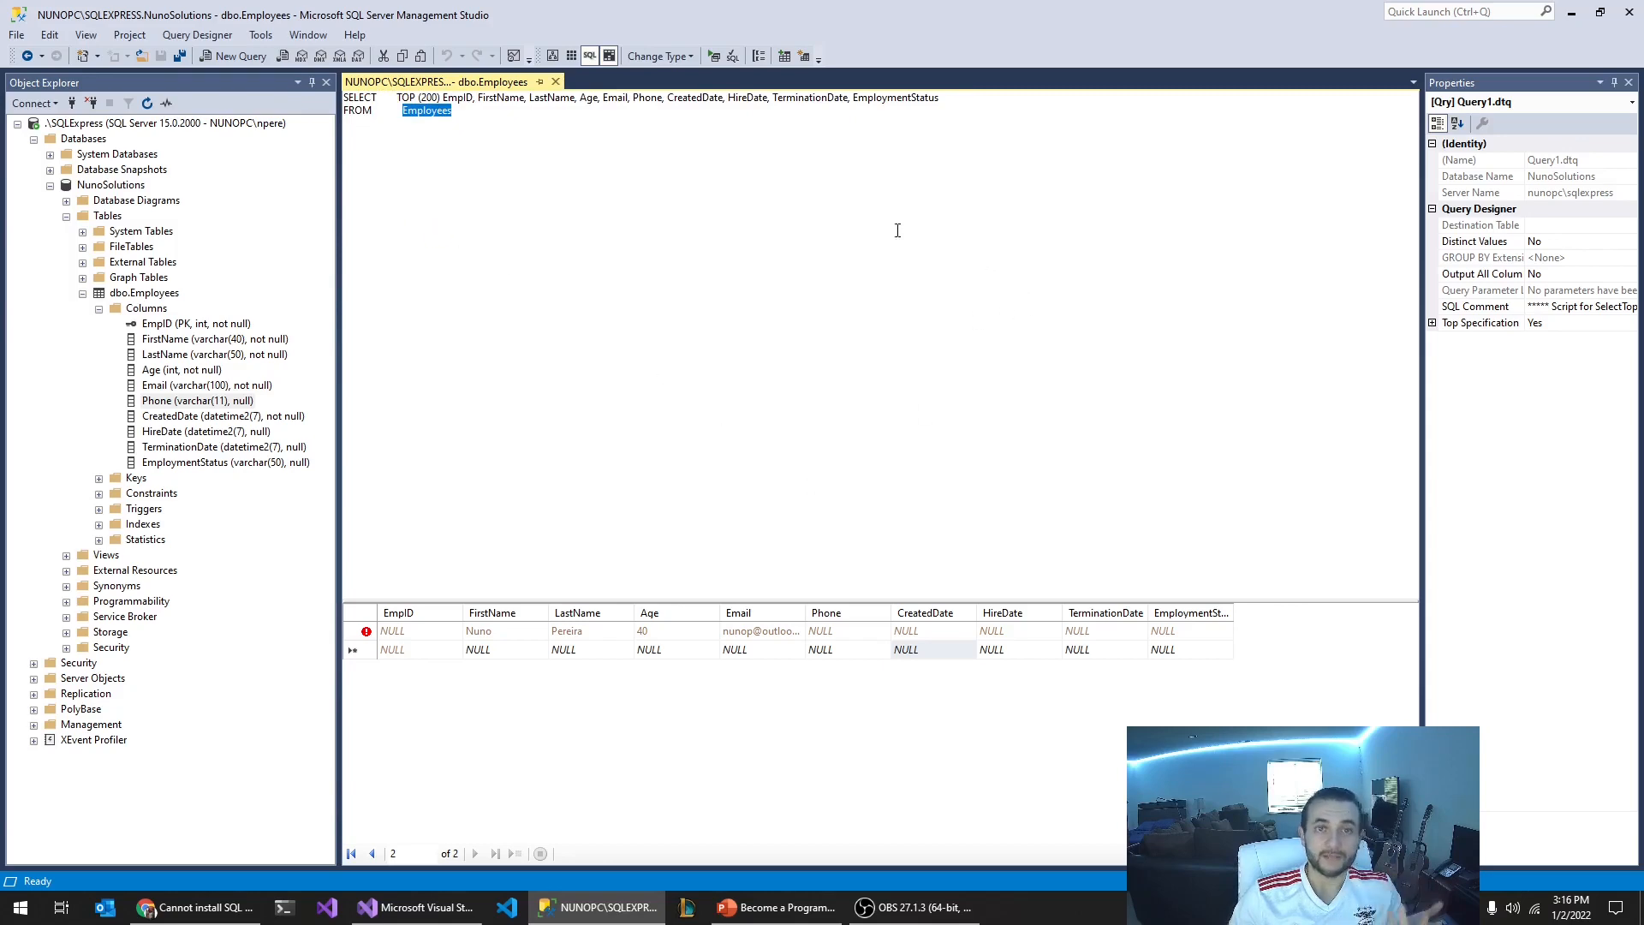
mouse_move(589, 55)
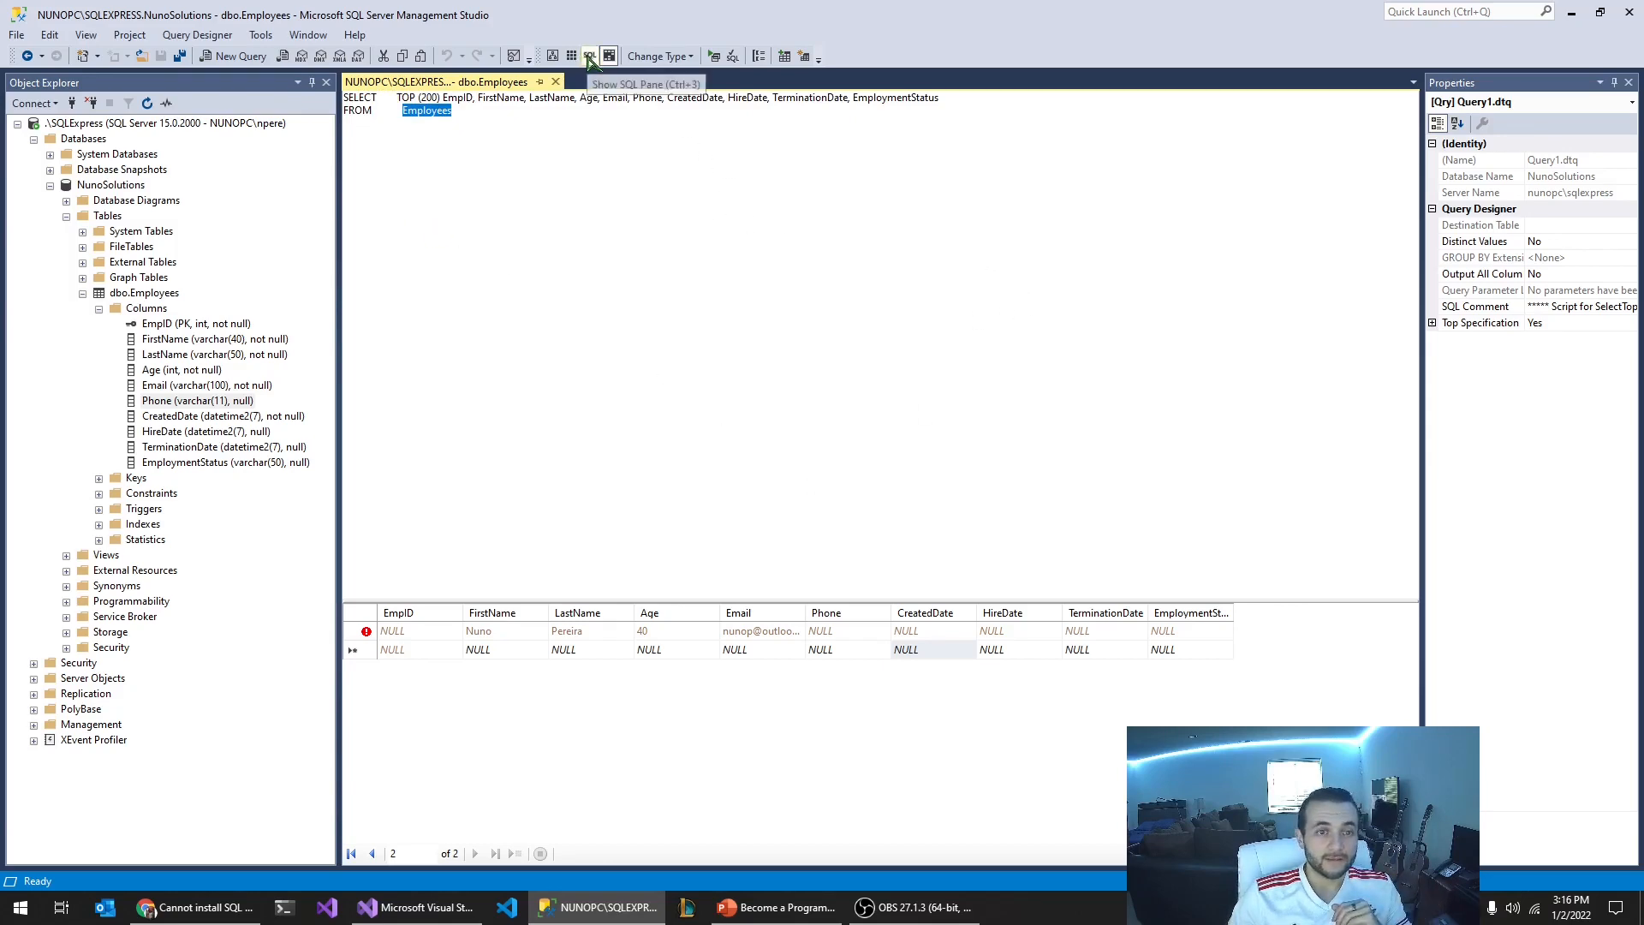
right_click(905, 649)
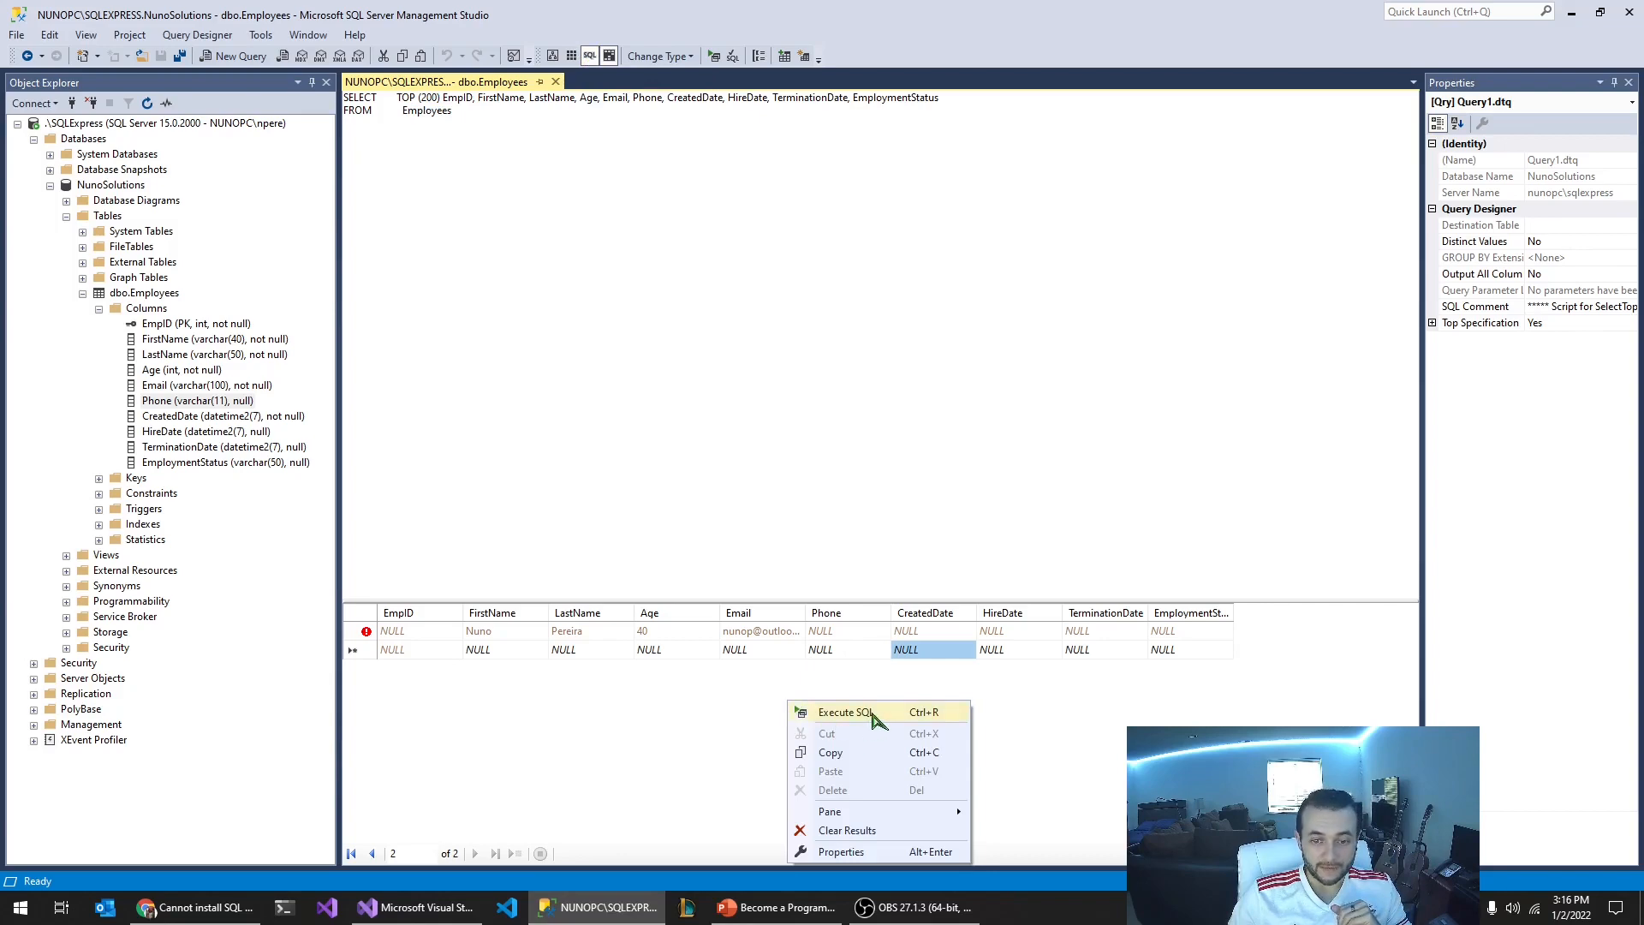
mouse_move(975, 690)
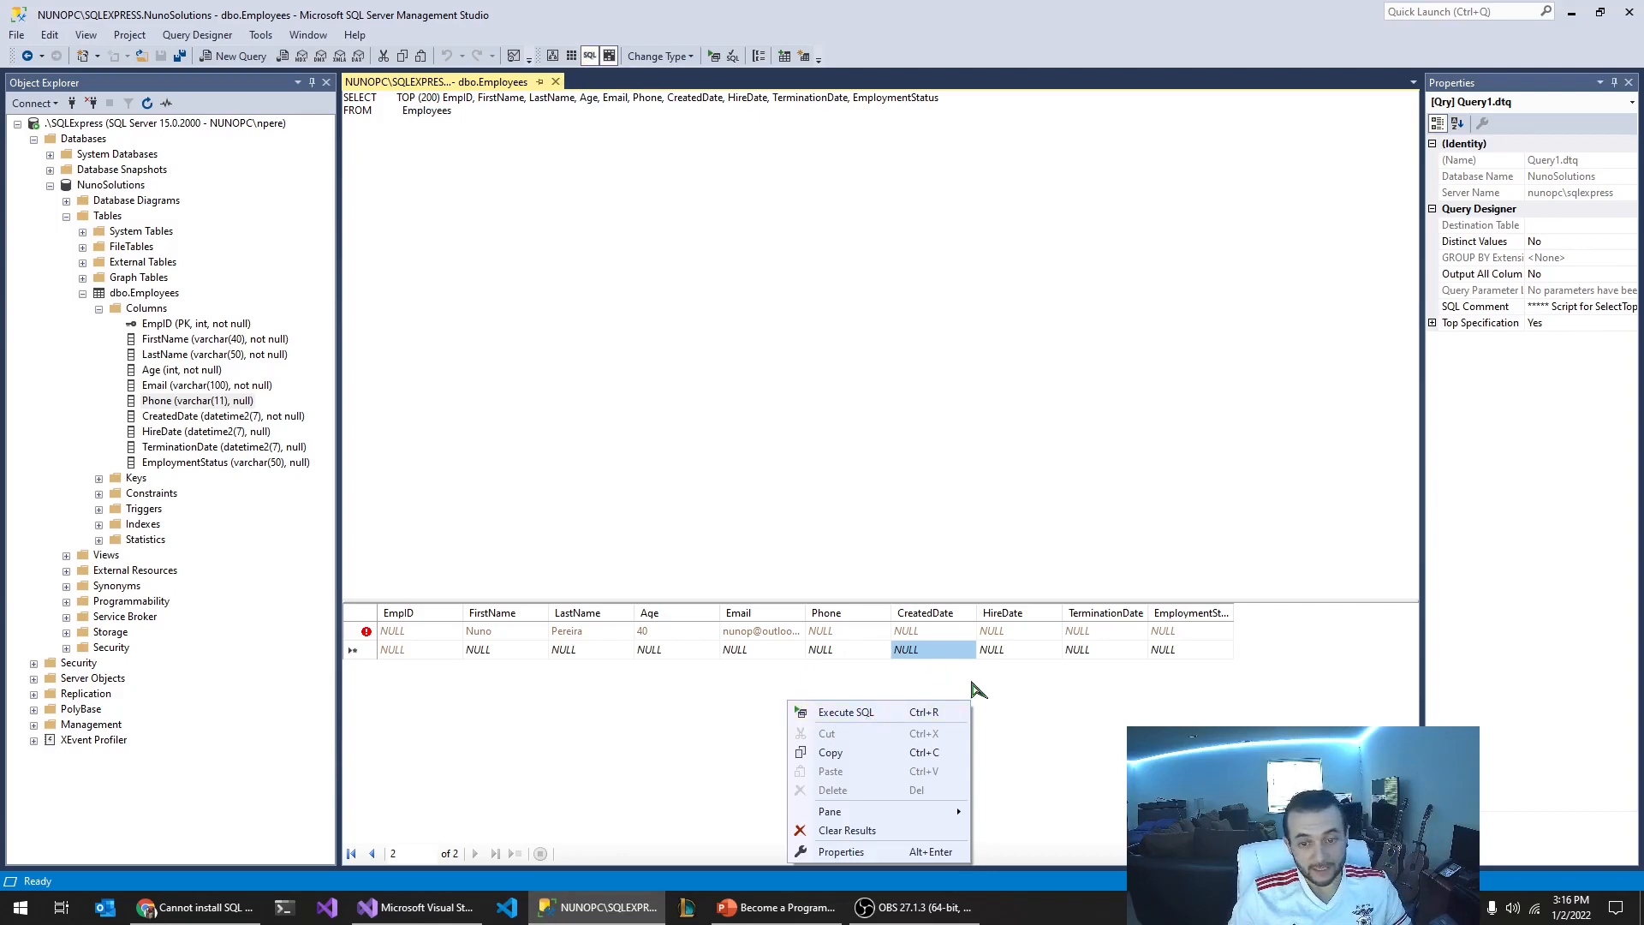
left_click(844, 713)
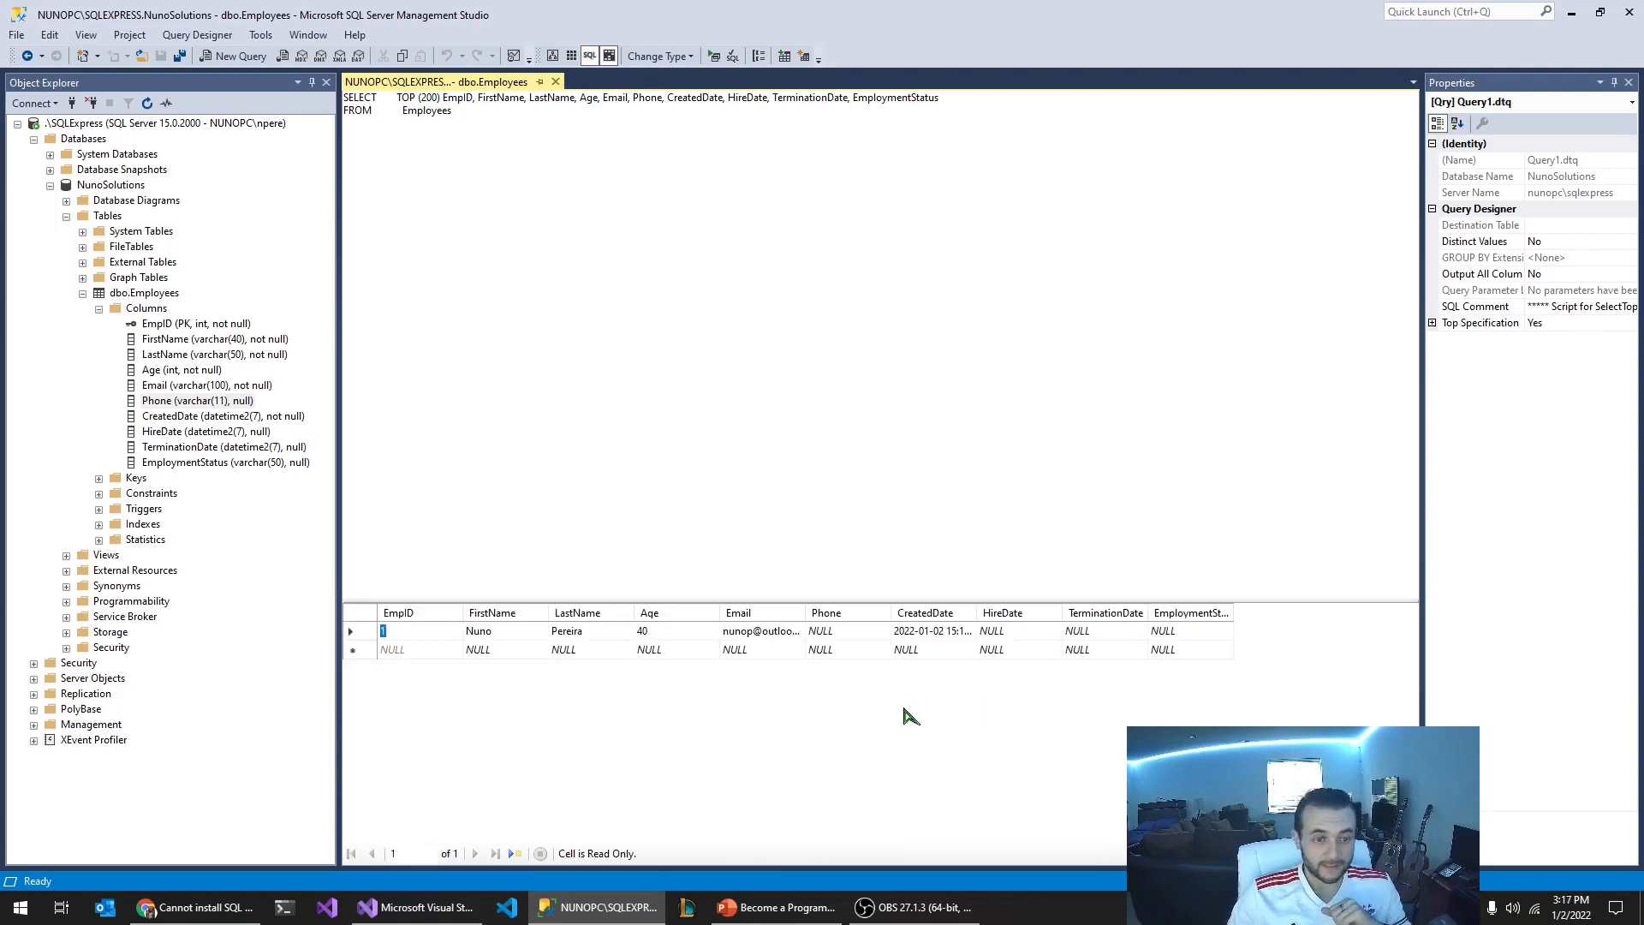
mouse_move(590, 55)
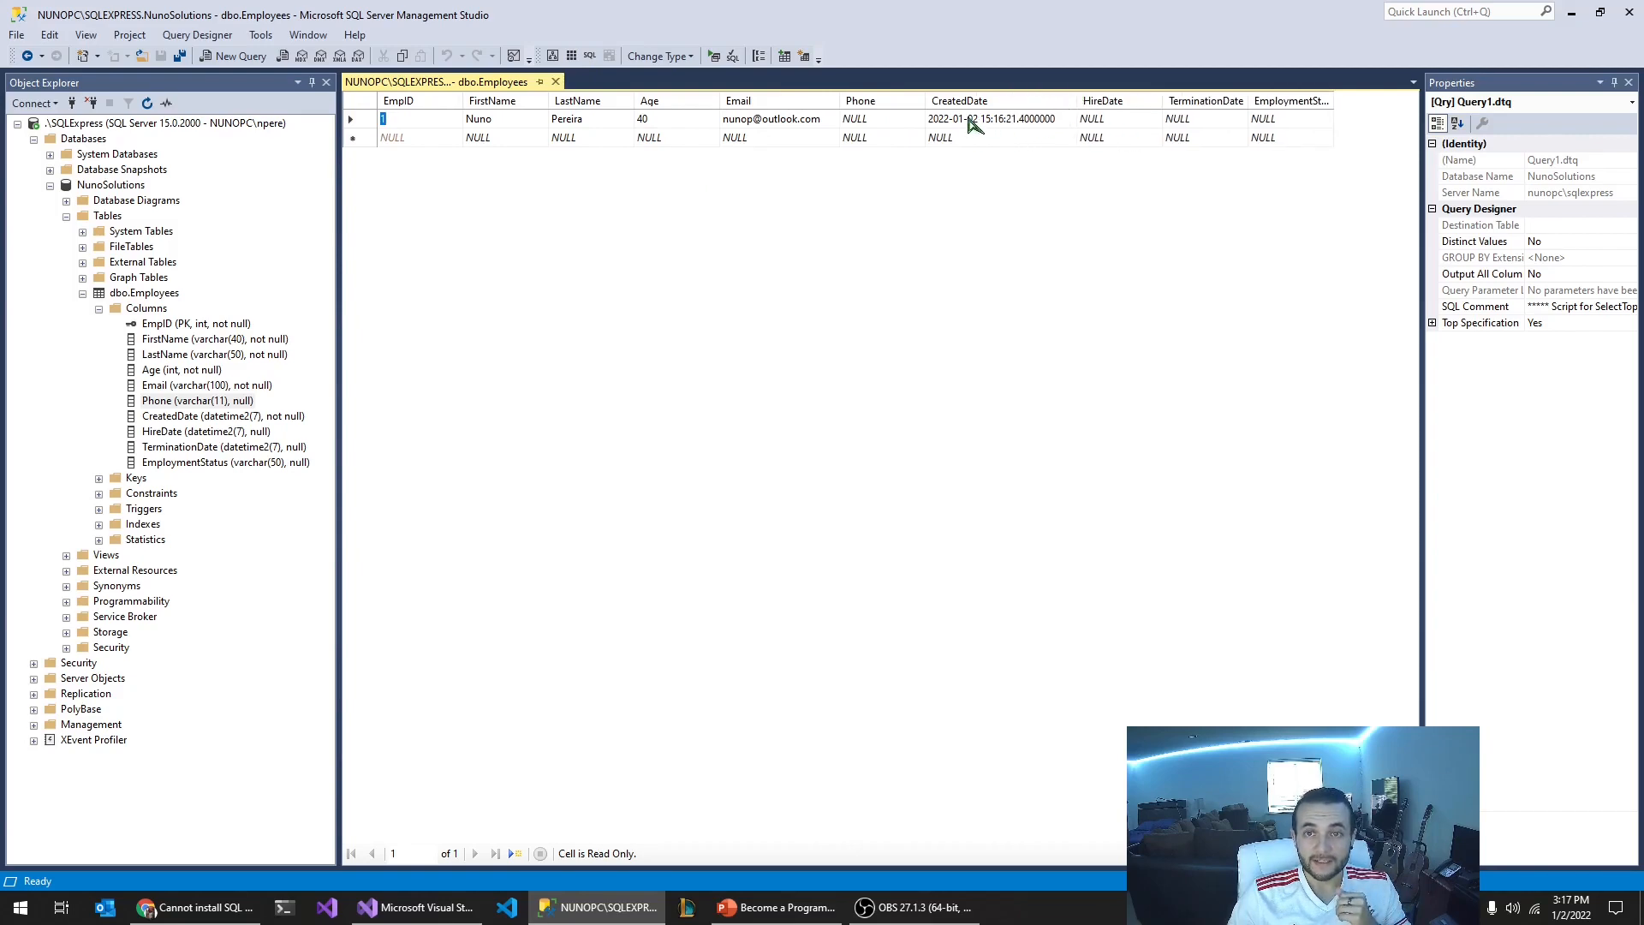
left_click(992, 119)
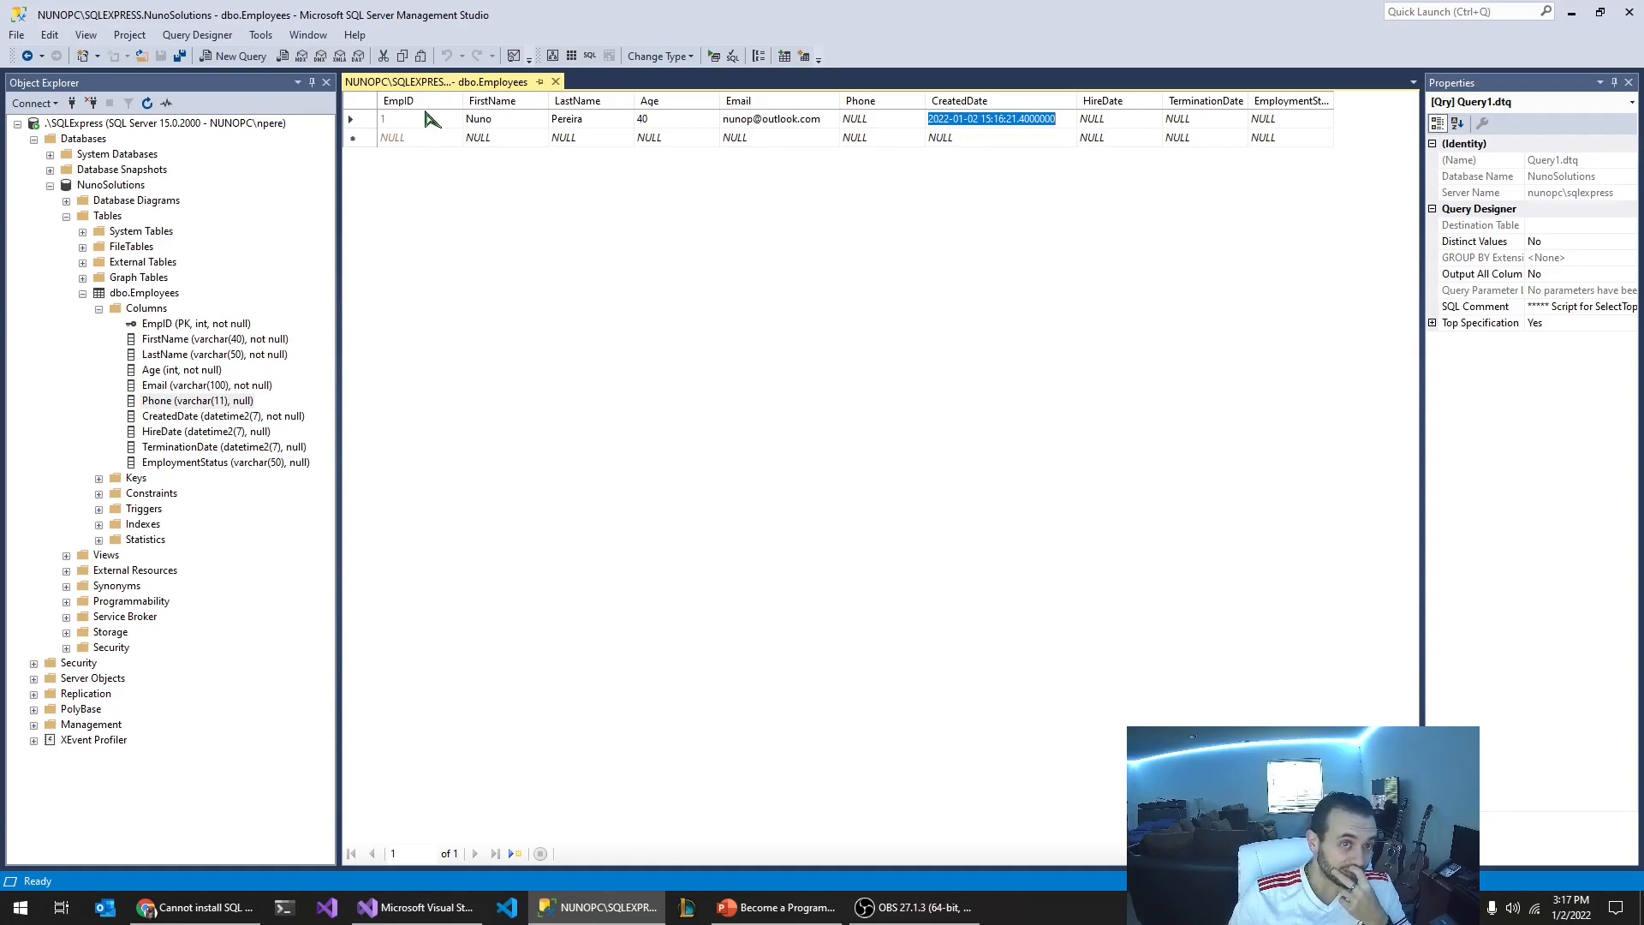
left_click(389, 118)
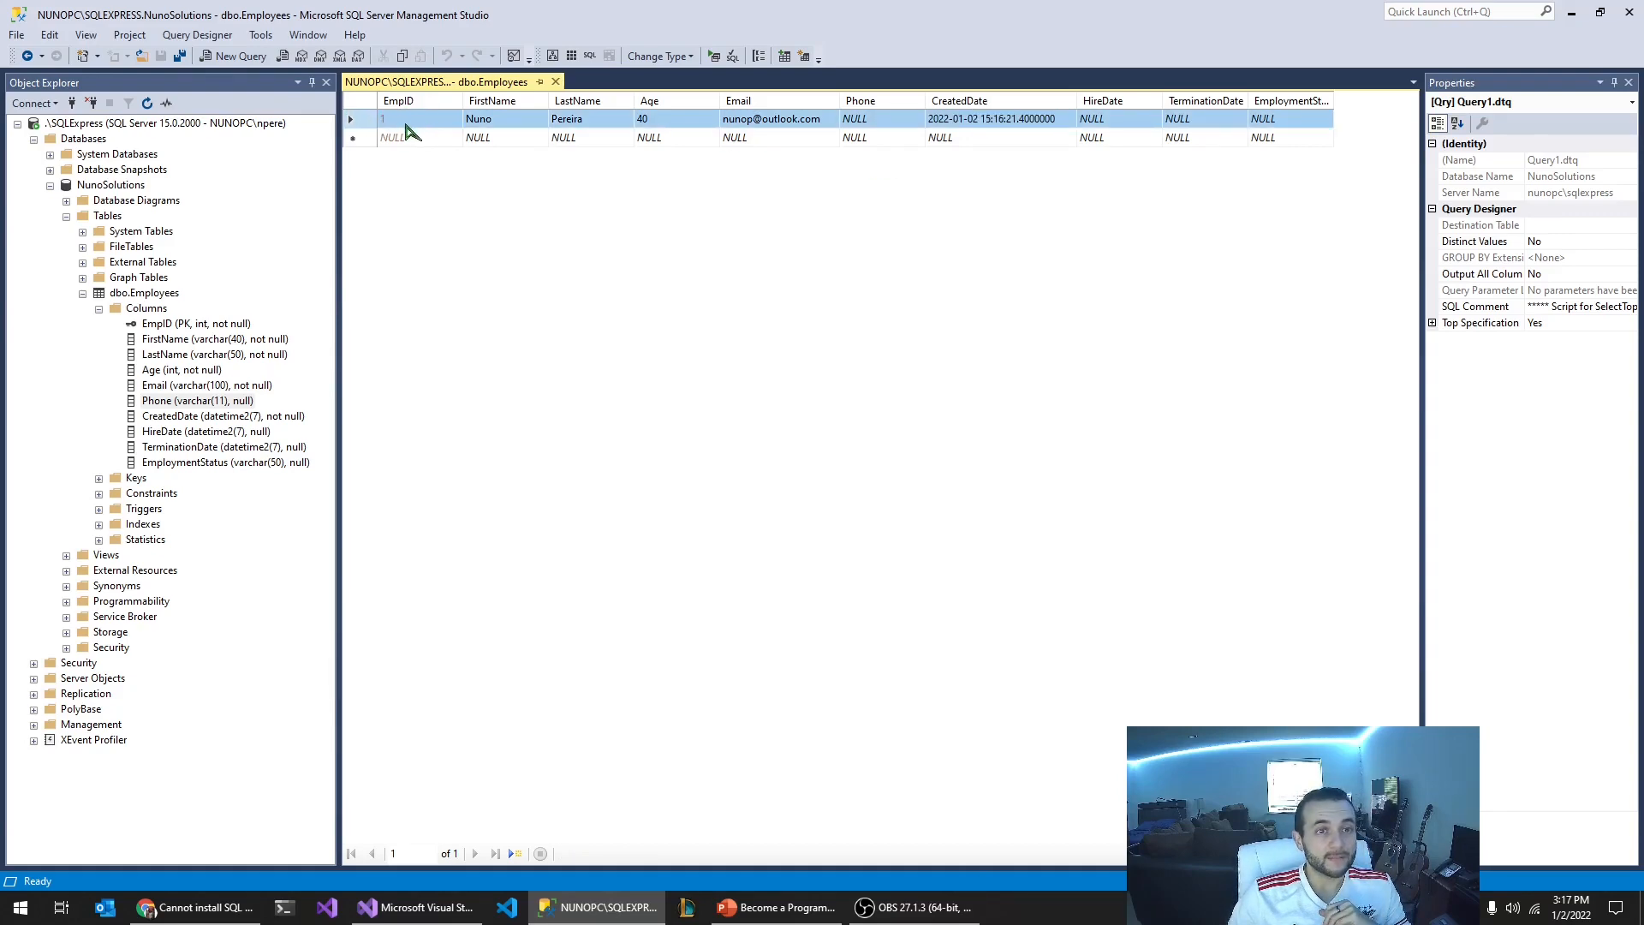
left_click(477, 137)
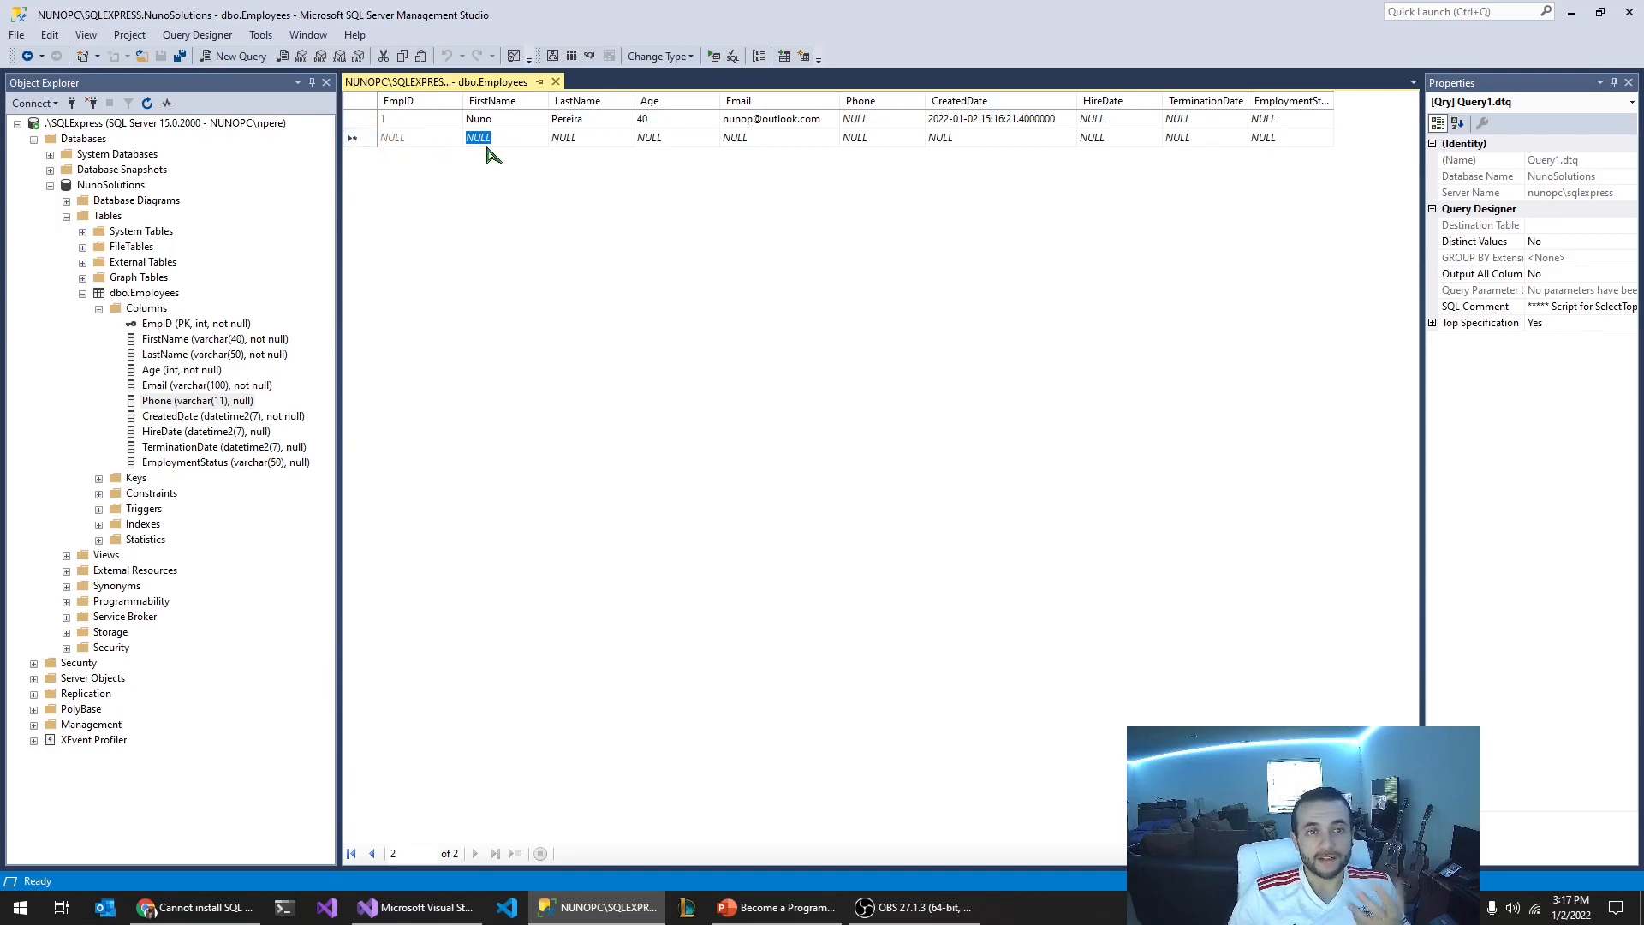
type("Marco")
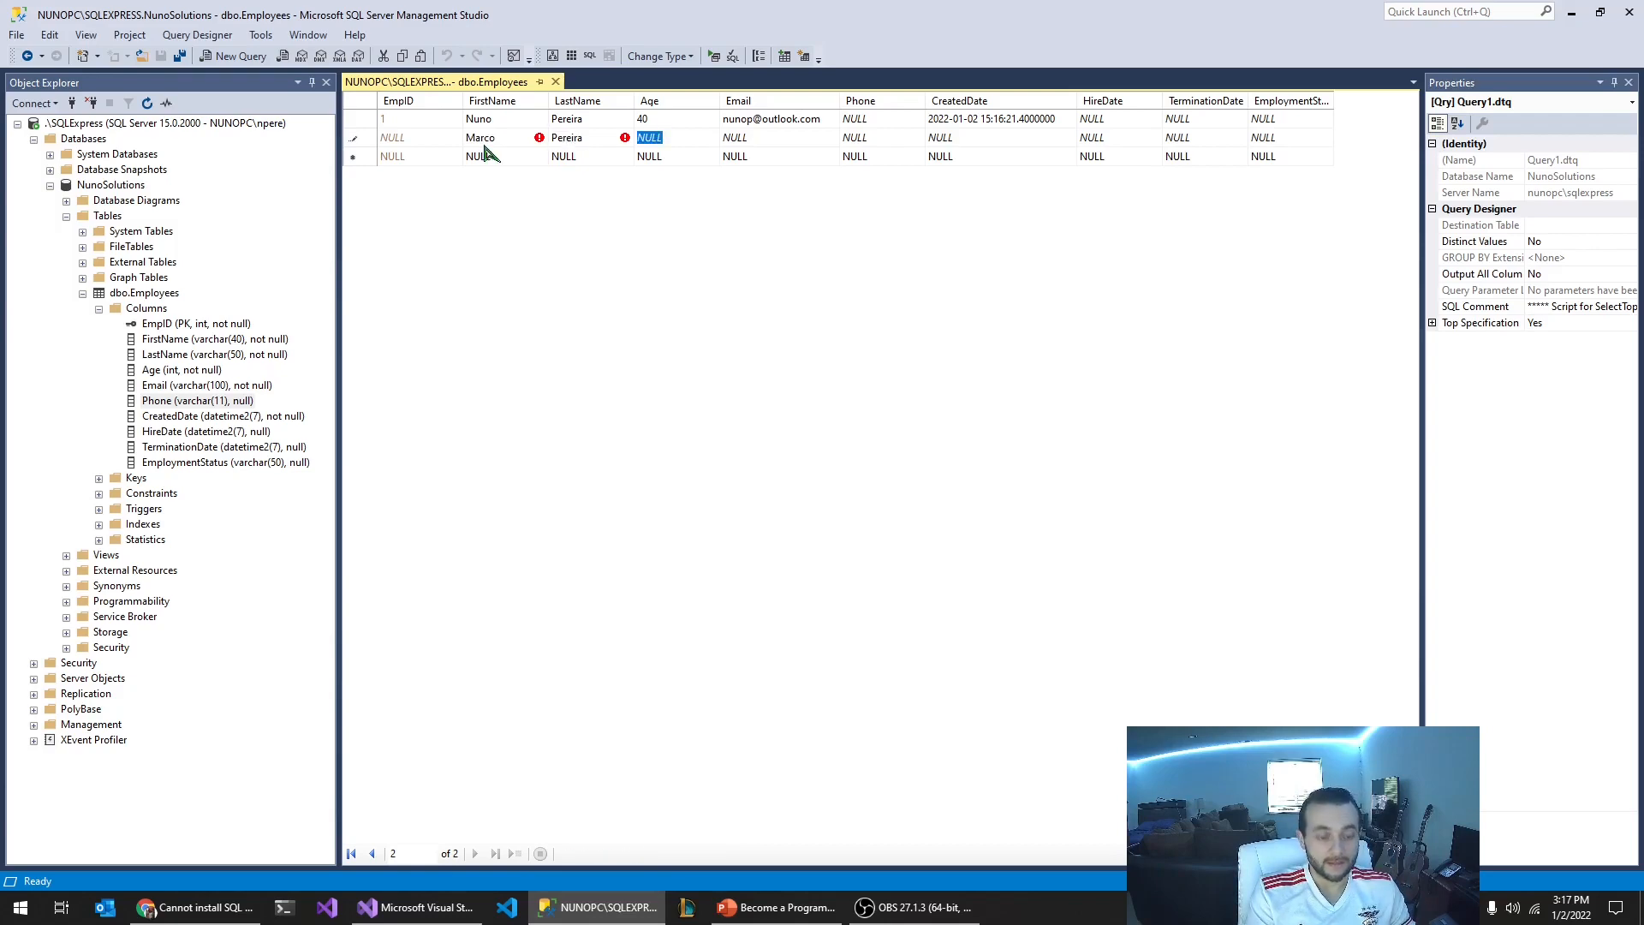
type("42")
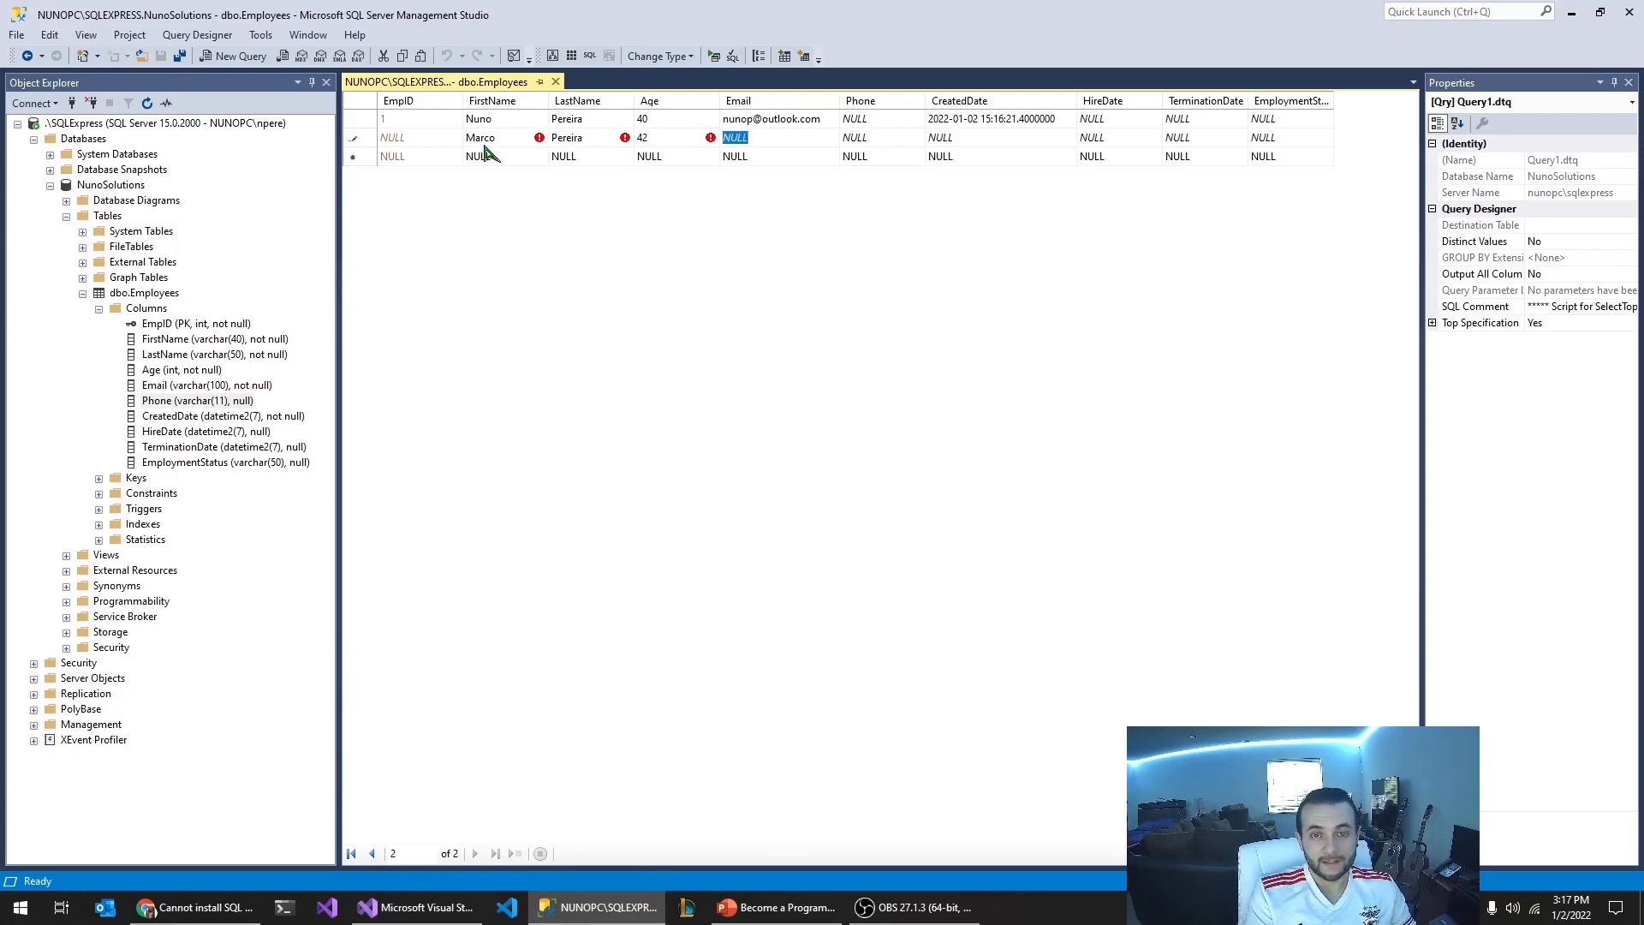
type("user1")
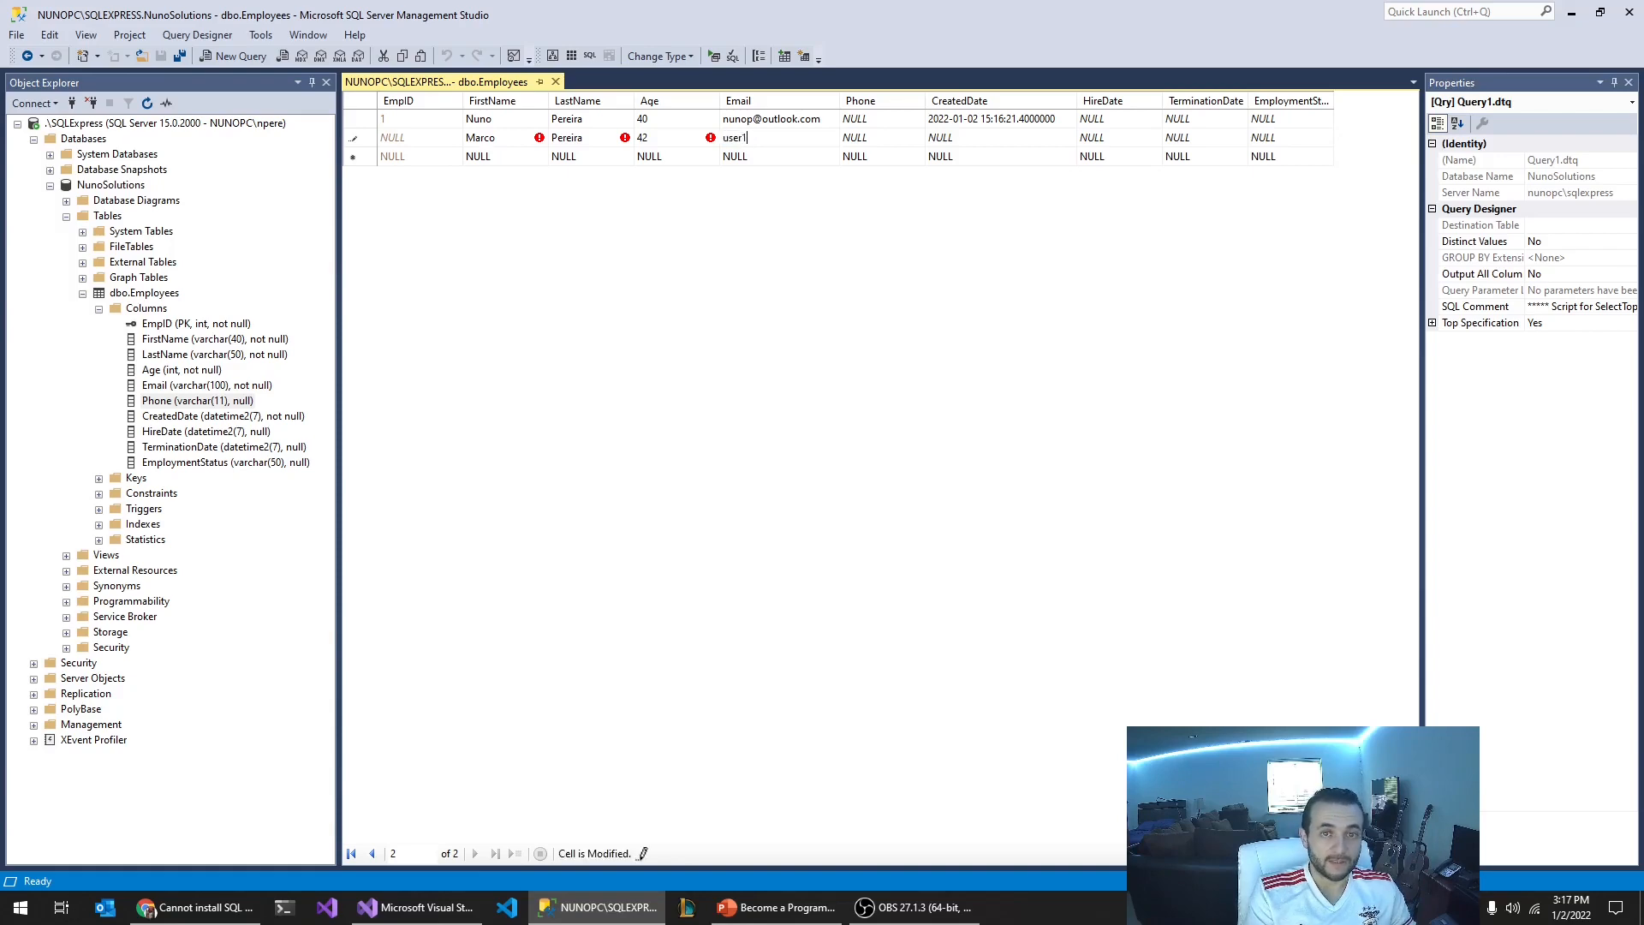
type("@company")
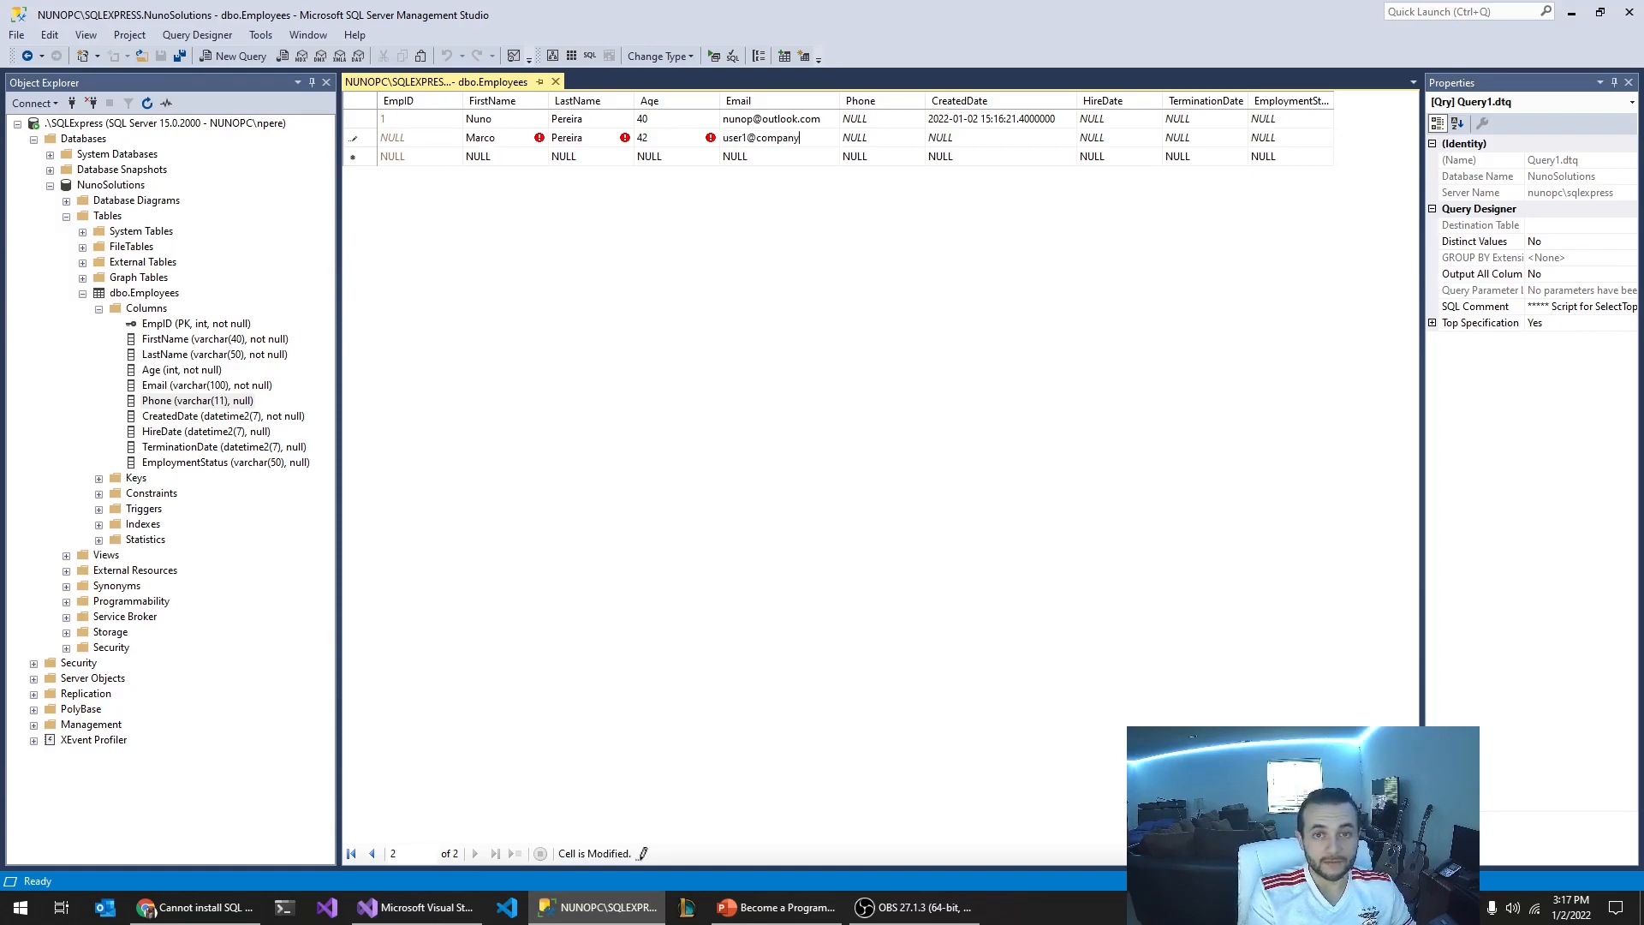
left_click(854, 137)
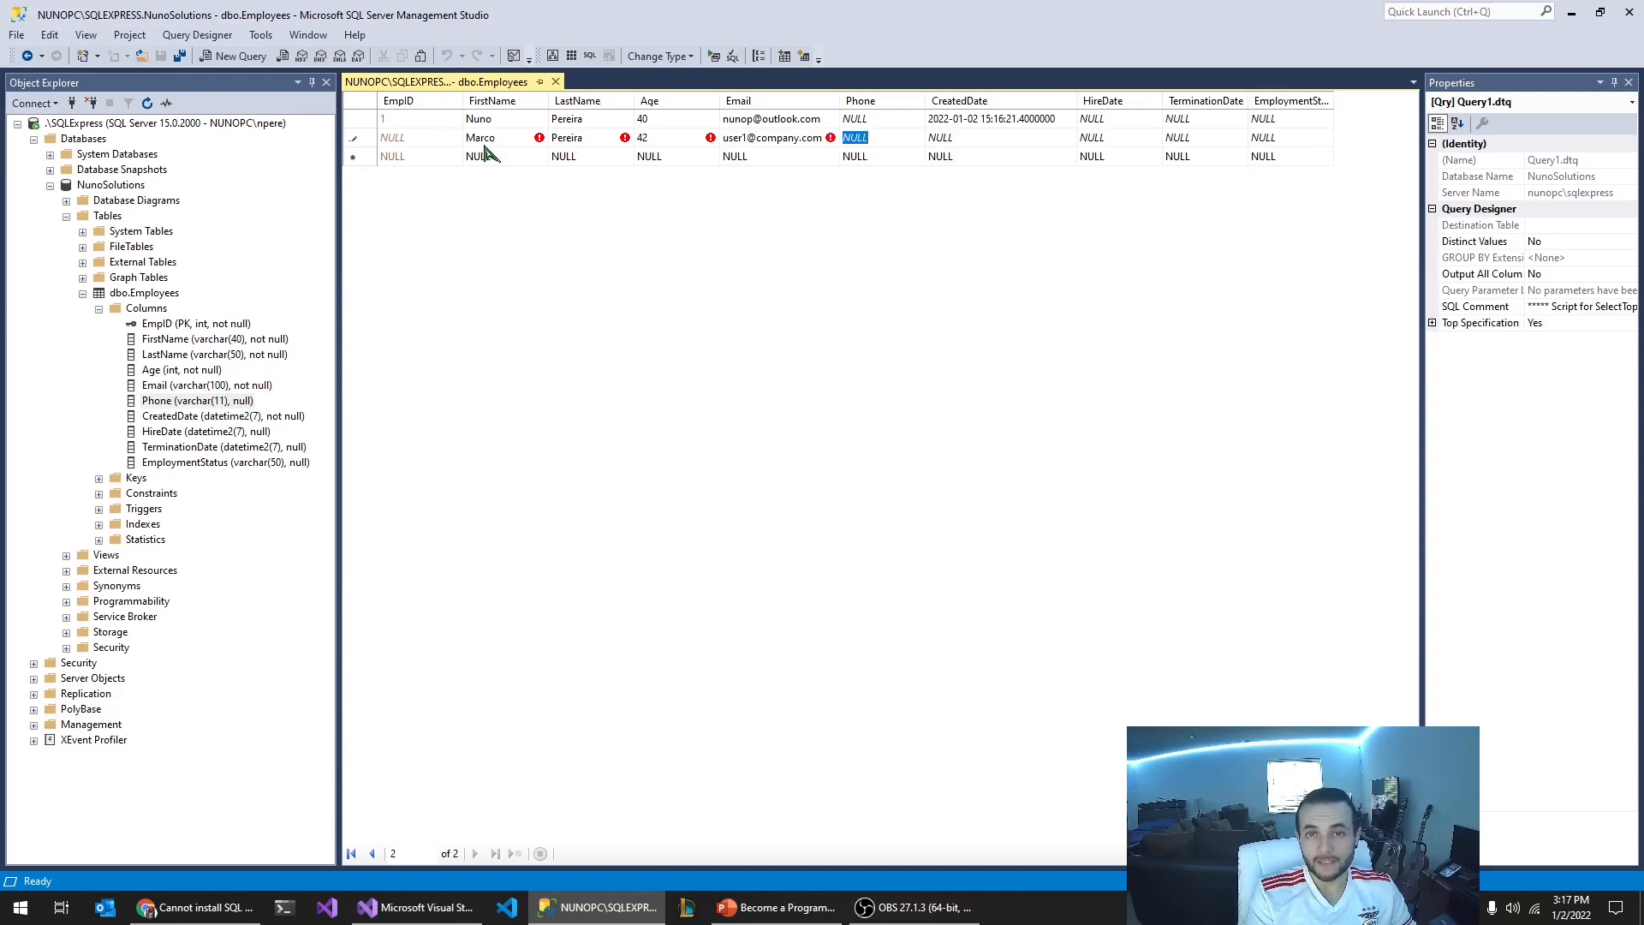
left_click(940, 137)
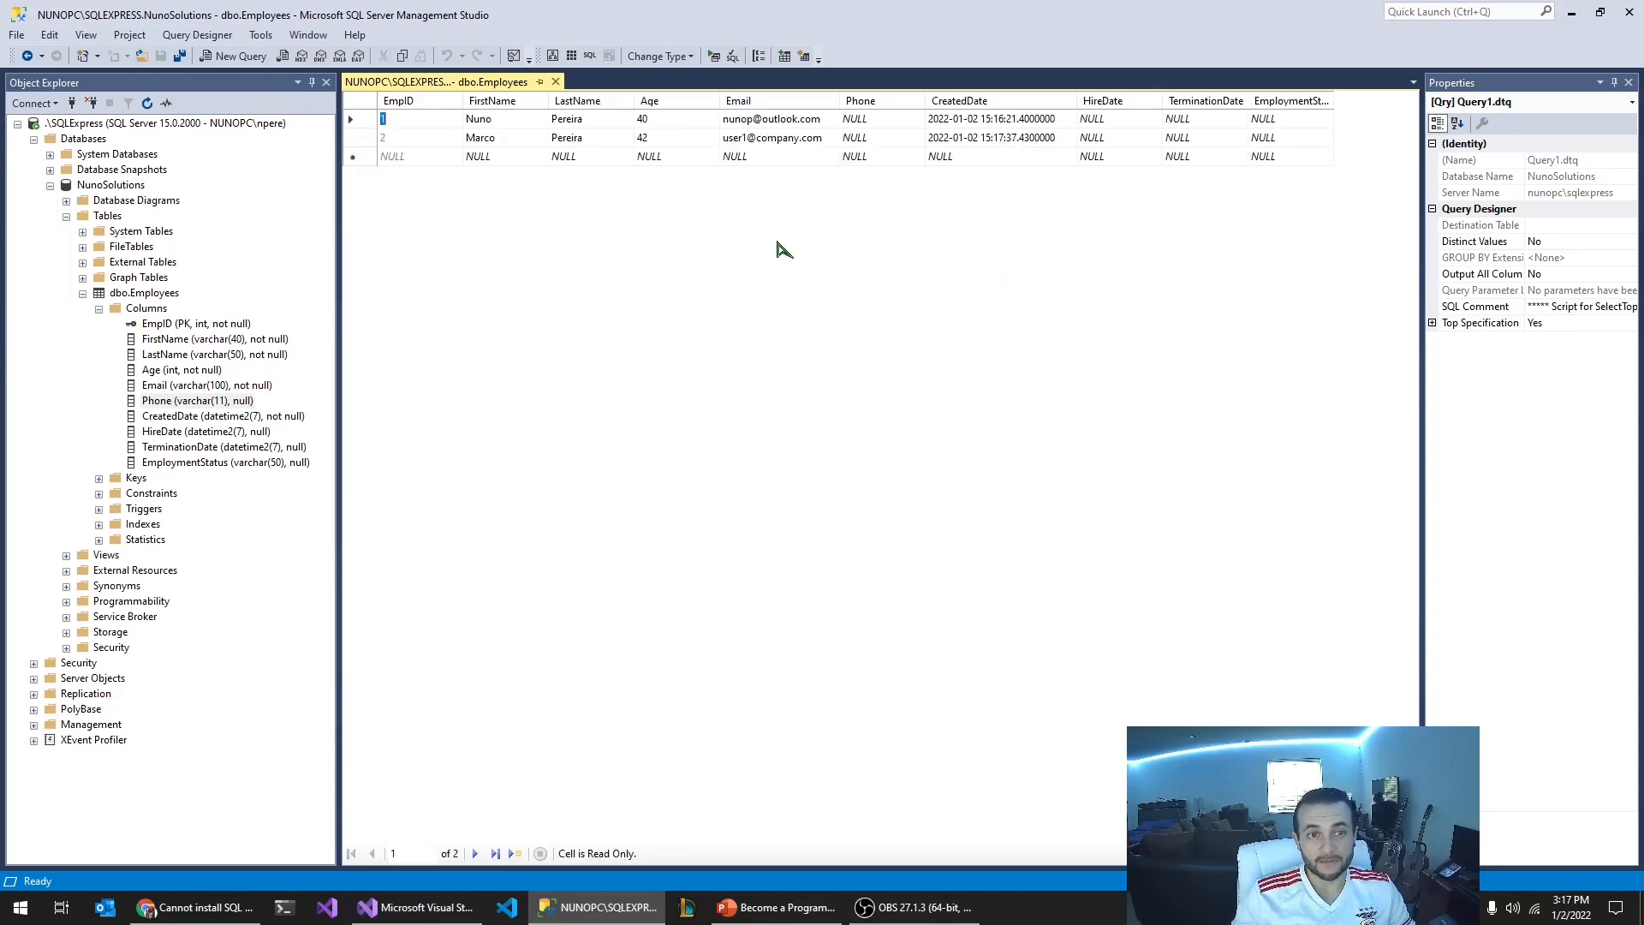
left_click(399, 118)
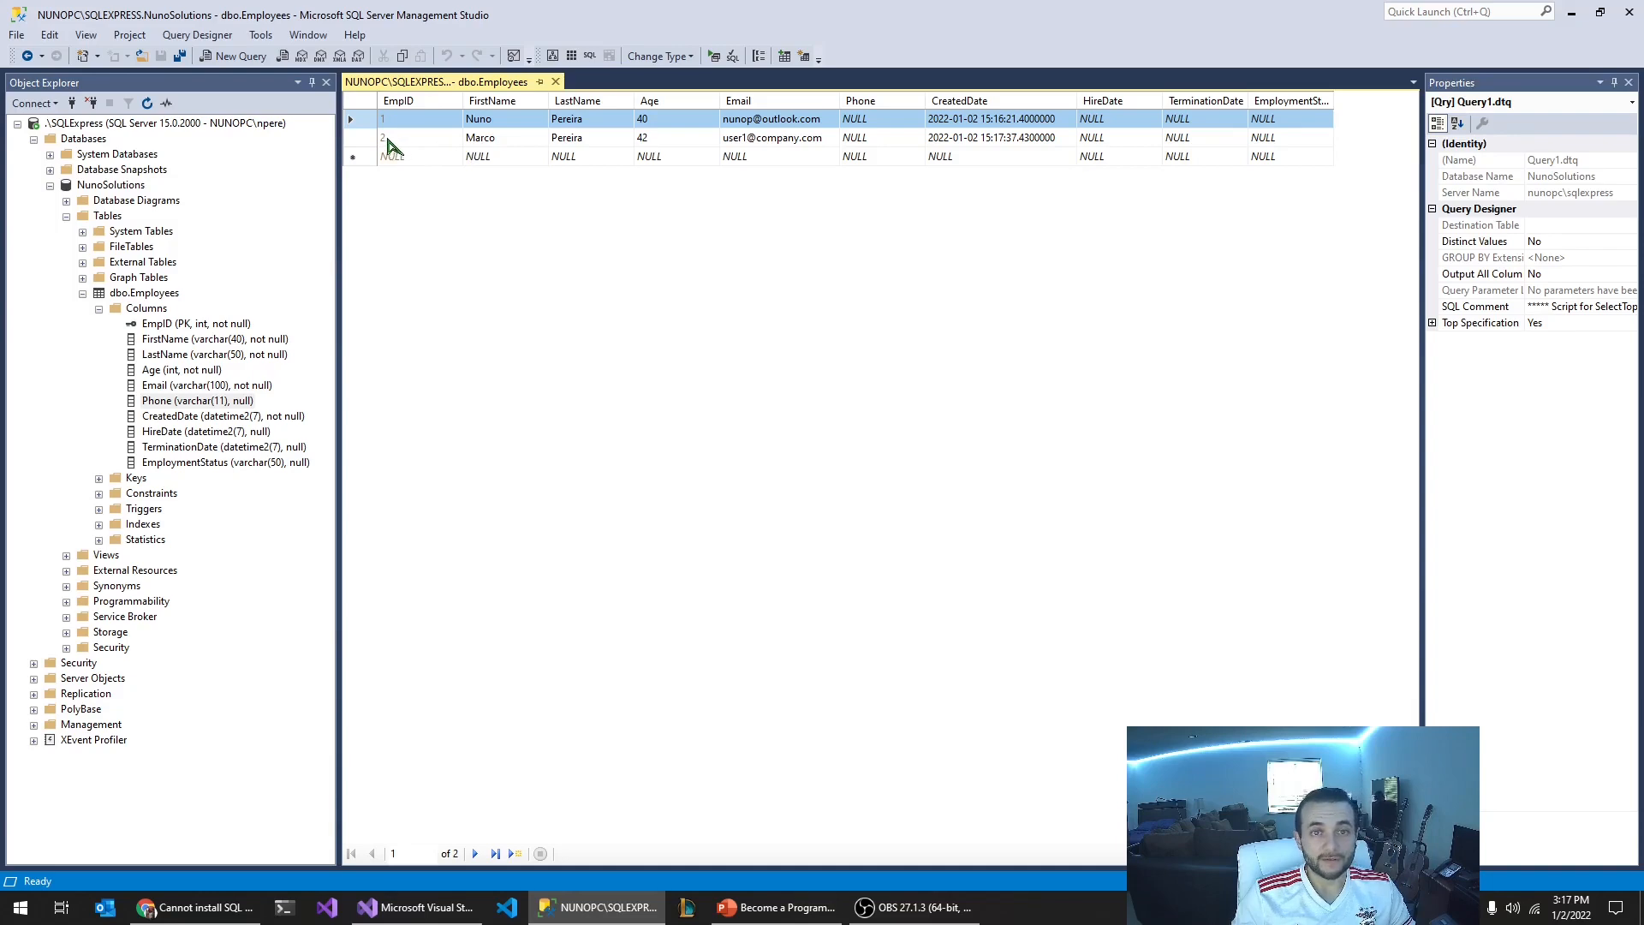
mouse_move(118, 337)
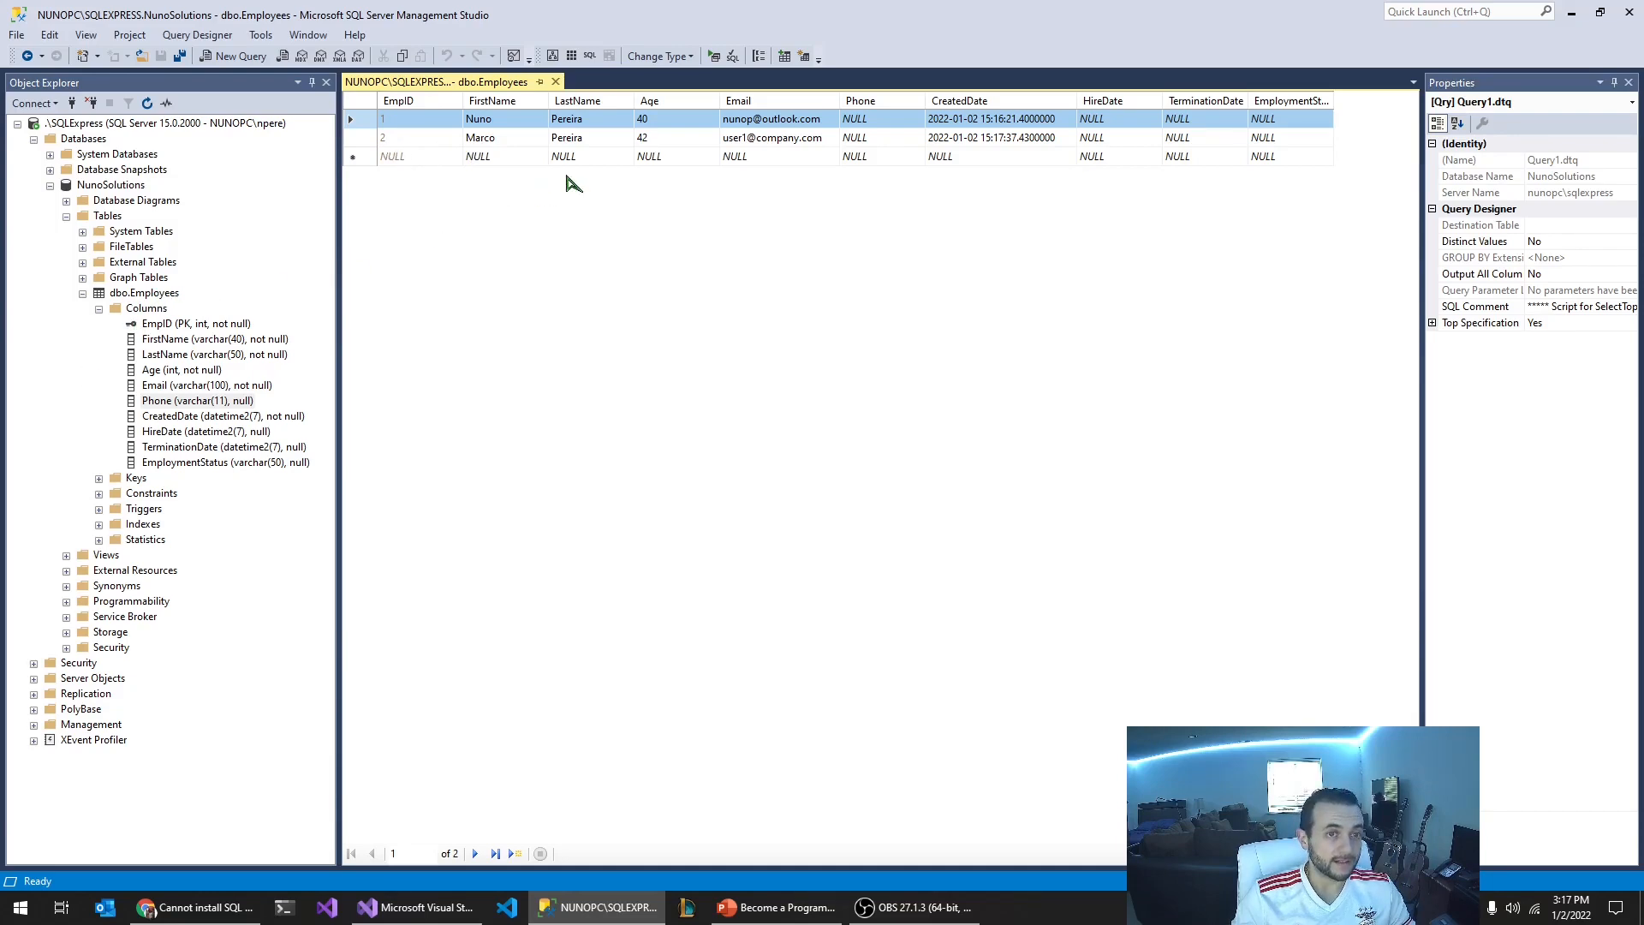
mouse_move(969, 233)
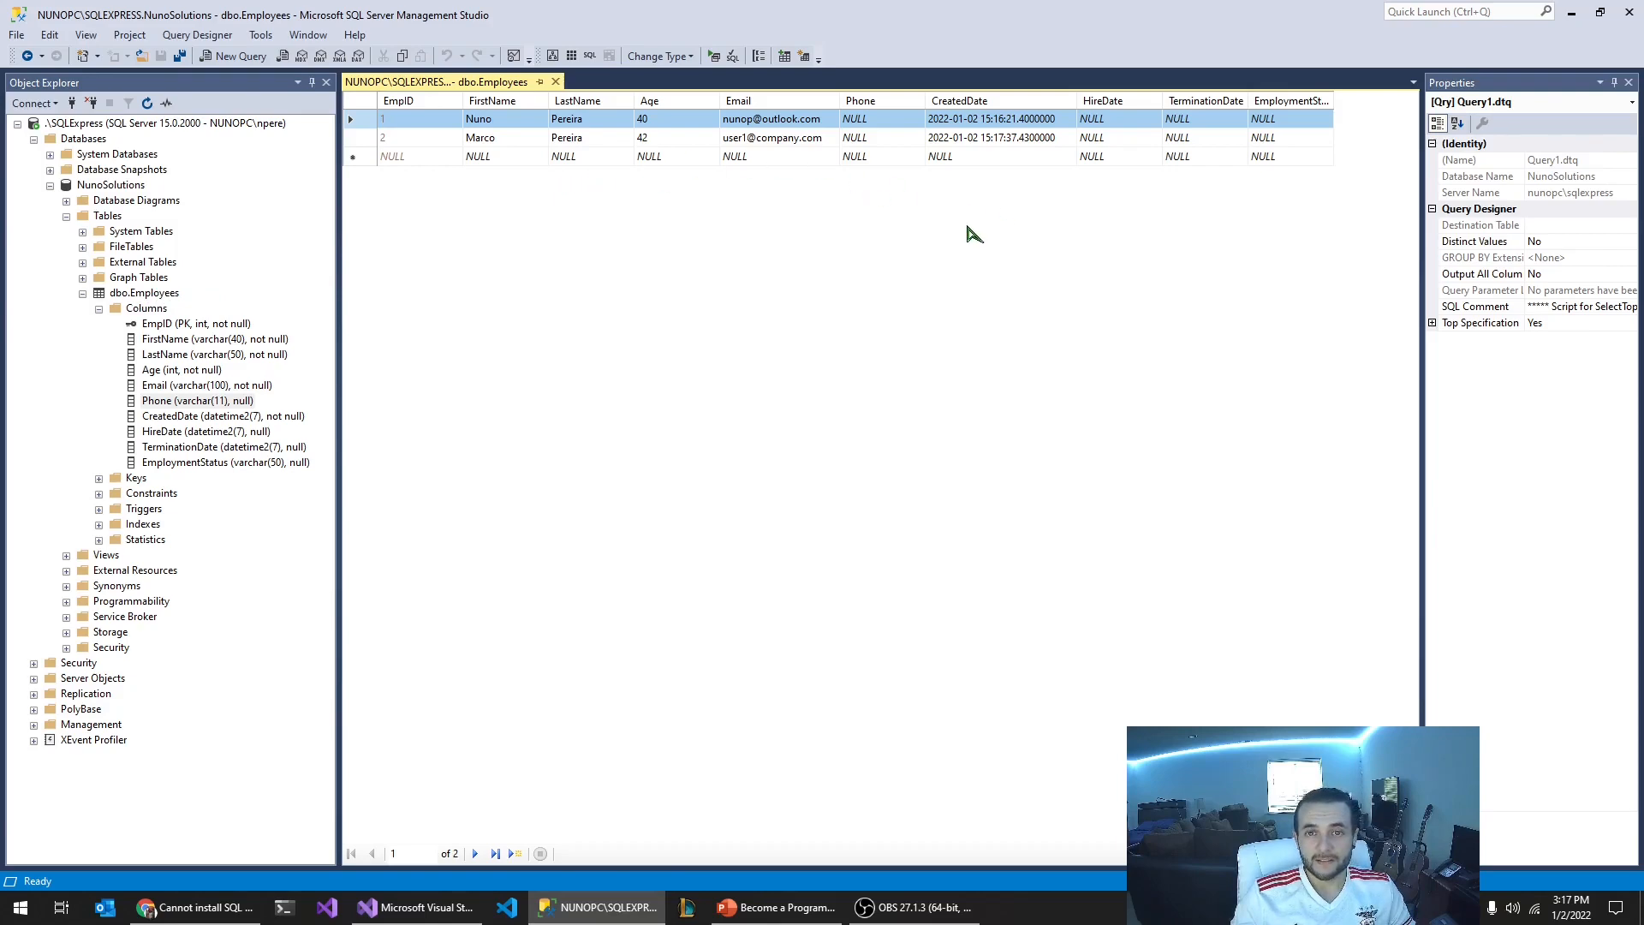
mouse_move(623, 168)
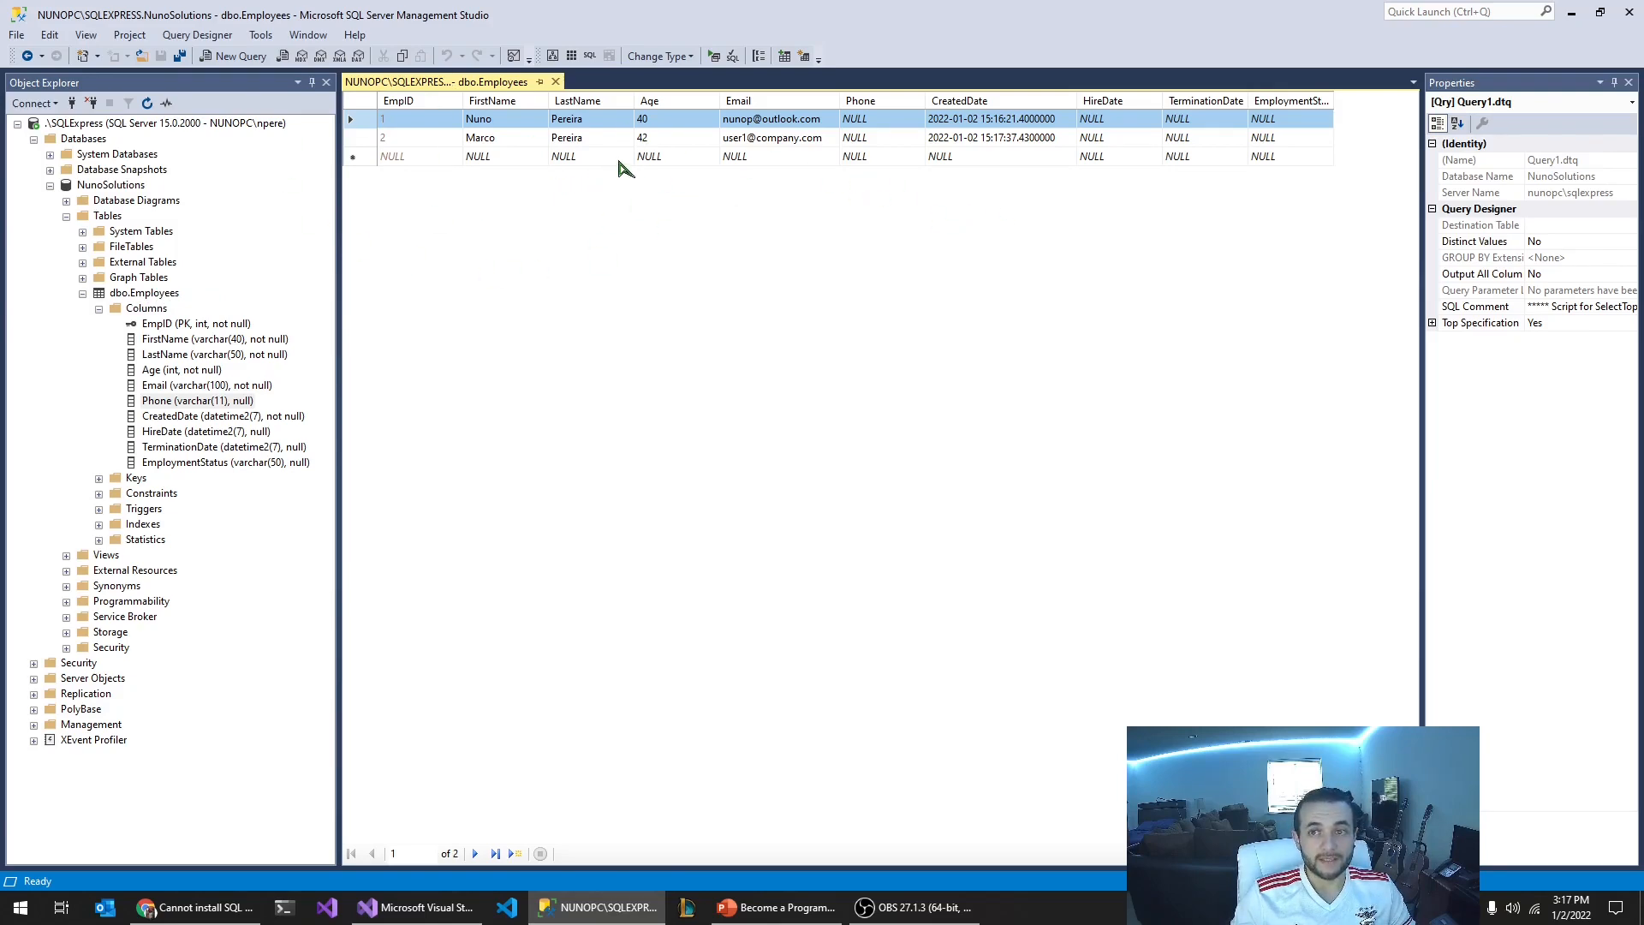
mouse_move(751, 205)
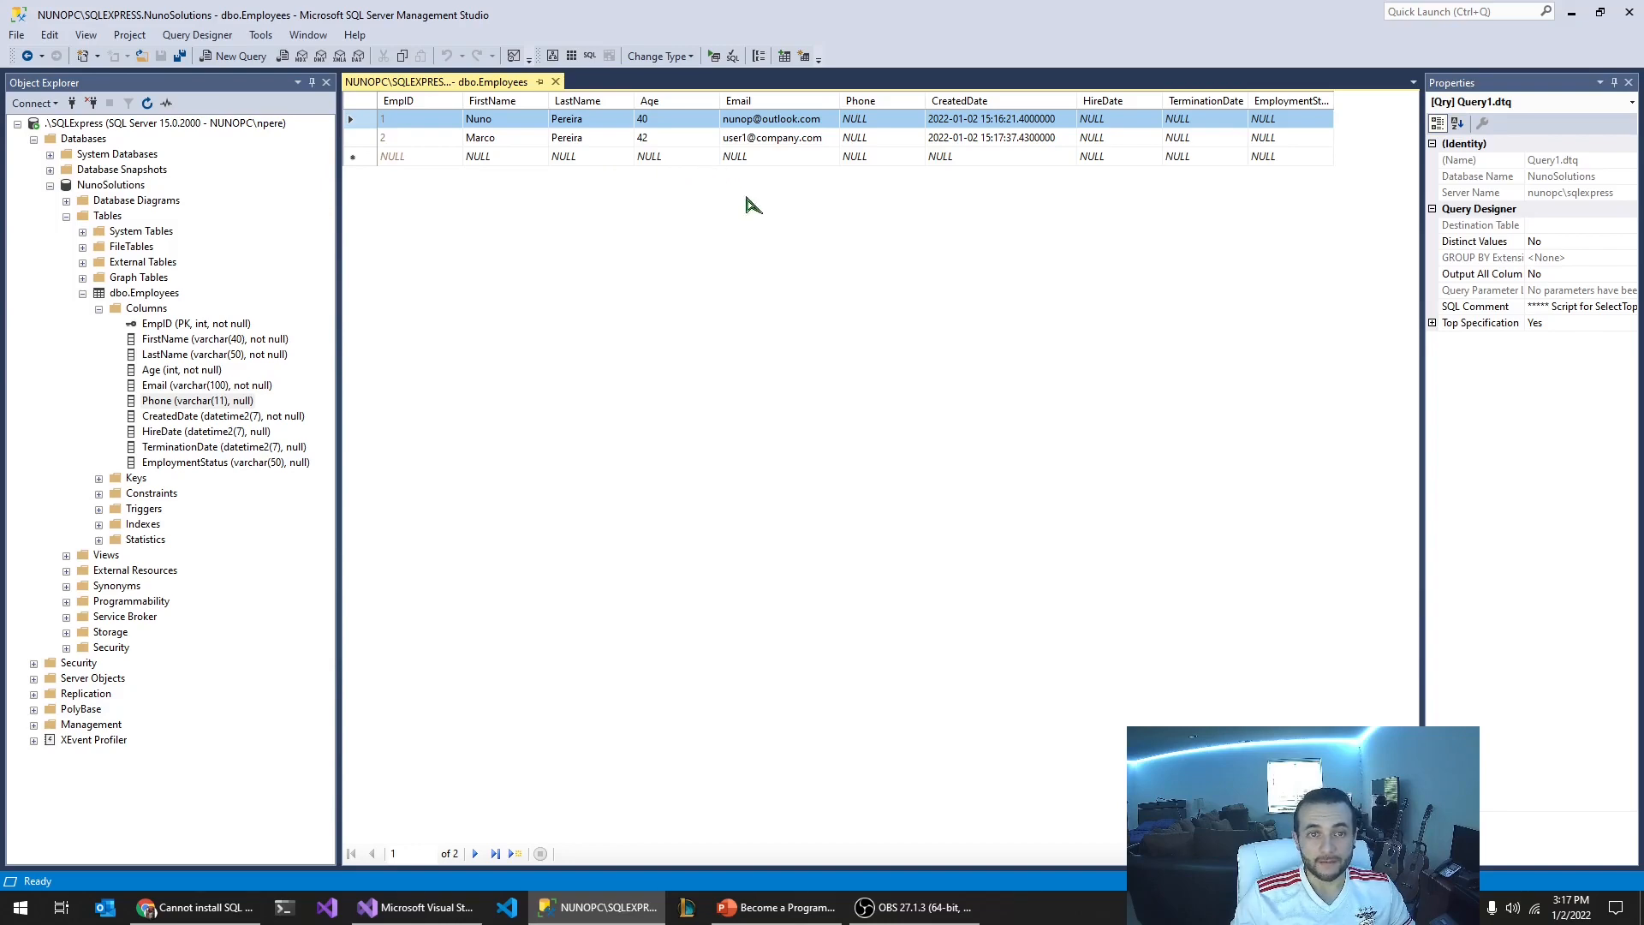
mouse_move(770, 216)
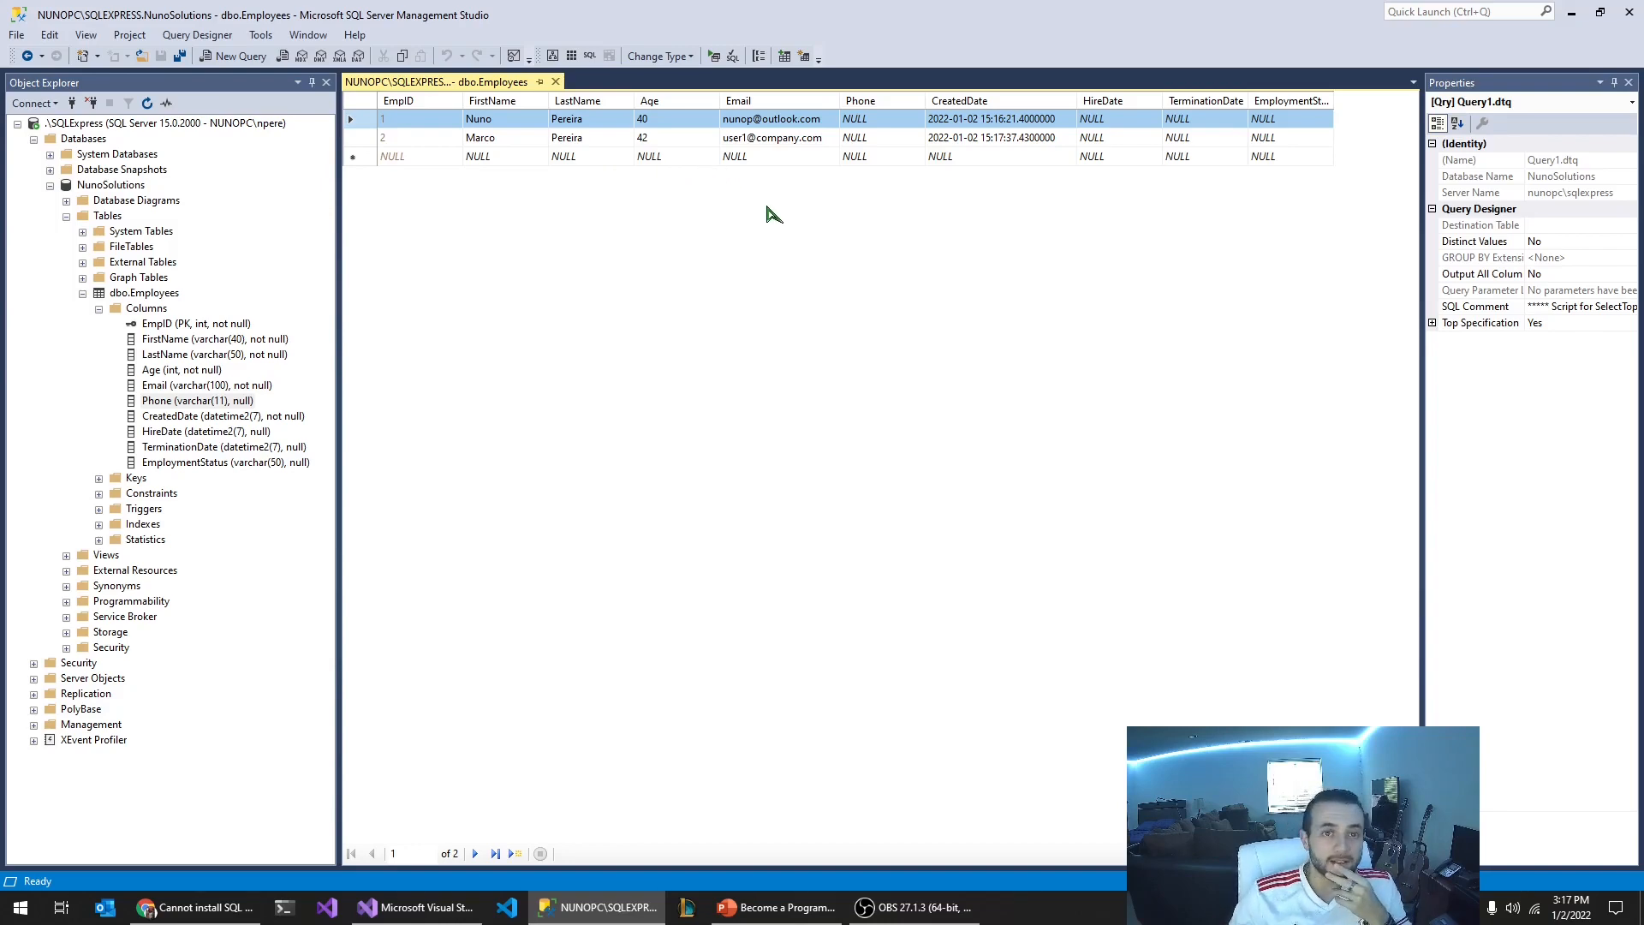
mouse_move(918, 198)
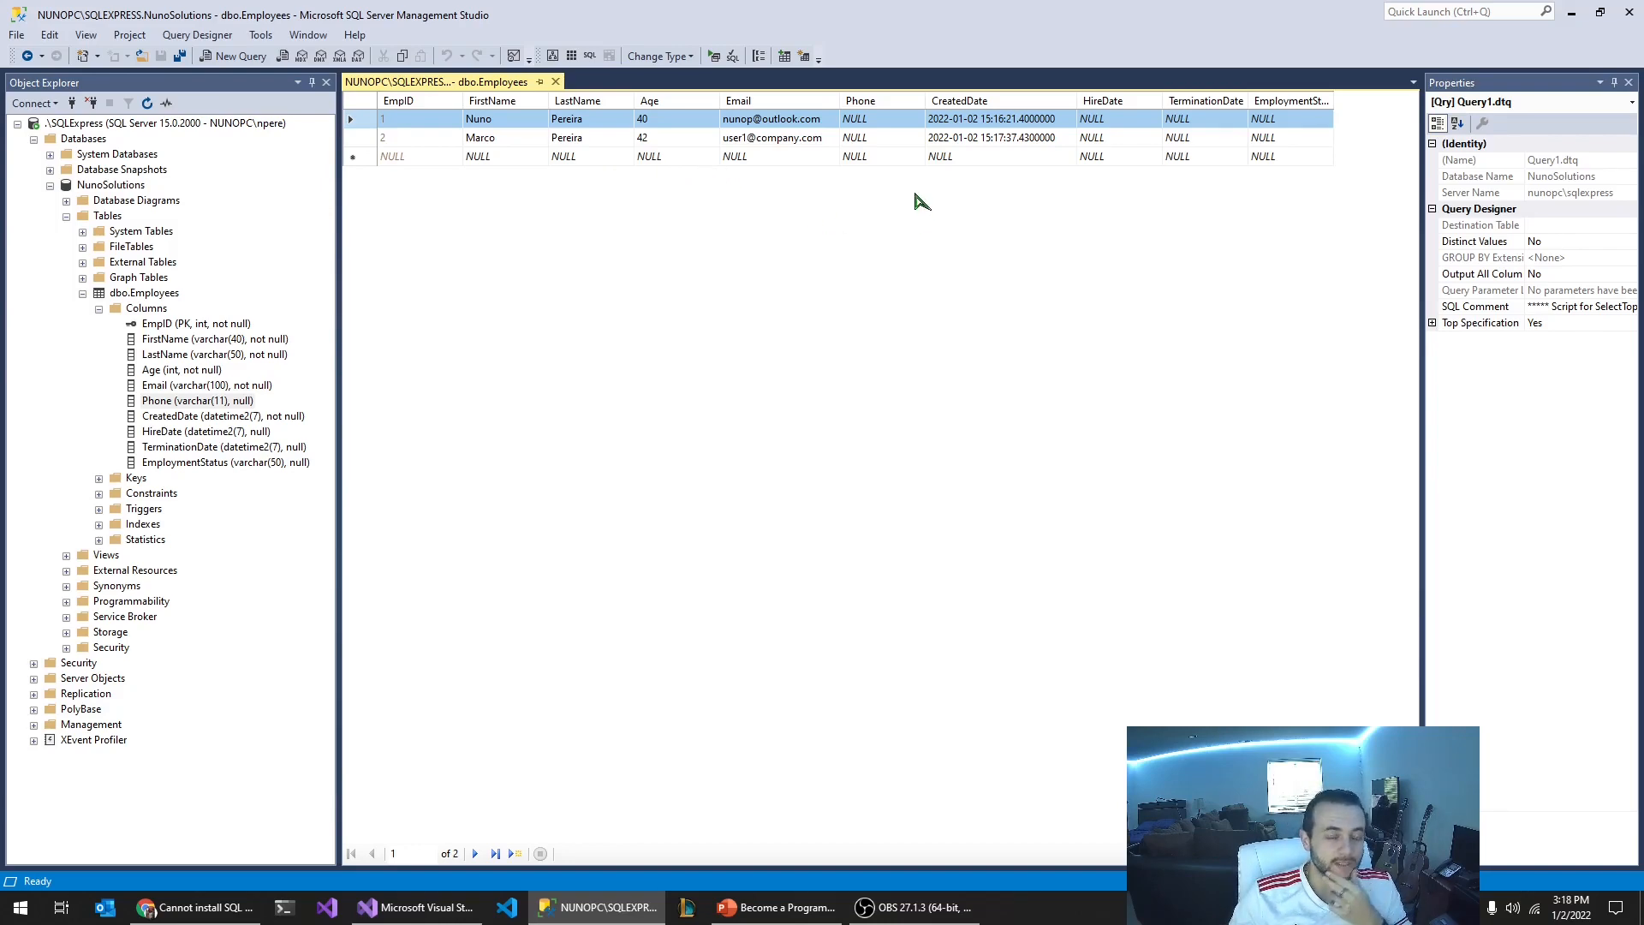